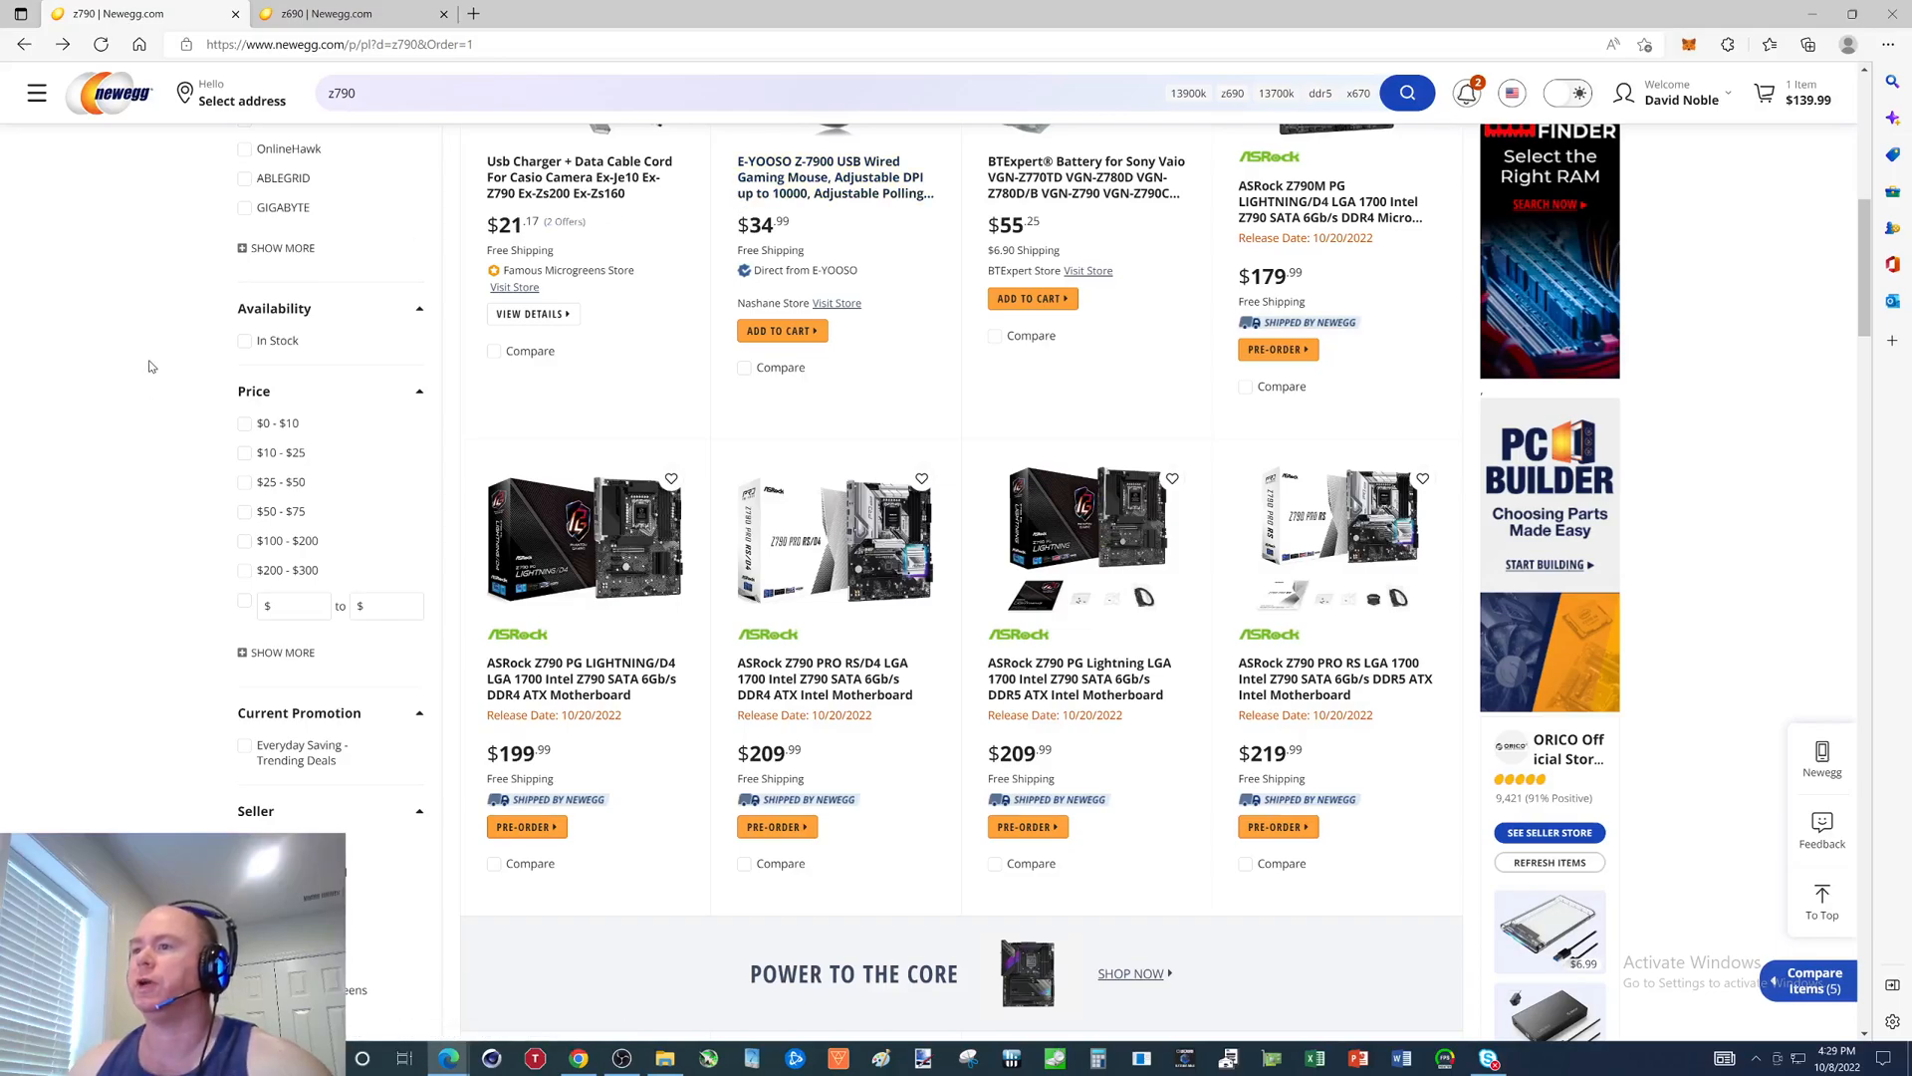
mouse_move(583, 695)
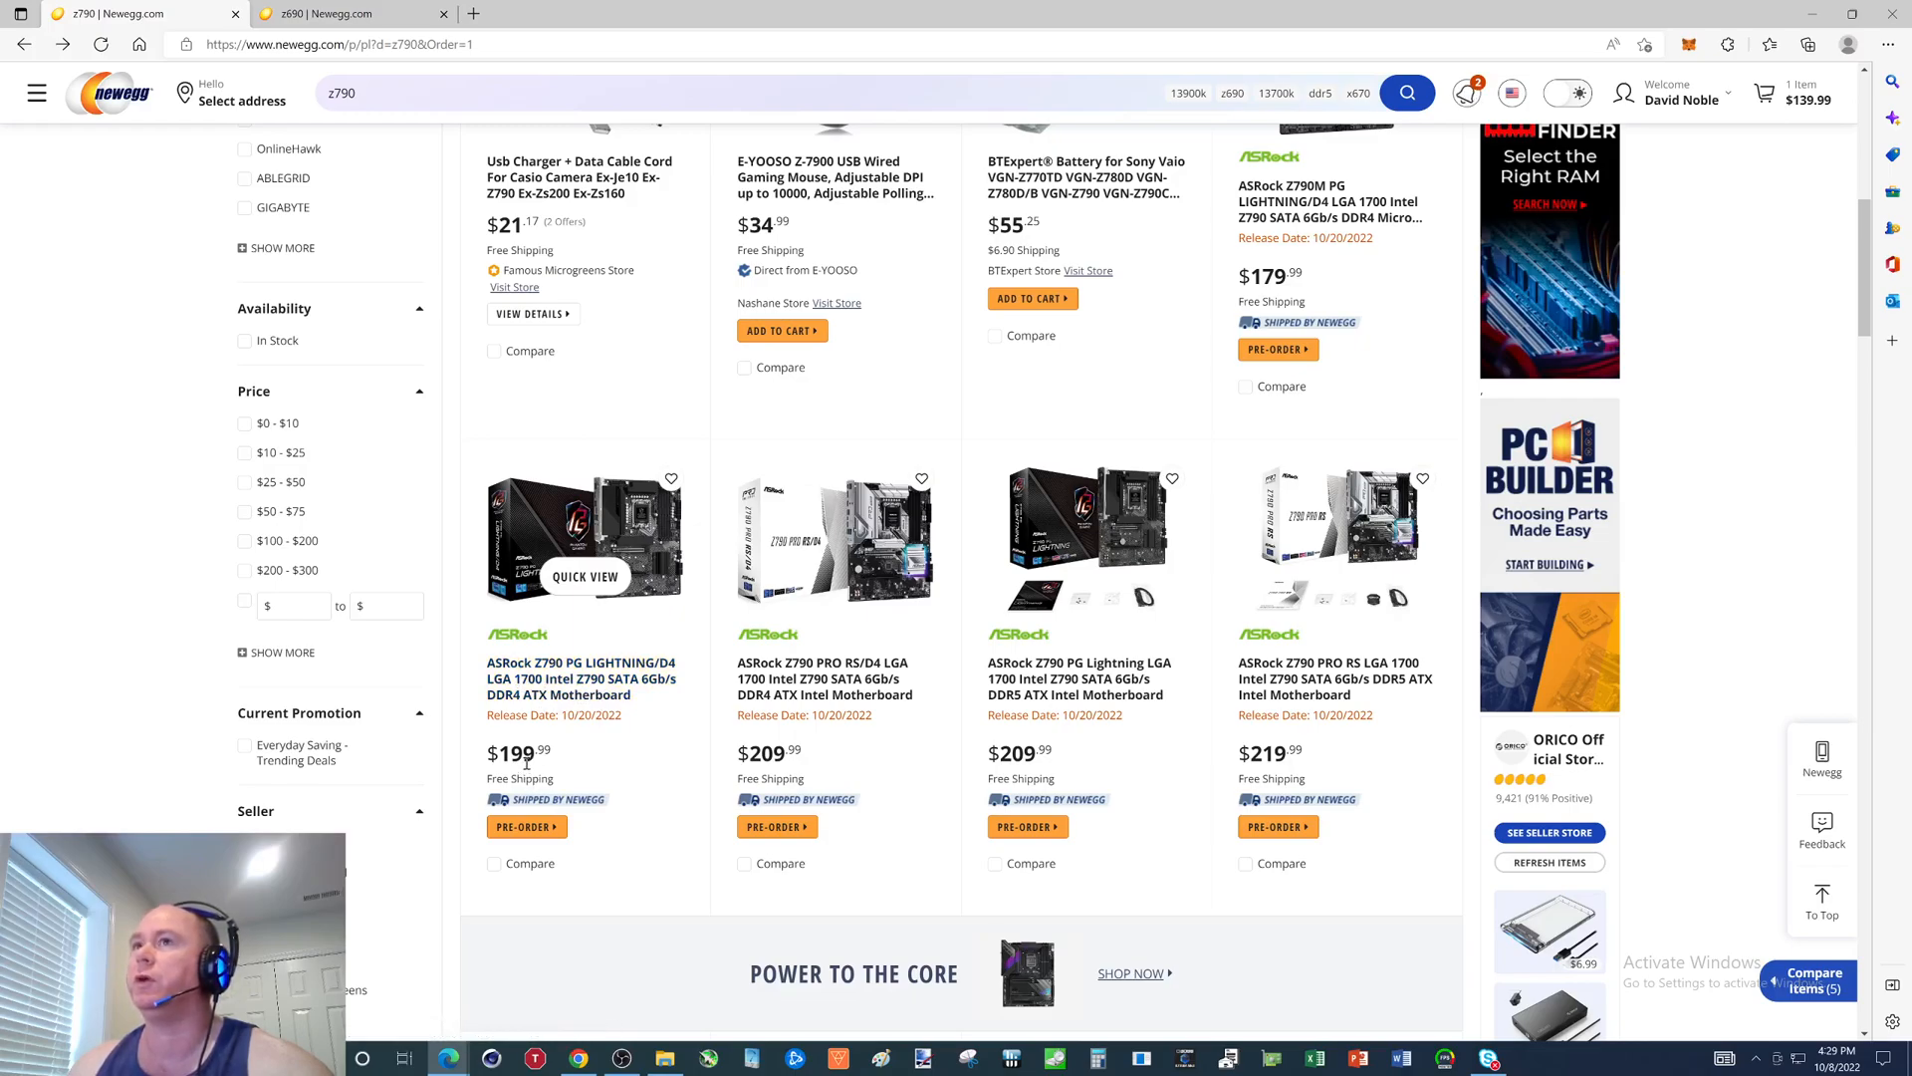
mouse_move(561, 678)
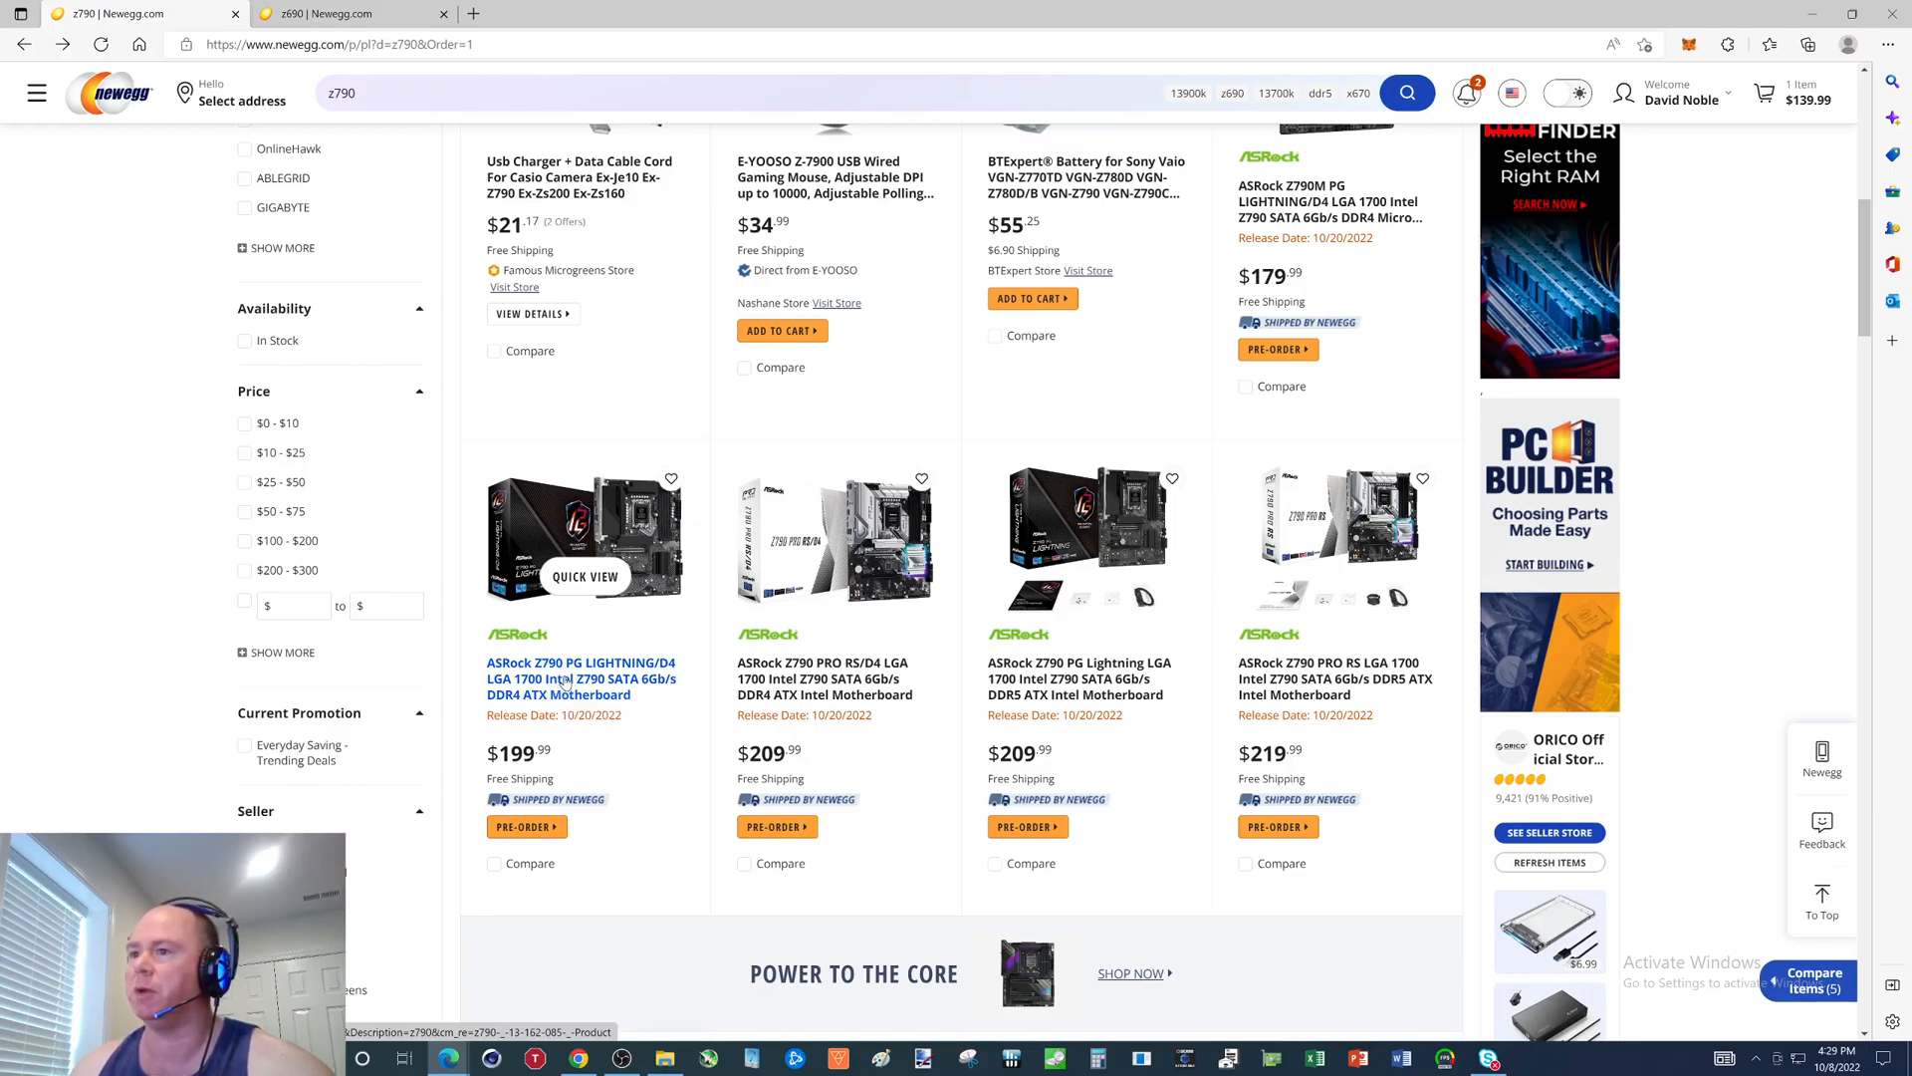
Open the $199.99 ASRock Z790 PG LIGHTNING/D4 listing from the search results.
click(581, 679)
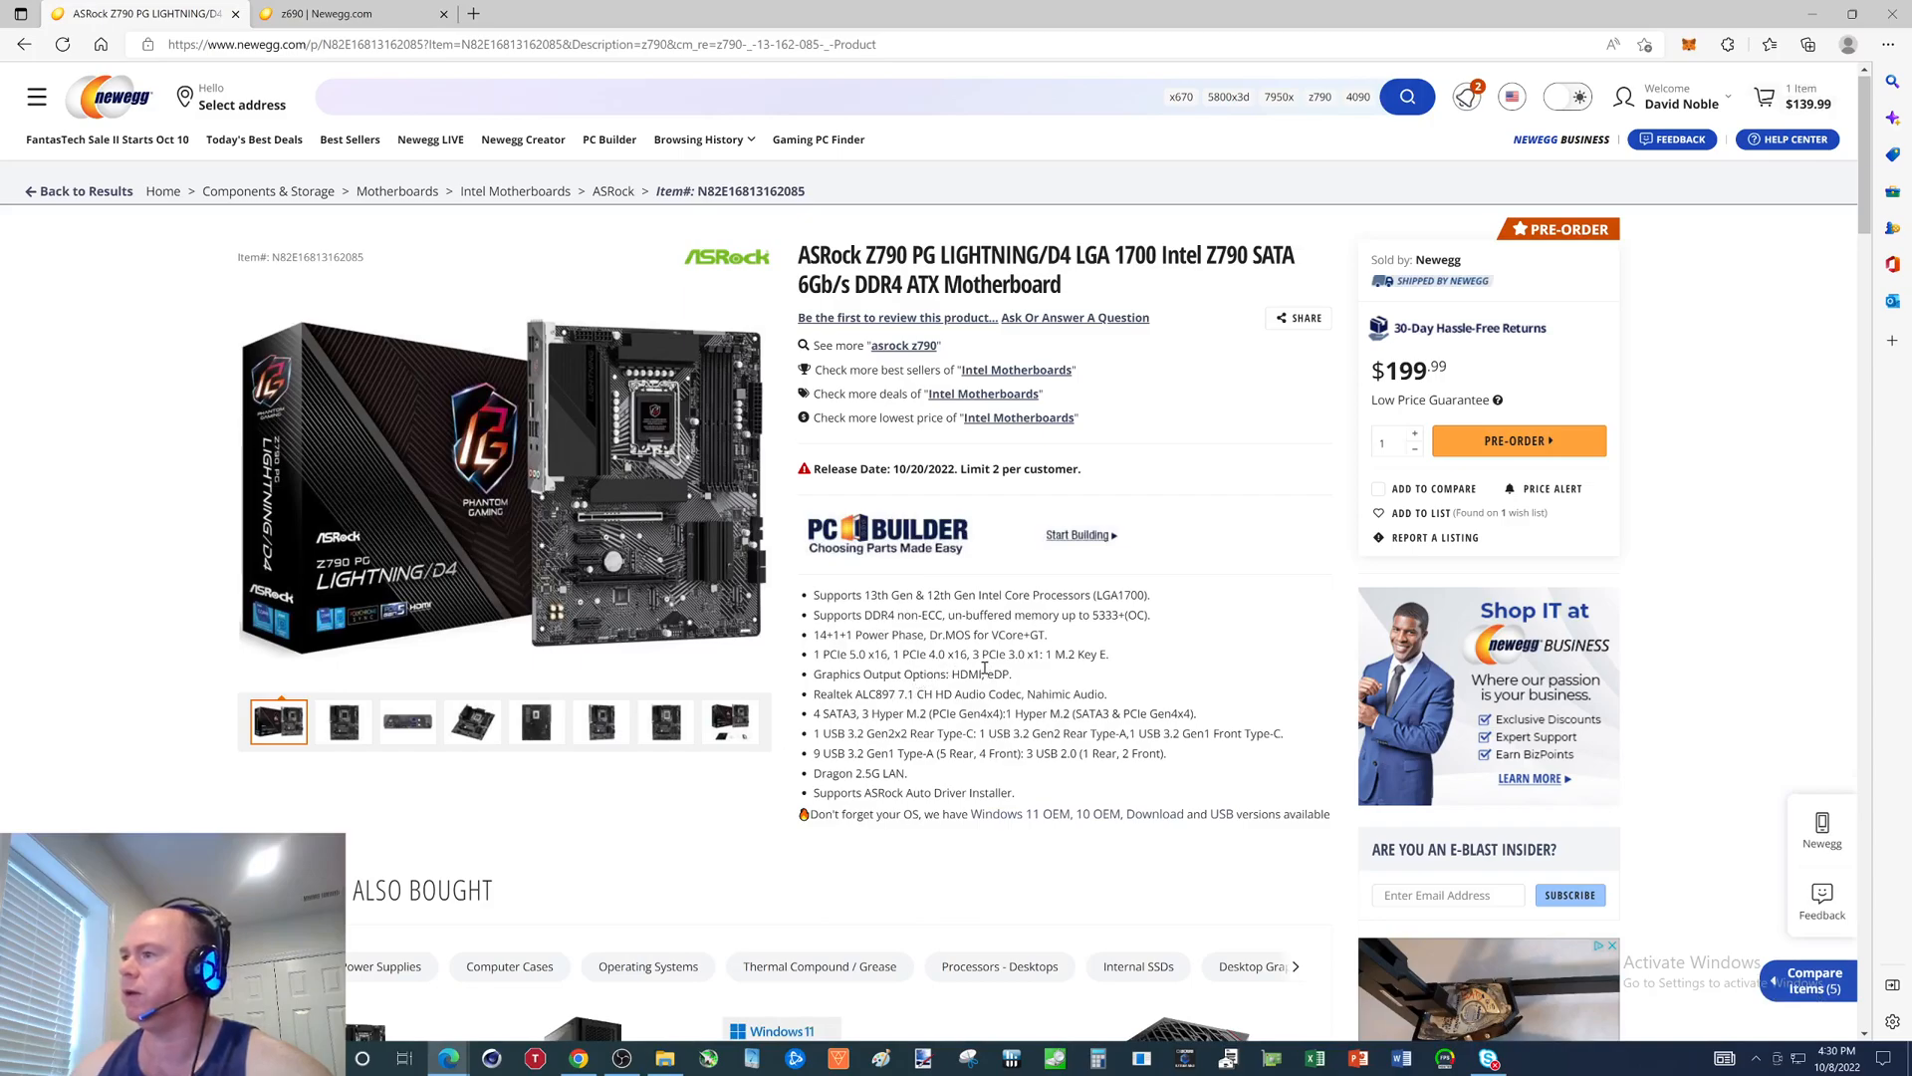
mouse_move(1292, 719)
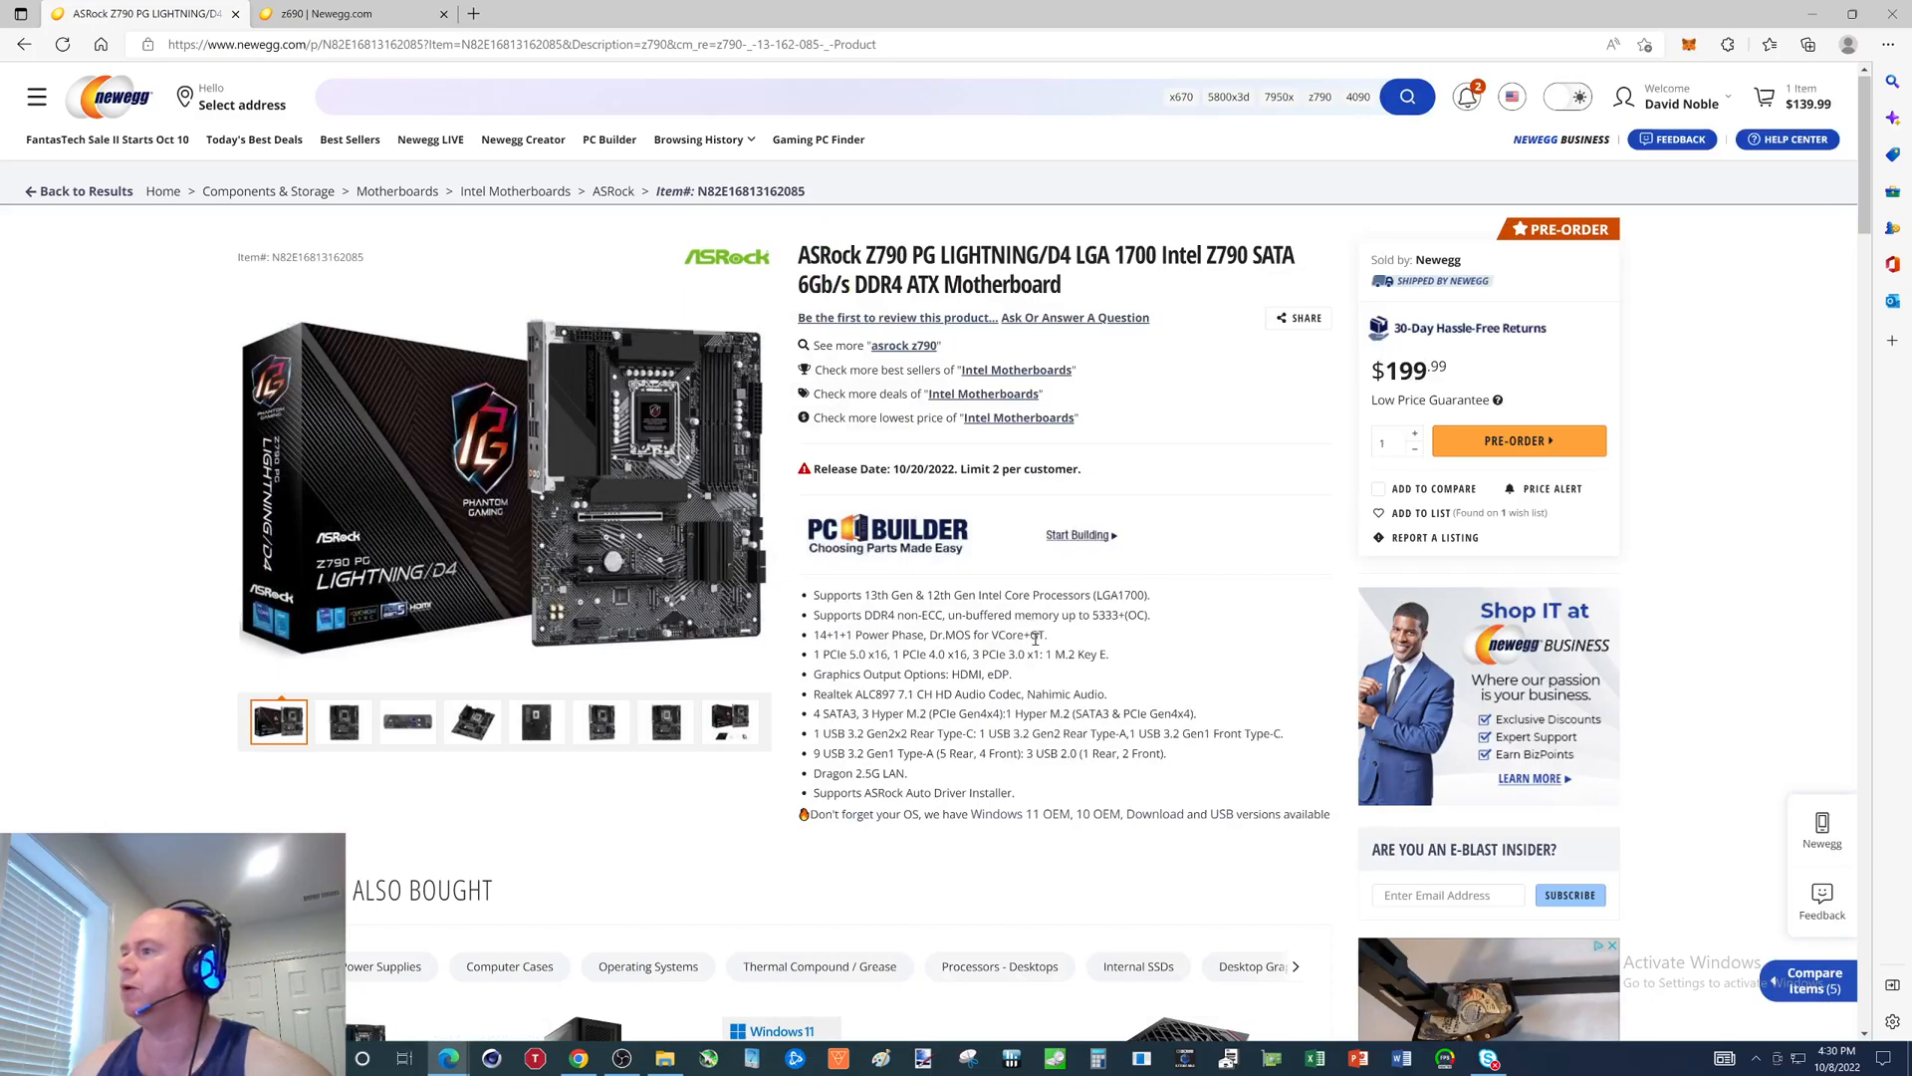
mouse_move(896, 695)
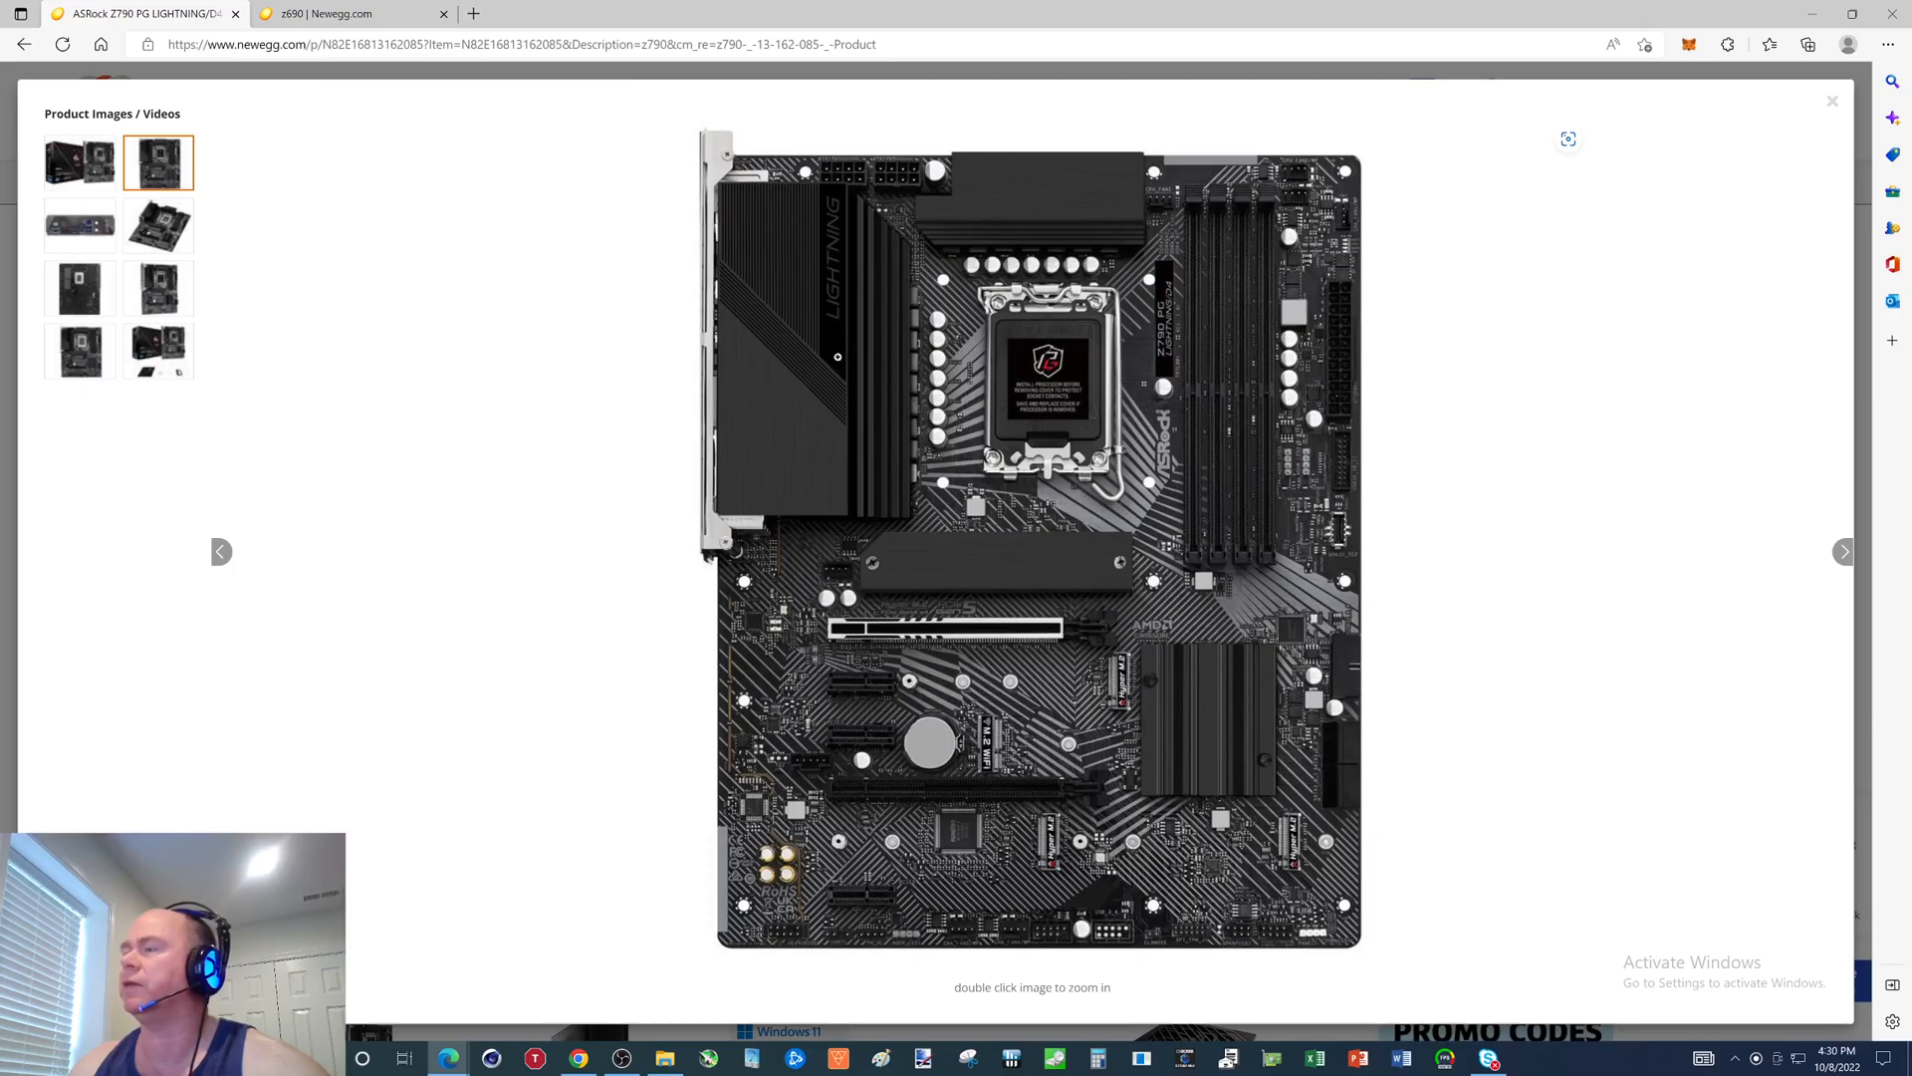
mouse_move(1479, 216)
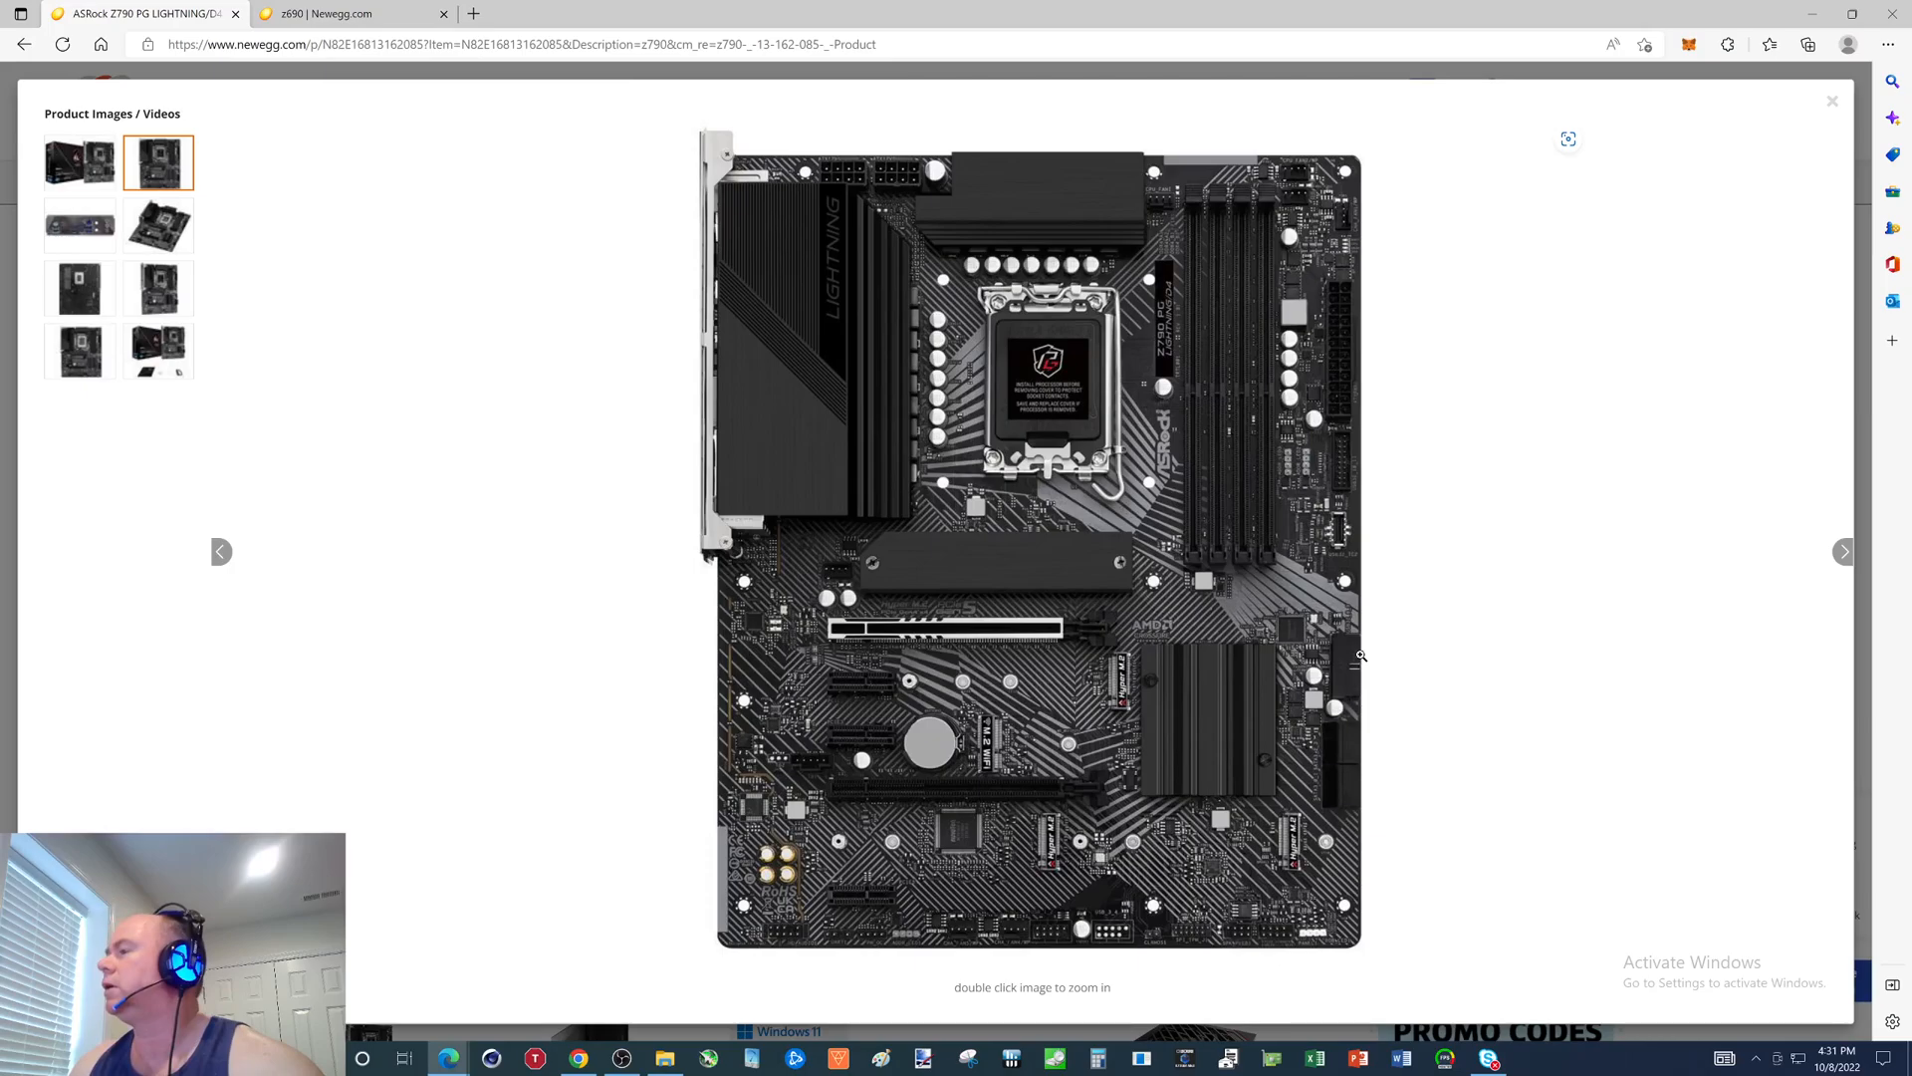
mouse_move(1359, 748)
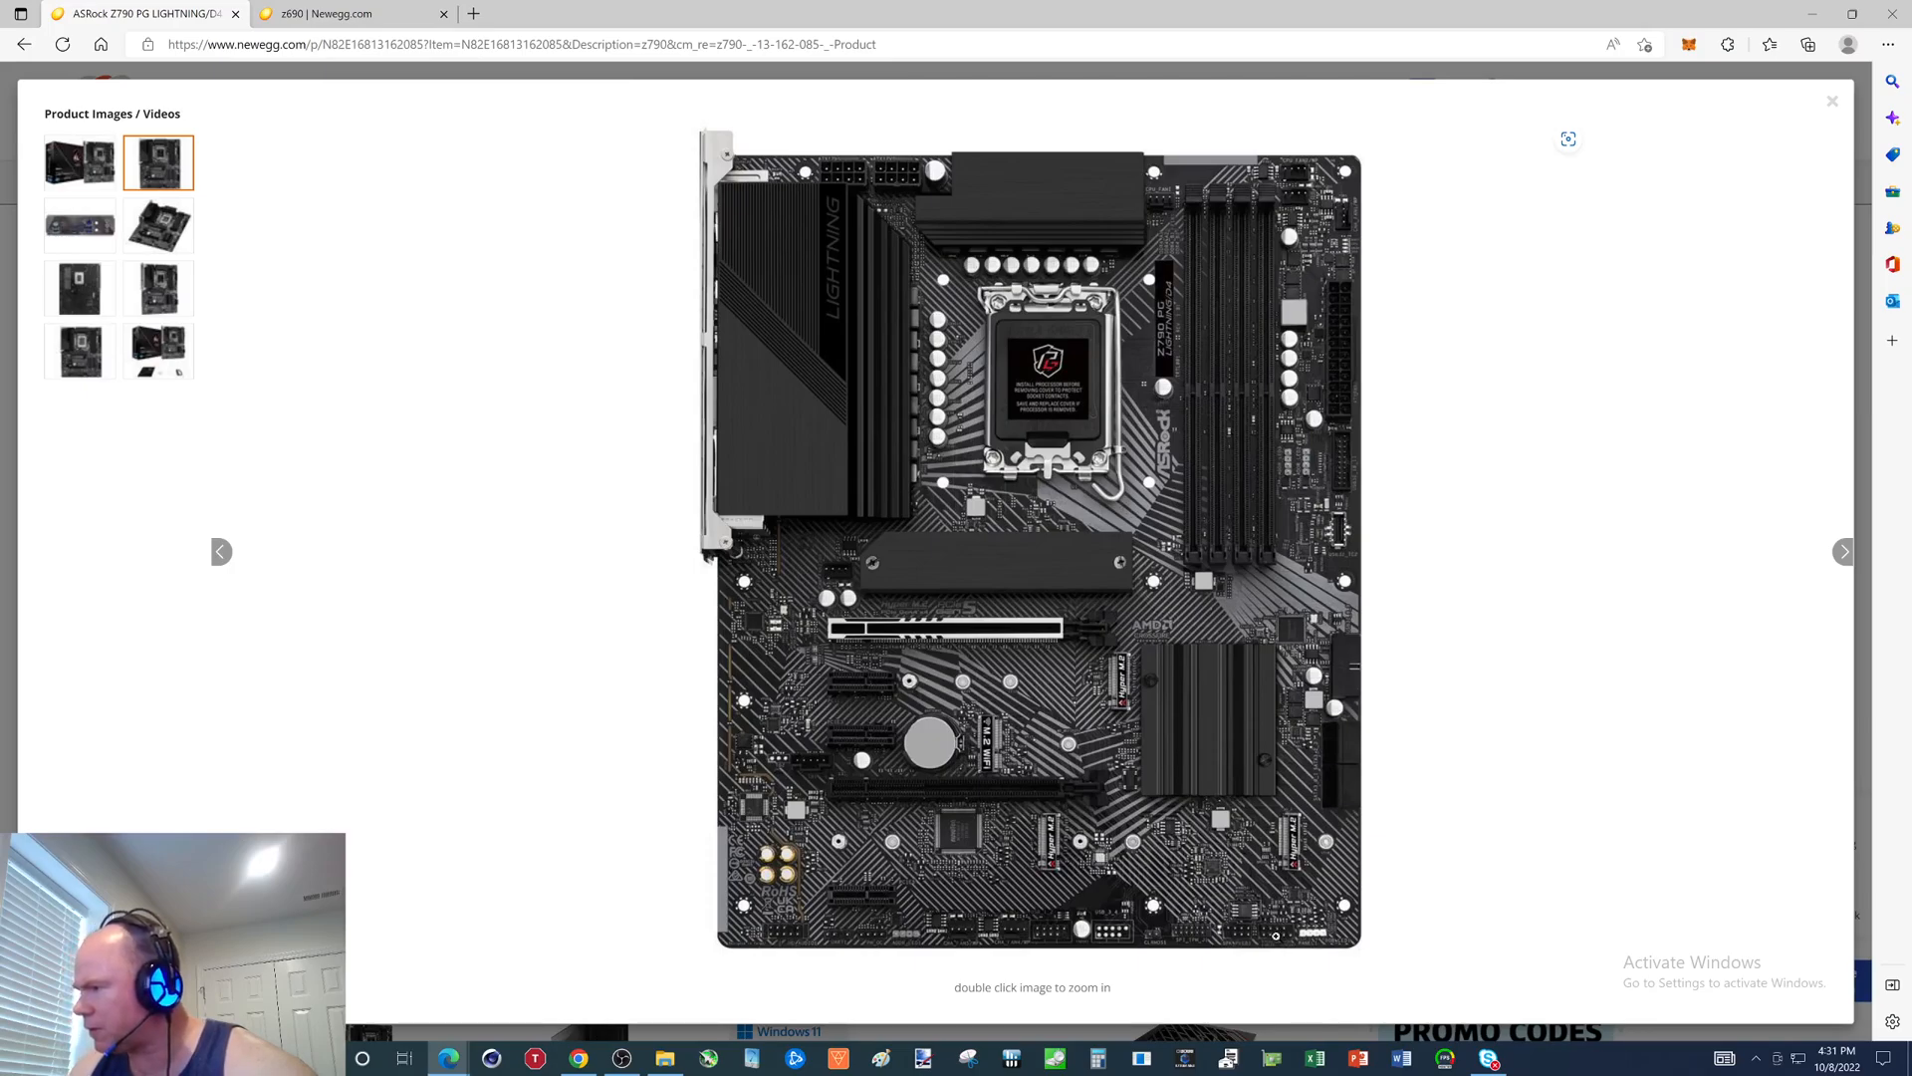
mouse_move(1118, 943)
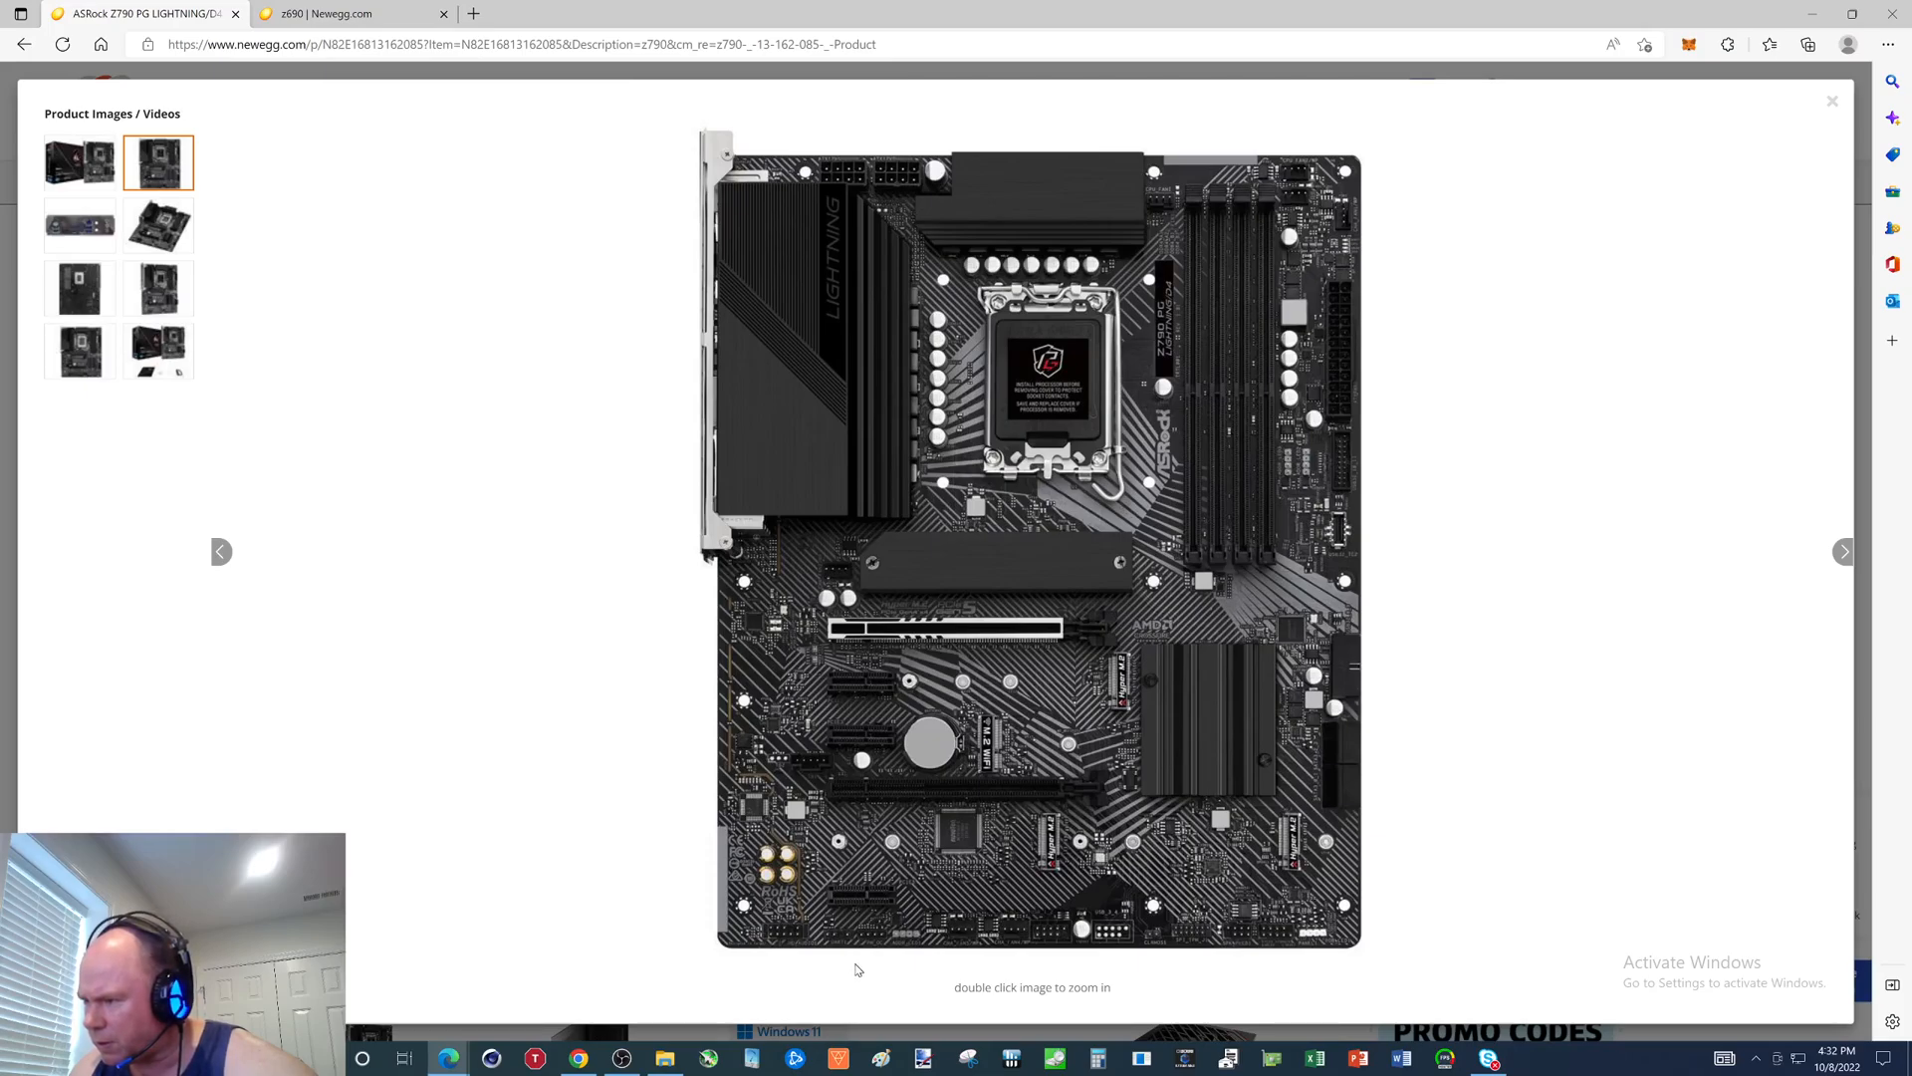
mouse_move(866, 954)
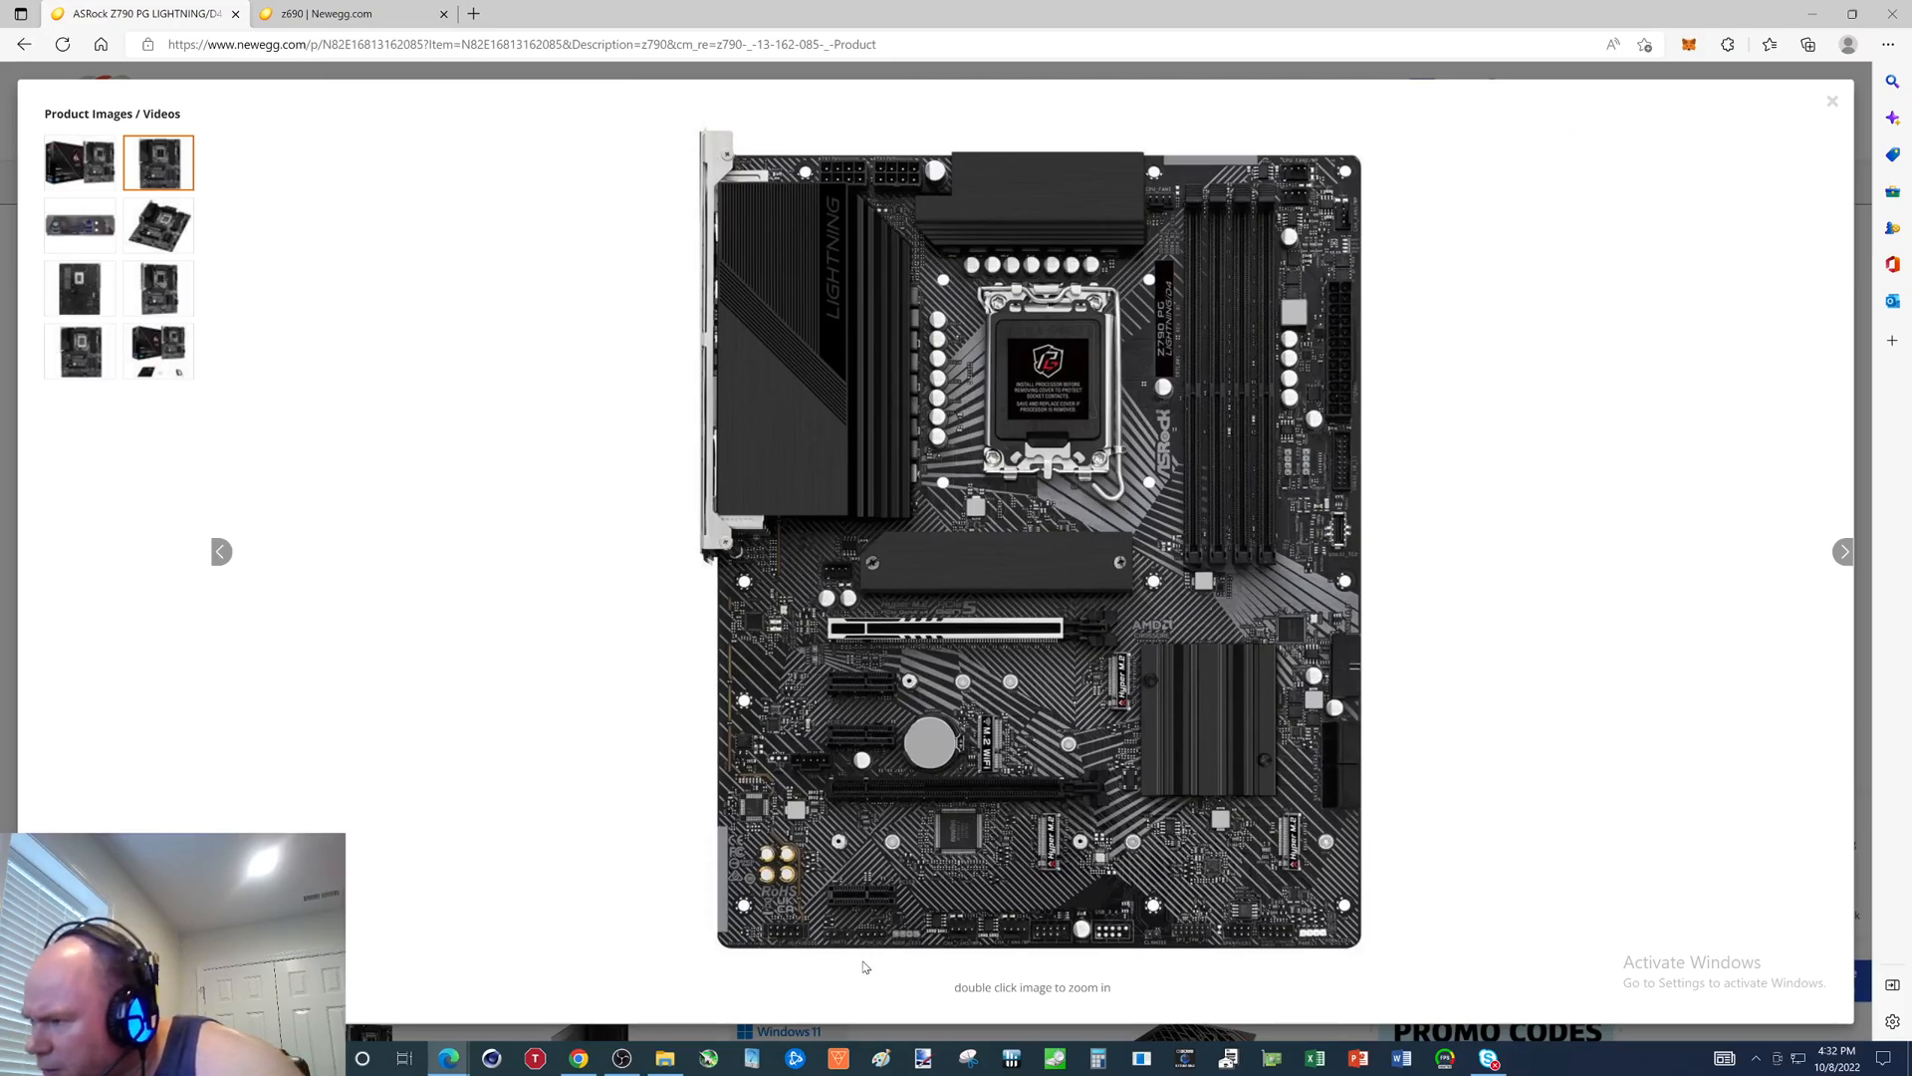
mouse_move(1569, 138)
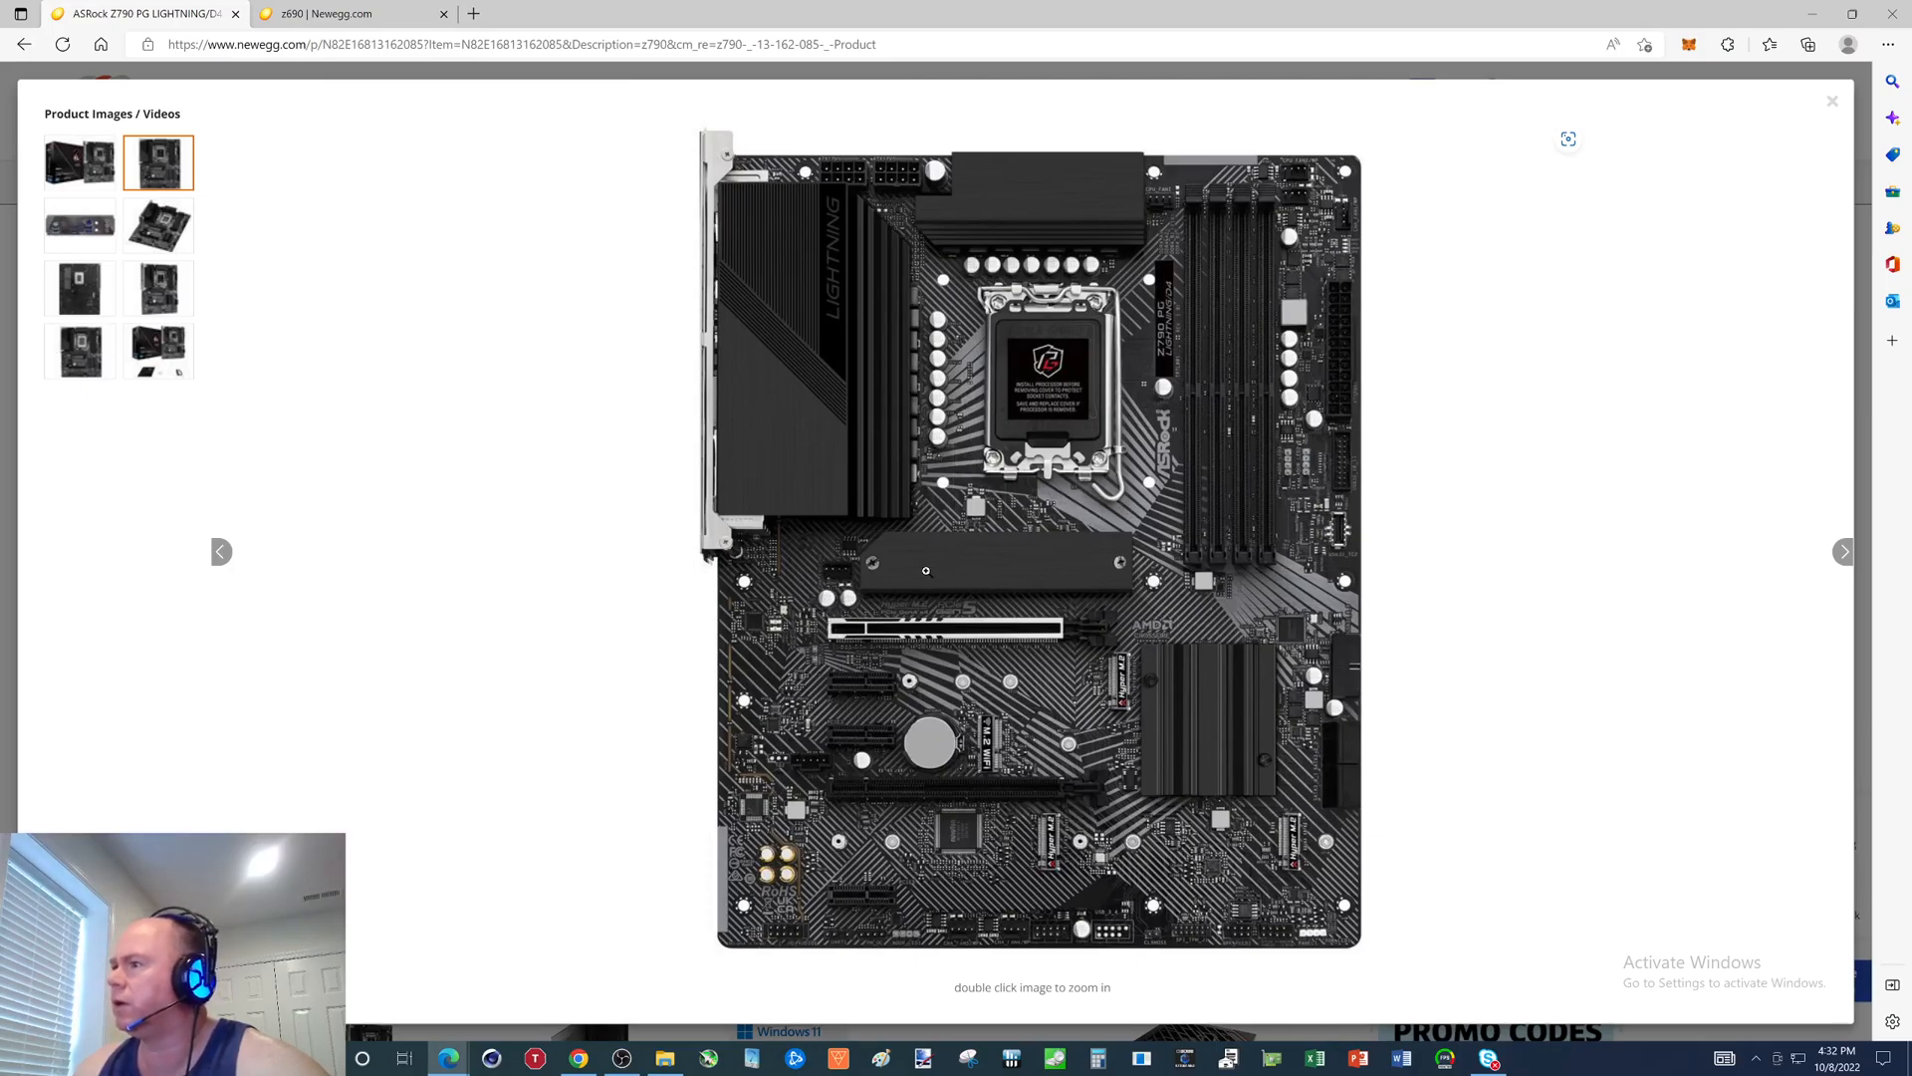
mouse_move(990, 719)
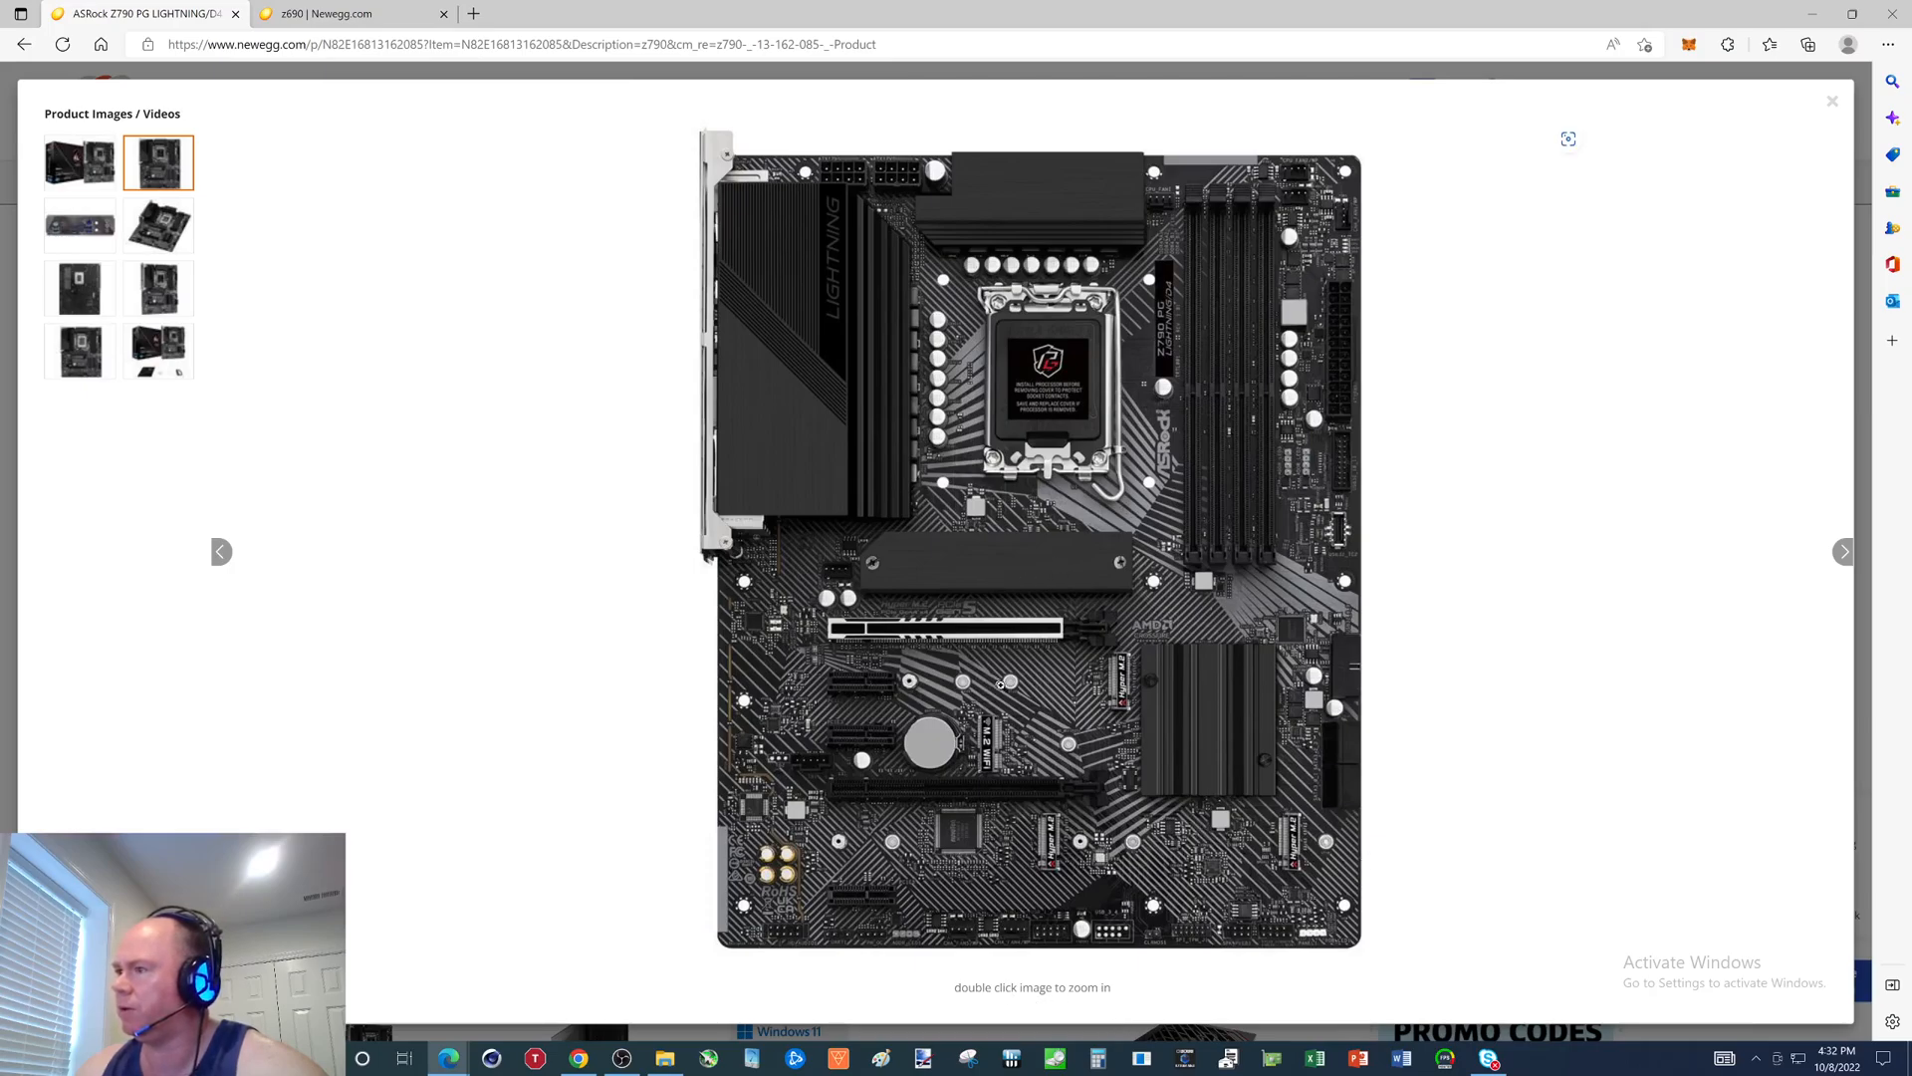
mouse_move(1118, 735)
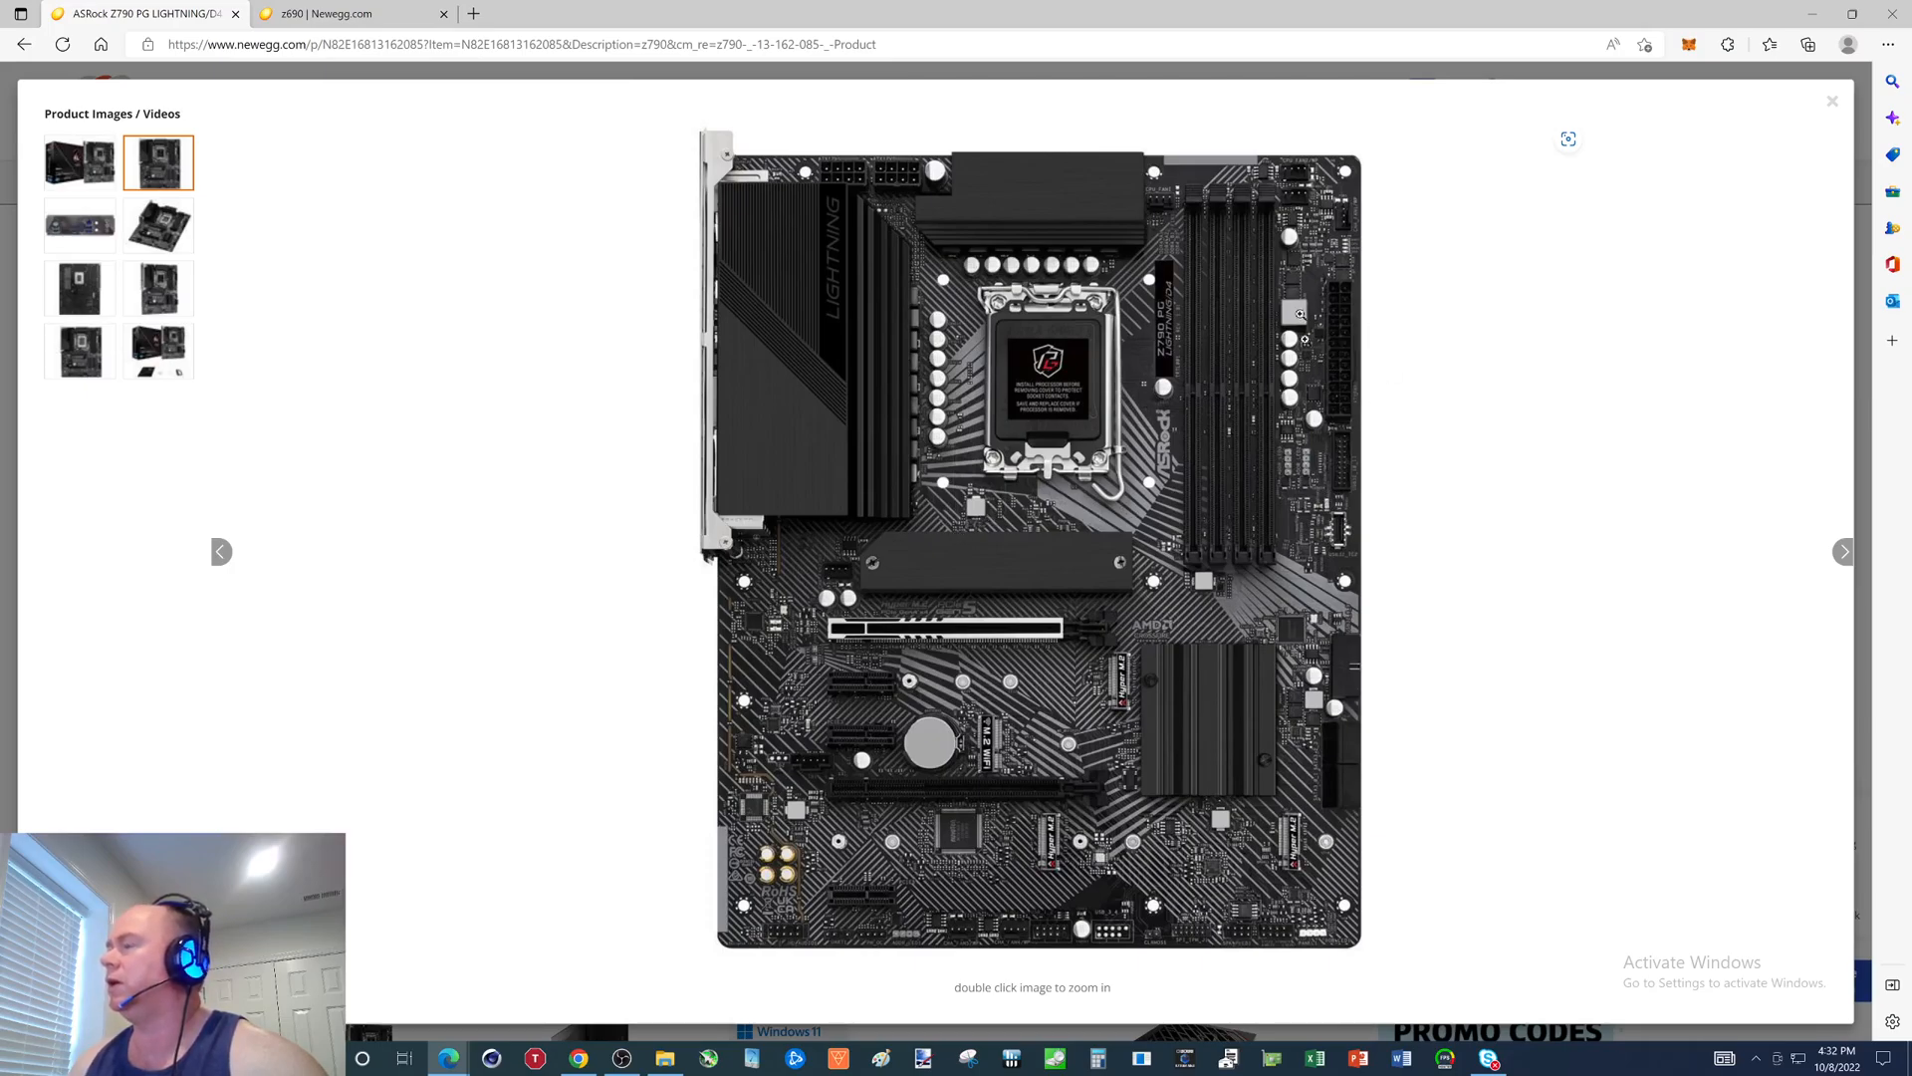
mouse_move(1439, 309)
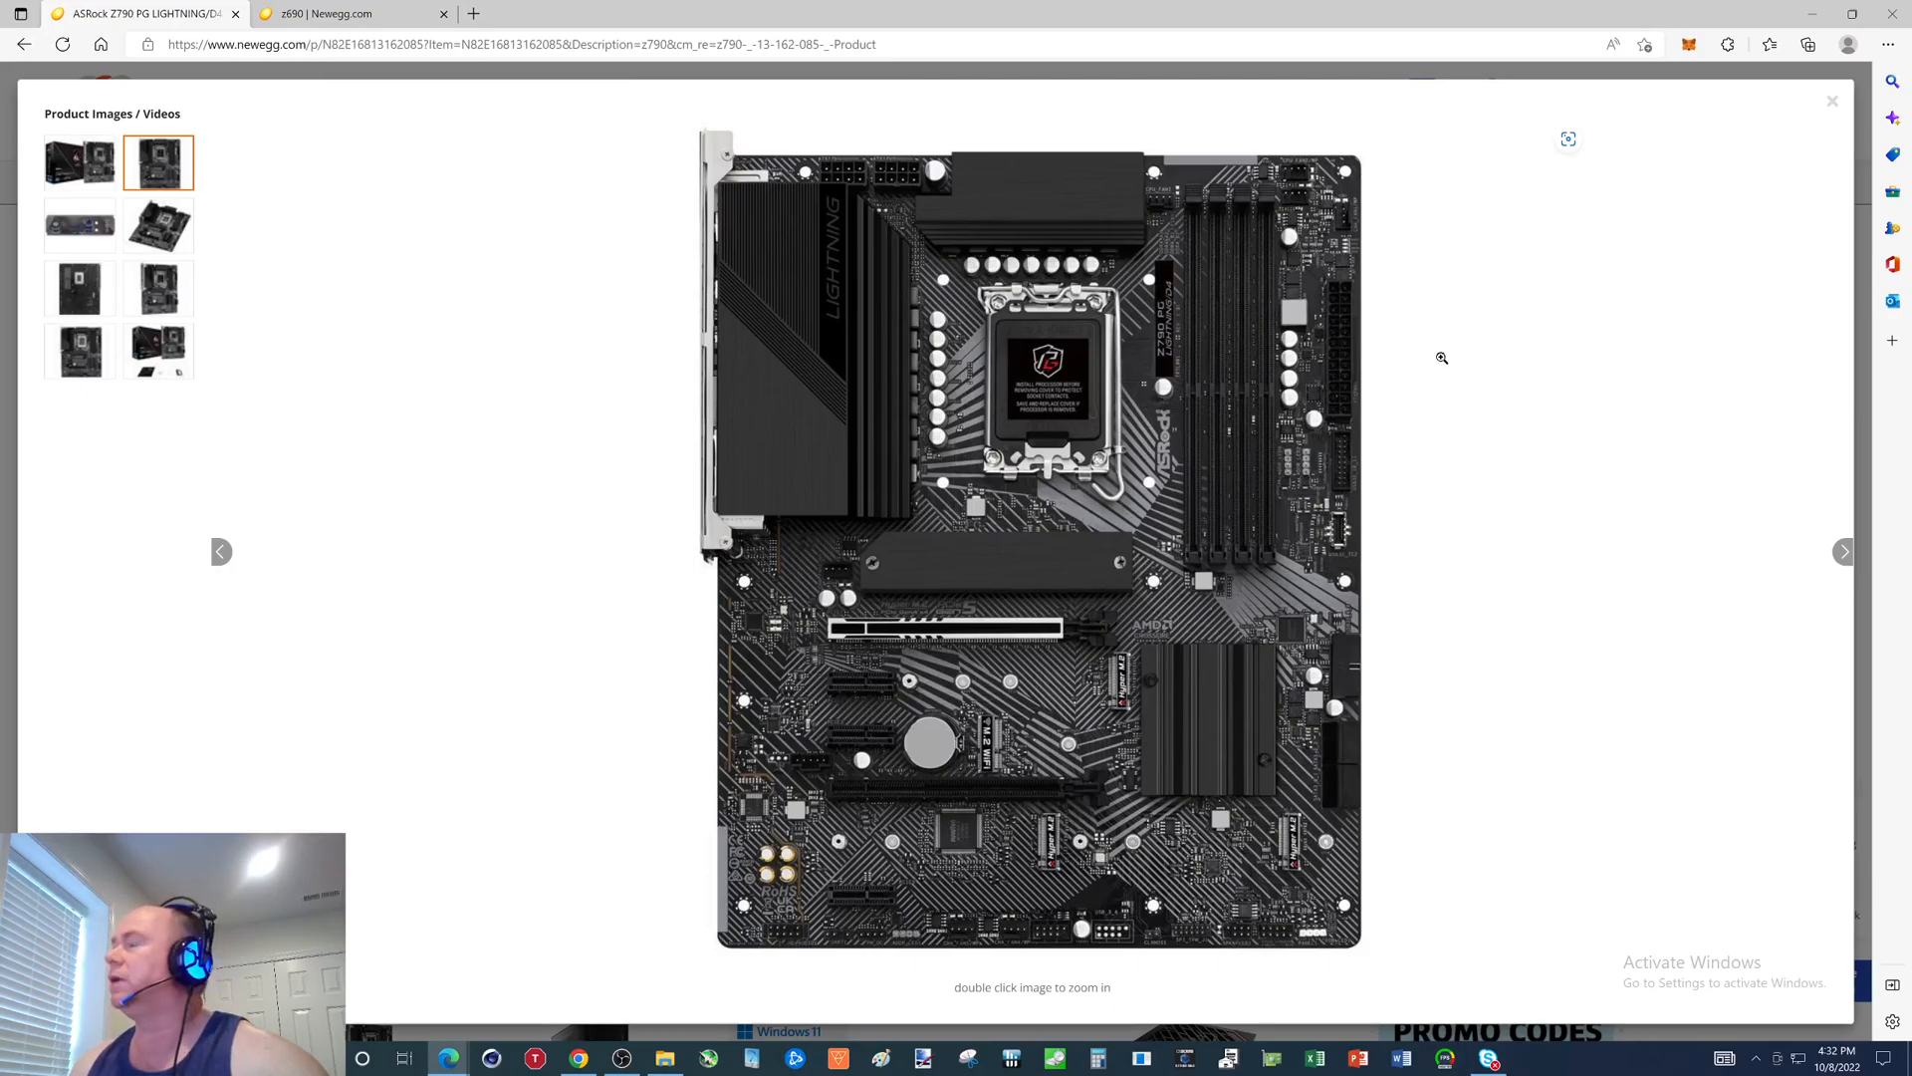
mouse_move(1458, 474)
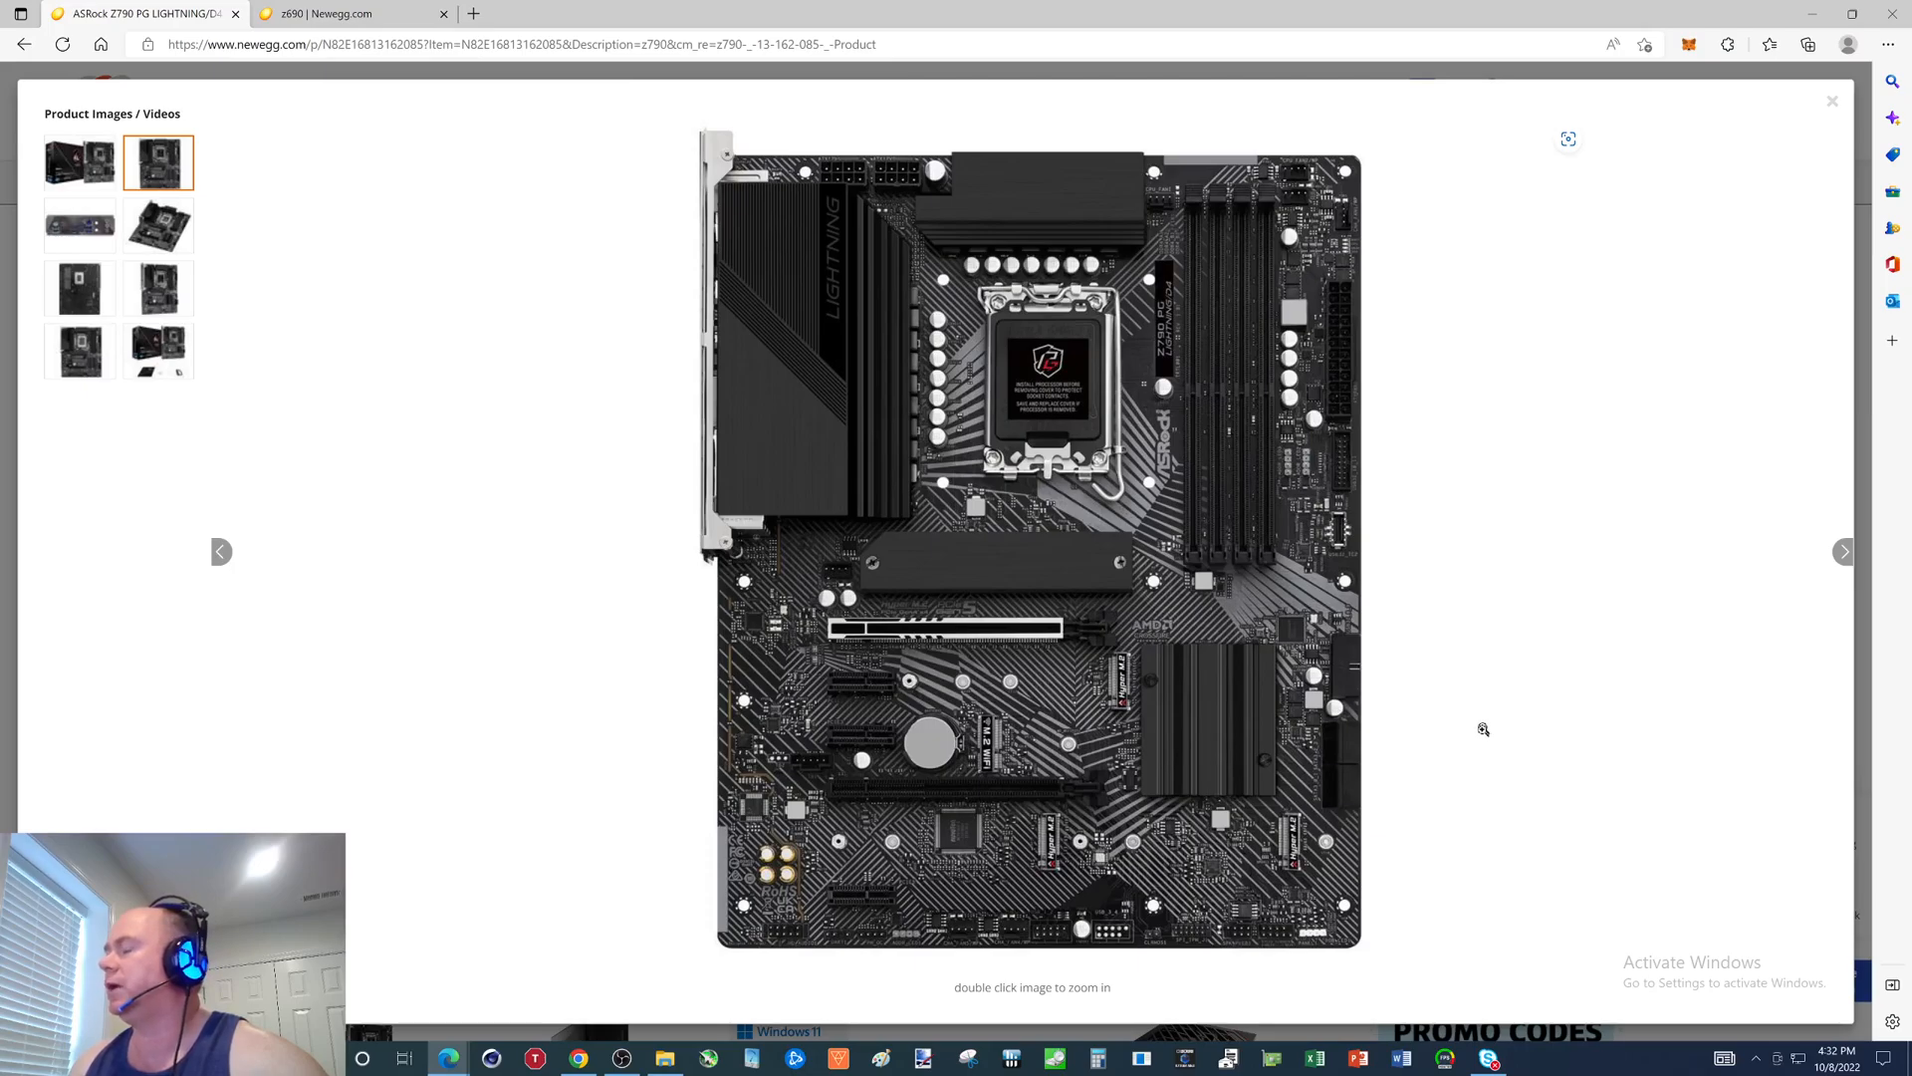
mouse_move(1477, 741)
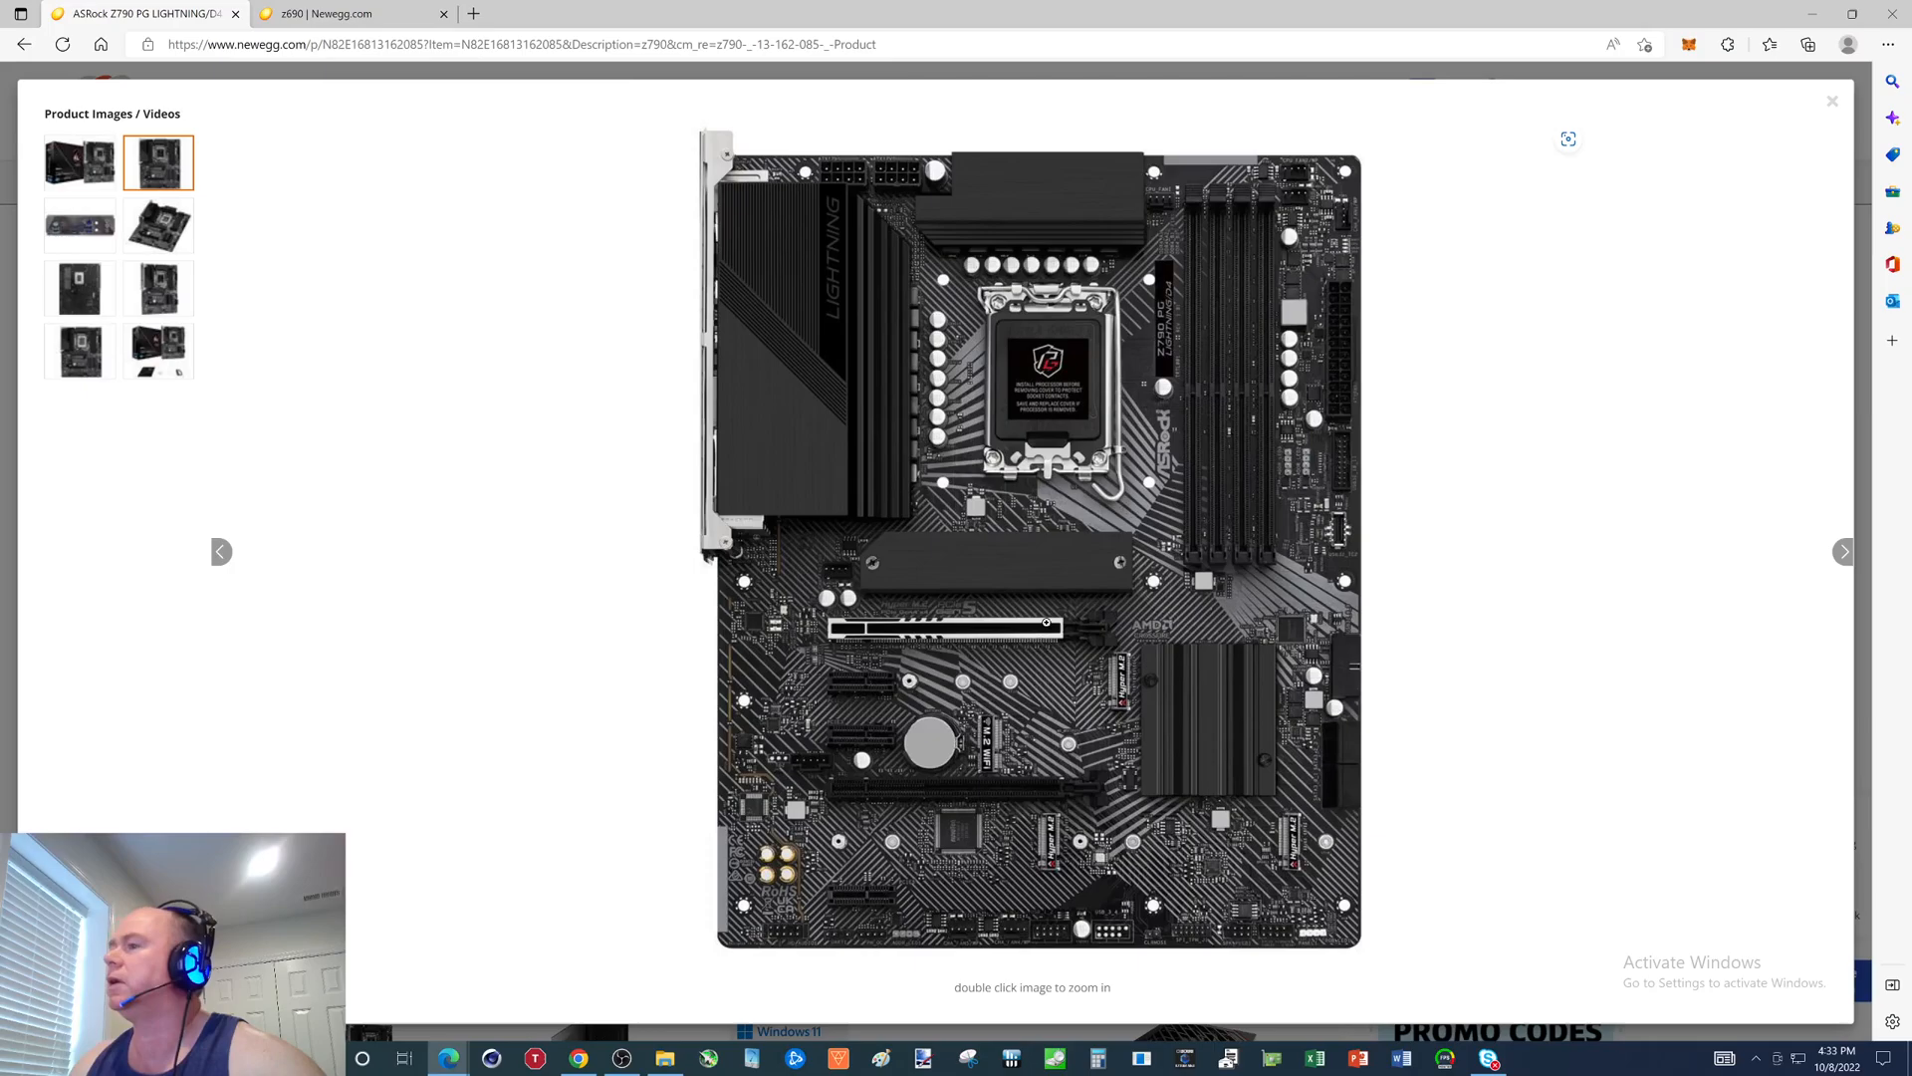
mouse_move(879, 653)
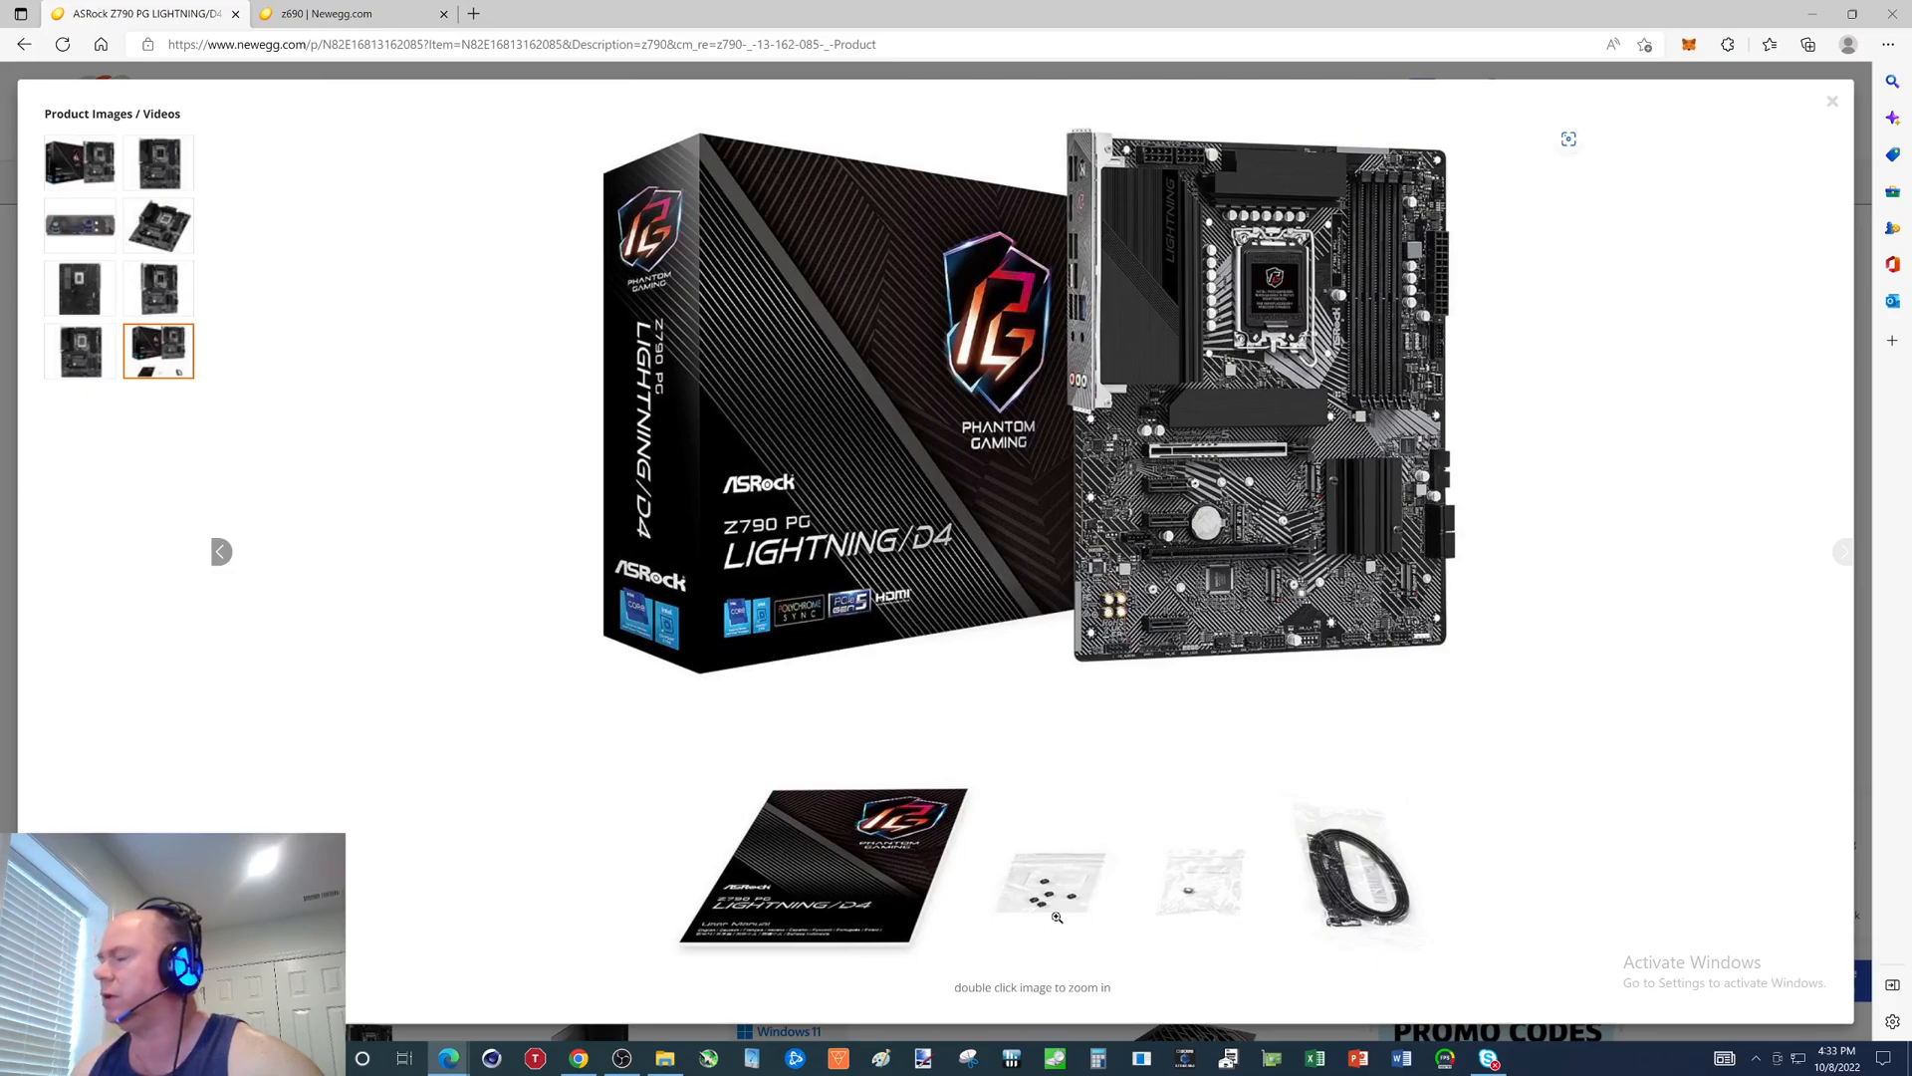
mouse_move(1351, 859)
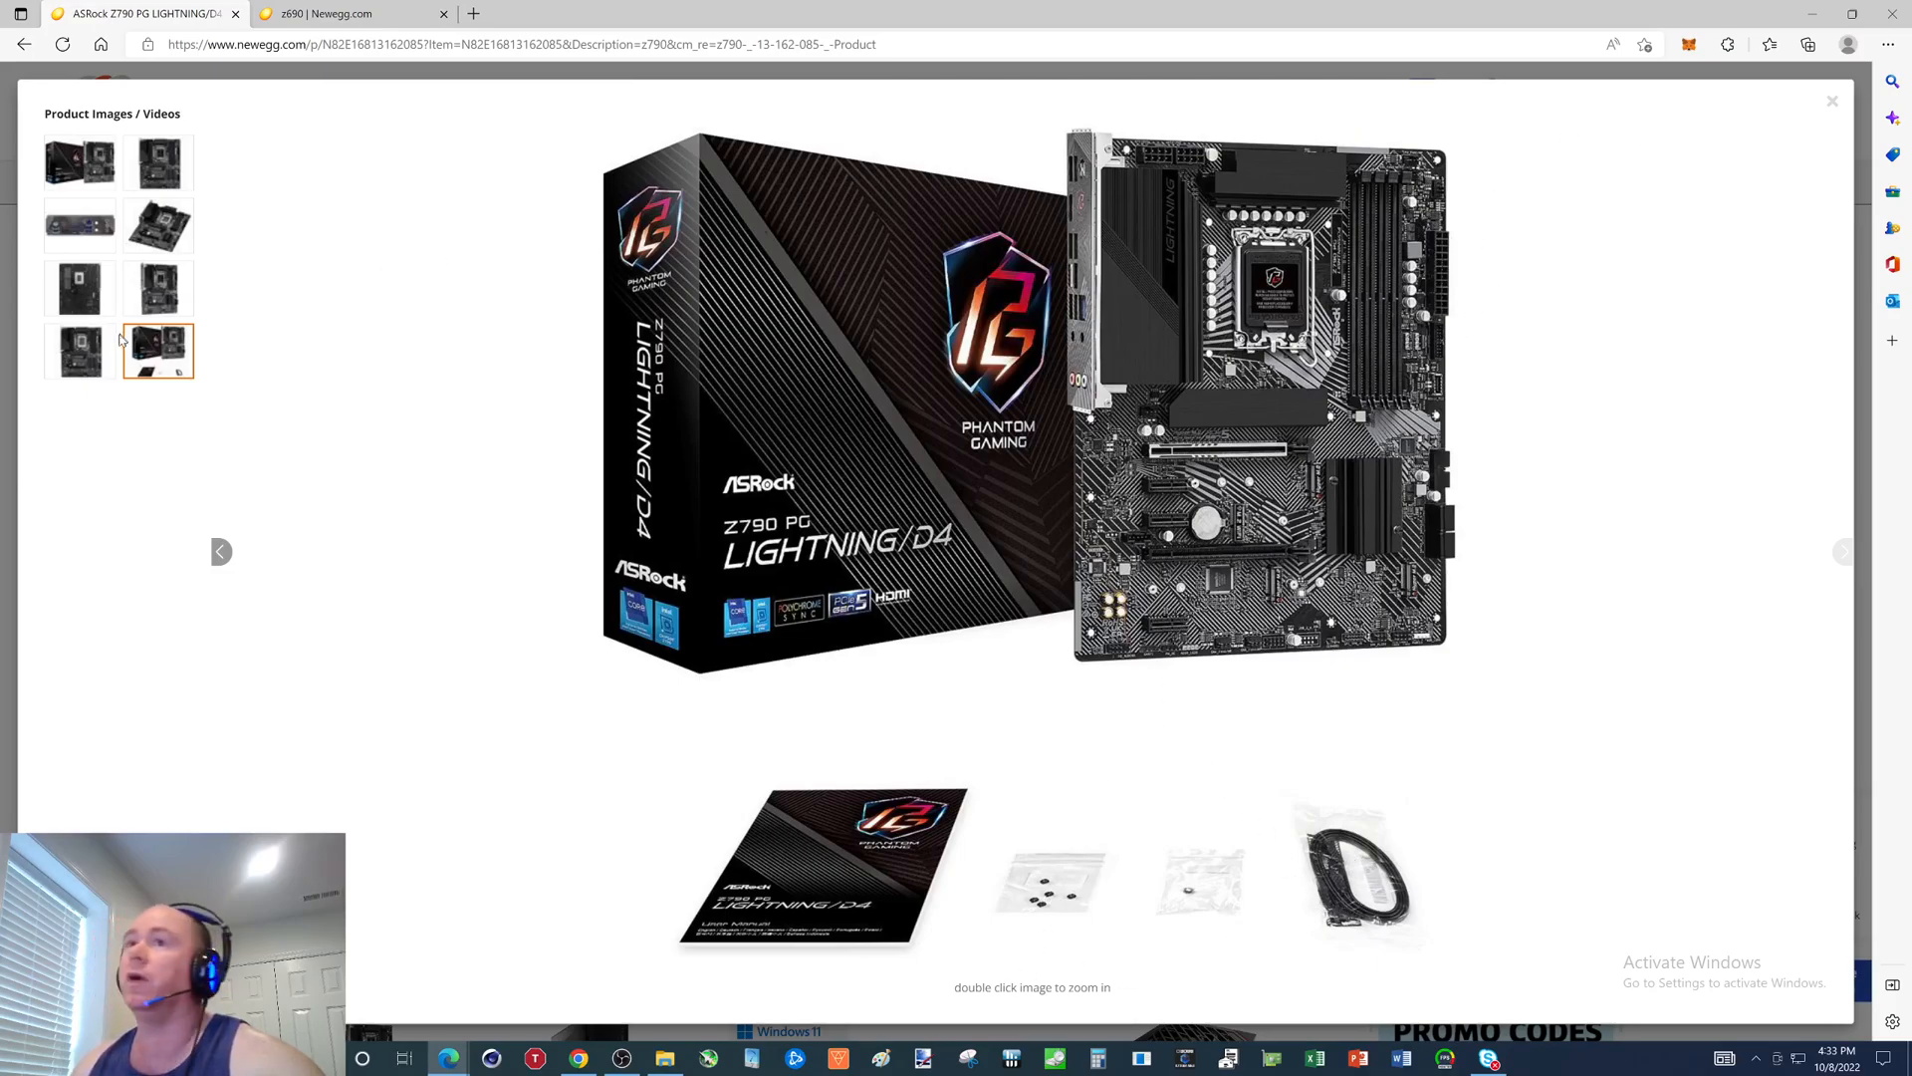
Show the last gallery thumbnail for the ASRock board.
click(80, 224)
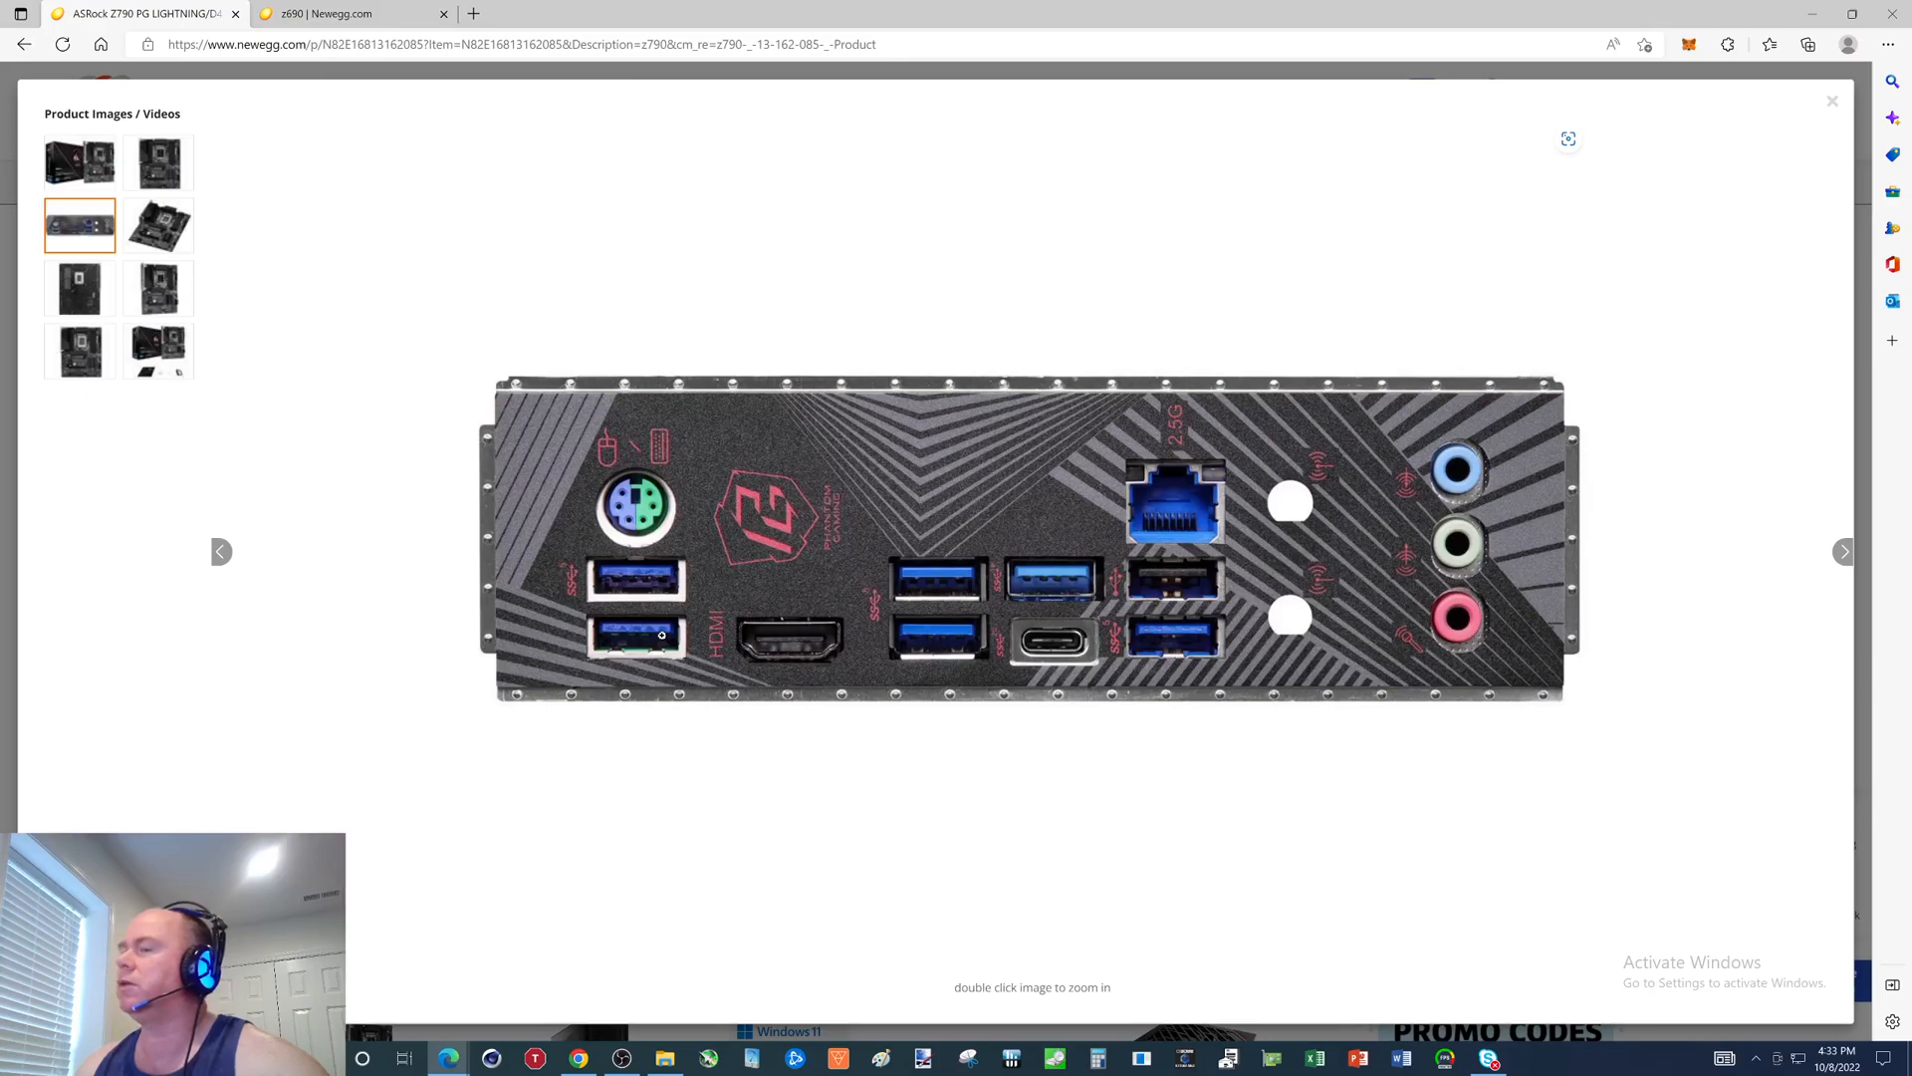
mouse_move(672, 634)
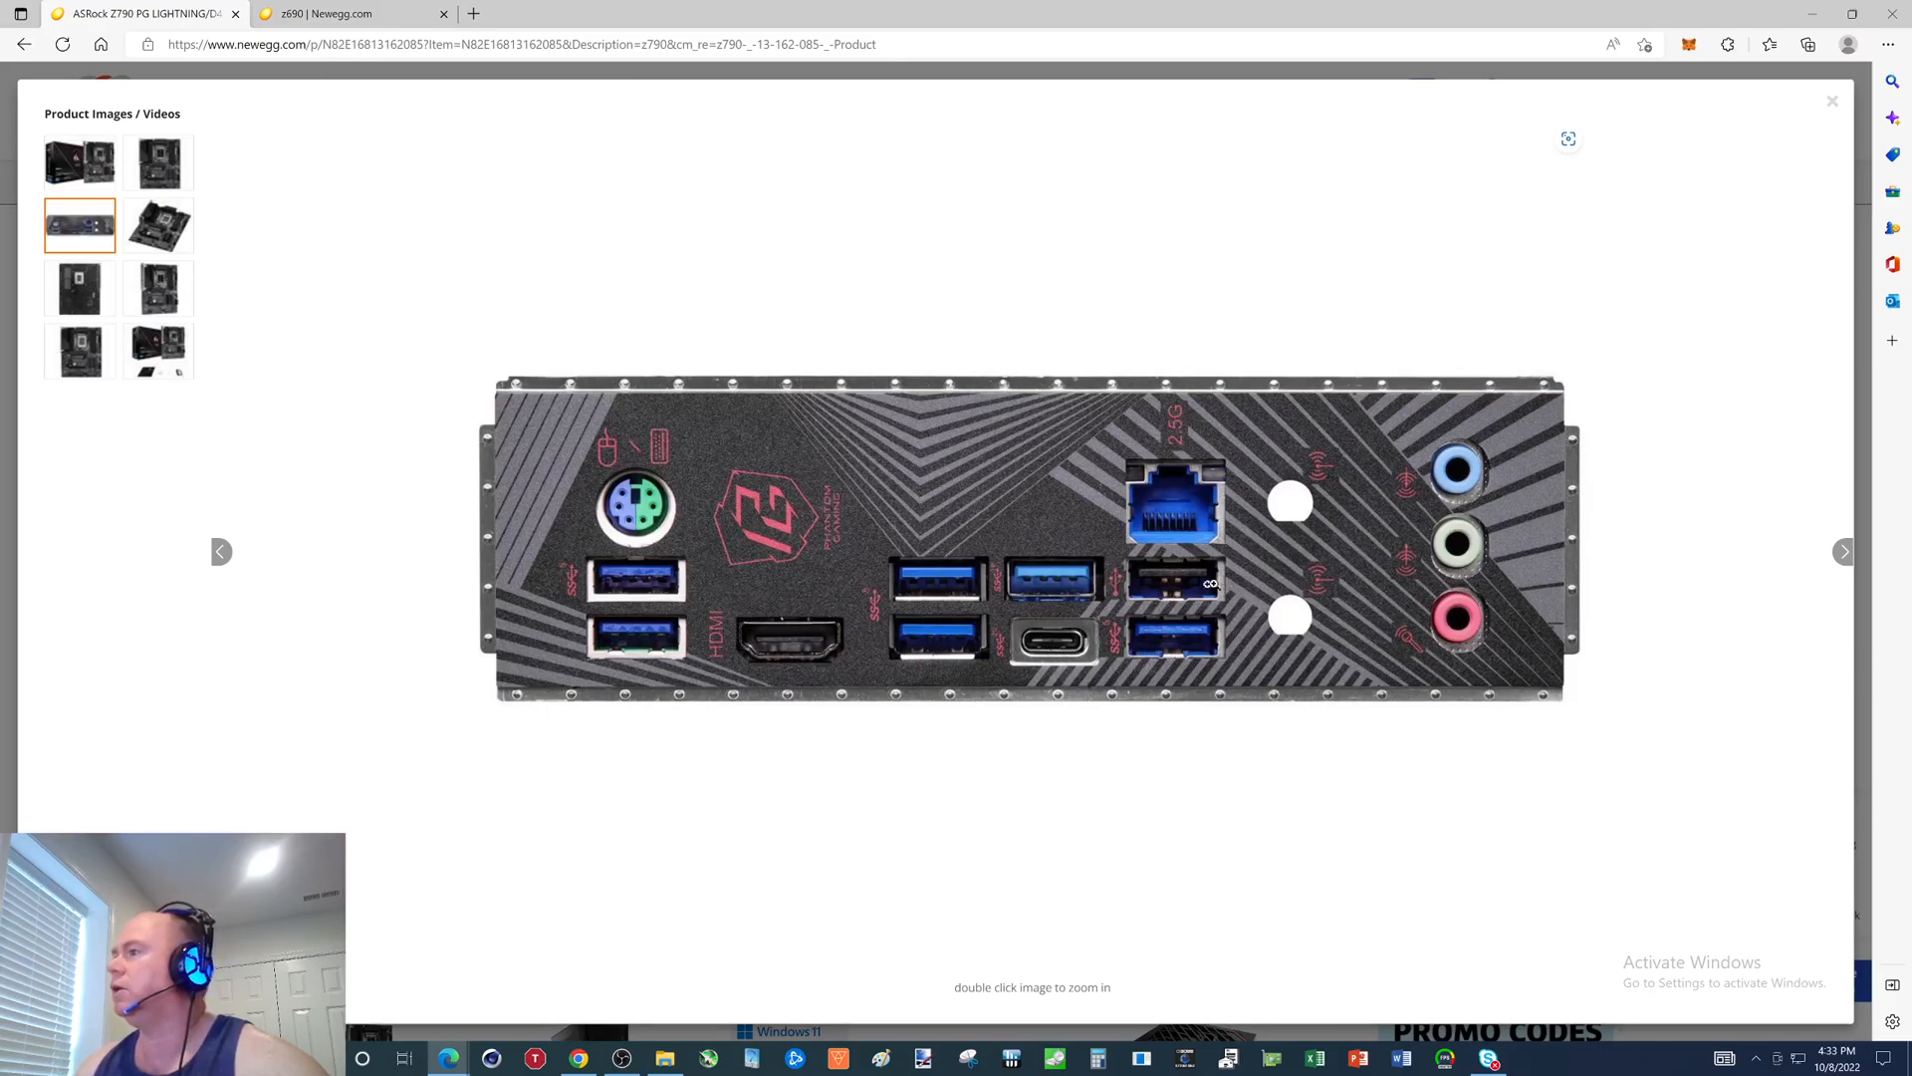
mouse_move(1174, 528)
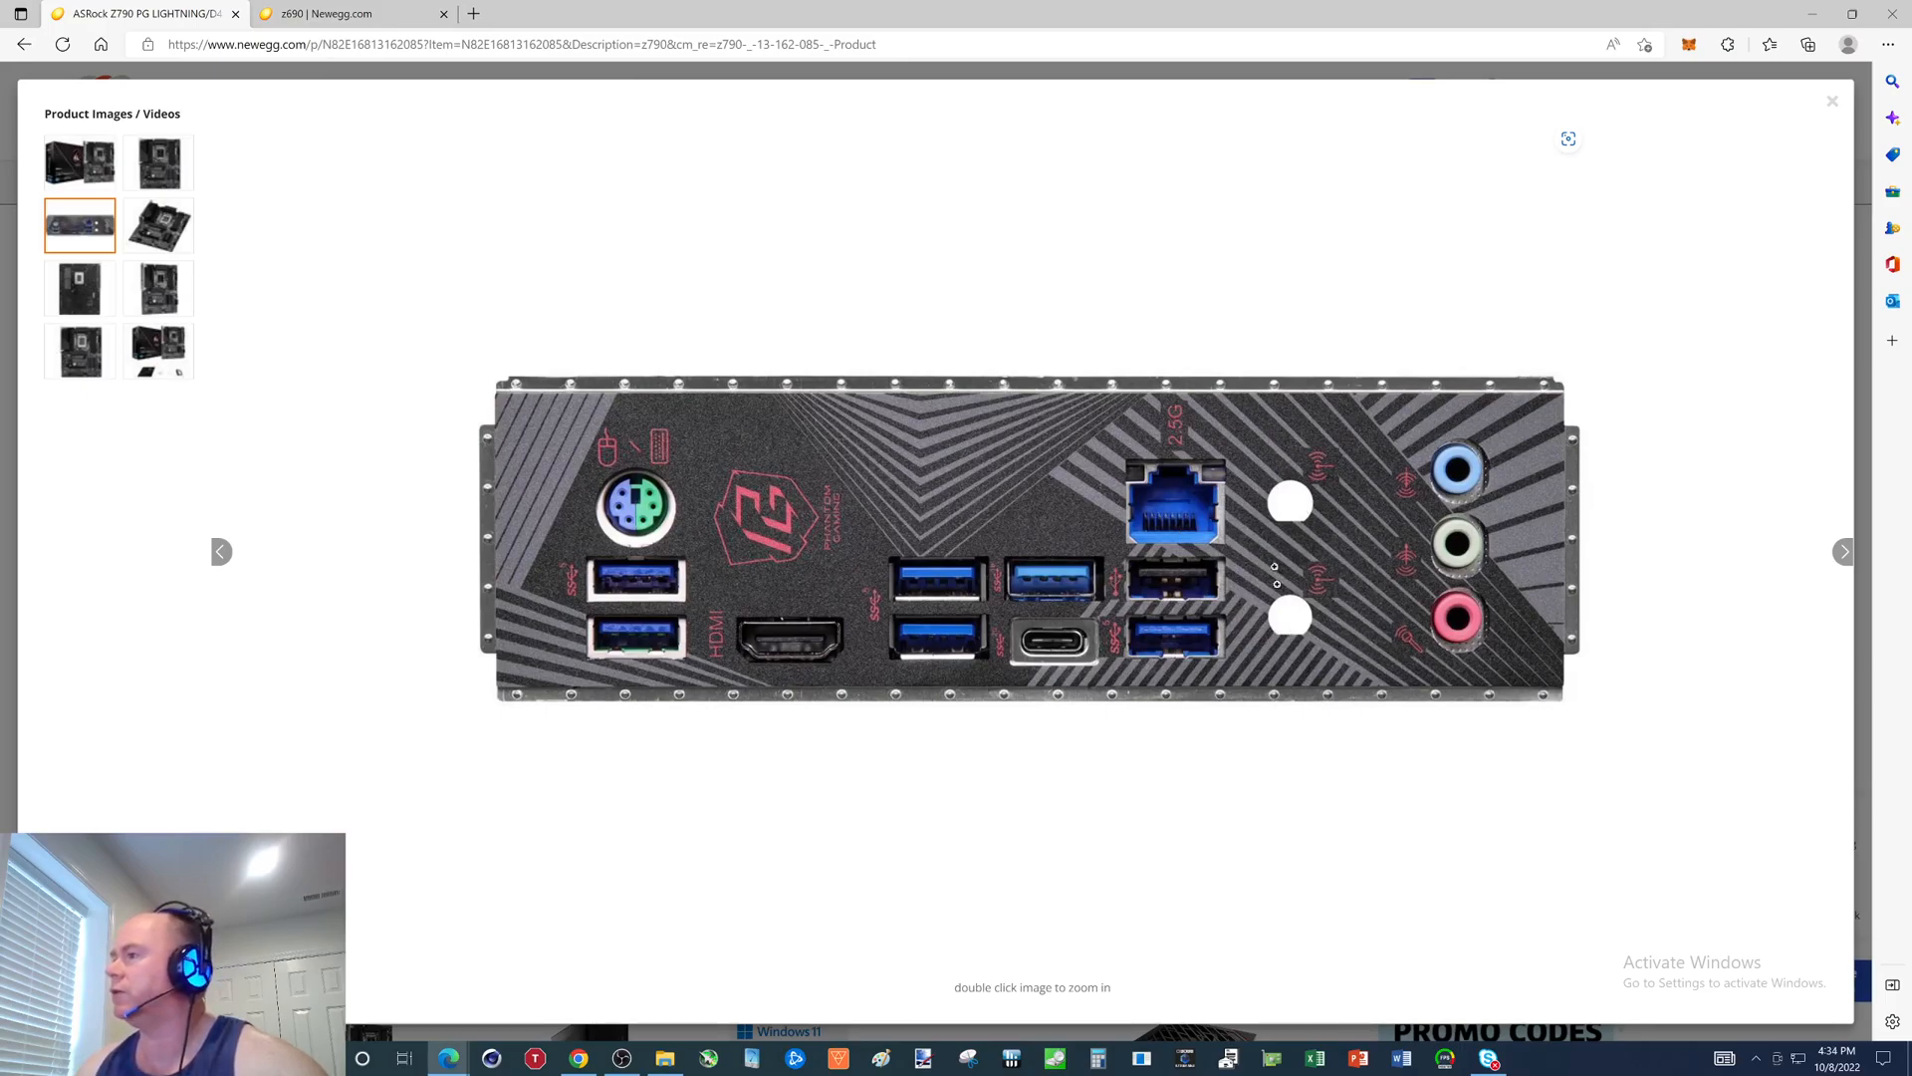
mouse_move(1289, 504)
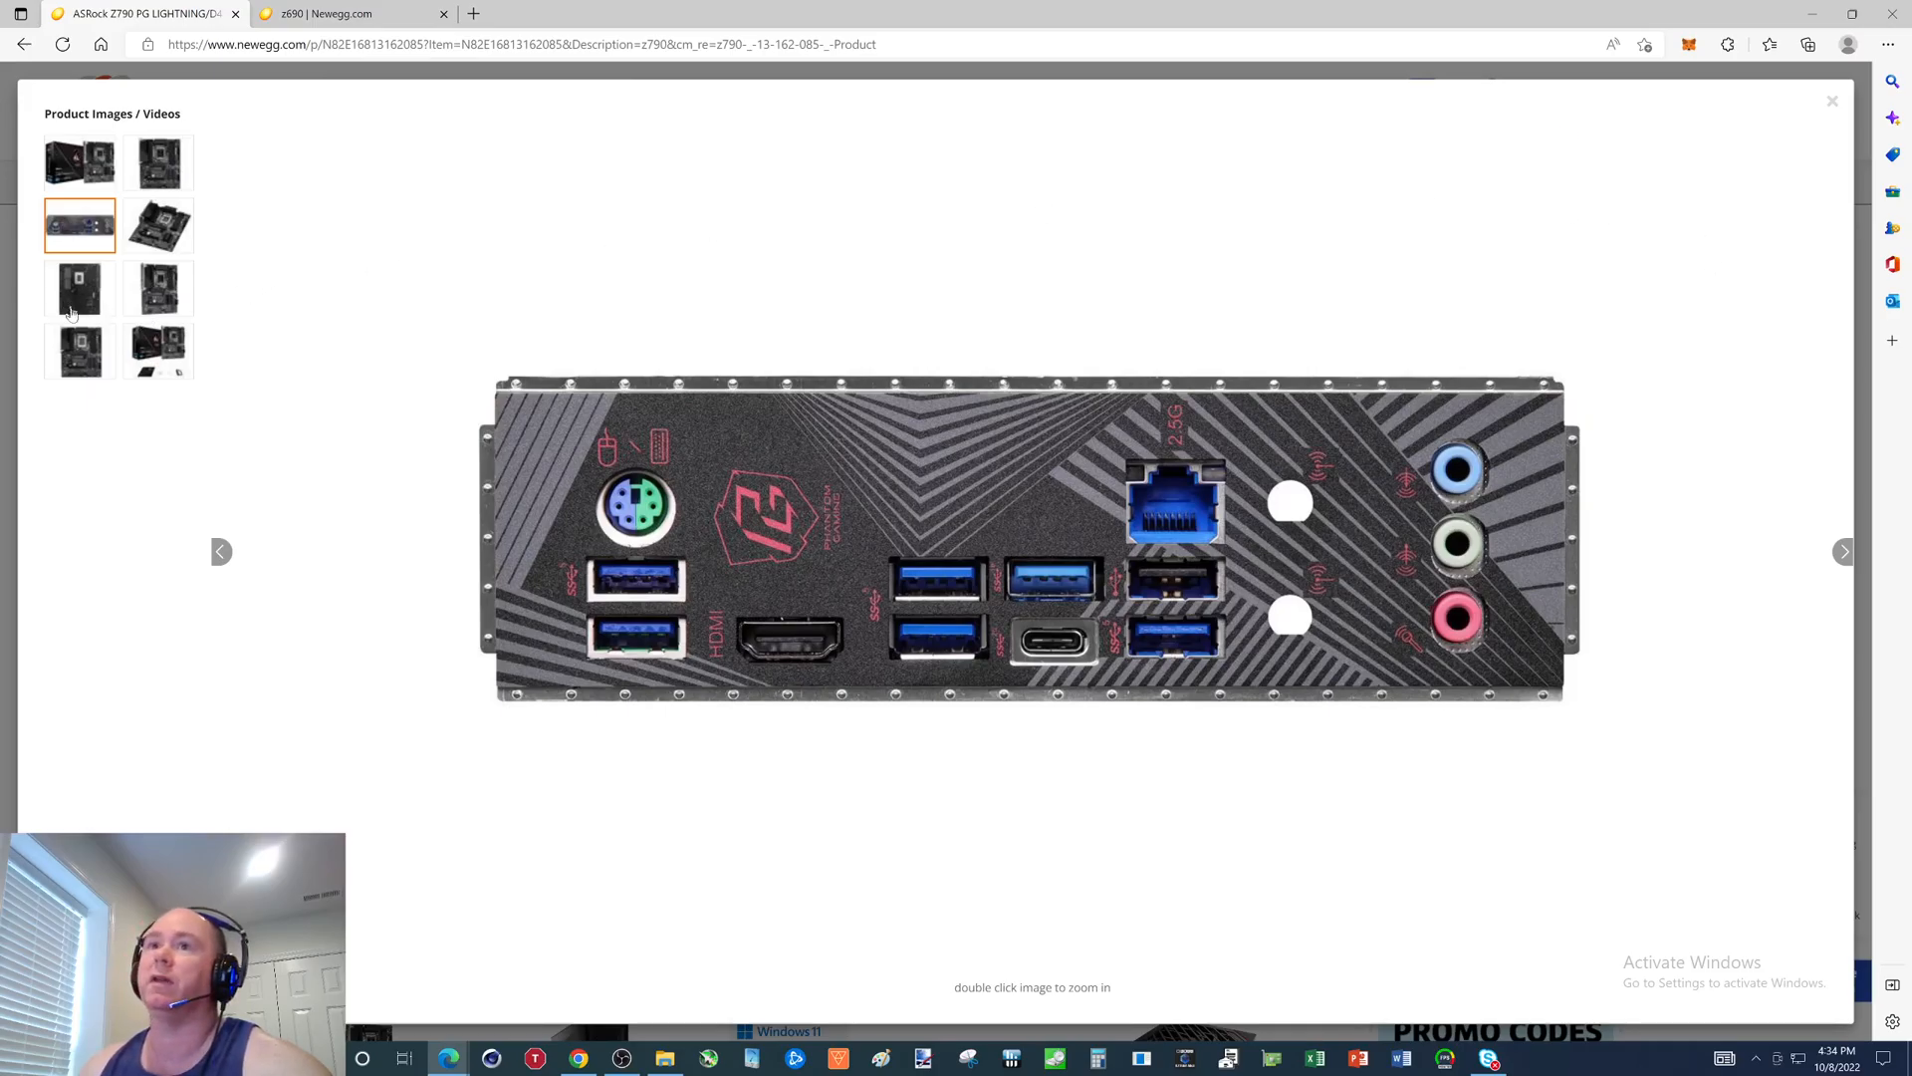
Switch the gallery to another ASRock board photo, the retail box with accessories.
click(157, 352)
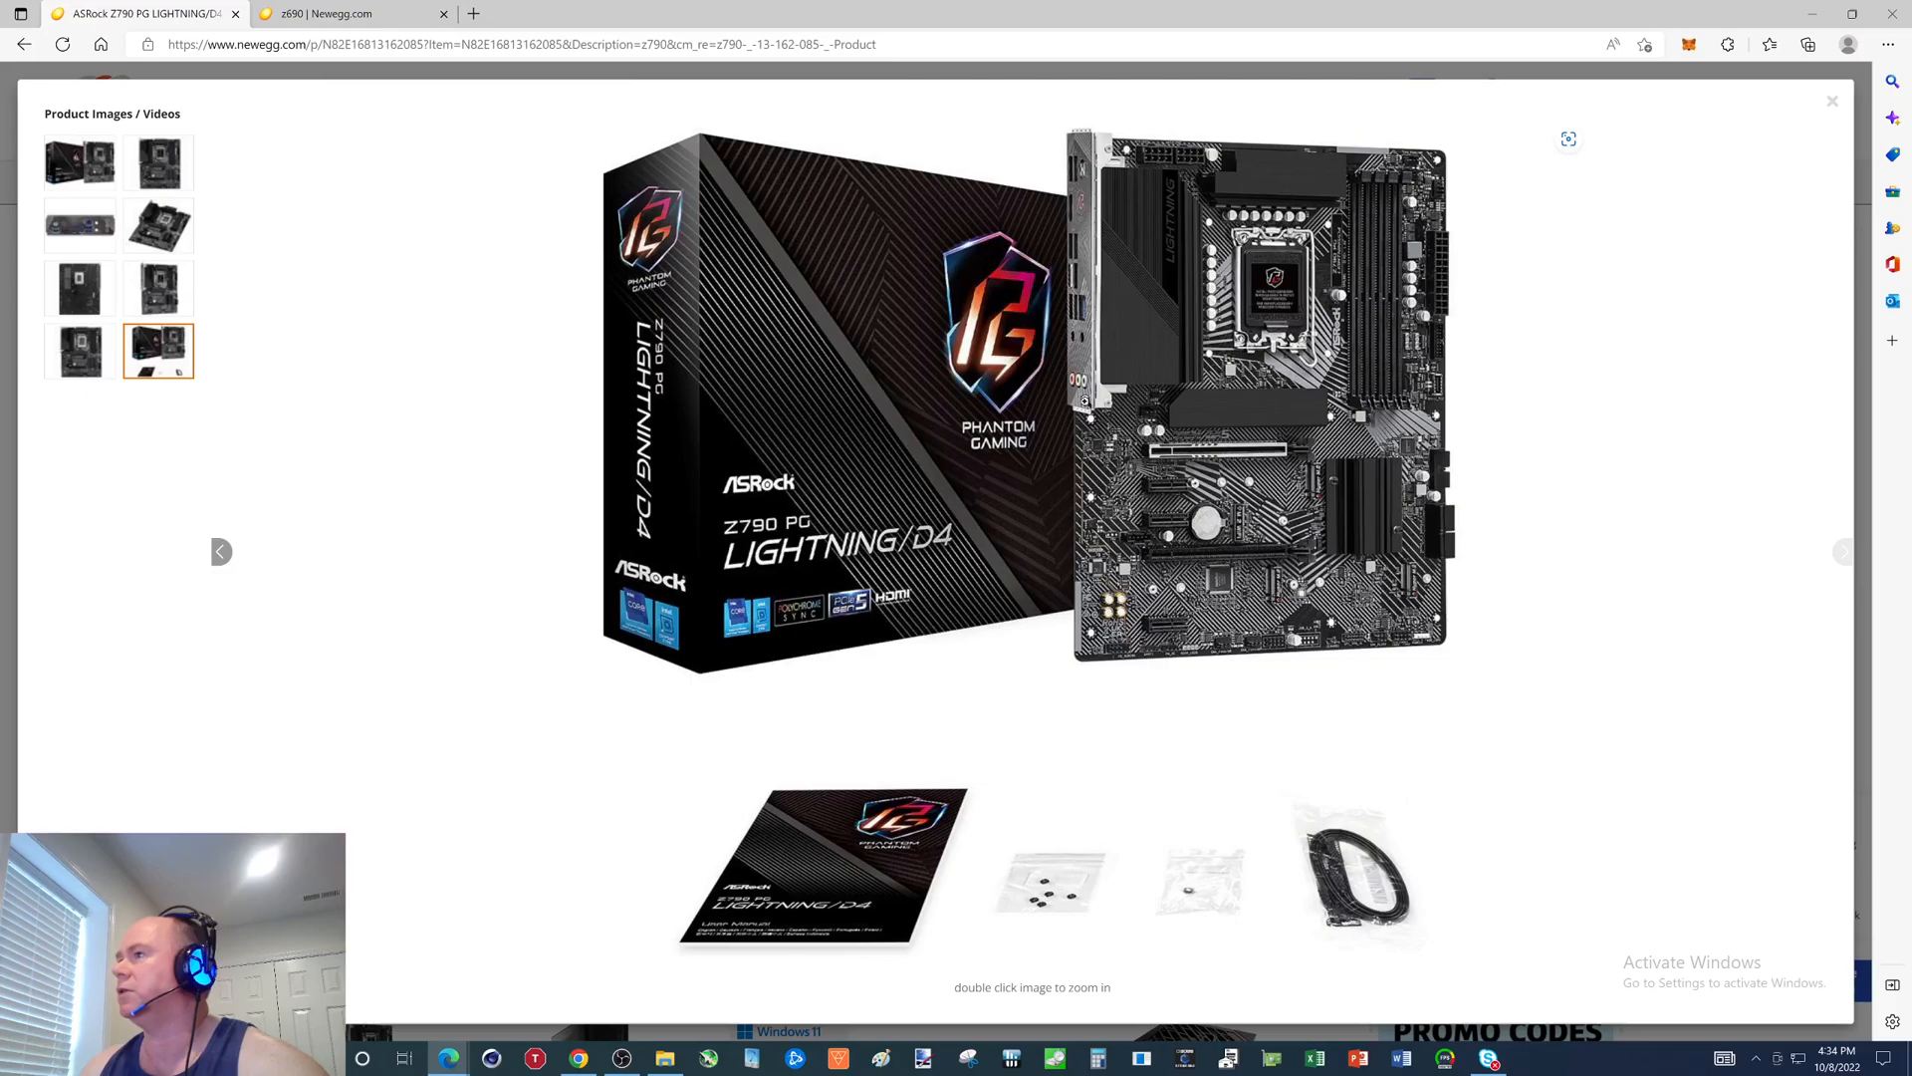
mouse_move(1575, 272)
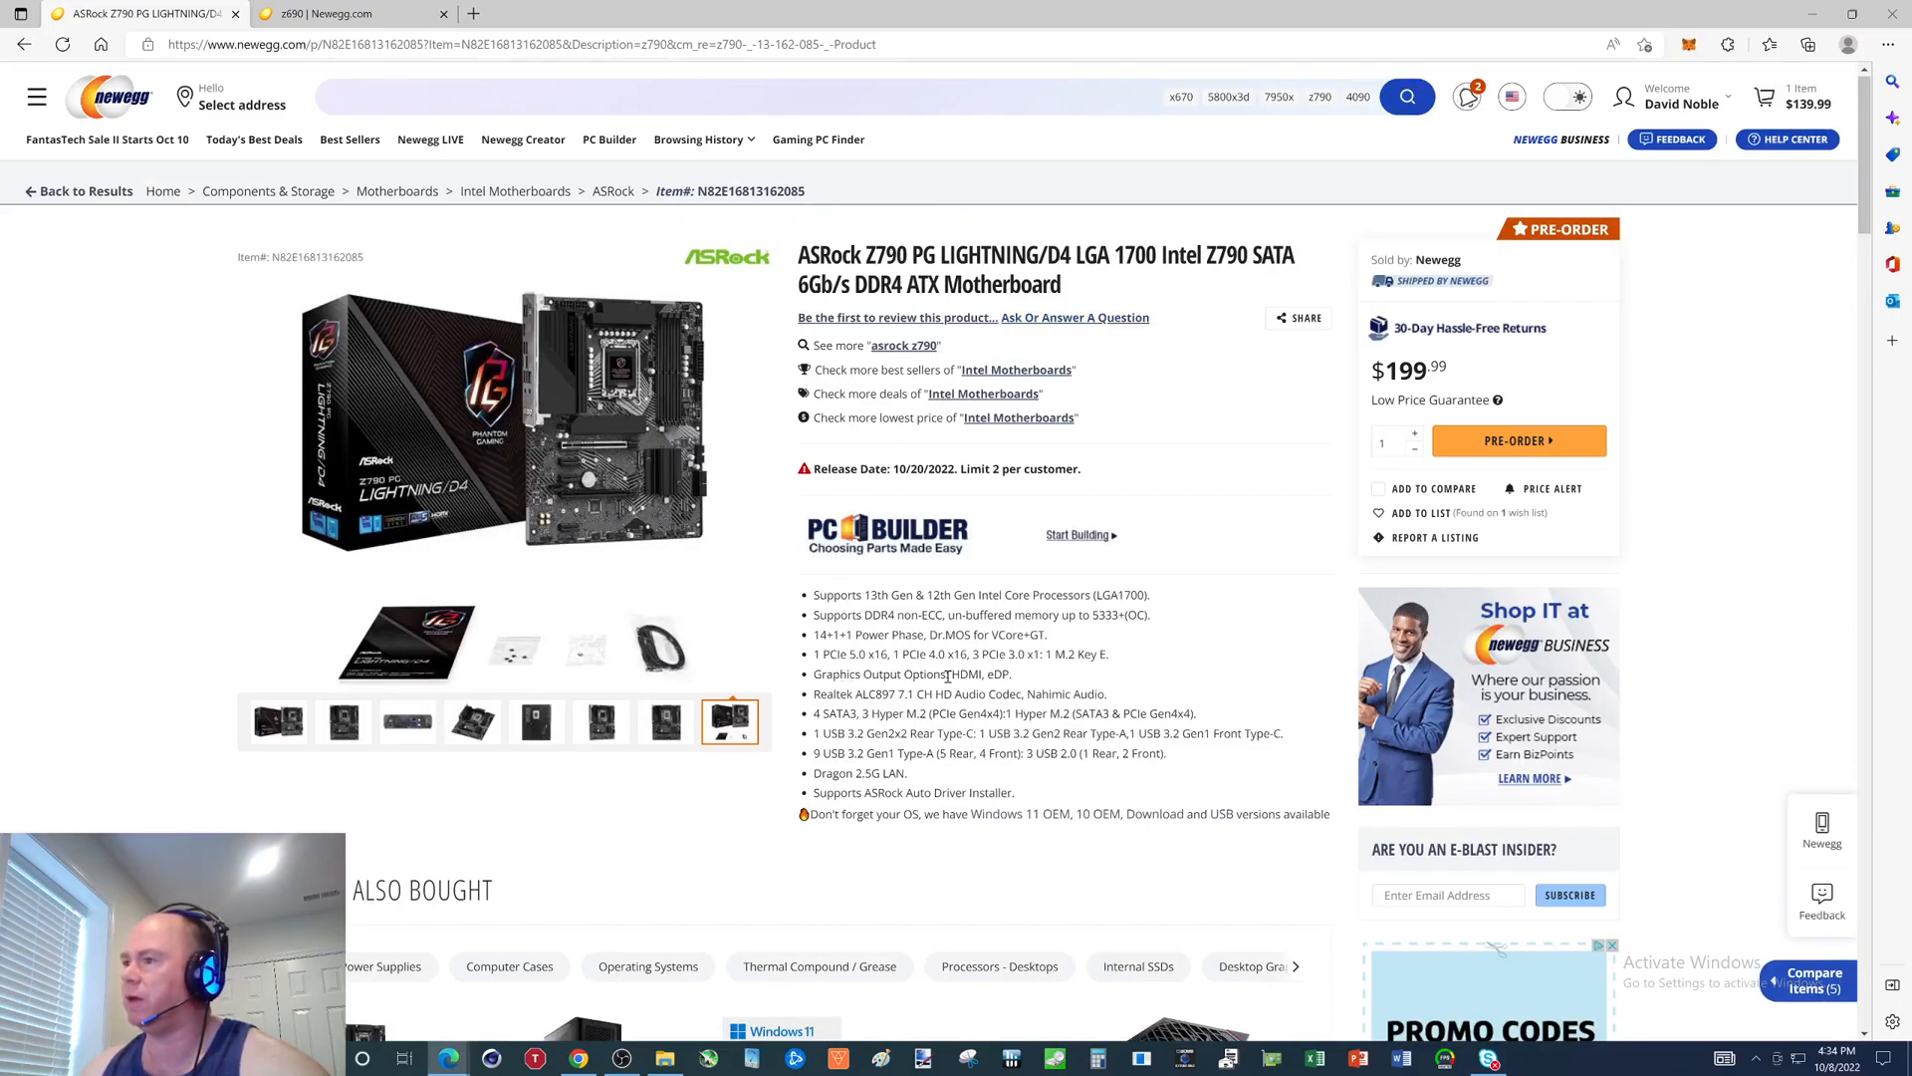
Scroll the ASRock Specs past memory, storage, ports and connectors to Physical Spec.
scroll(down, 3)
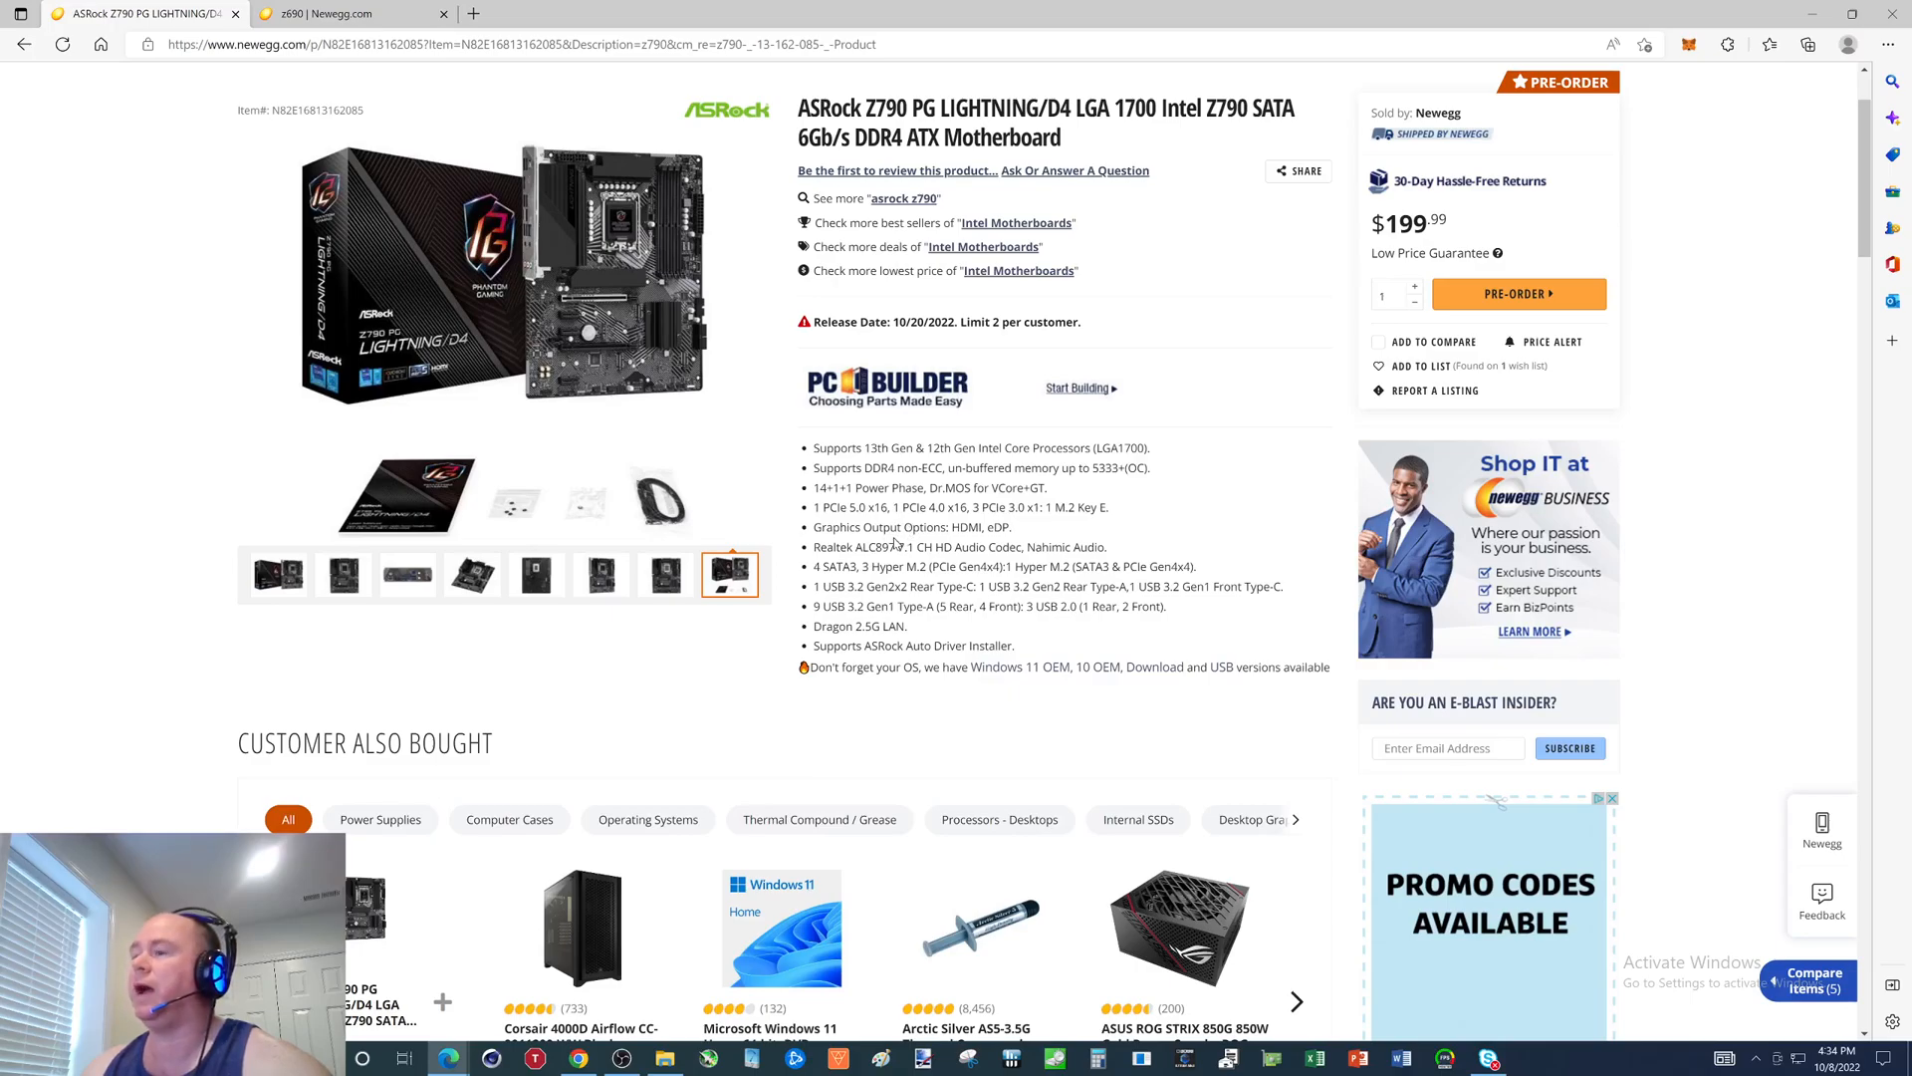
scroll(down, 3)
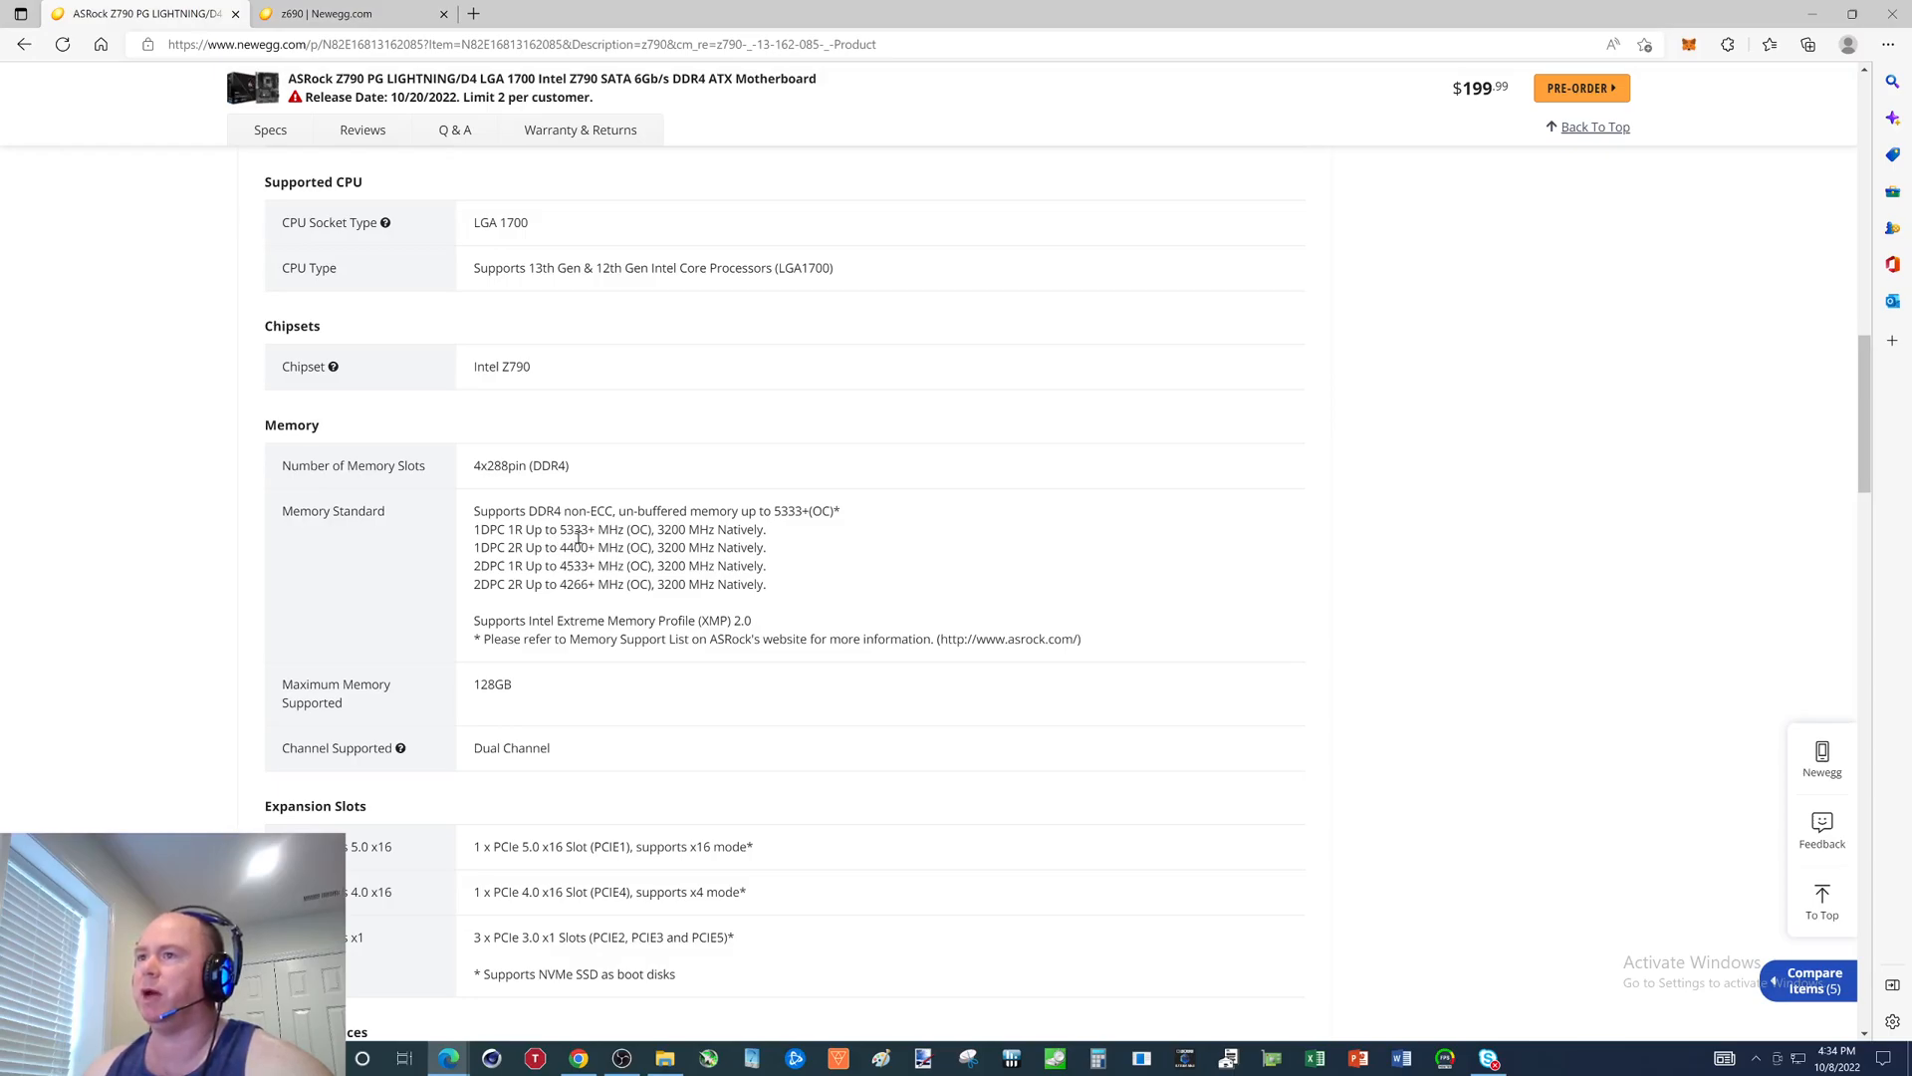
scroll(down, 3)
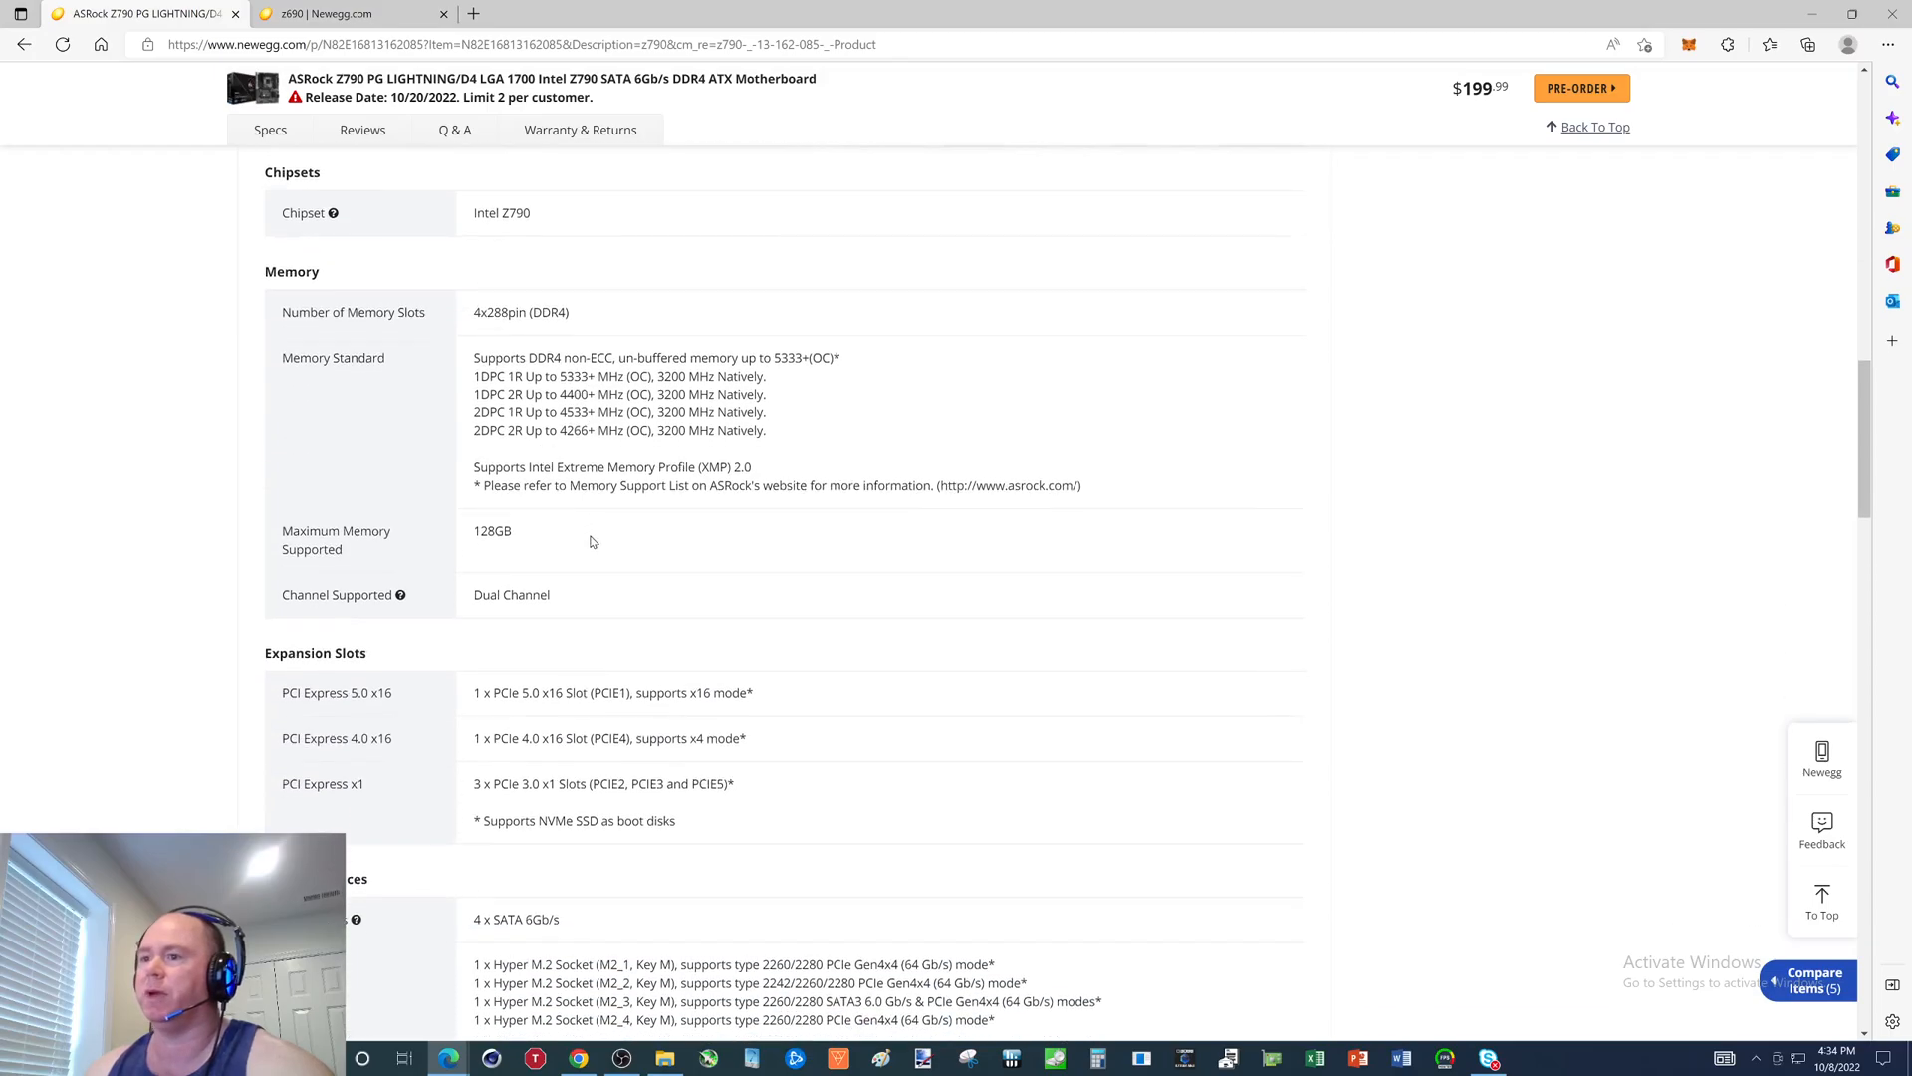
scroll(down, 3)
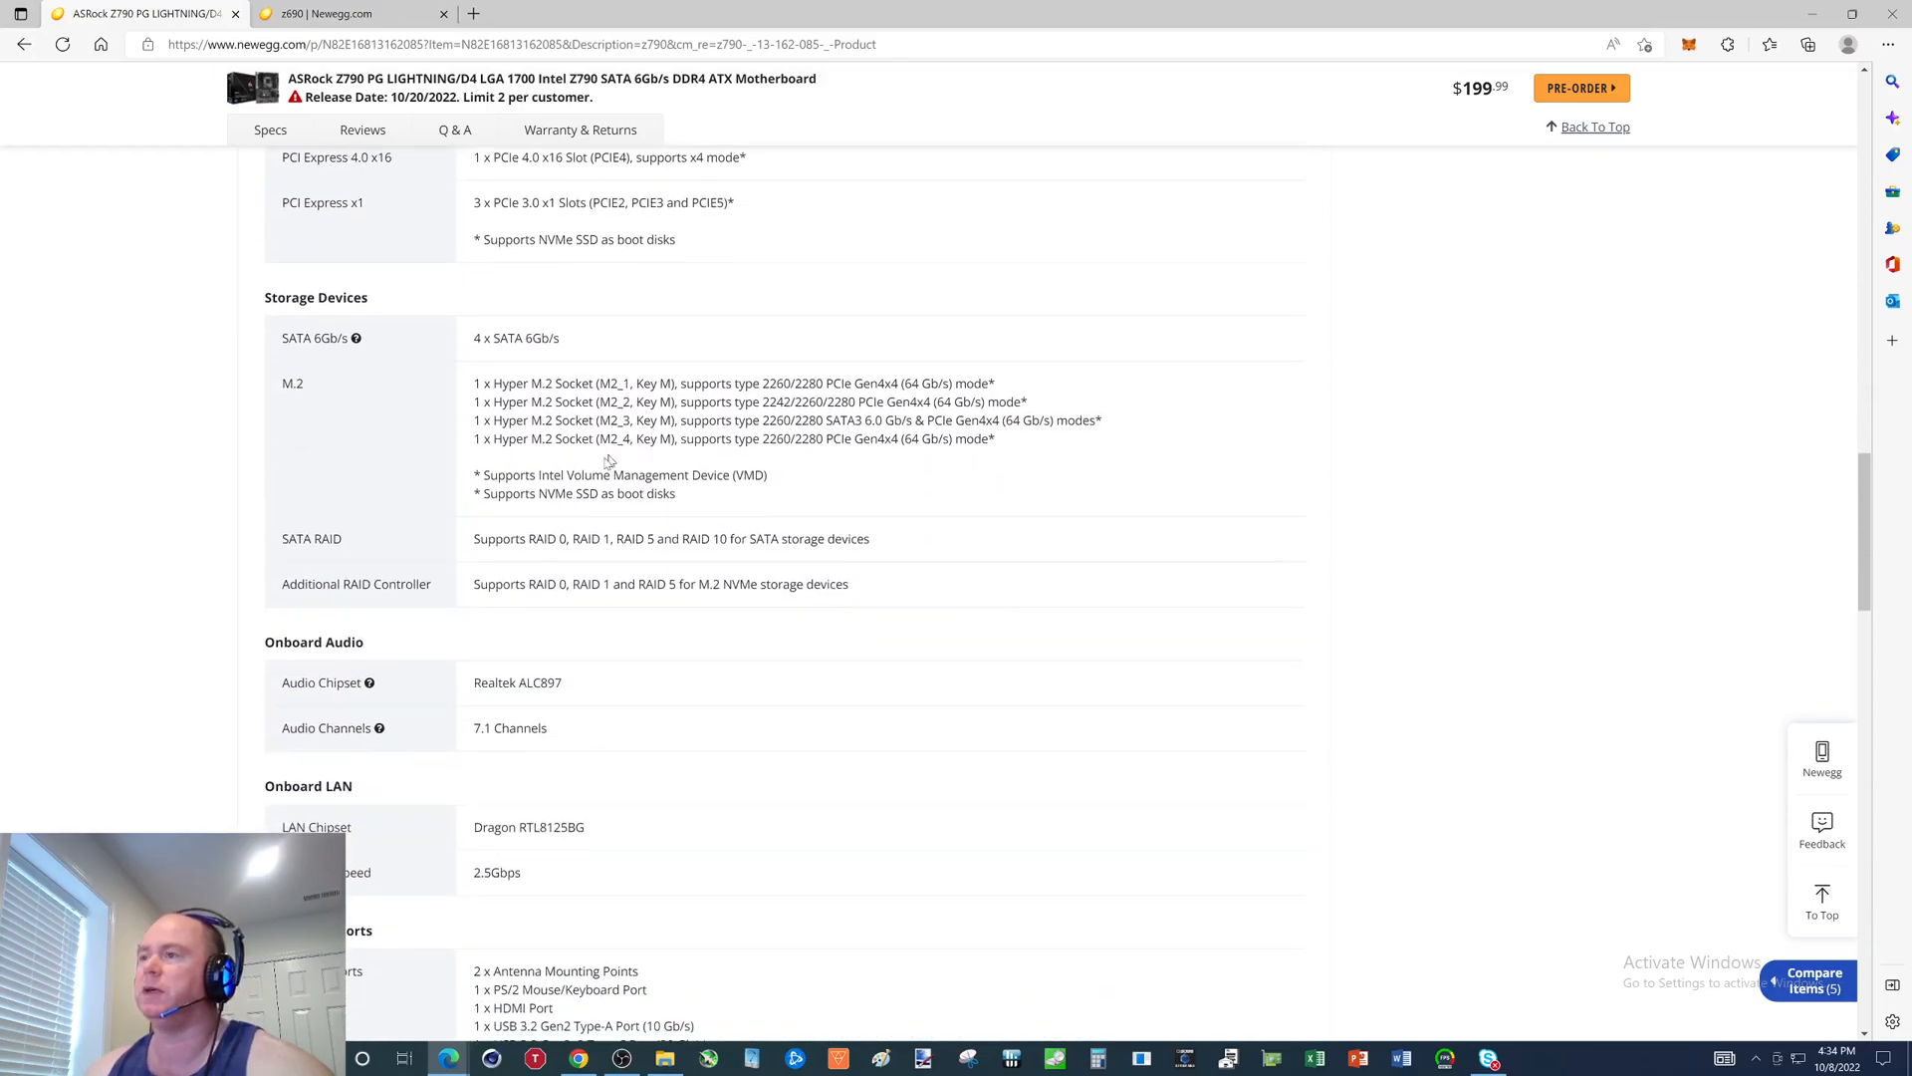
scroll(down, 3)
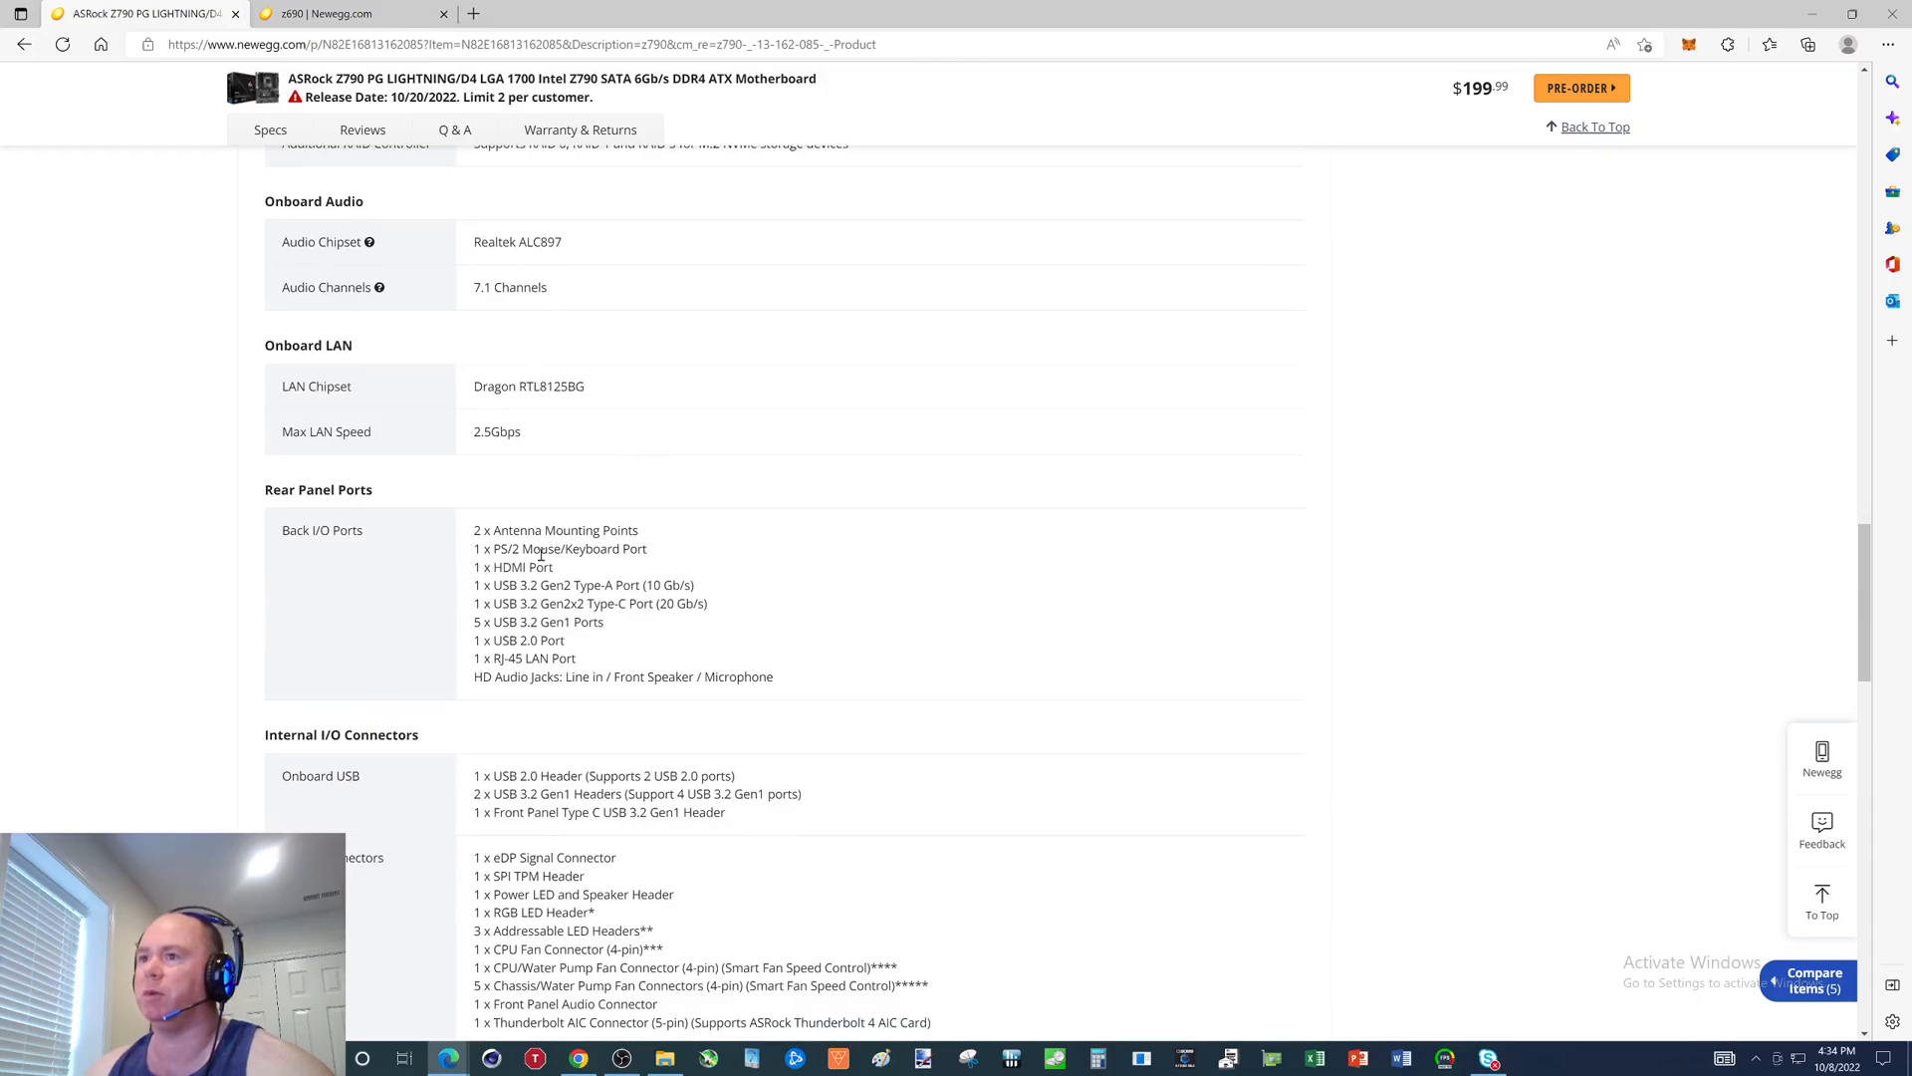
scroll(down, 3)
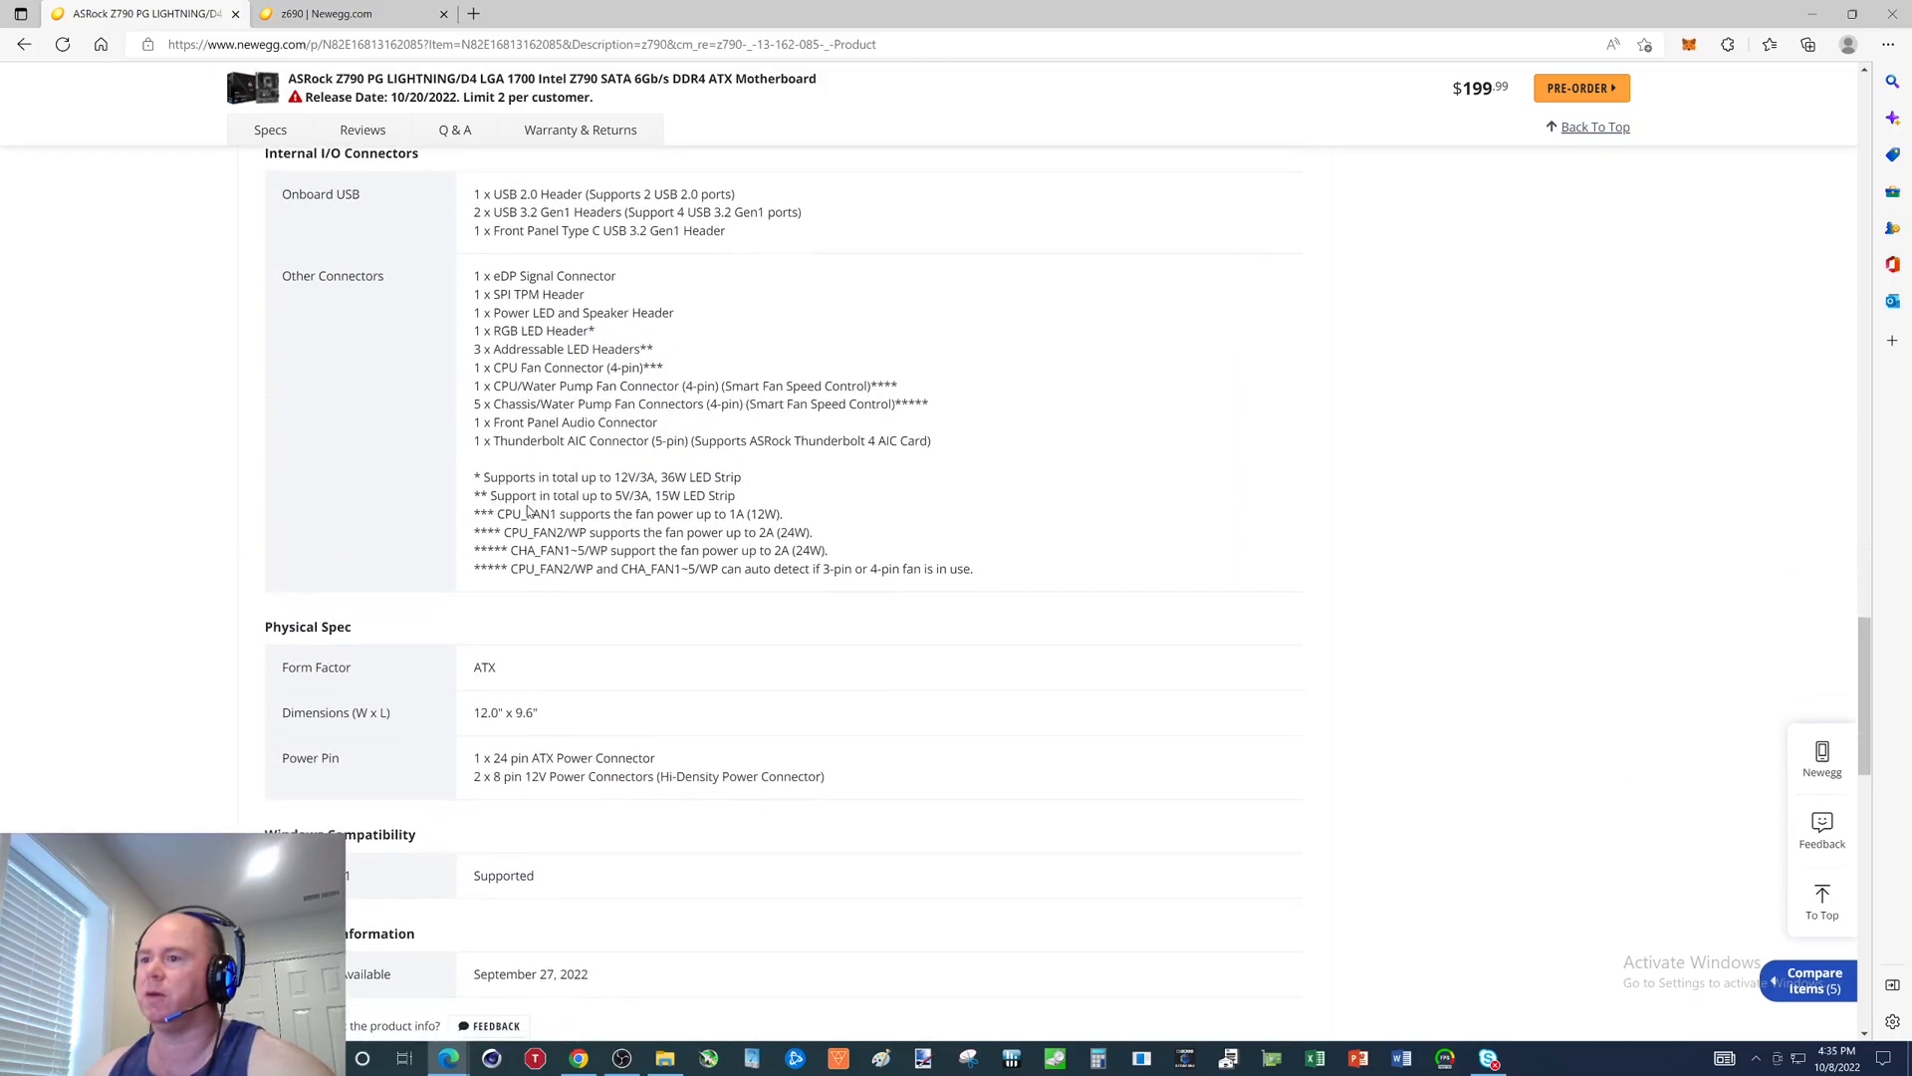
scroll(down, 3)
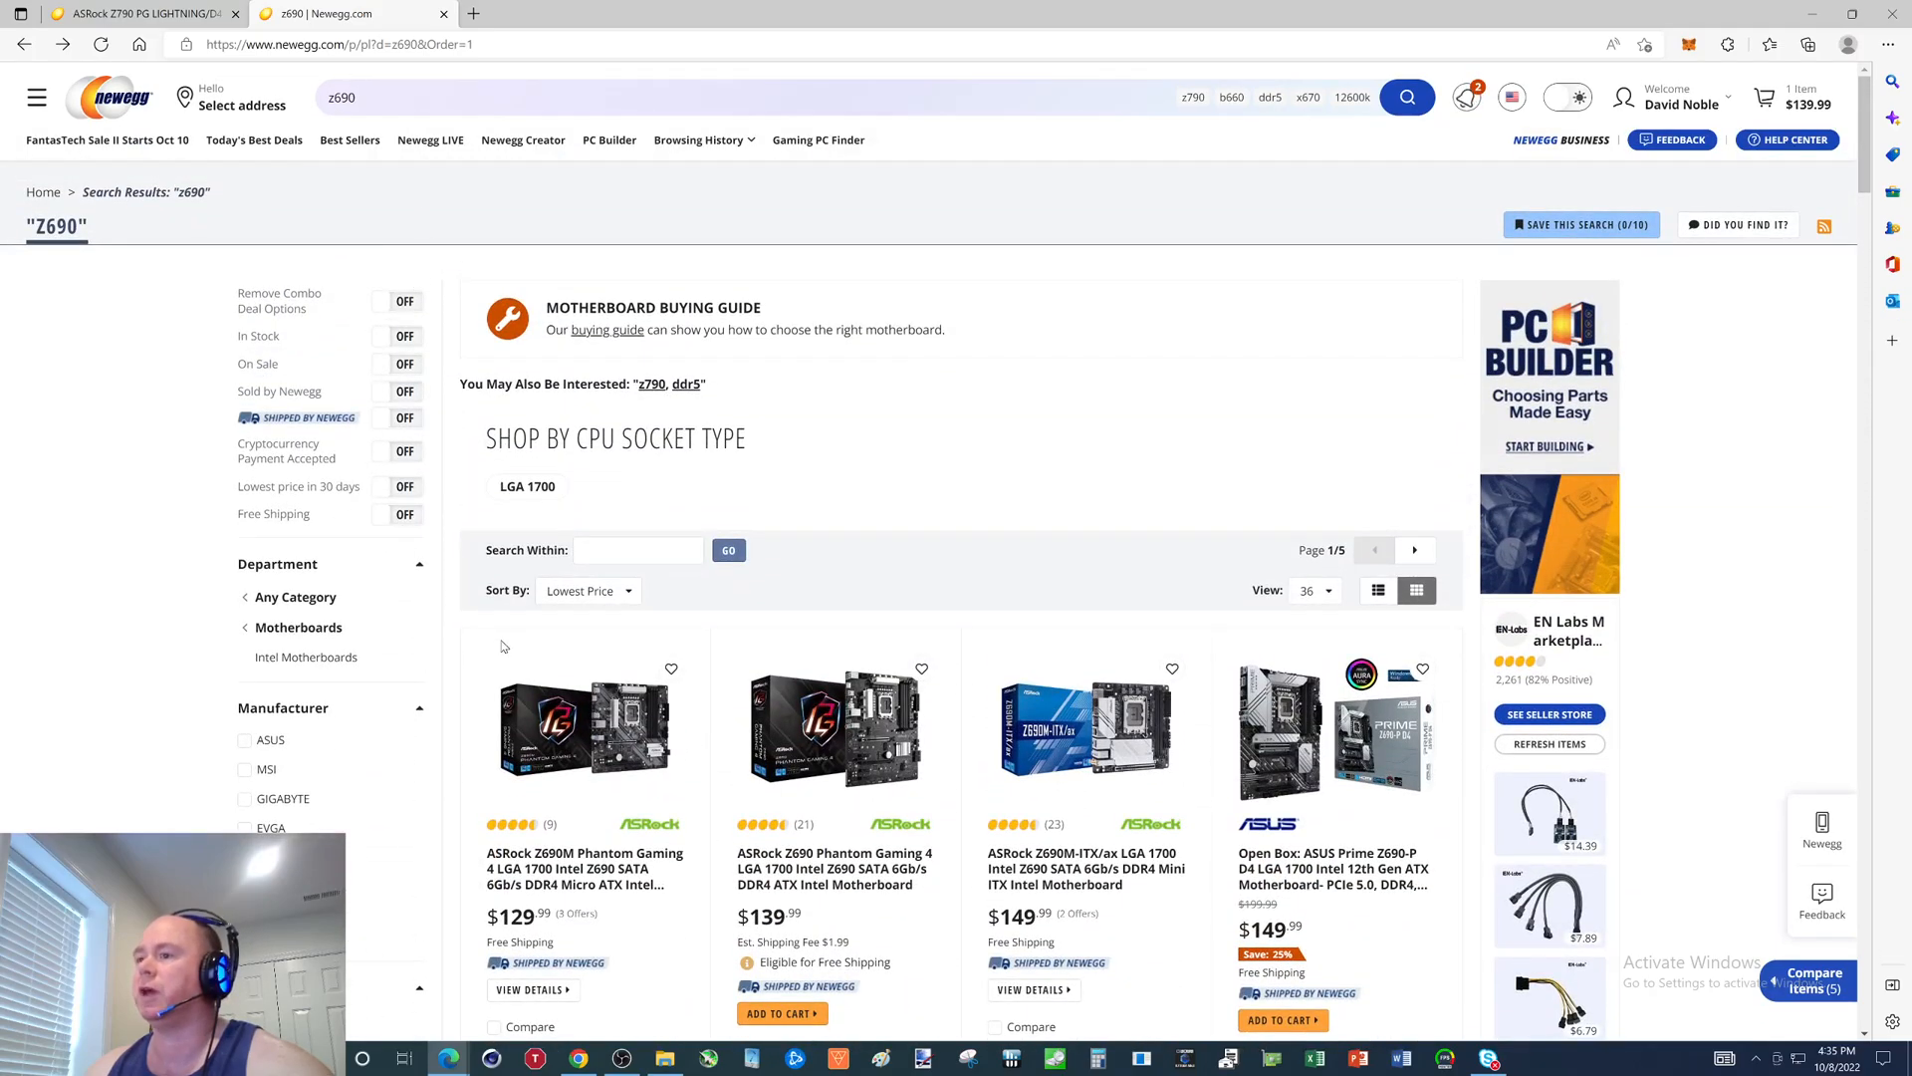
Scroll the z690 results and open the $149.99 open-box ASUS Prime Z690-P D4.
scroll(down, 3)
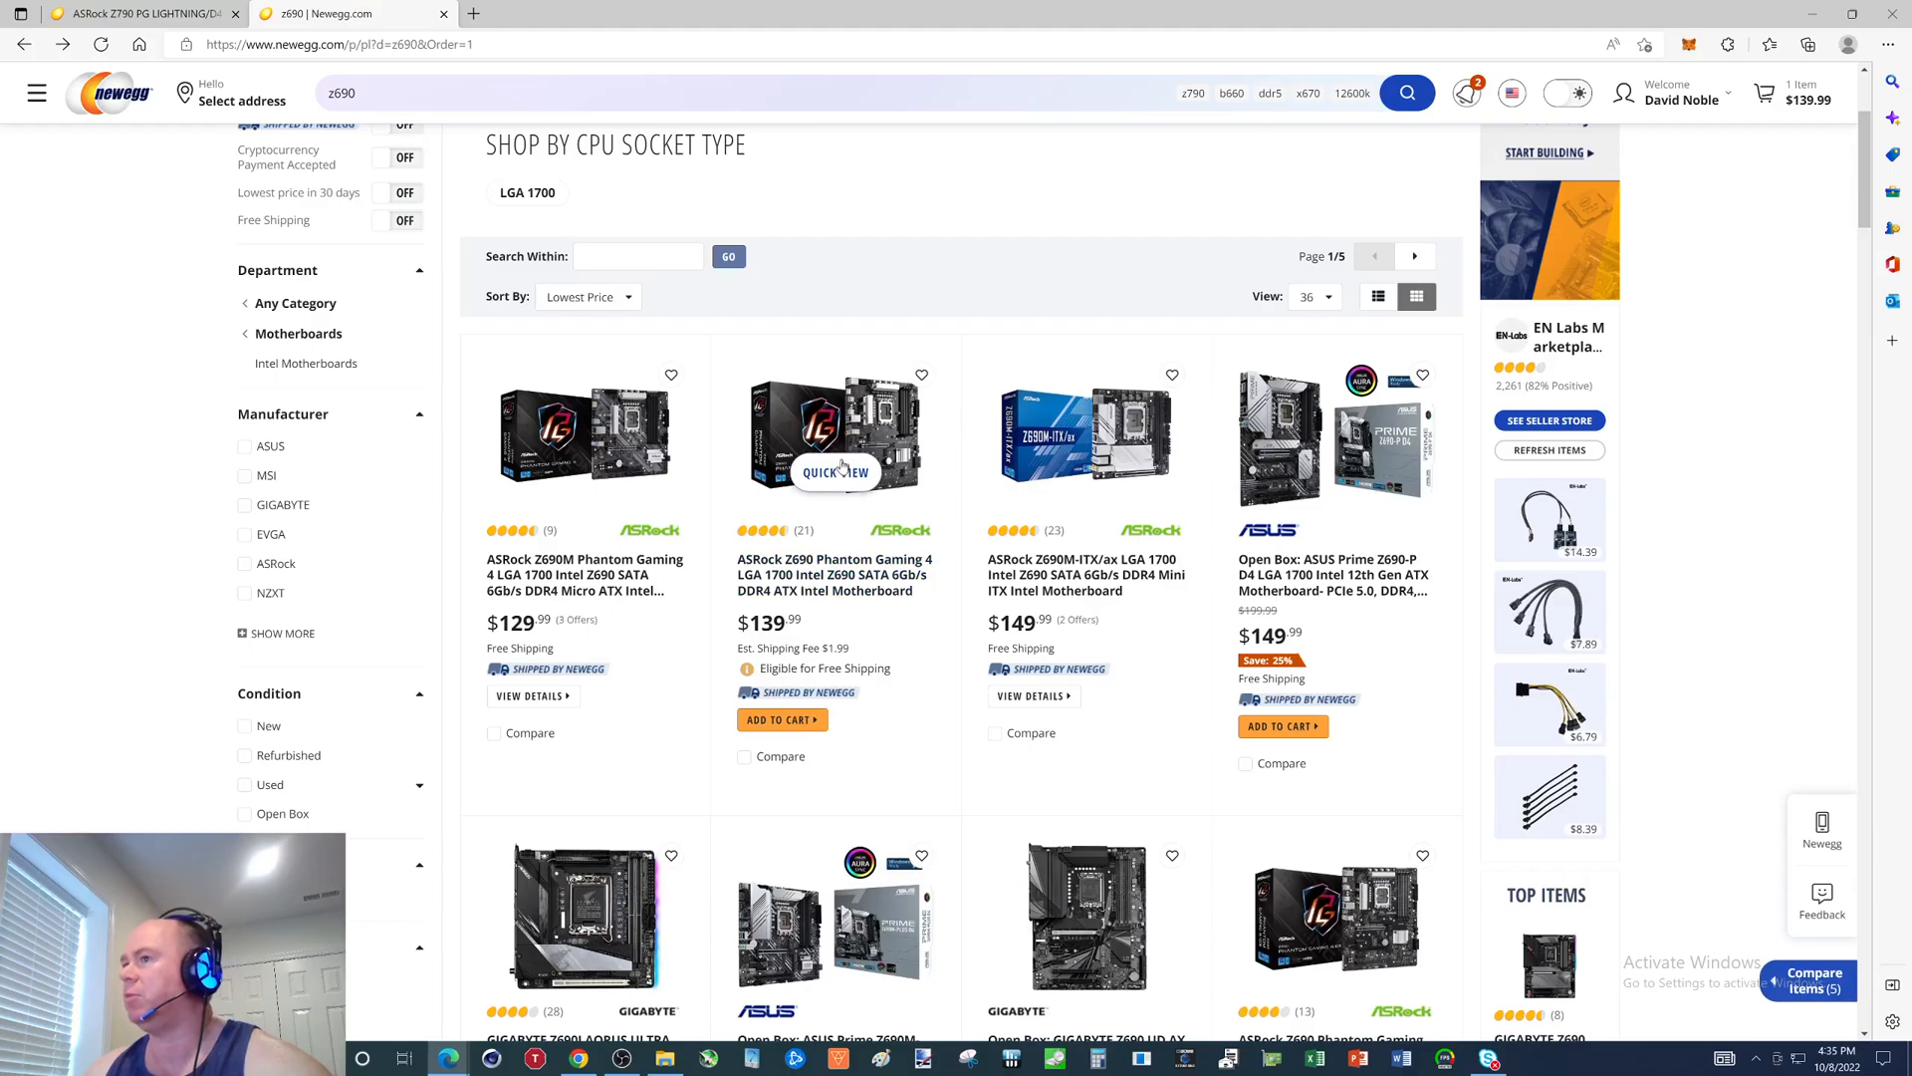
mouse_move(834, 575)
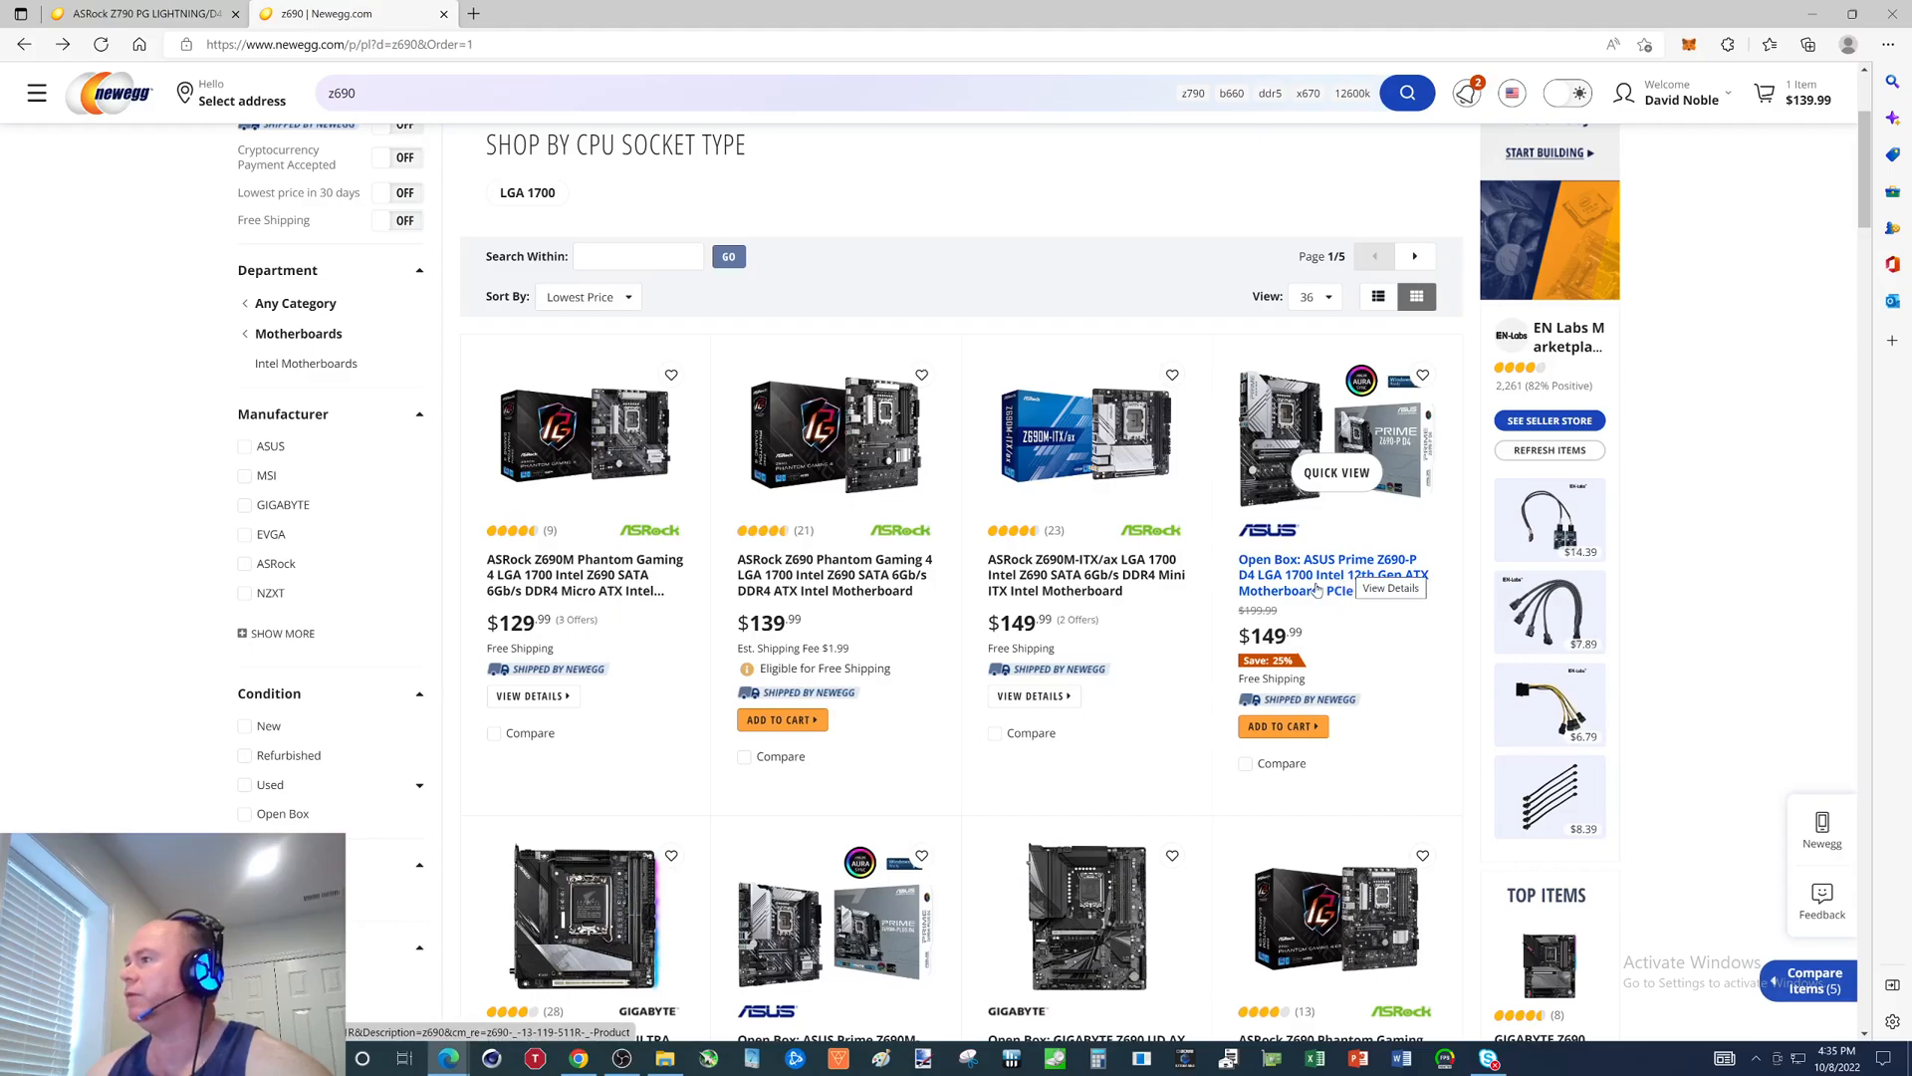
click(1327, 575)
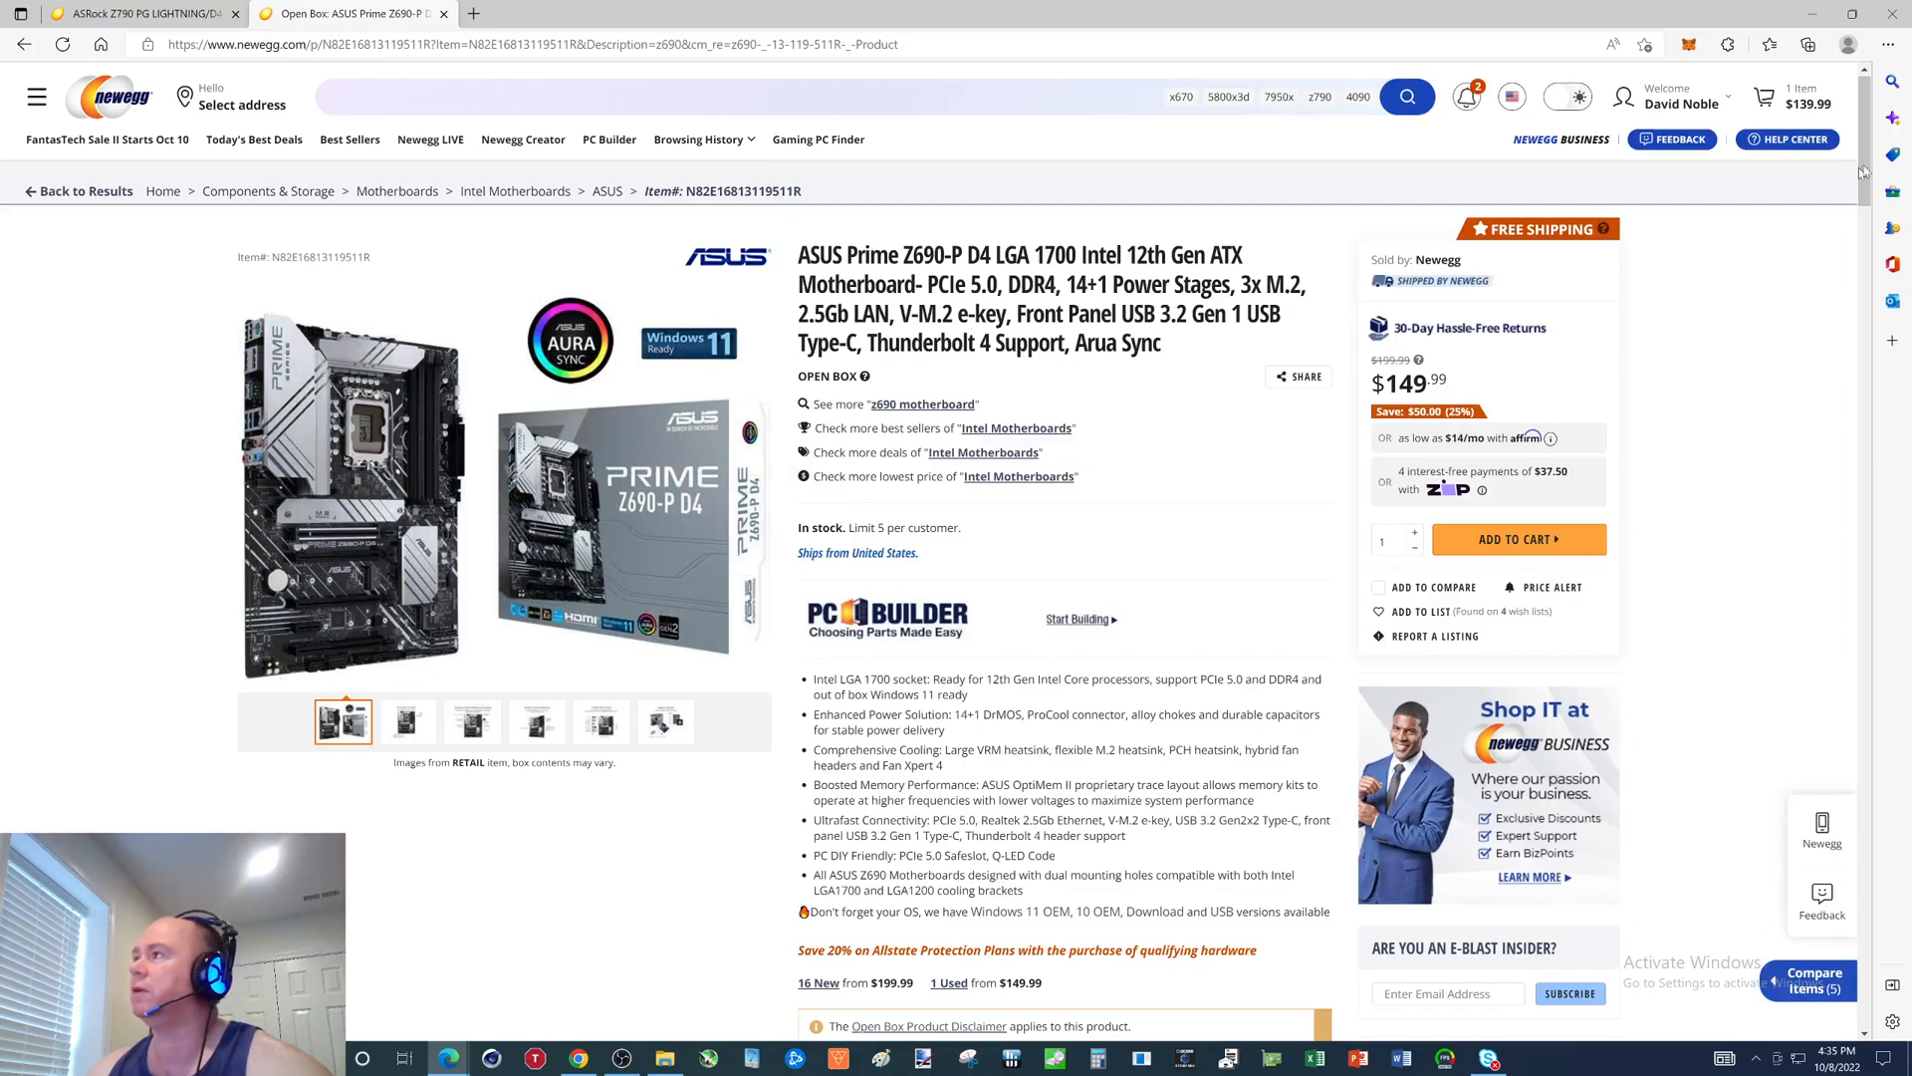
mouse_move(24, 44)
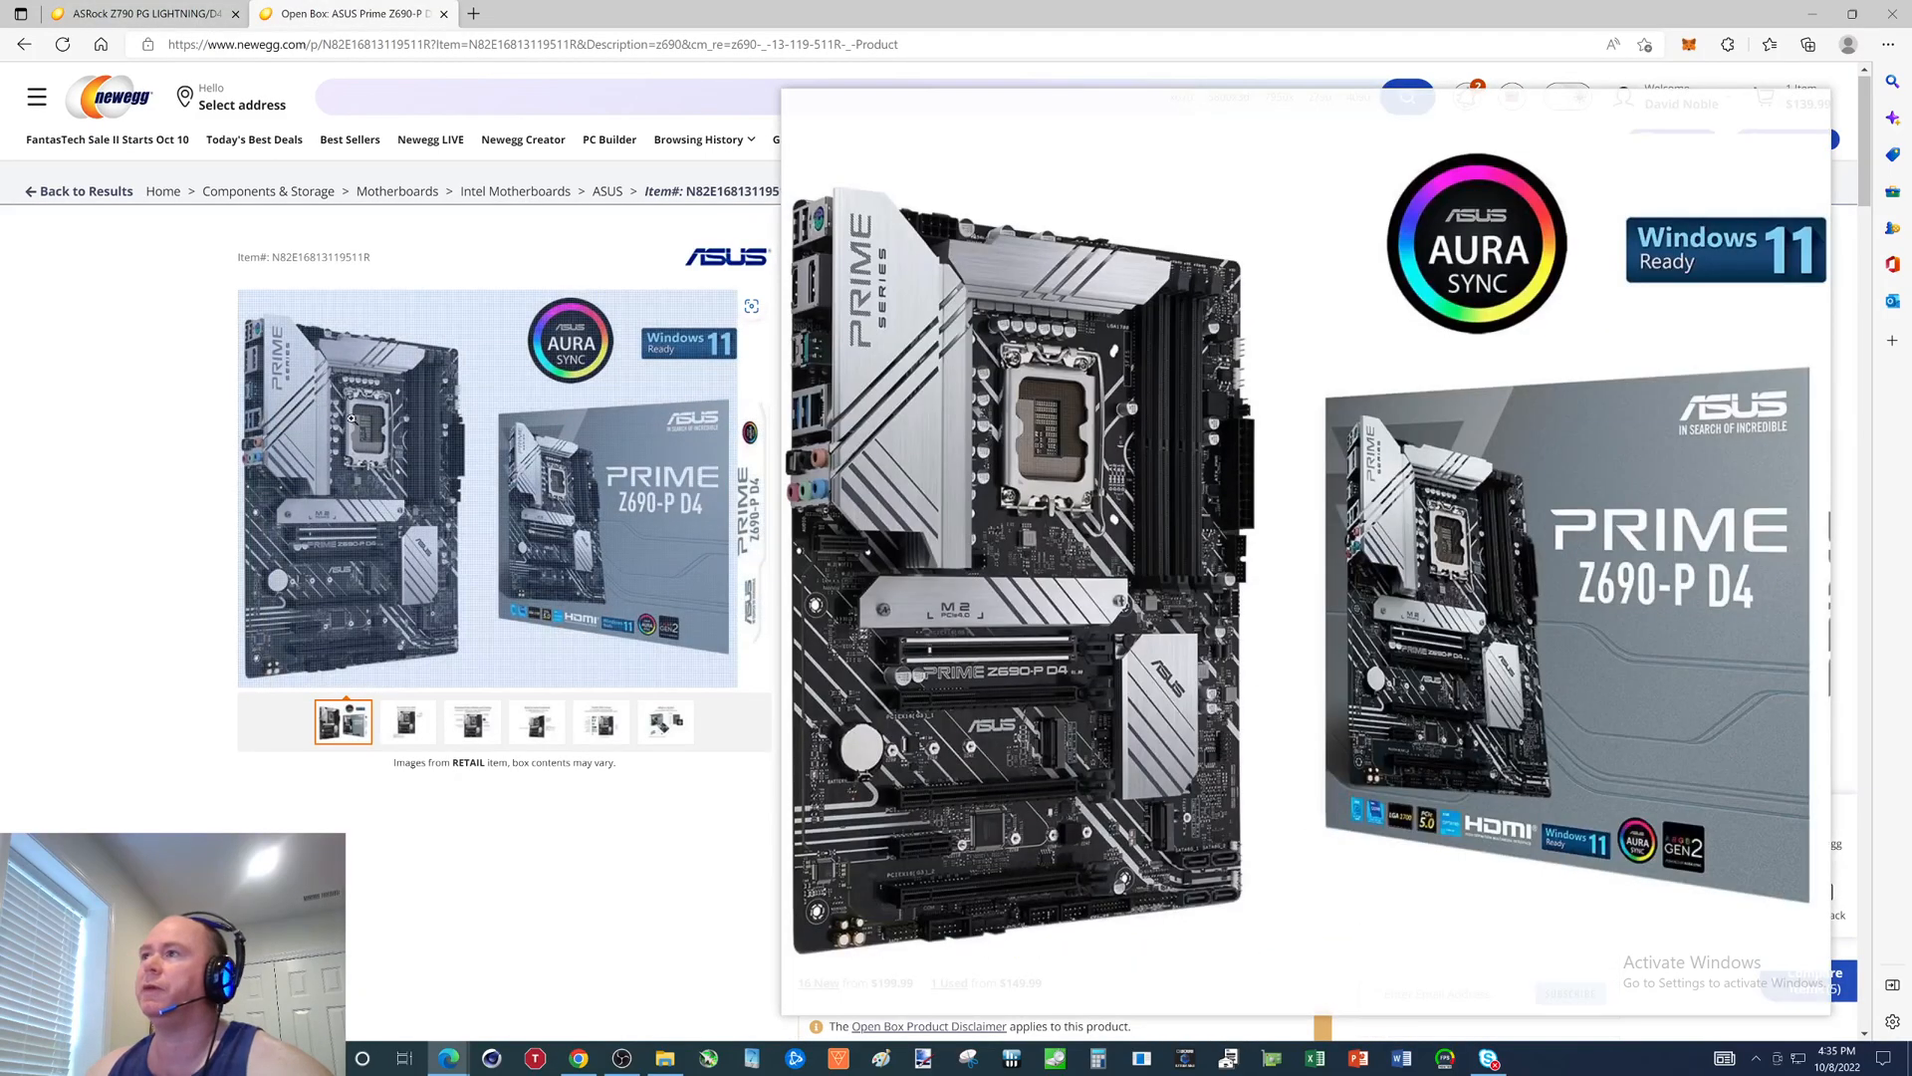
Go back from the ASUS Prime Z690-P D4 page toward the z690 results.
click(22, 43)
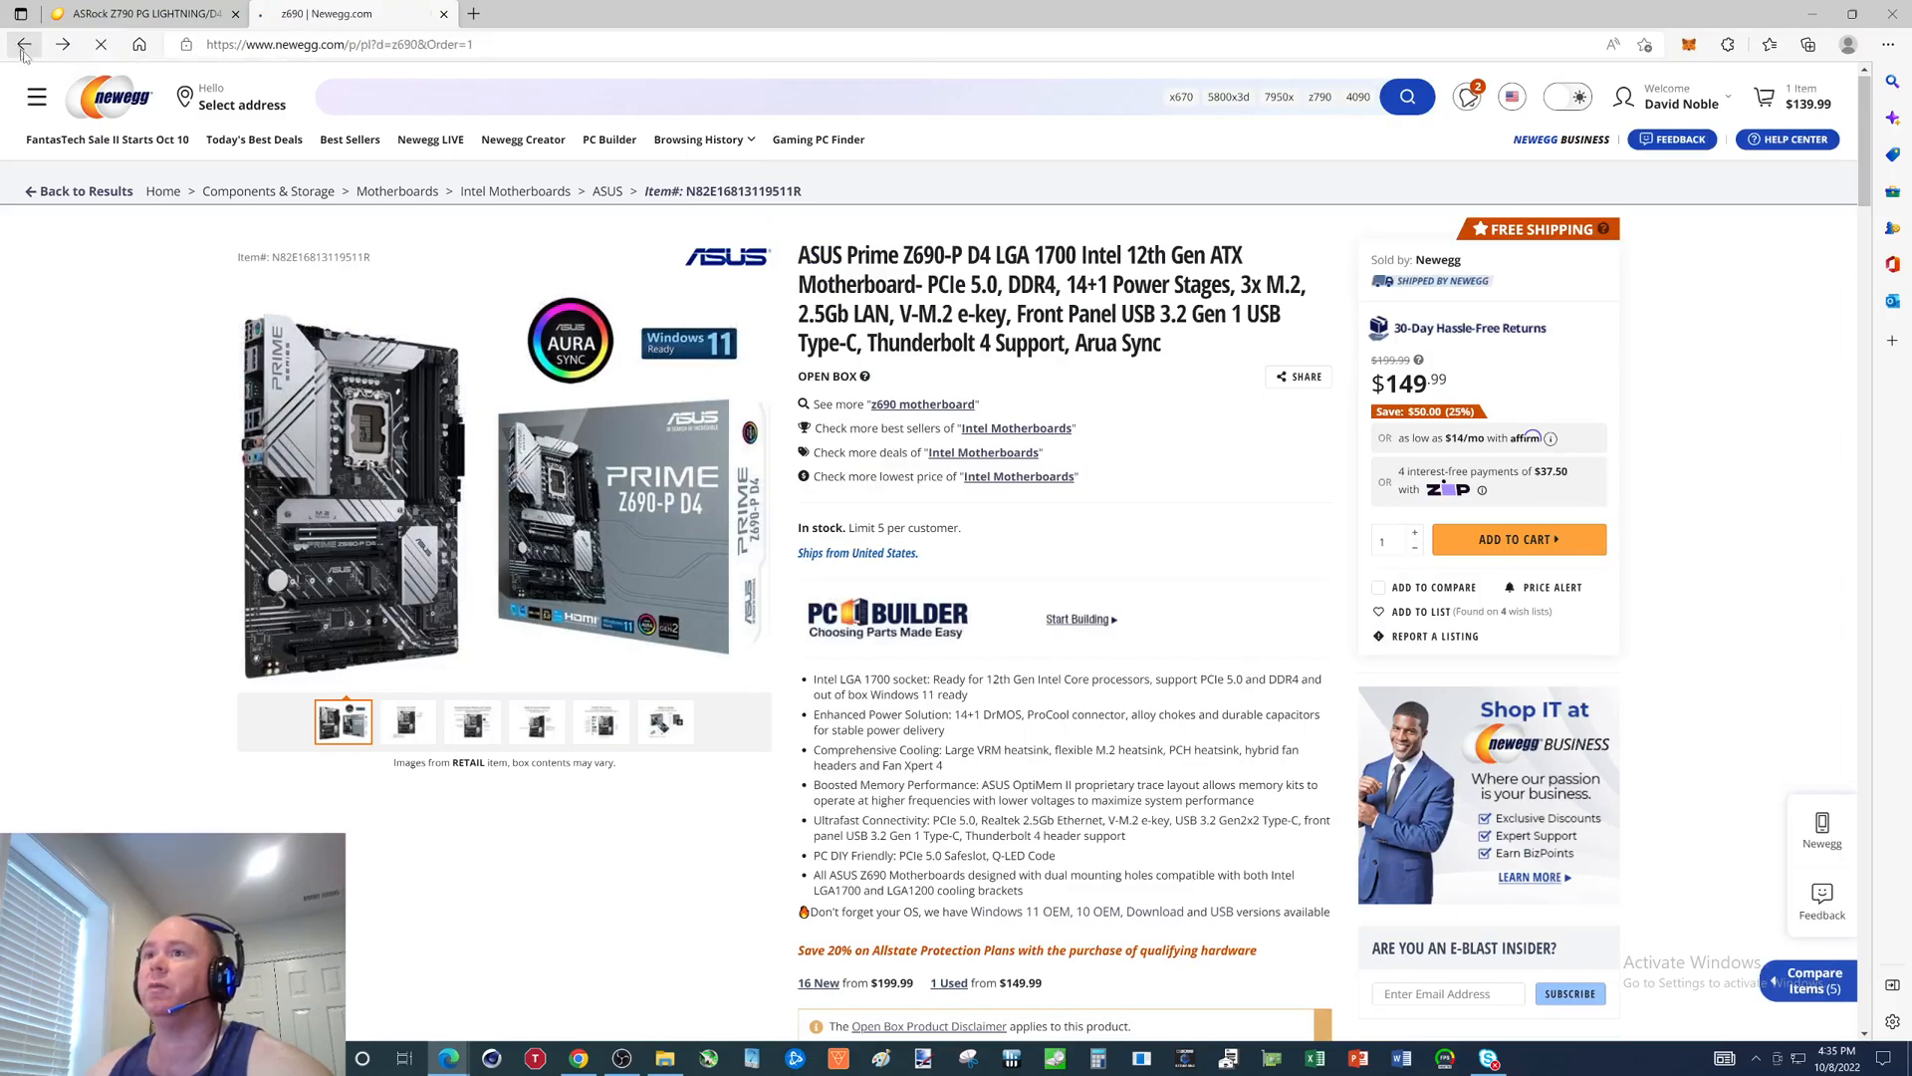
Return to z690 results and scroll down to the $159.99 MSI PRO Z690-P DDR4.
click(24, 44)
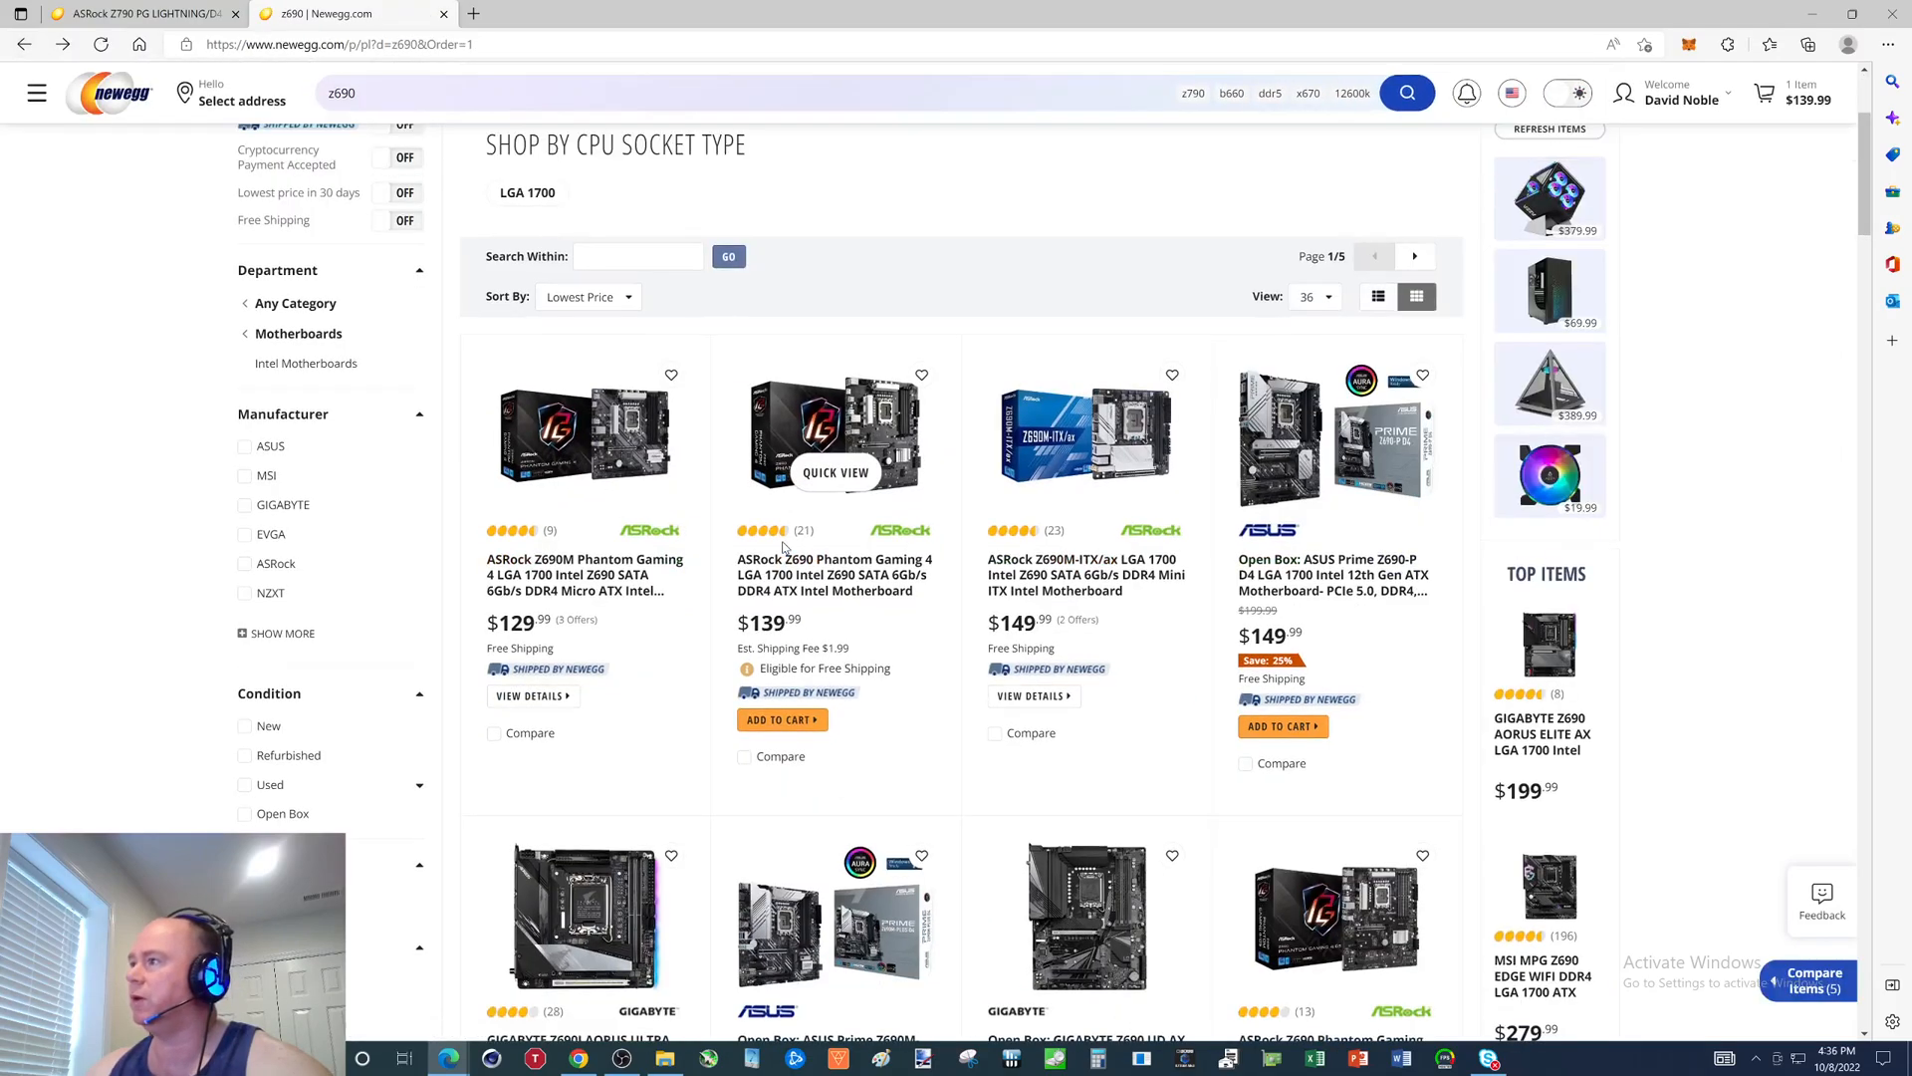
scroll(down, 3)
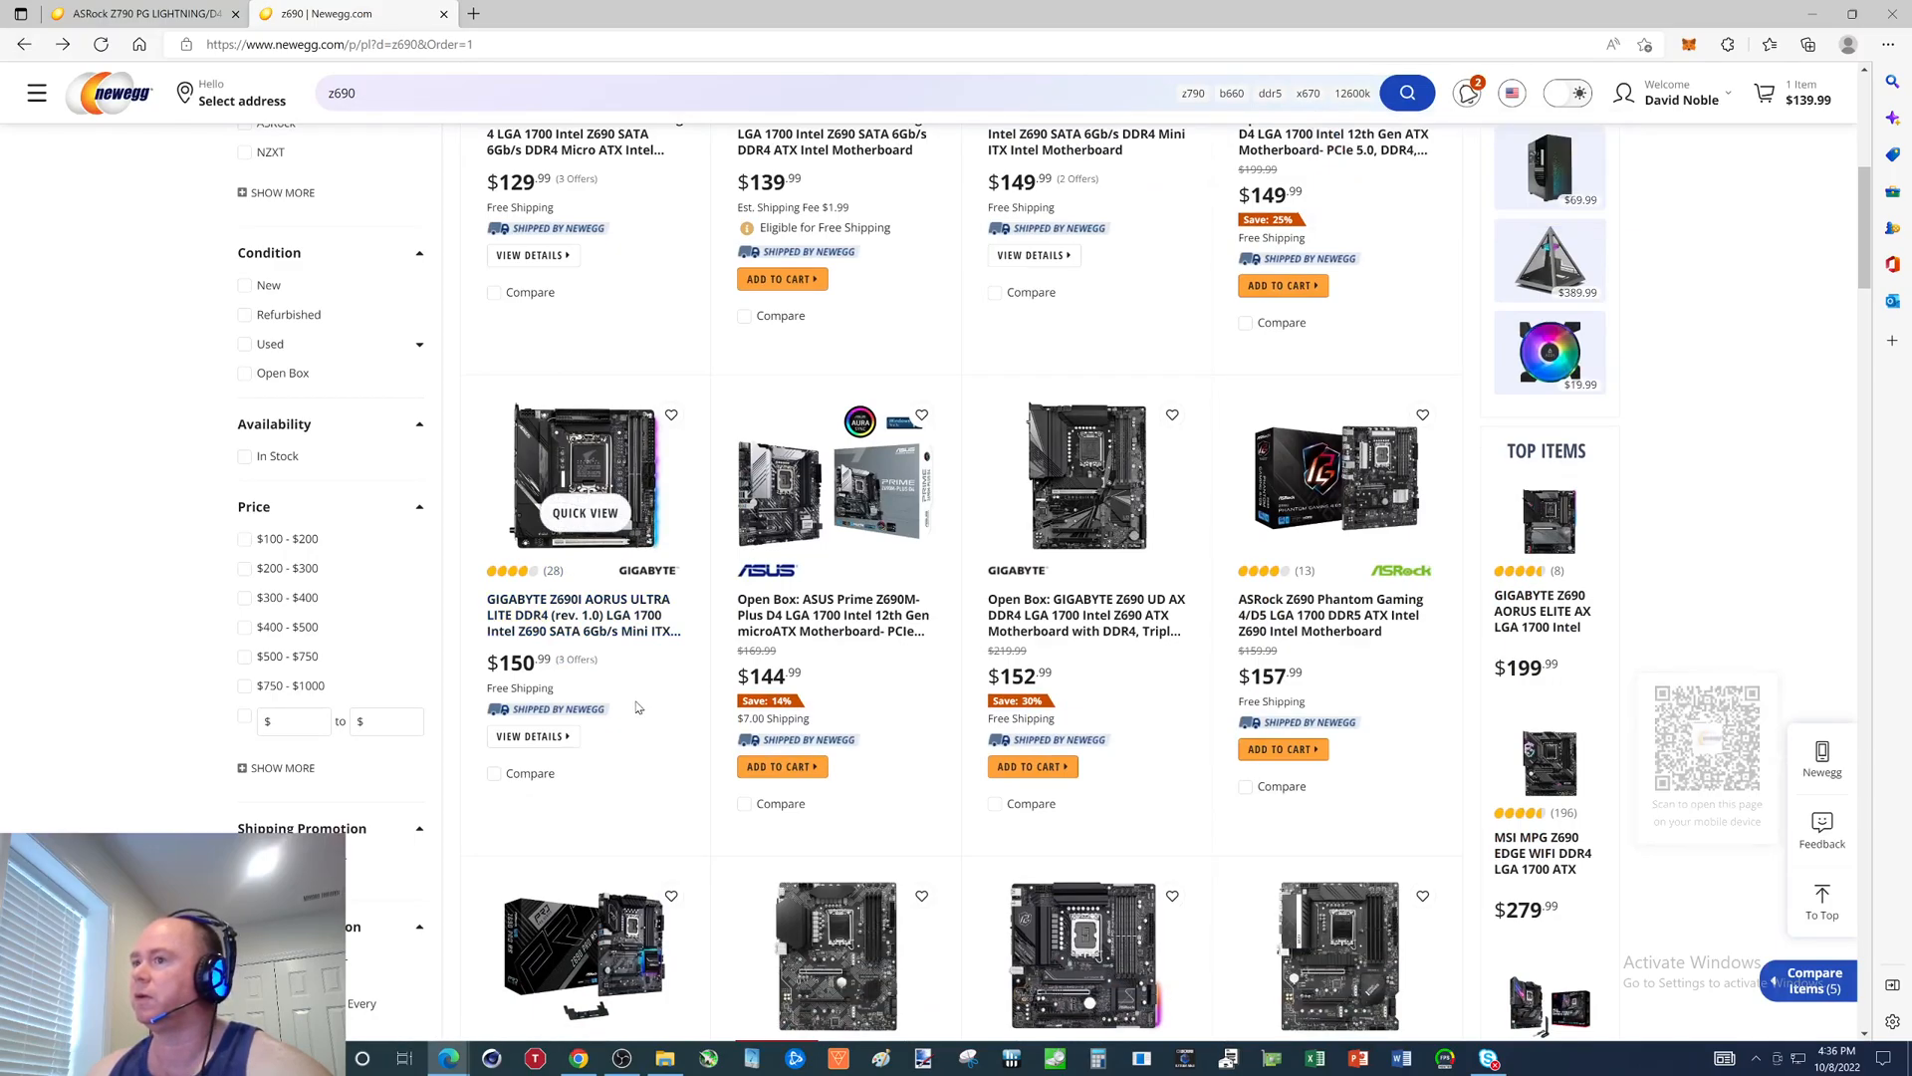
mouse_move(1070, 643)
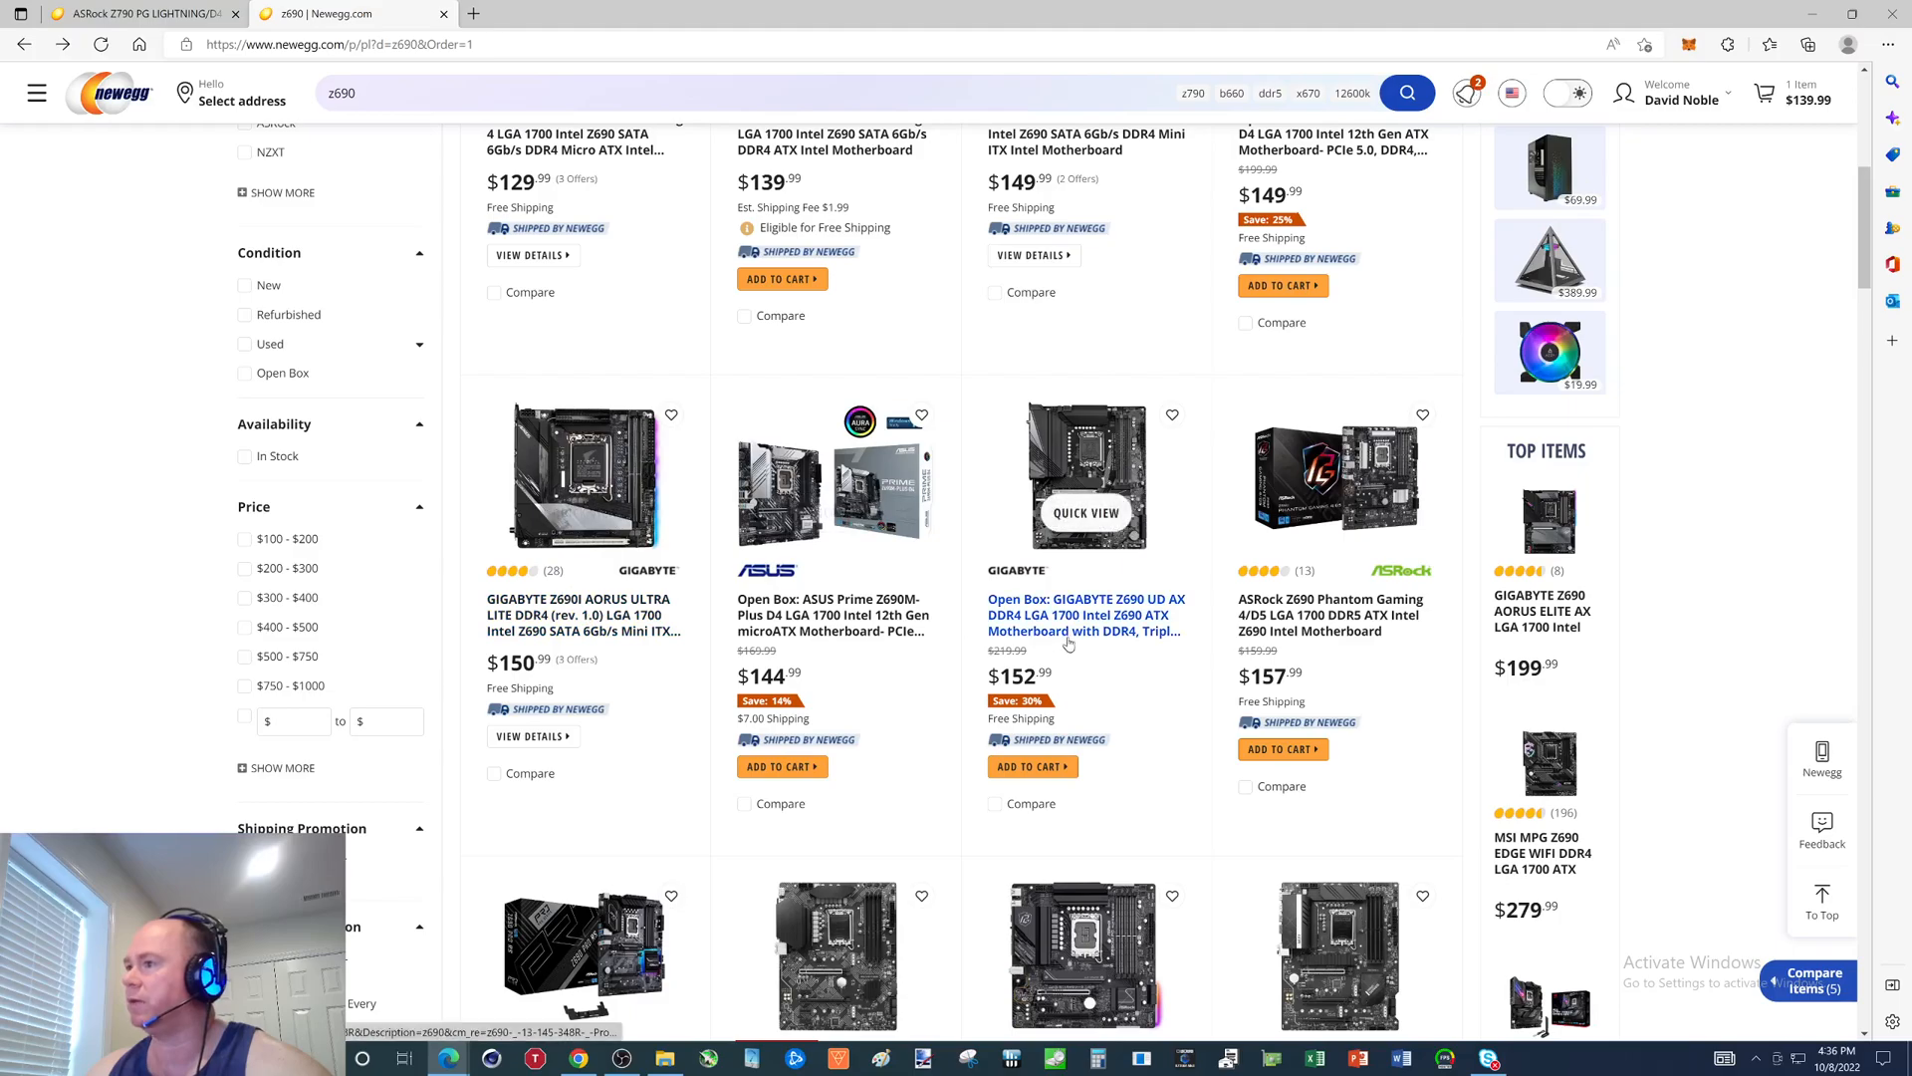
scroll(down, 3)
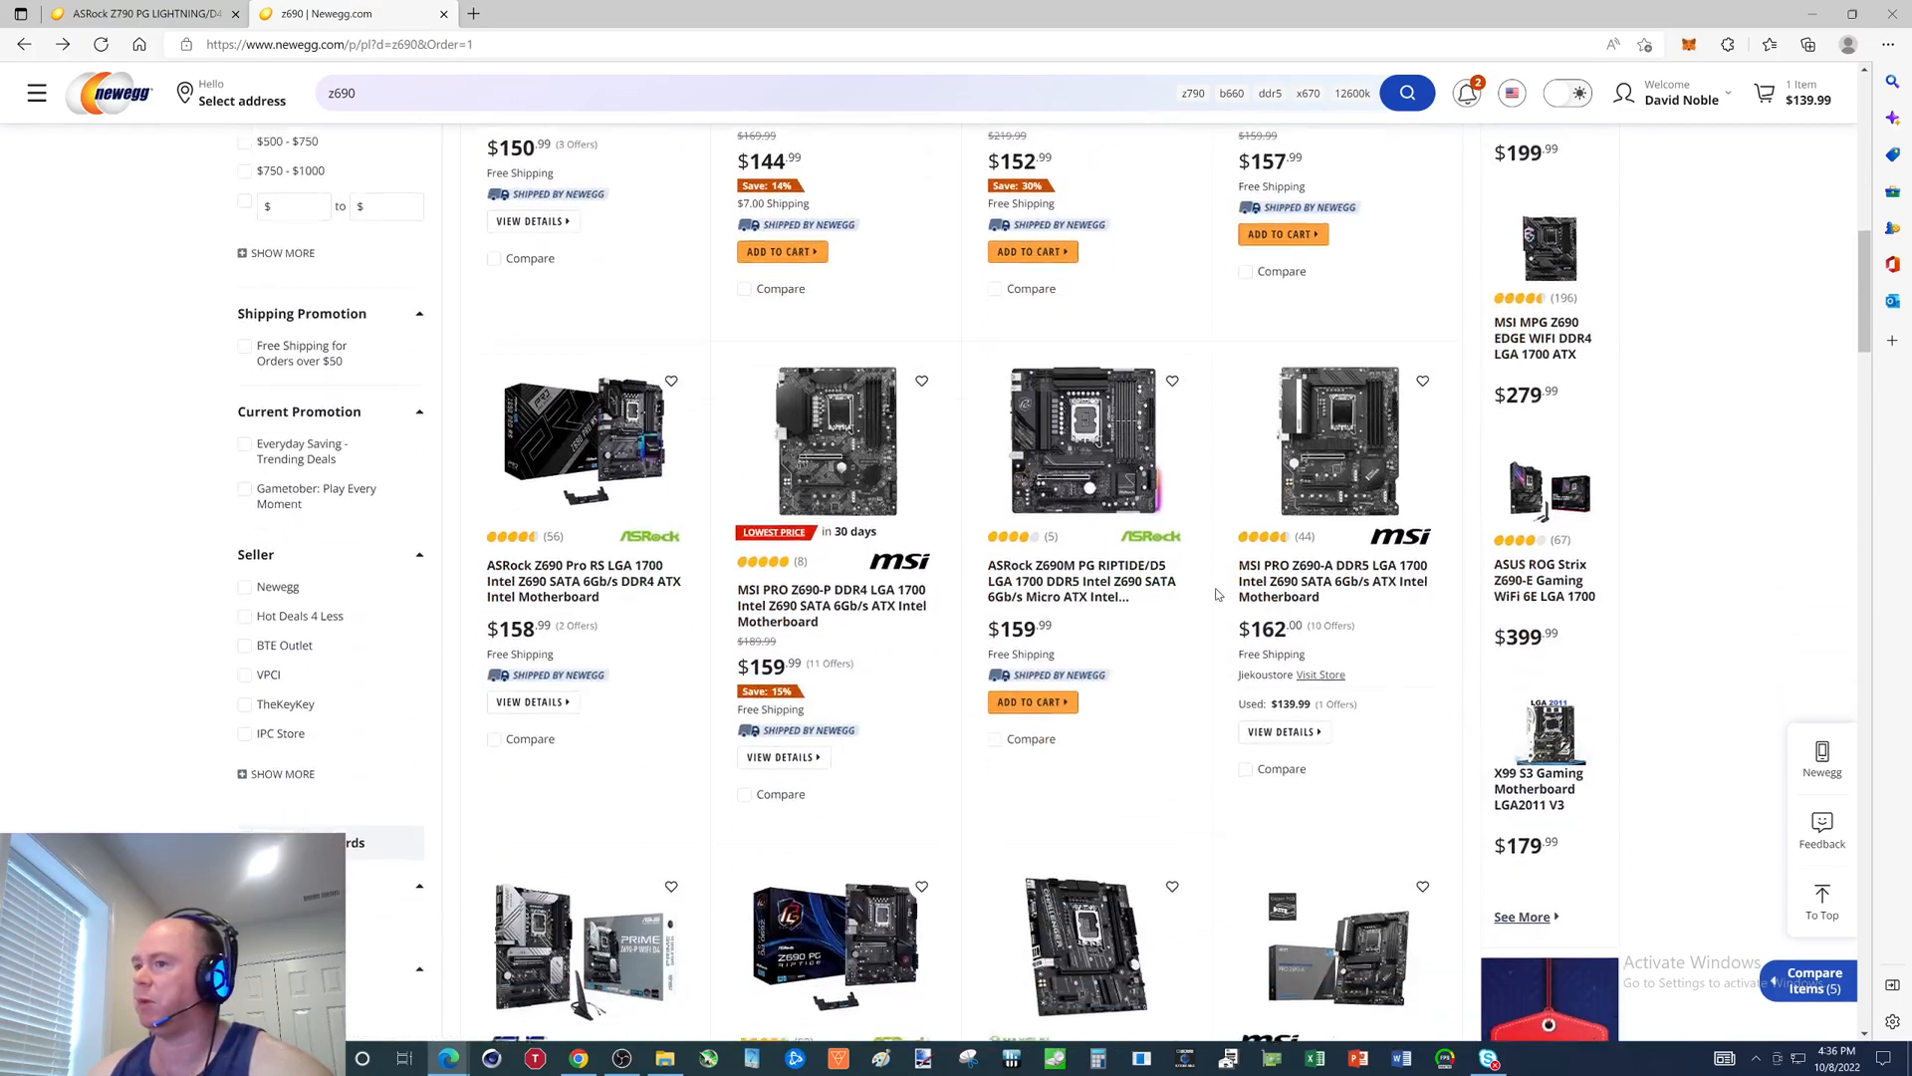
scroll(down, 3)
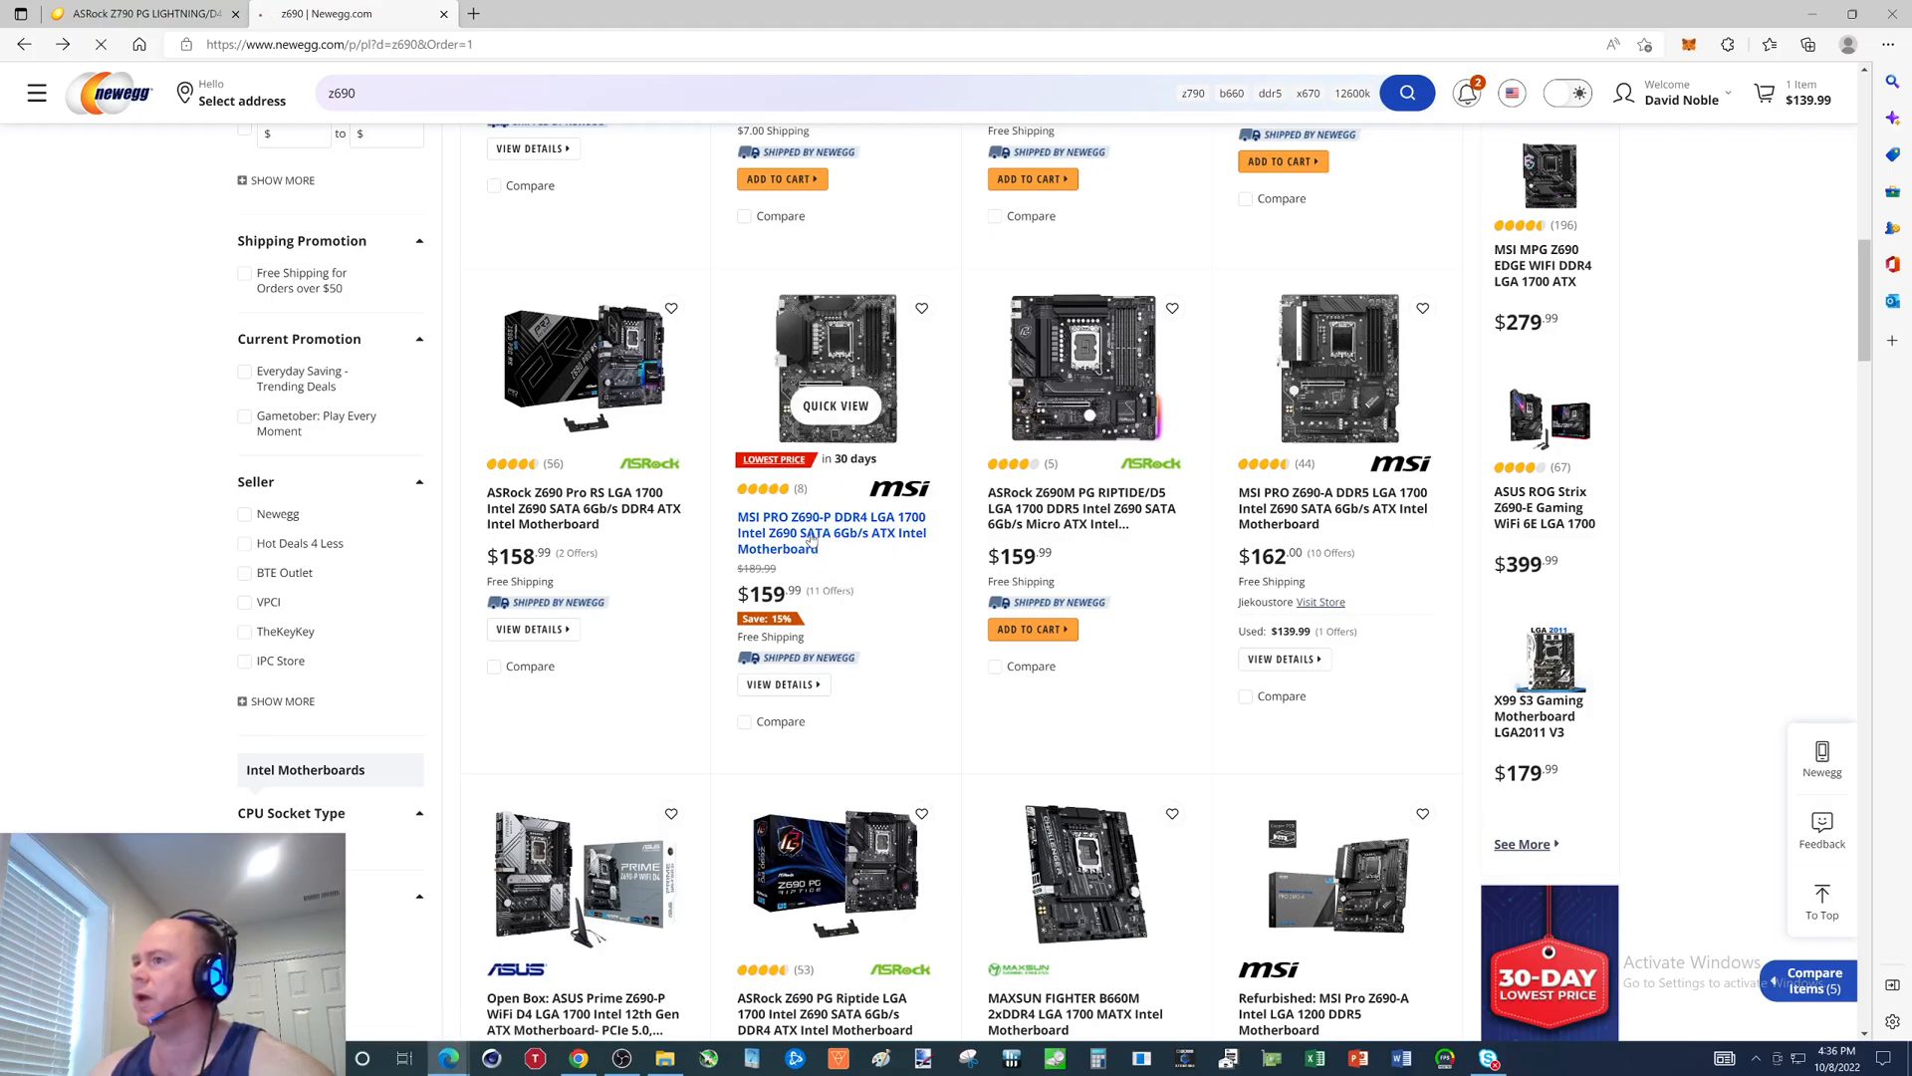
click(831, 532)
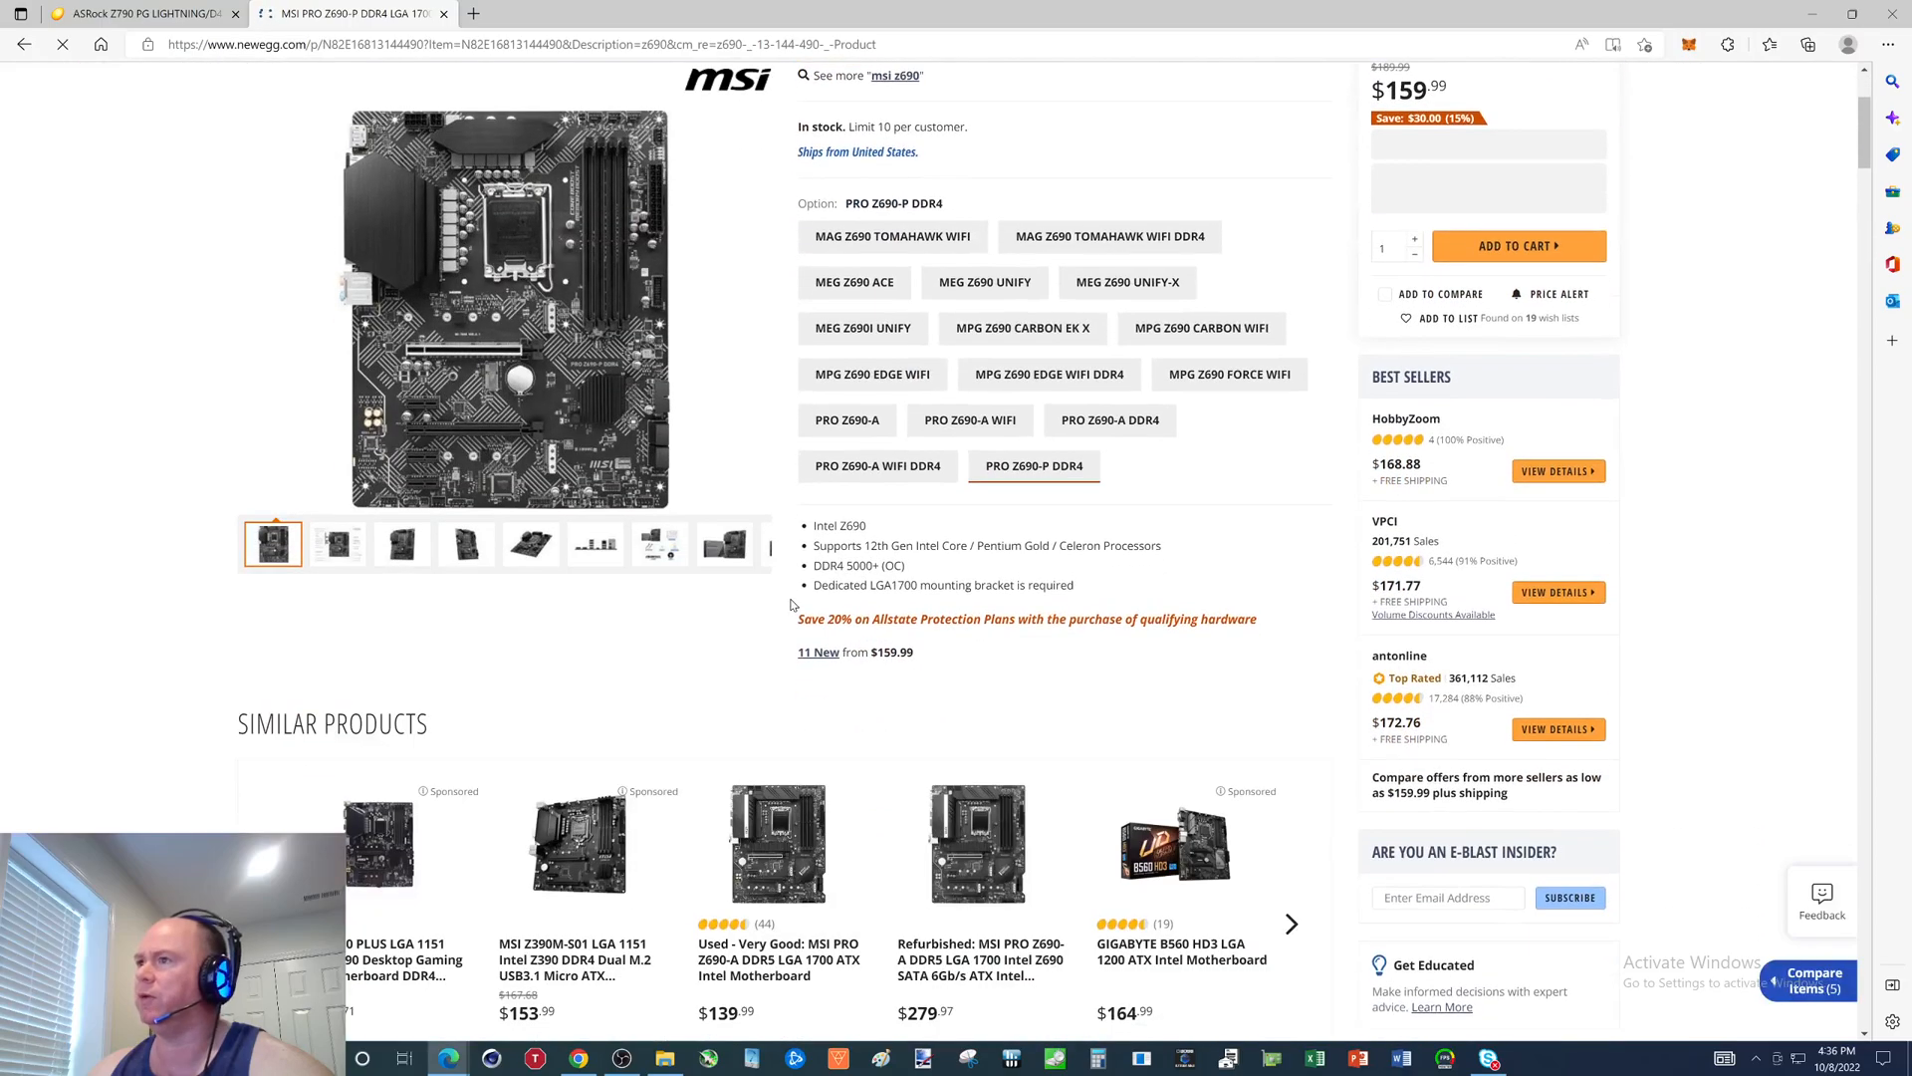
scroll(up, 3)
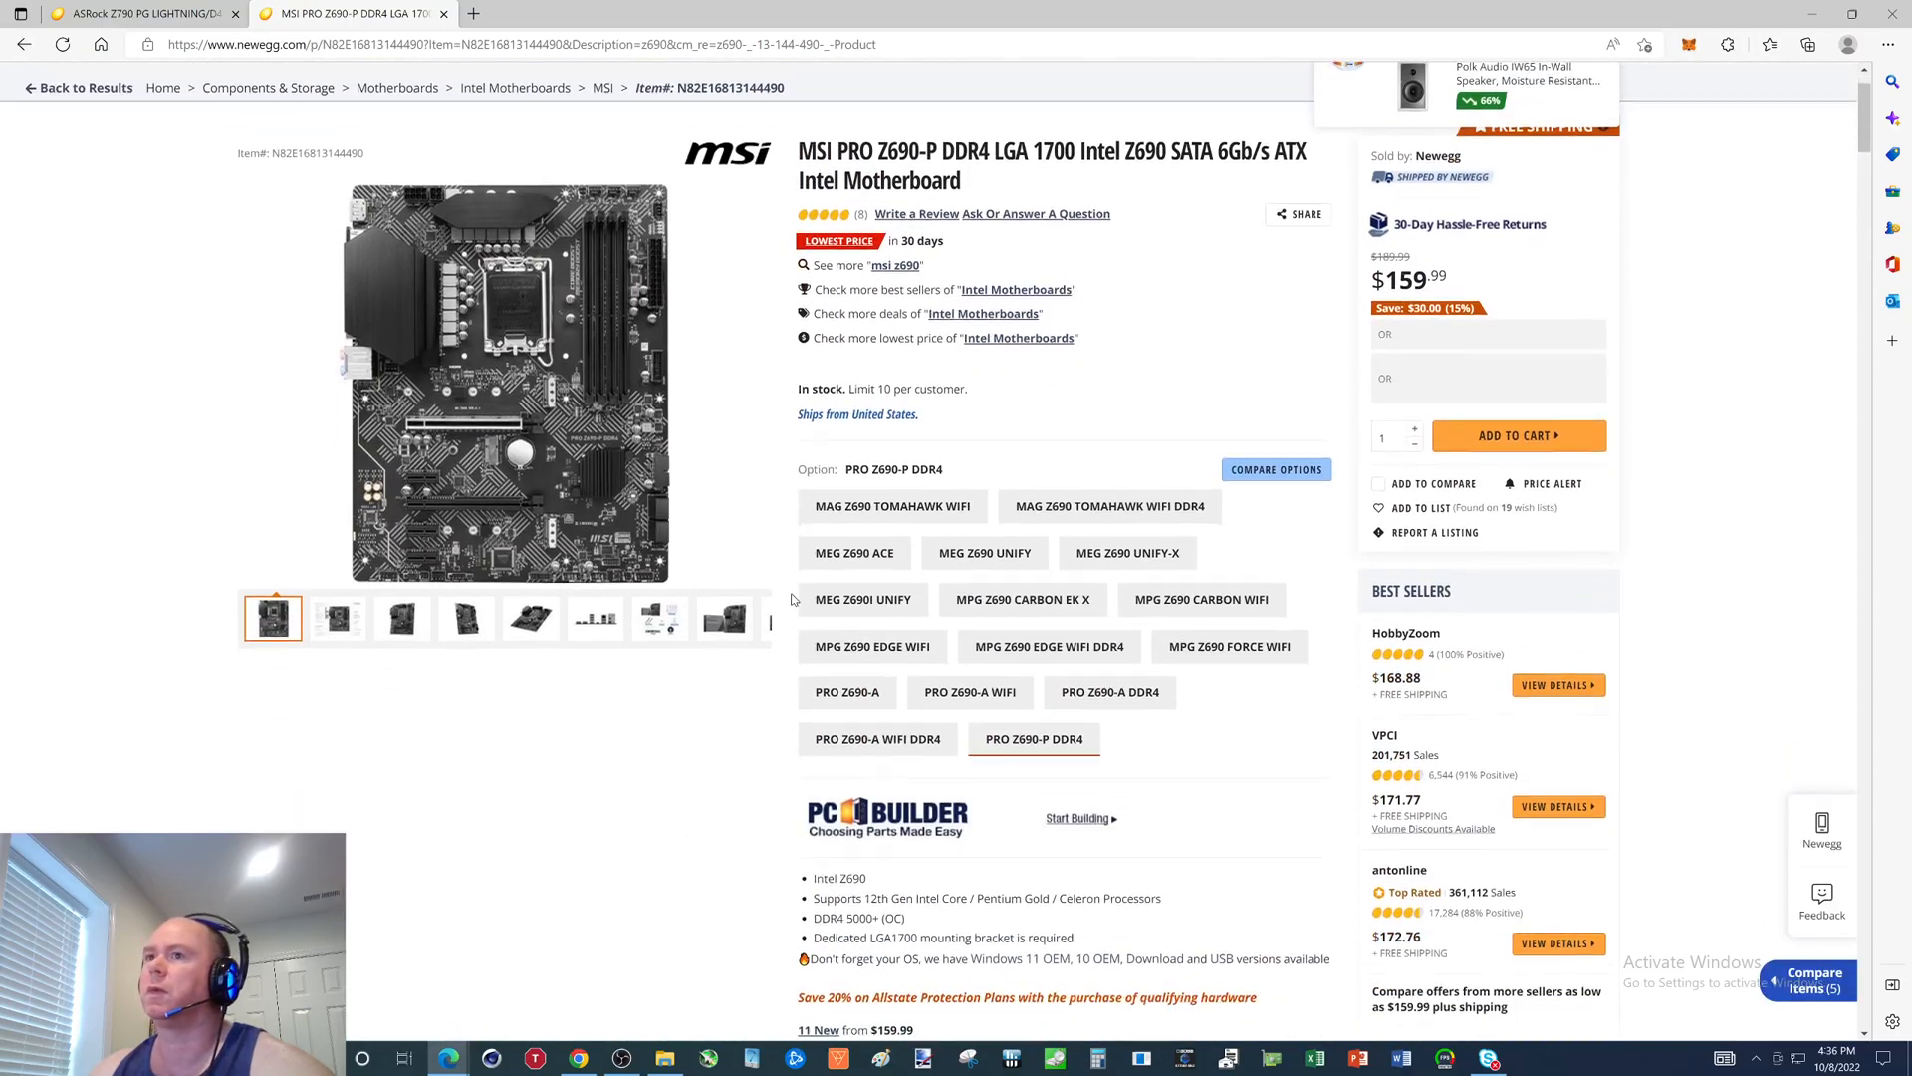
scroll(down, 3)
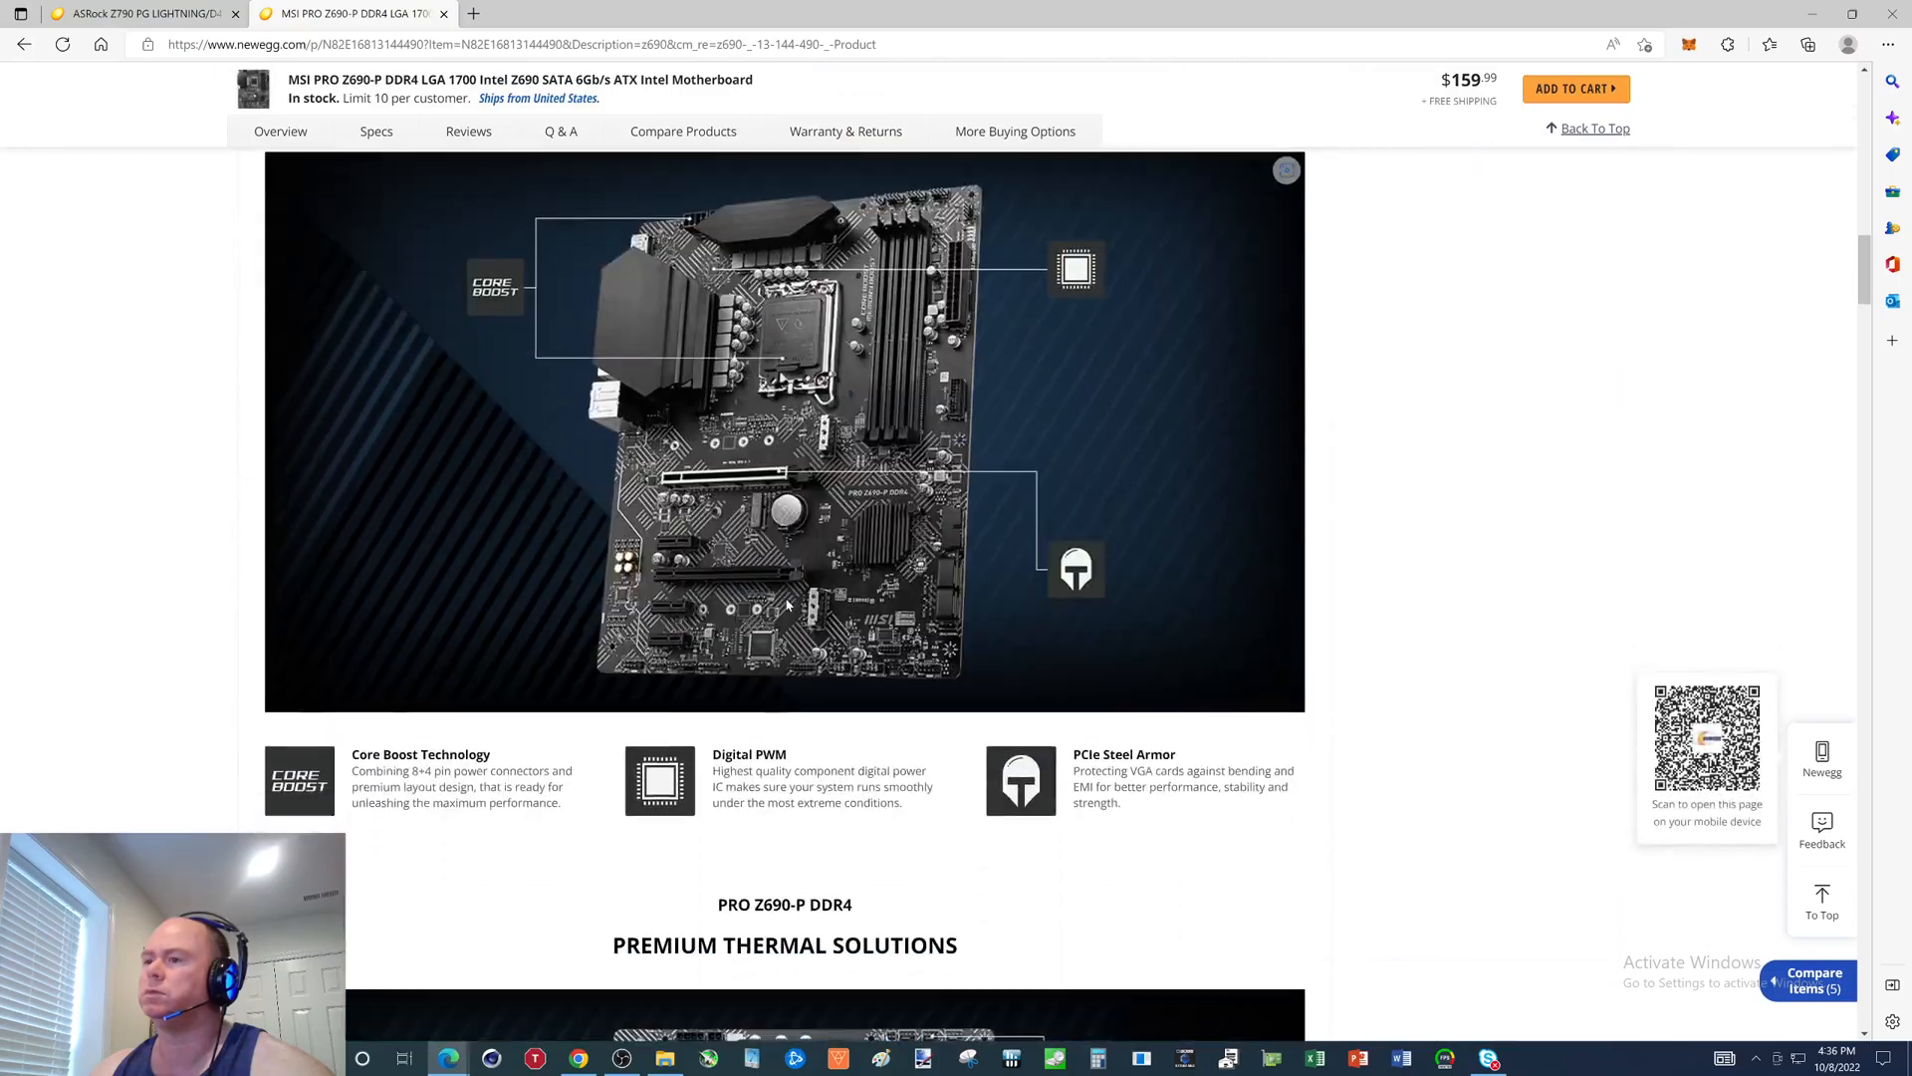
scroll(down, 3)
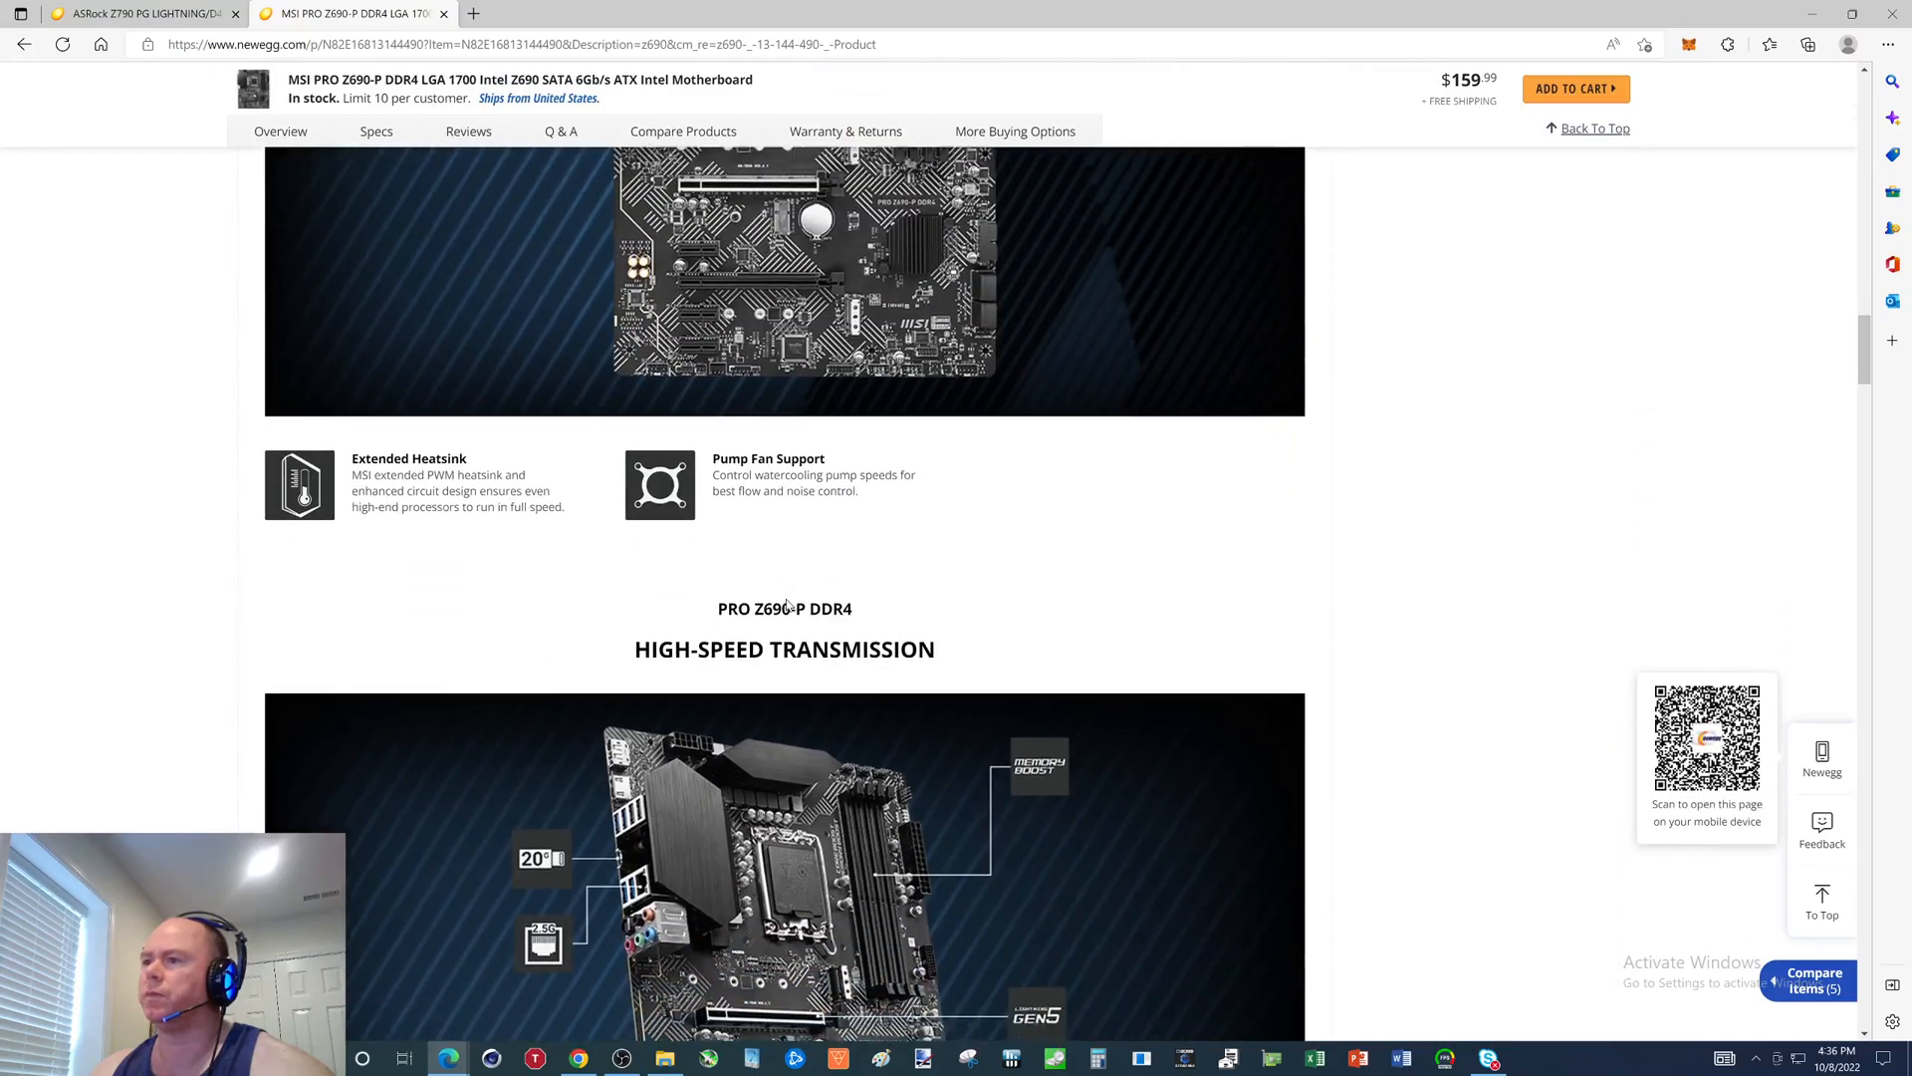
scroll(down, 3)
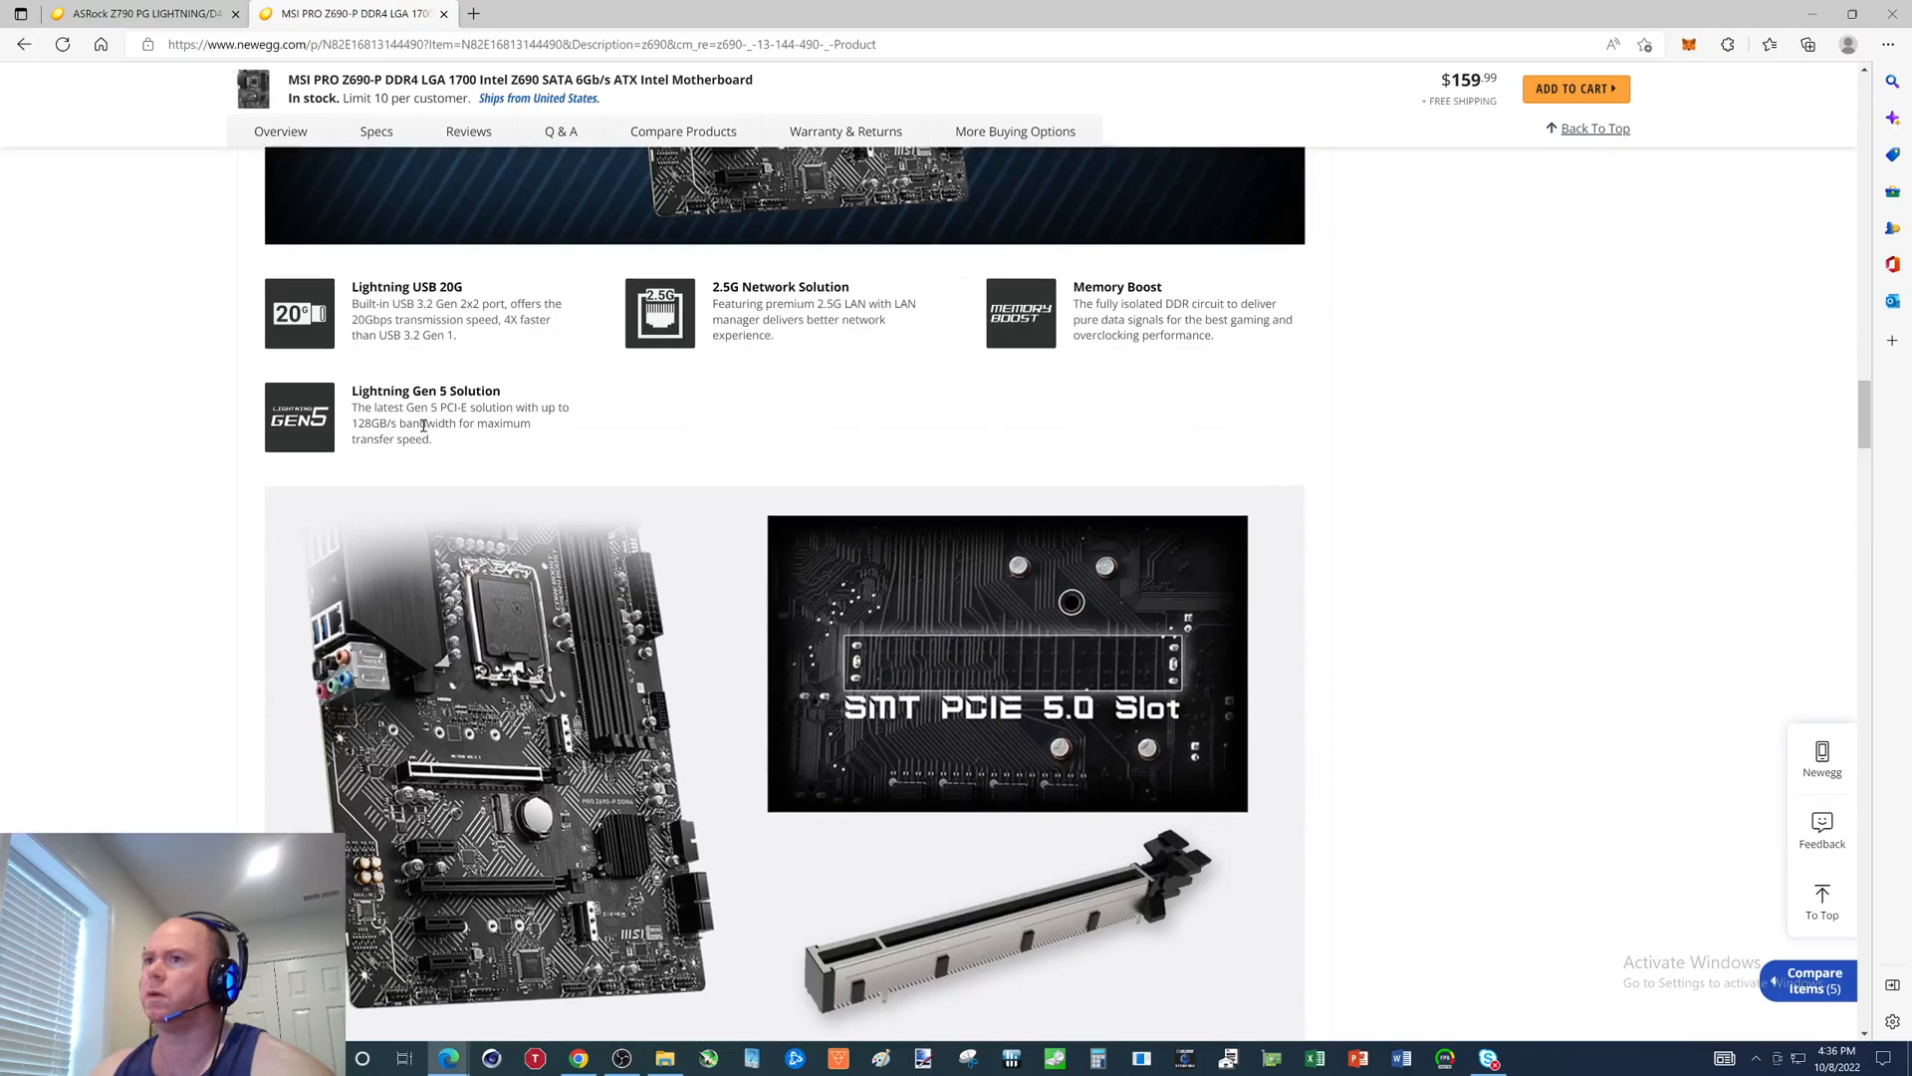
scroll(down, 3)
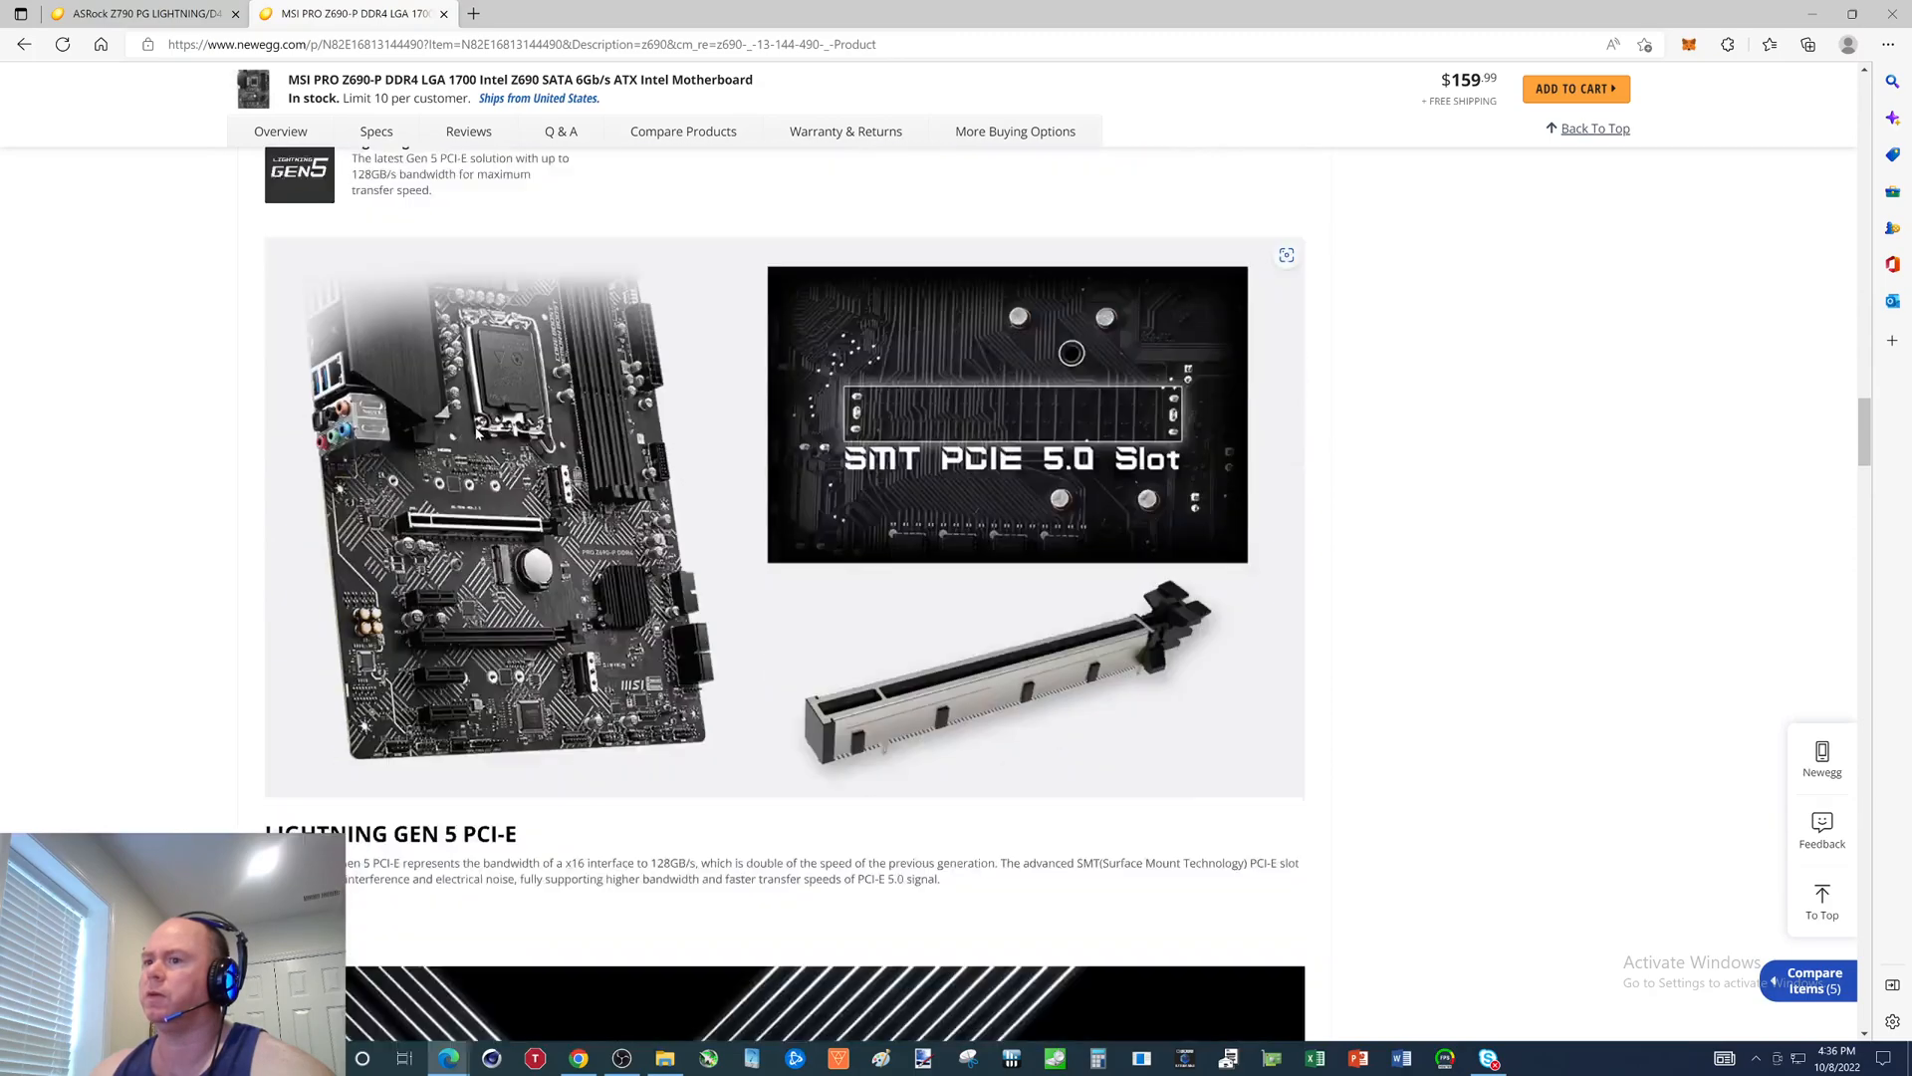
scroll(down, 3)
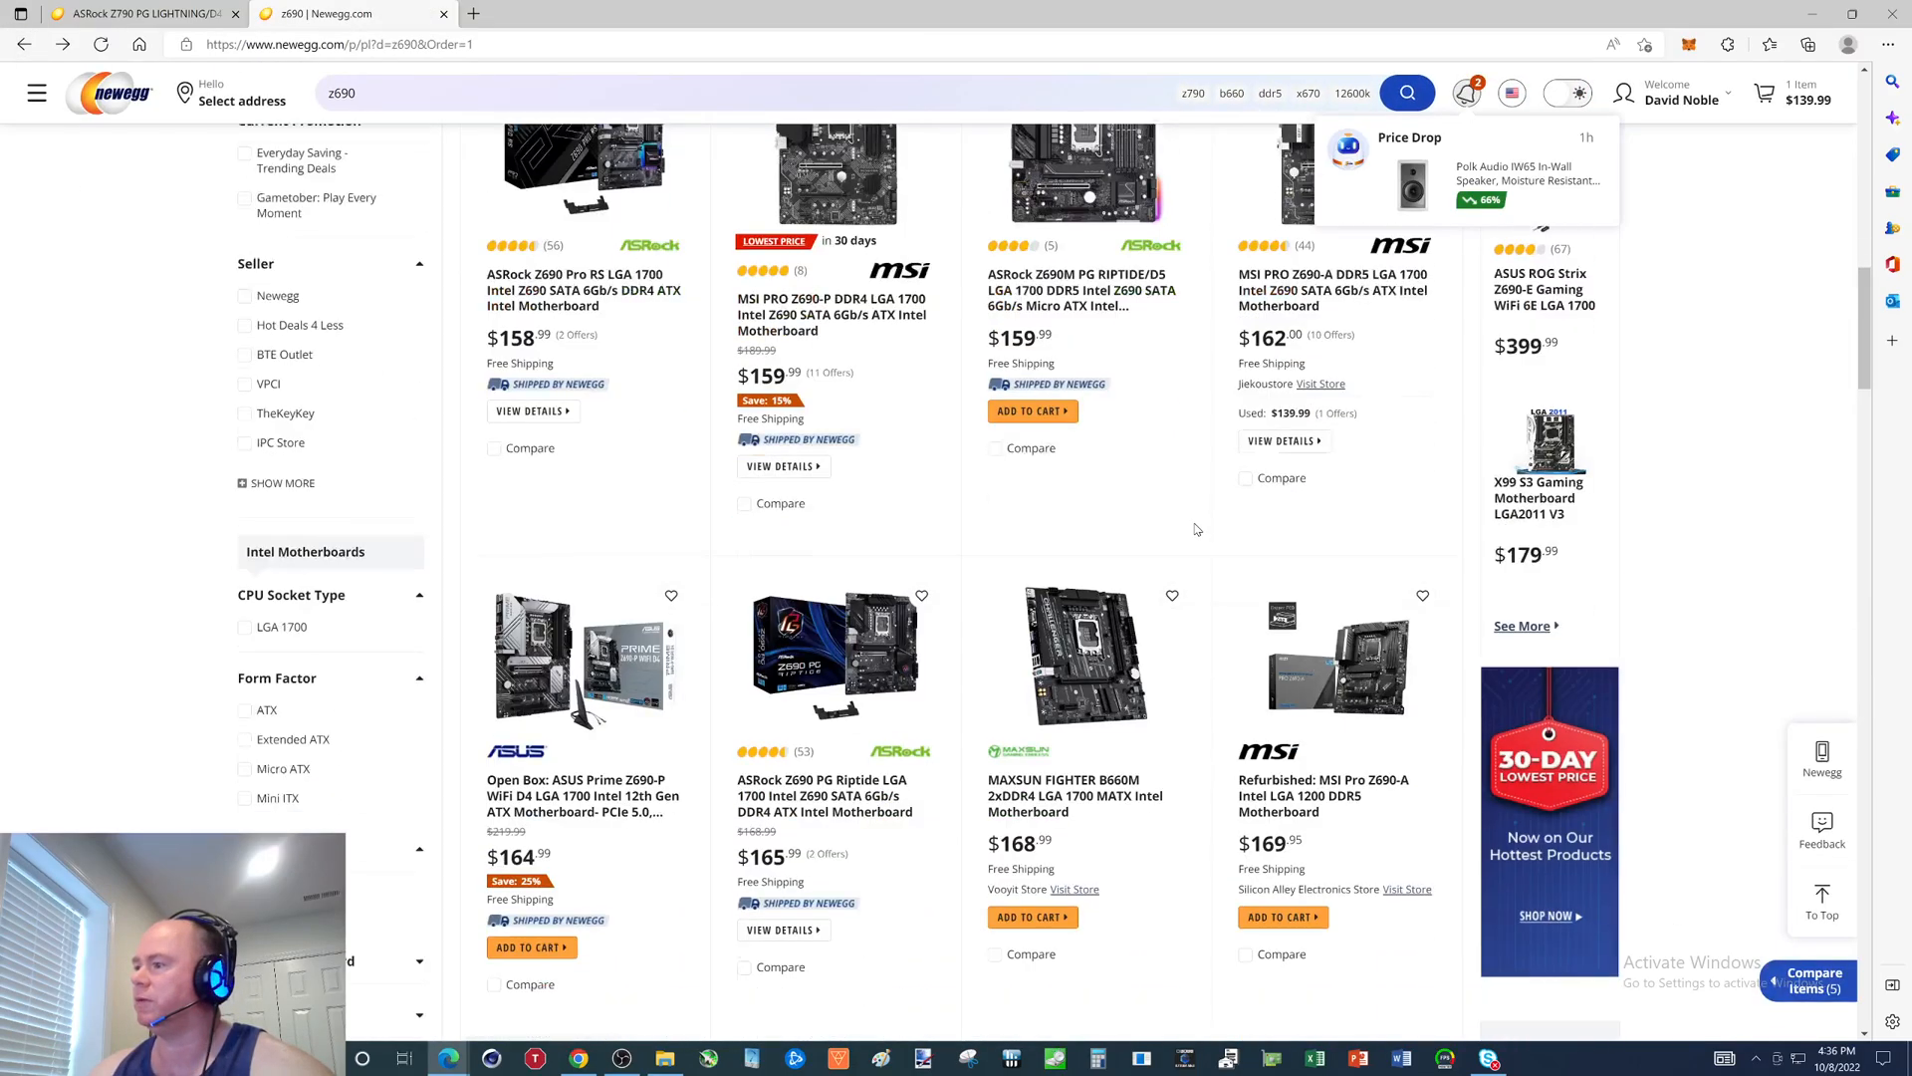
scroll(down, 3)
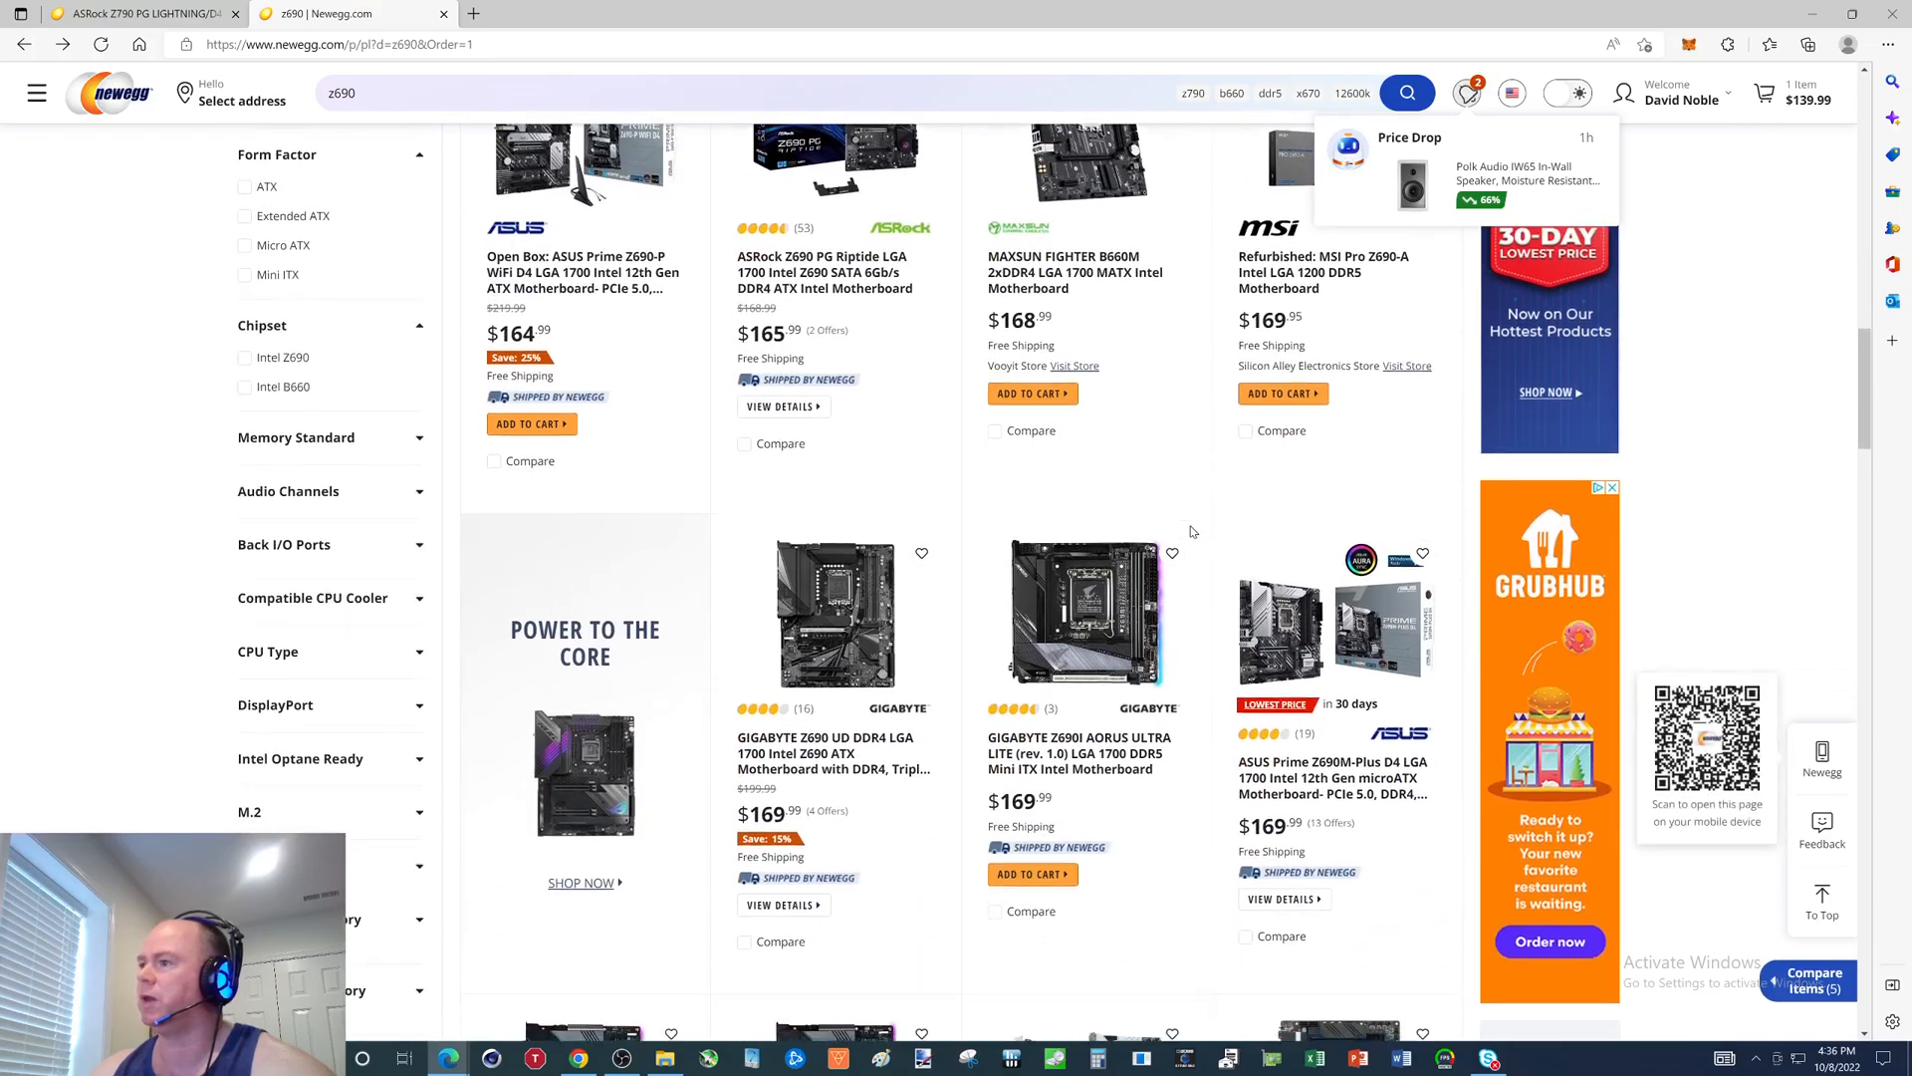
scroll(down, 3)
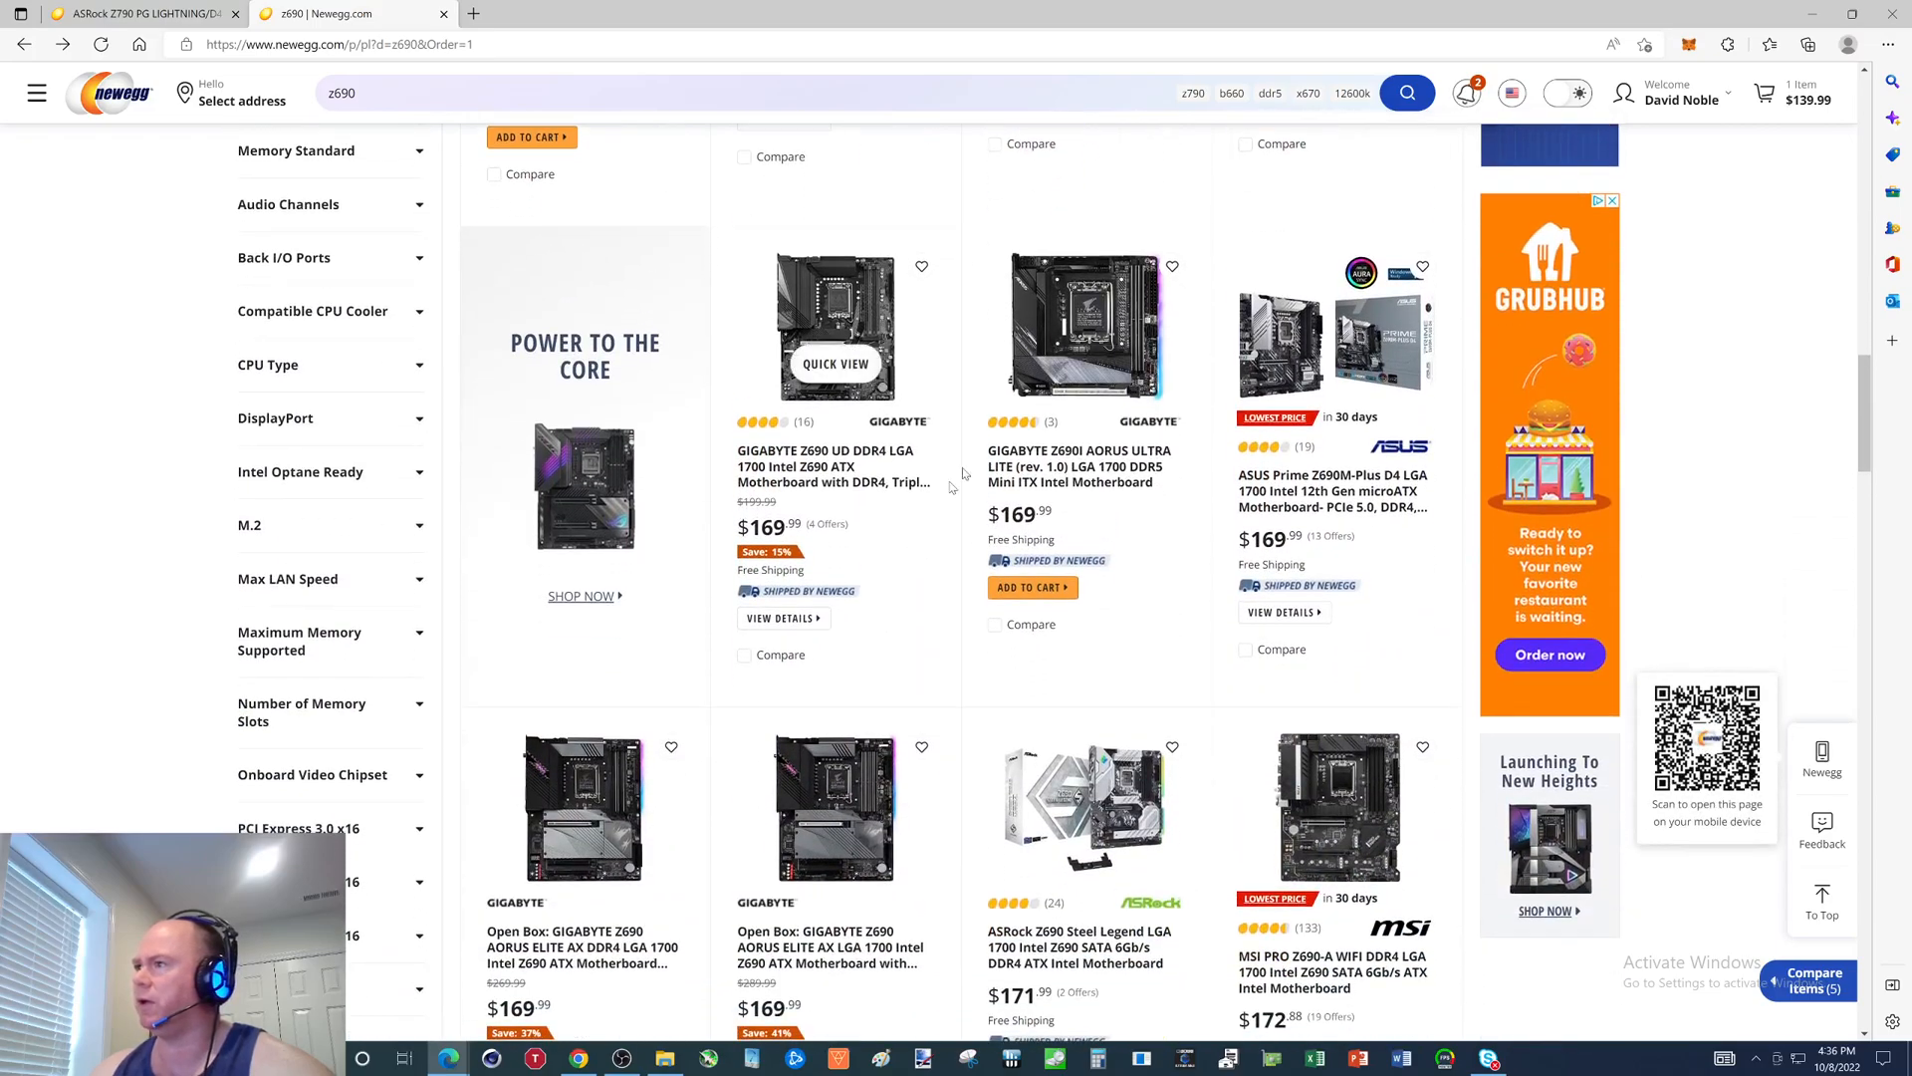
mouse_move(835, 466)
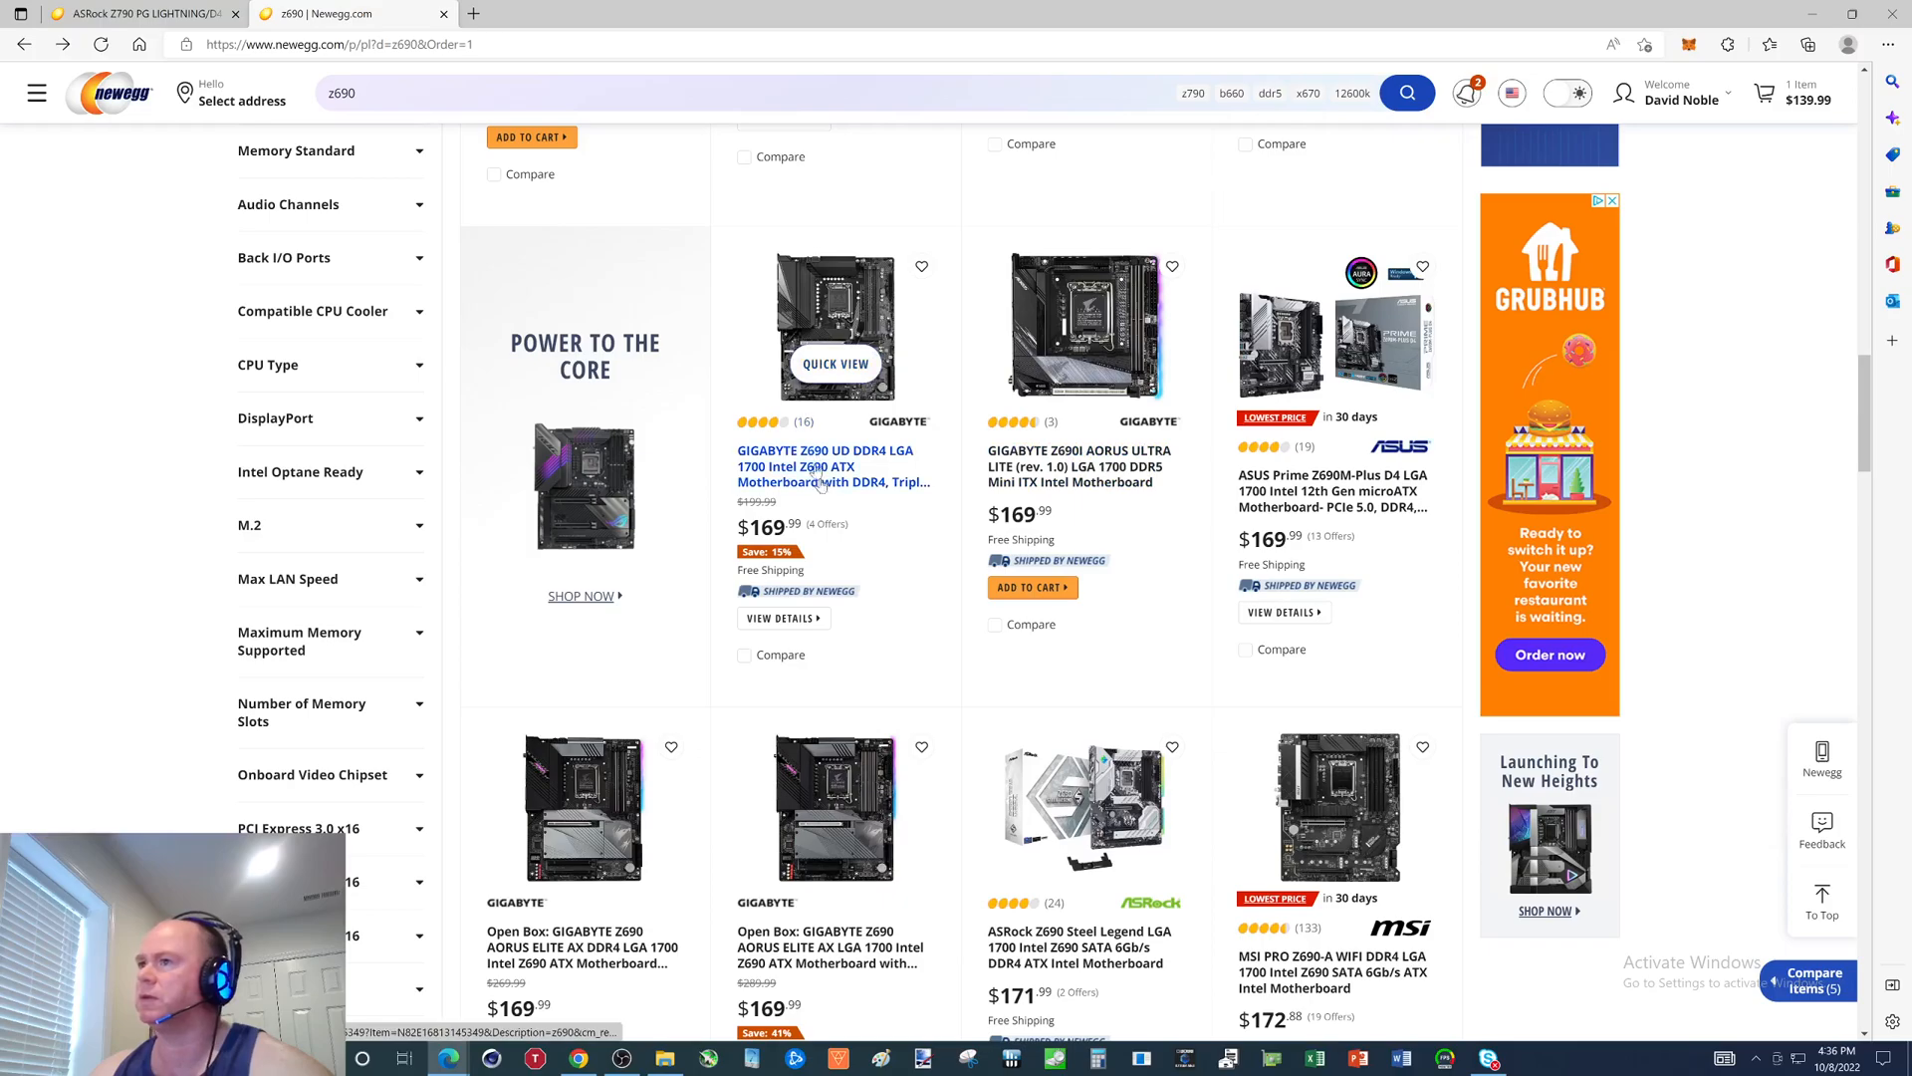
scroll(down, 3)
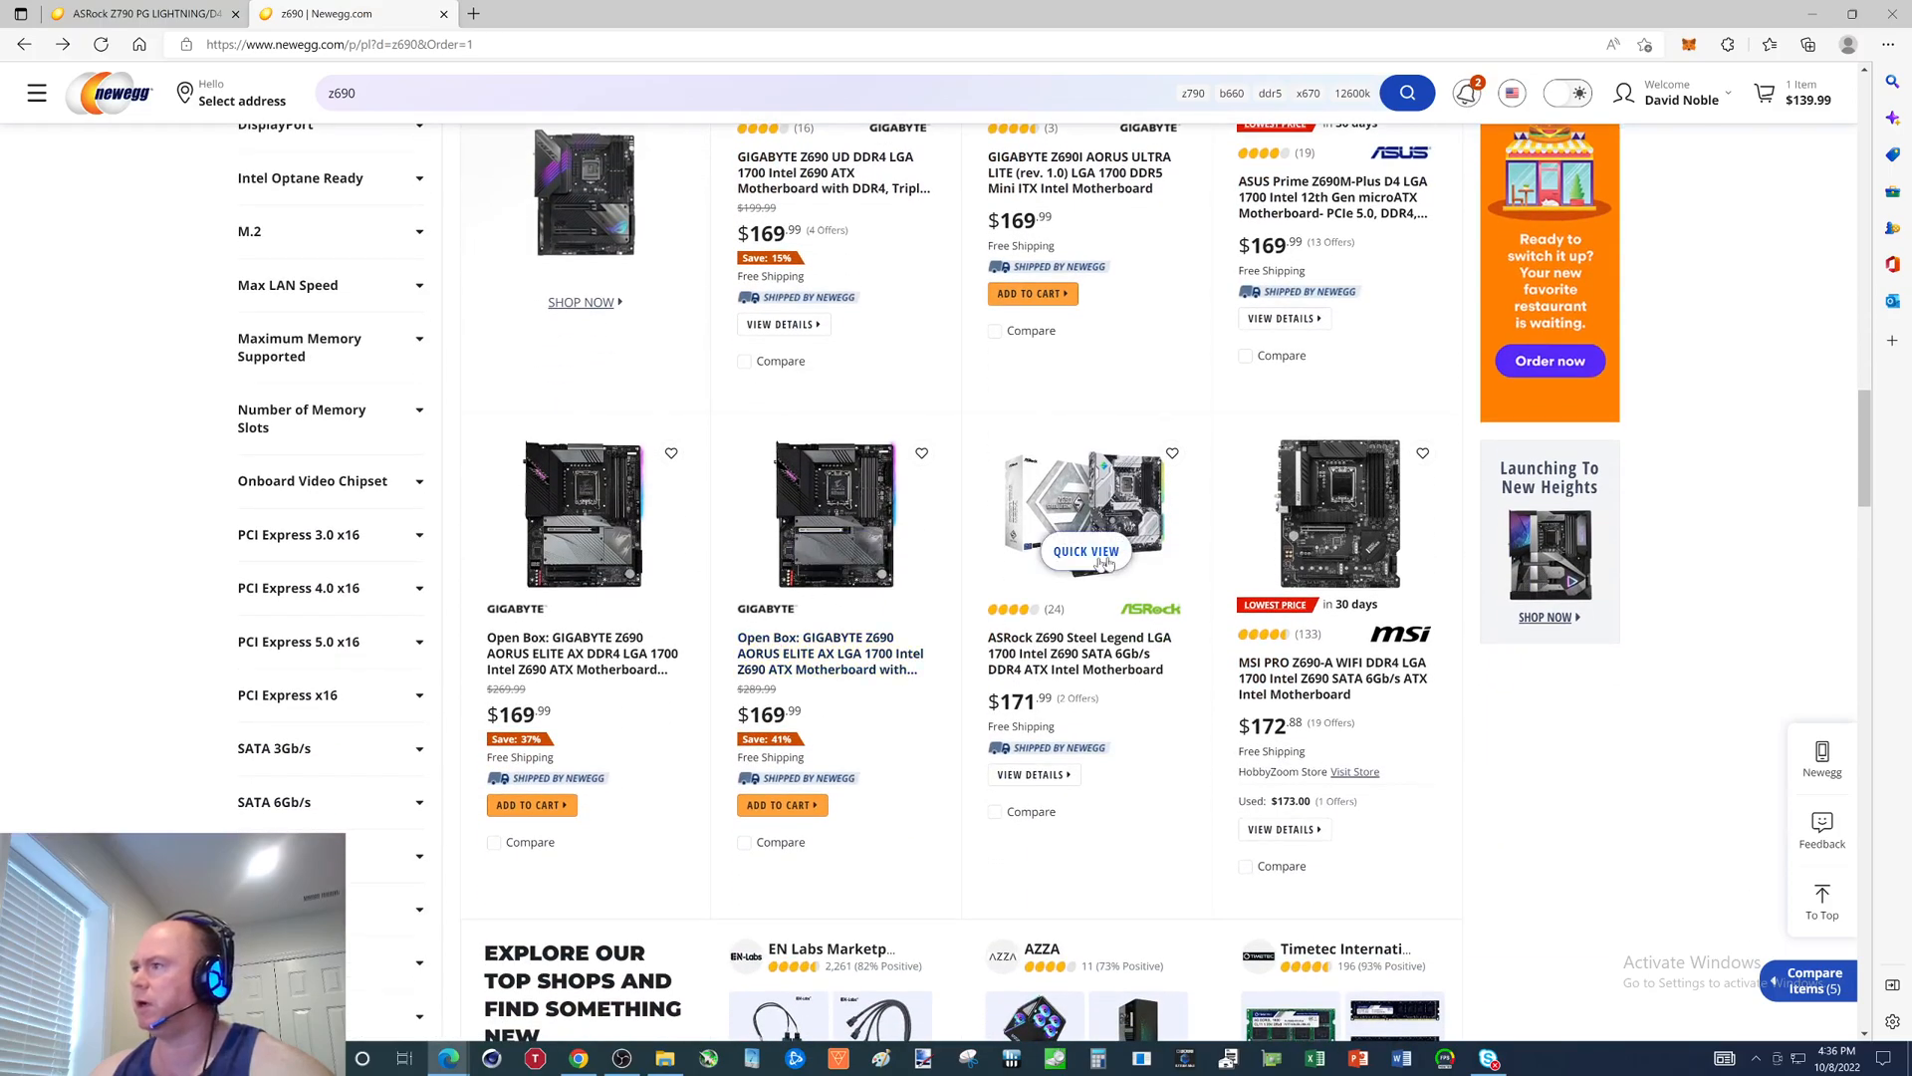
scroll(down, 3)
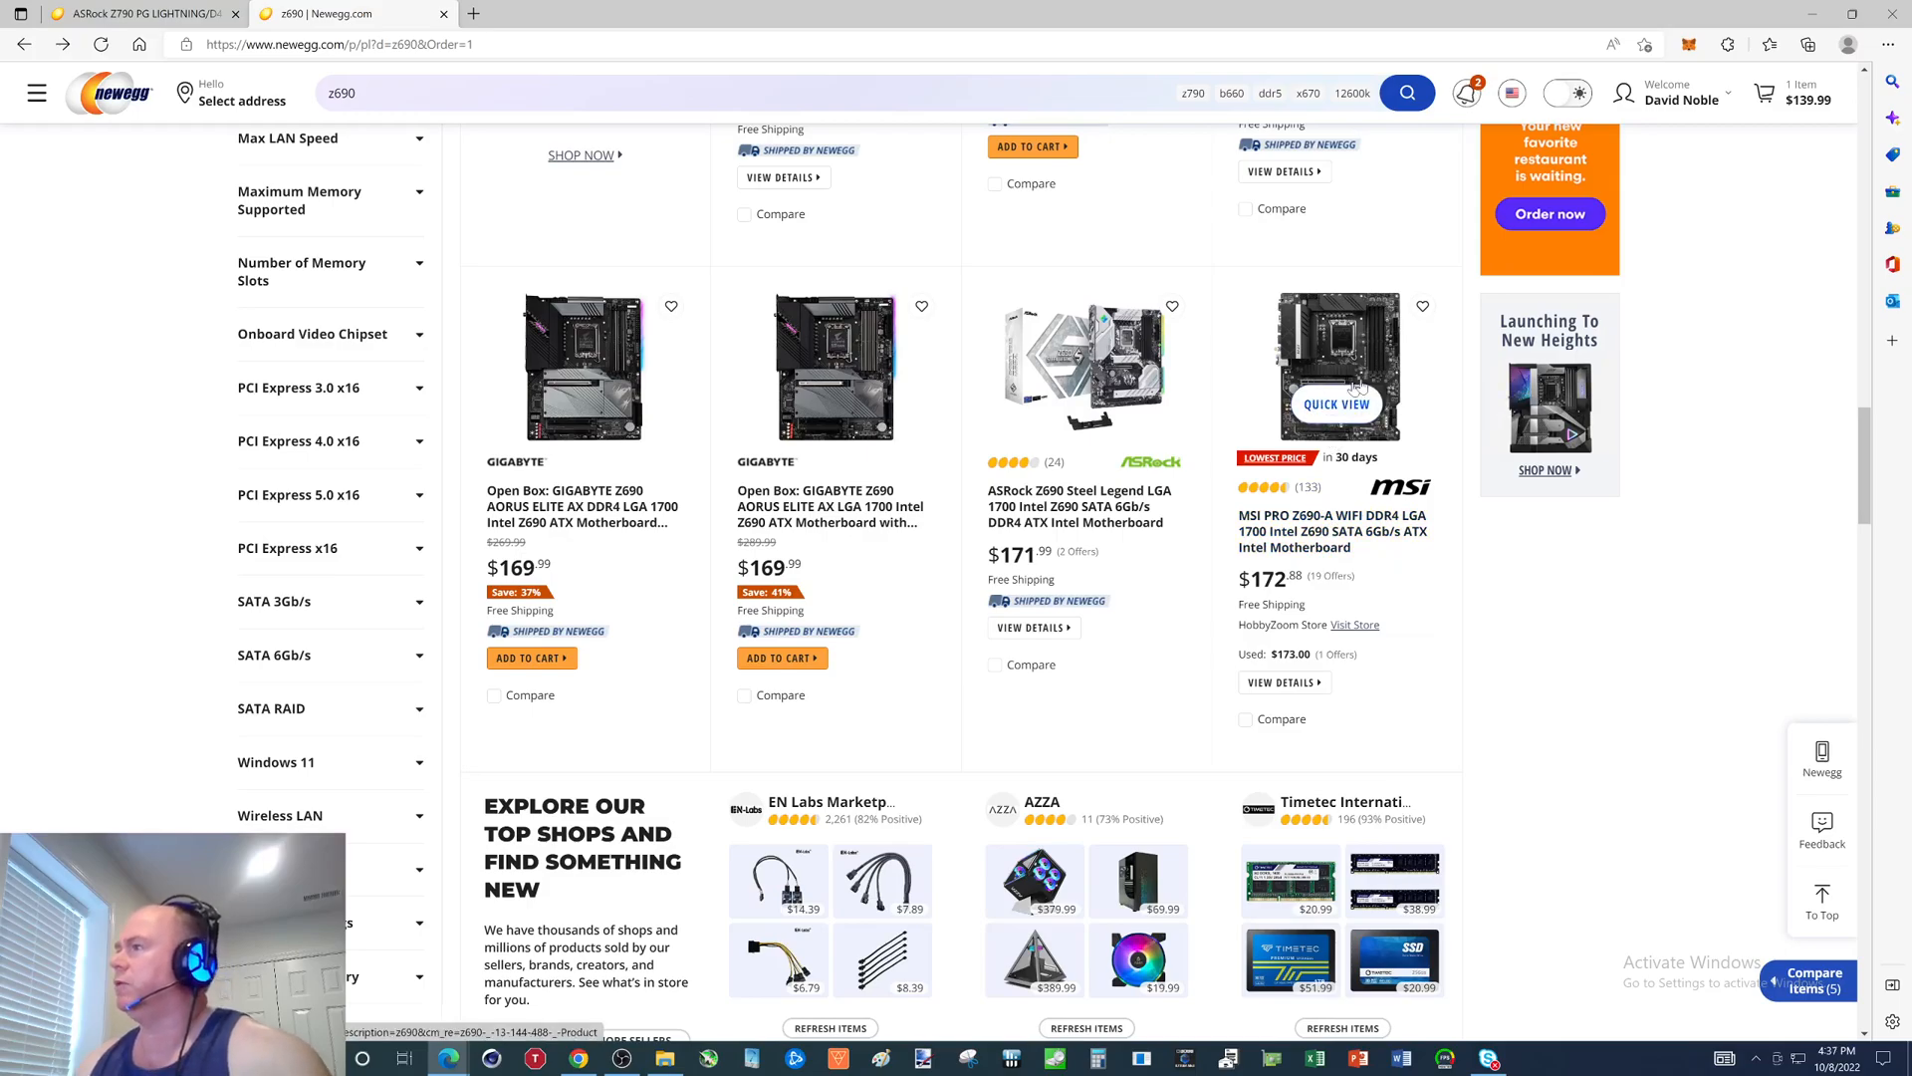
mouse_move(1332, 531)
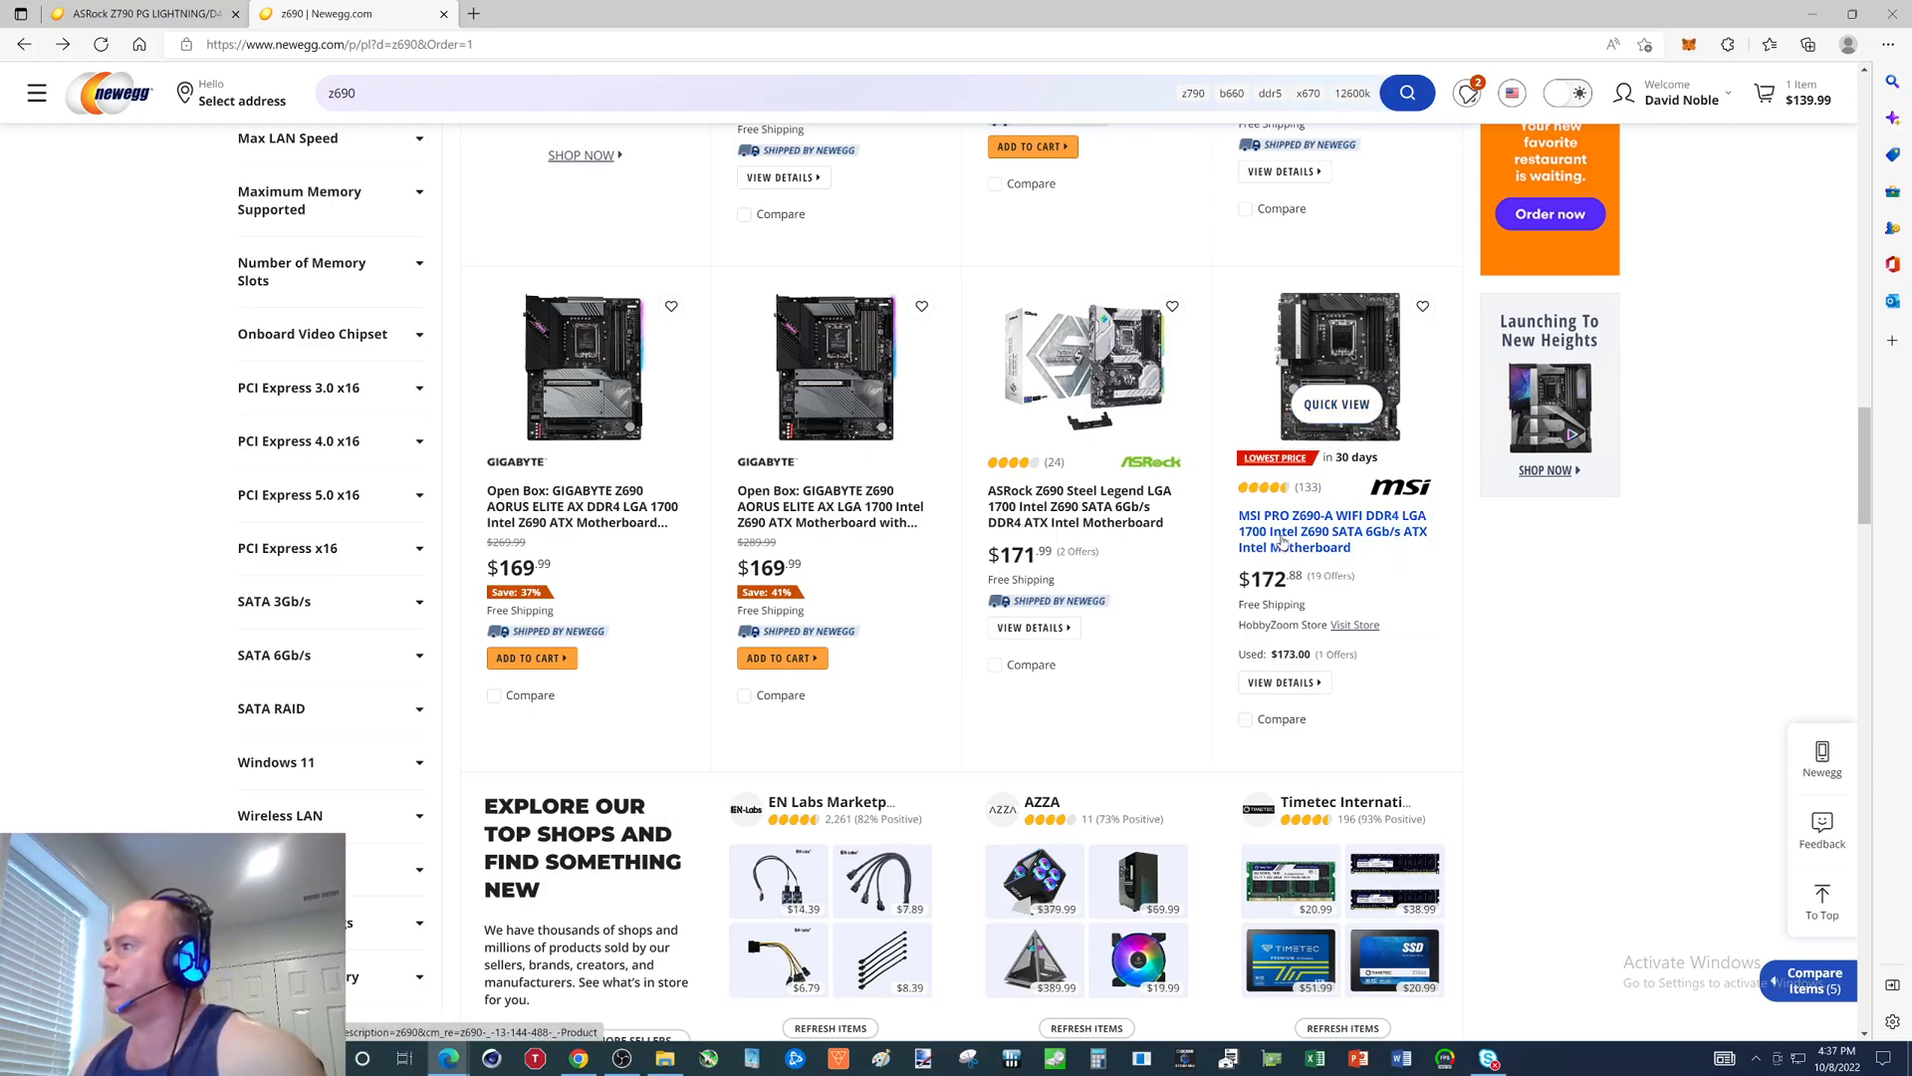
click(1331, 531)
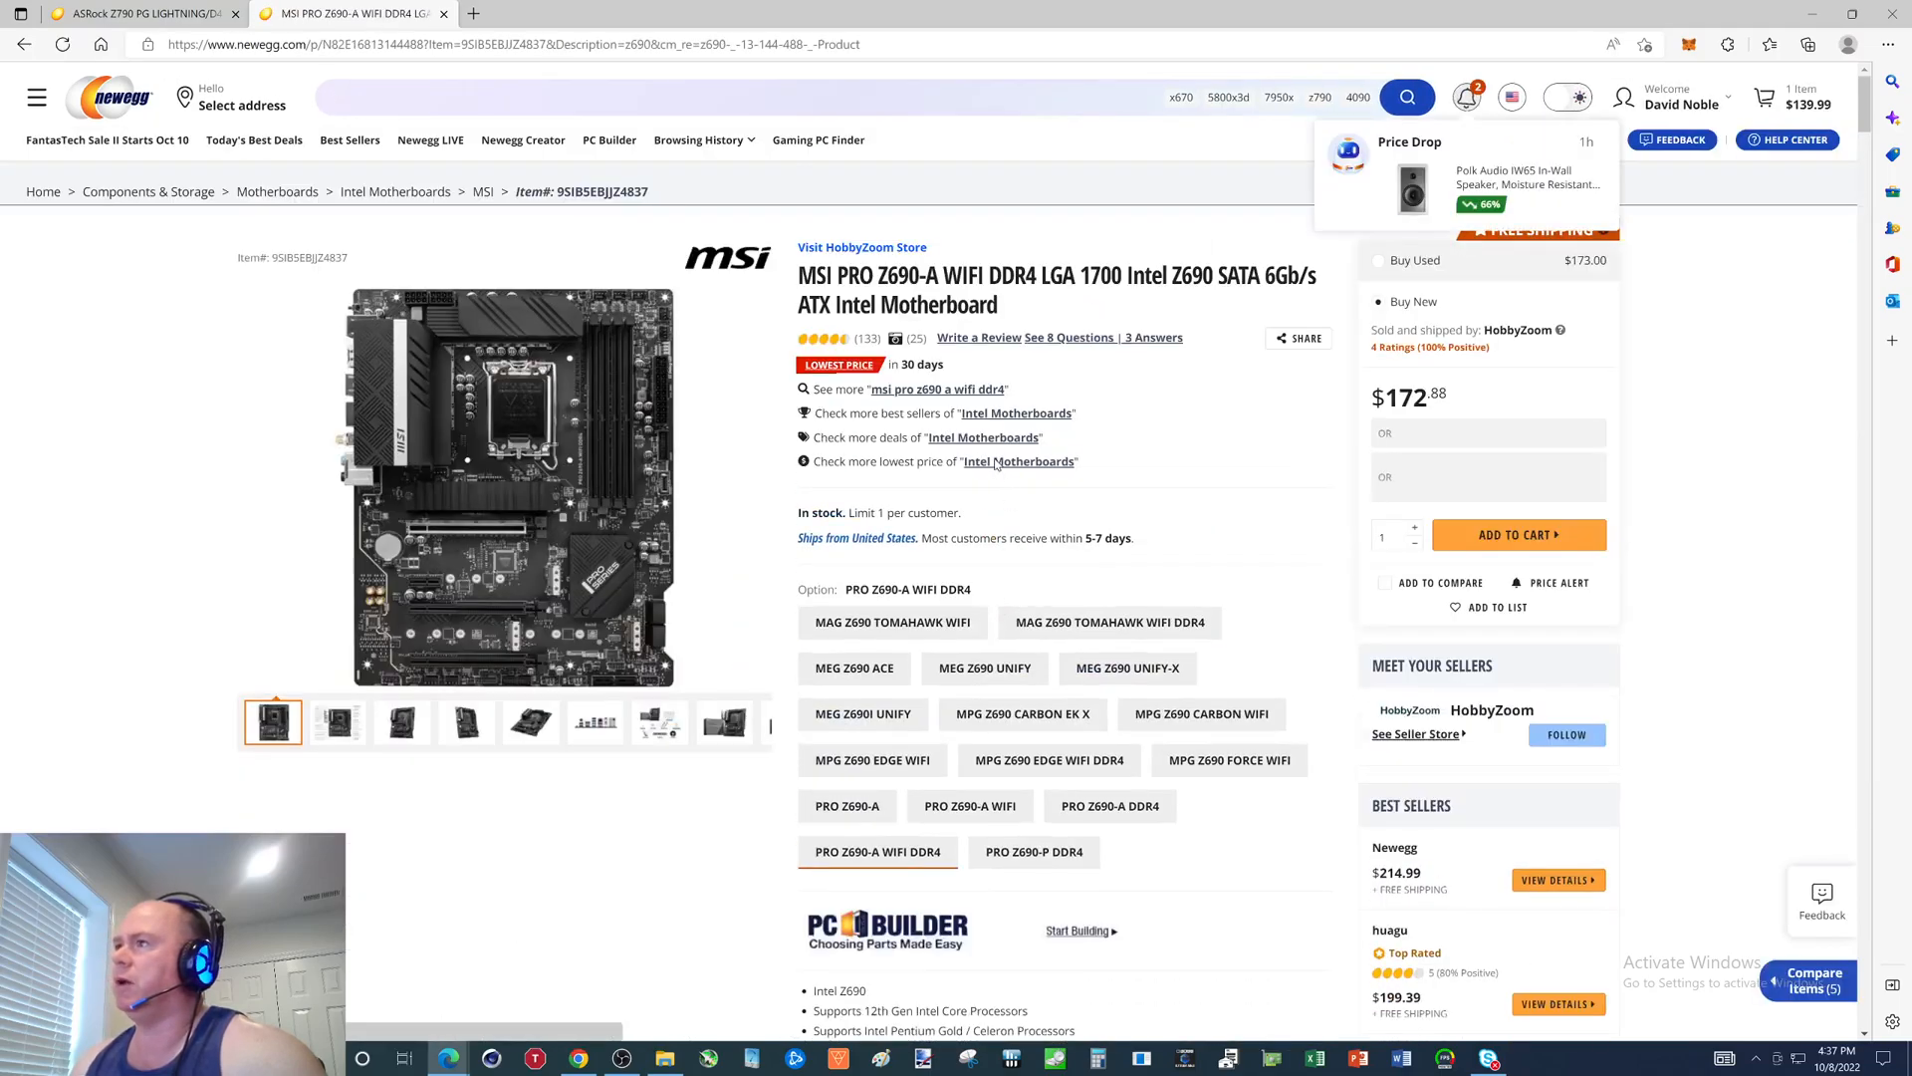
scroll(down, 3)
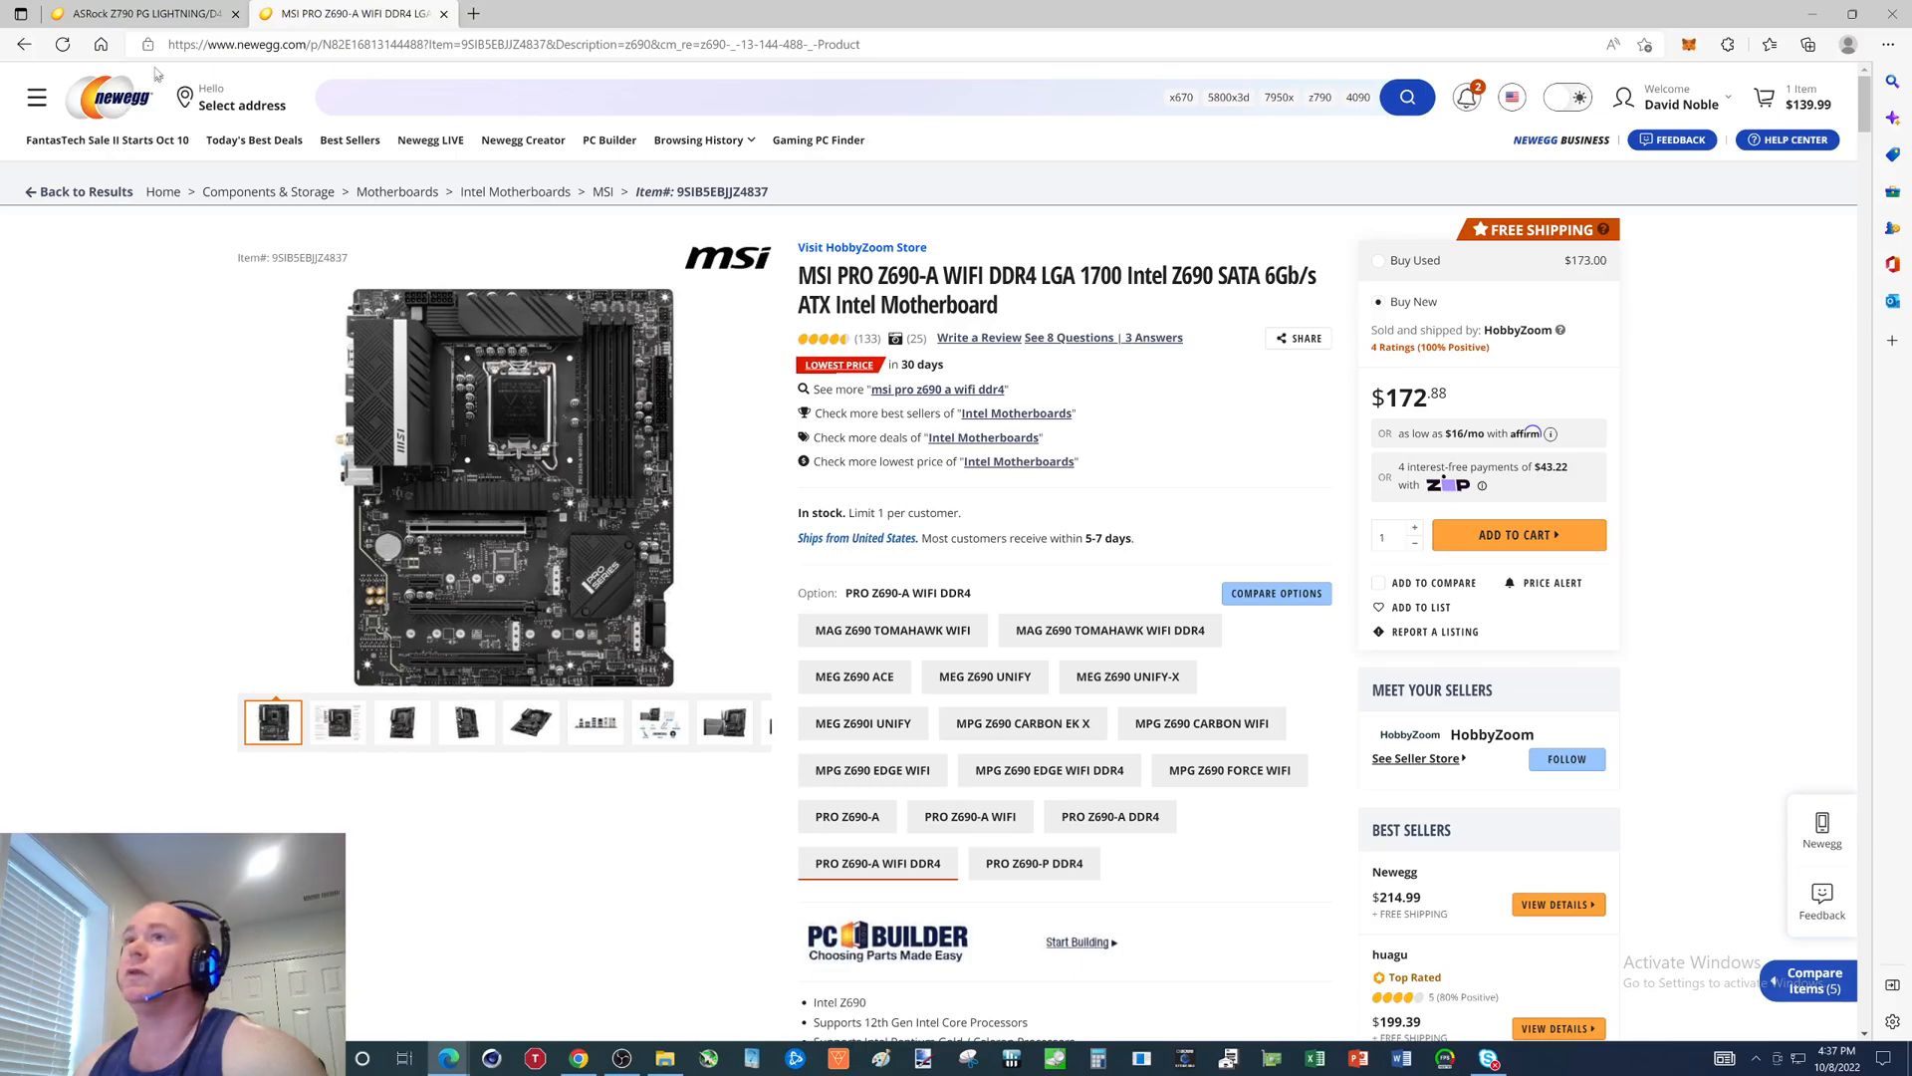
click(122, 13)
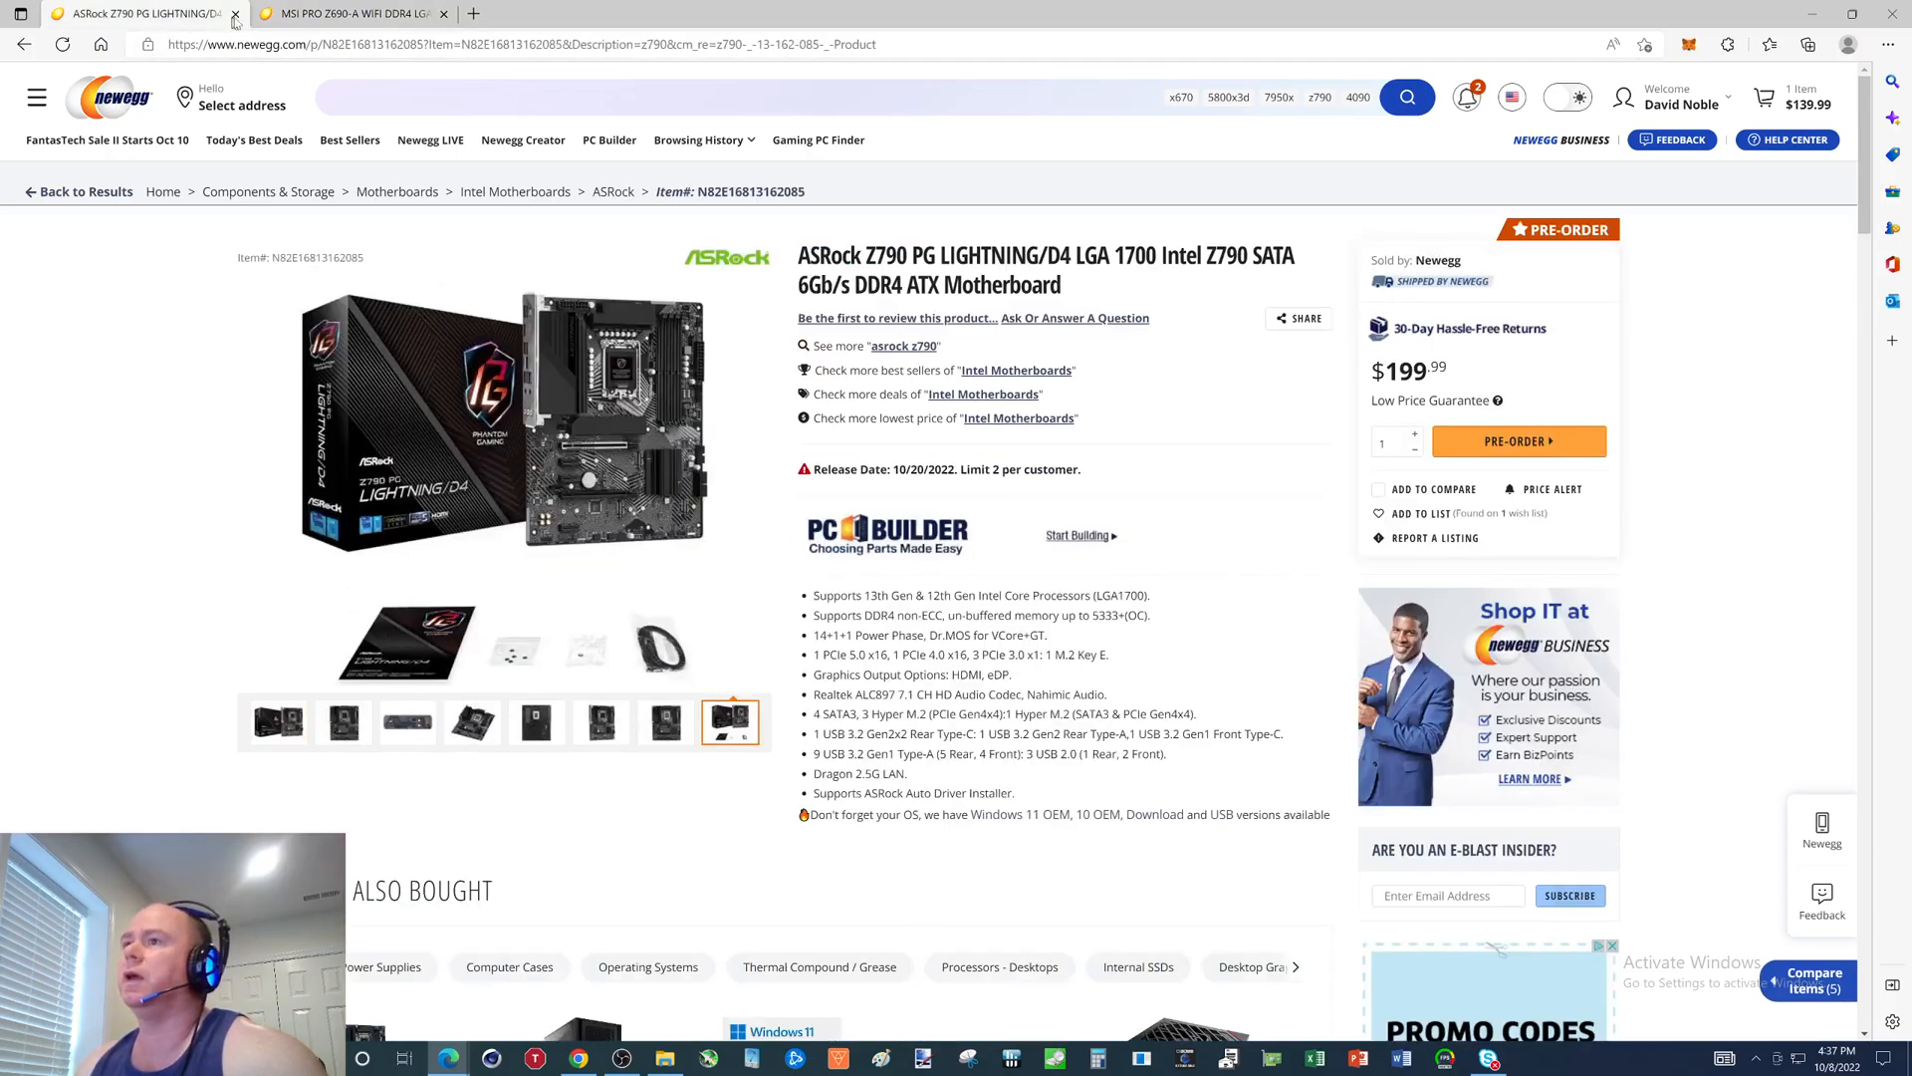
click(342, 13)
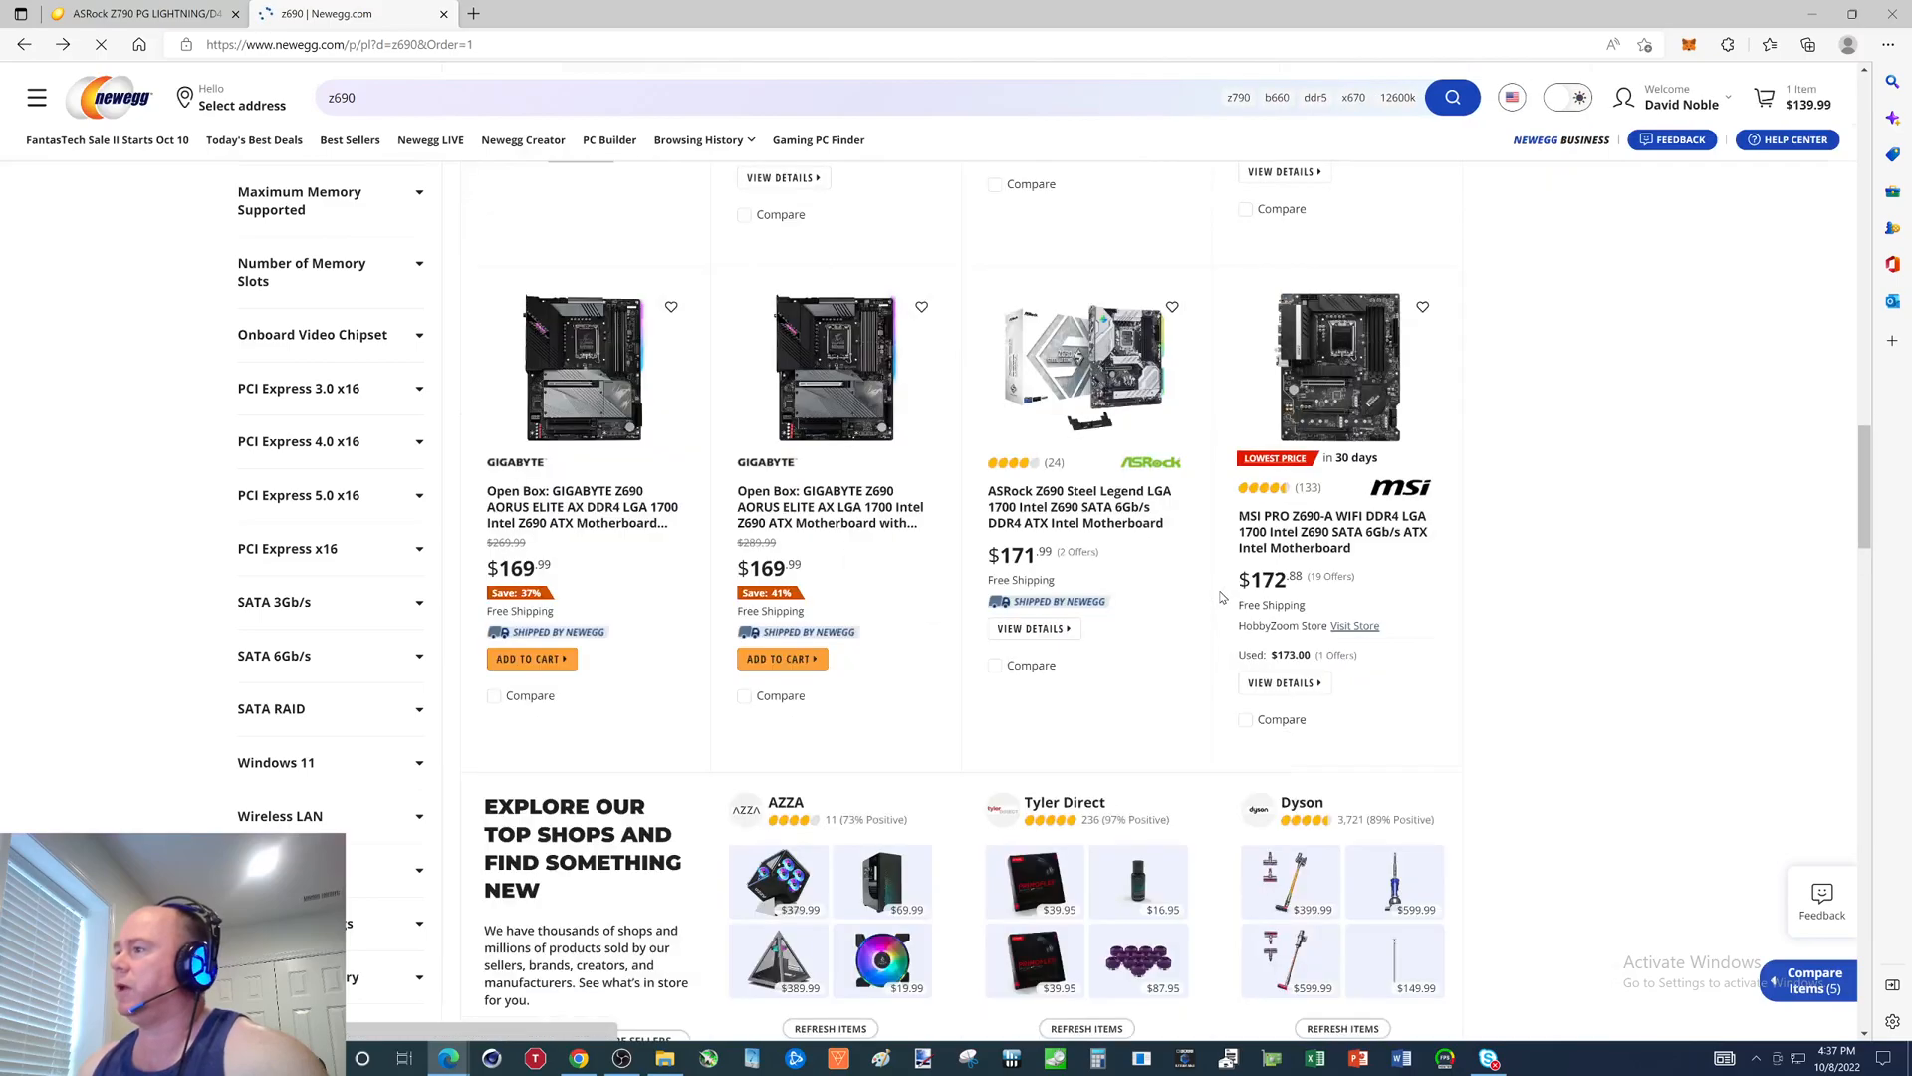
Scroll down and open the $179.99 GIGABYTE Z690 GAMING X DDR4 listing.
scroll(down, 3)
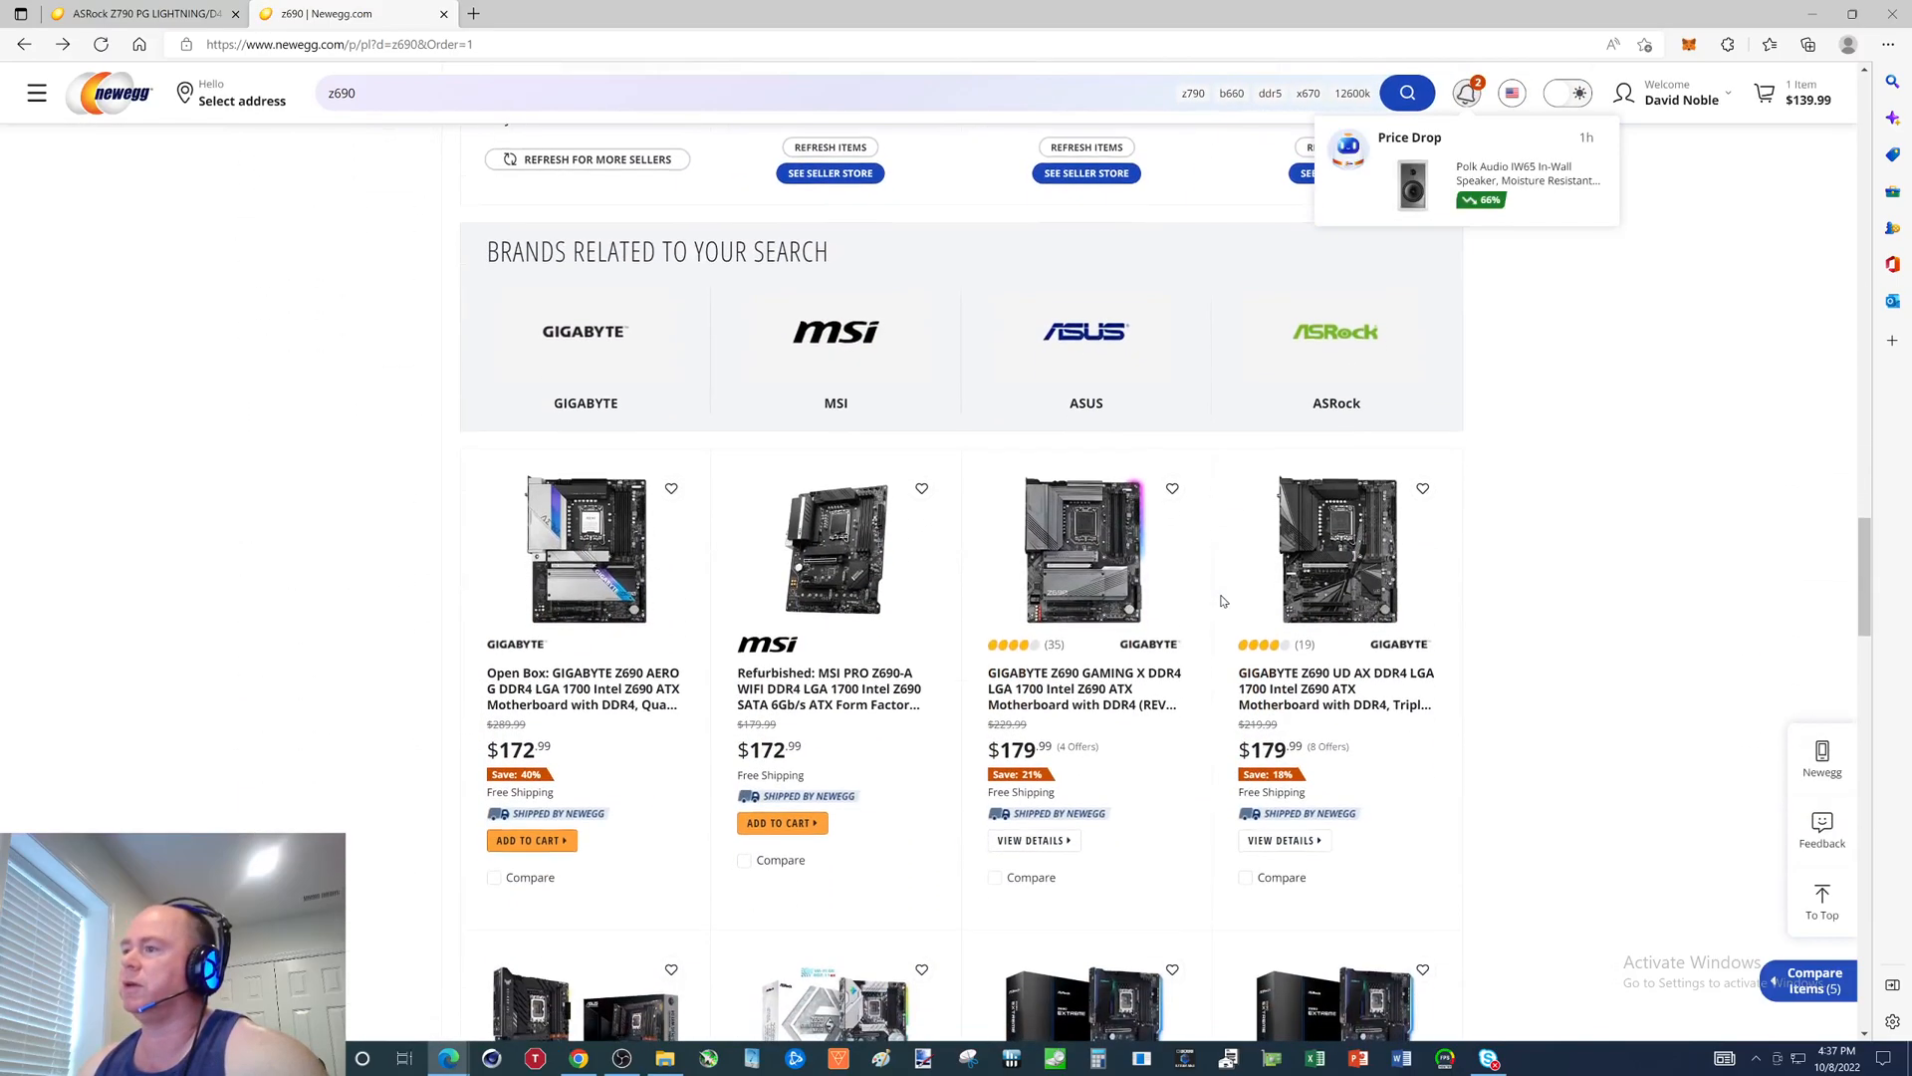
scroll(down, 3)
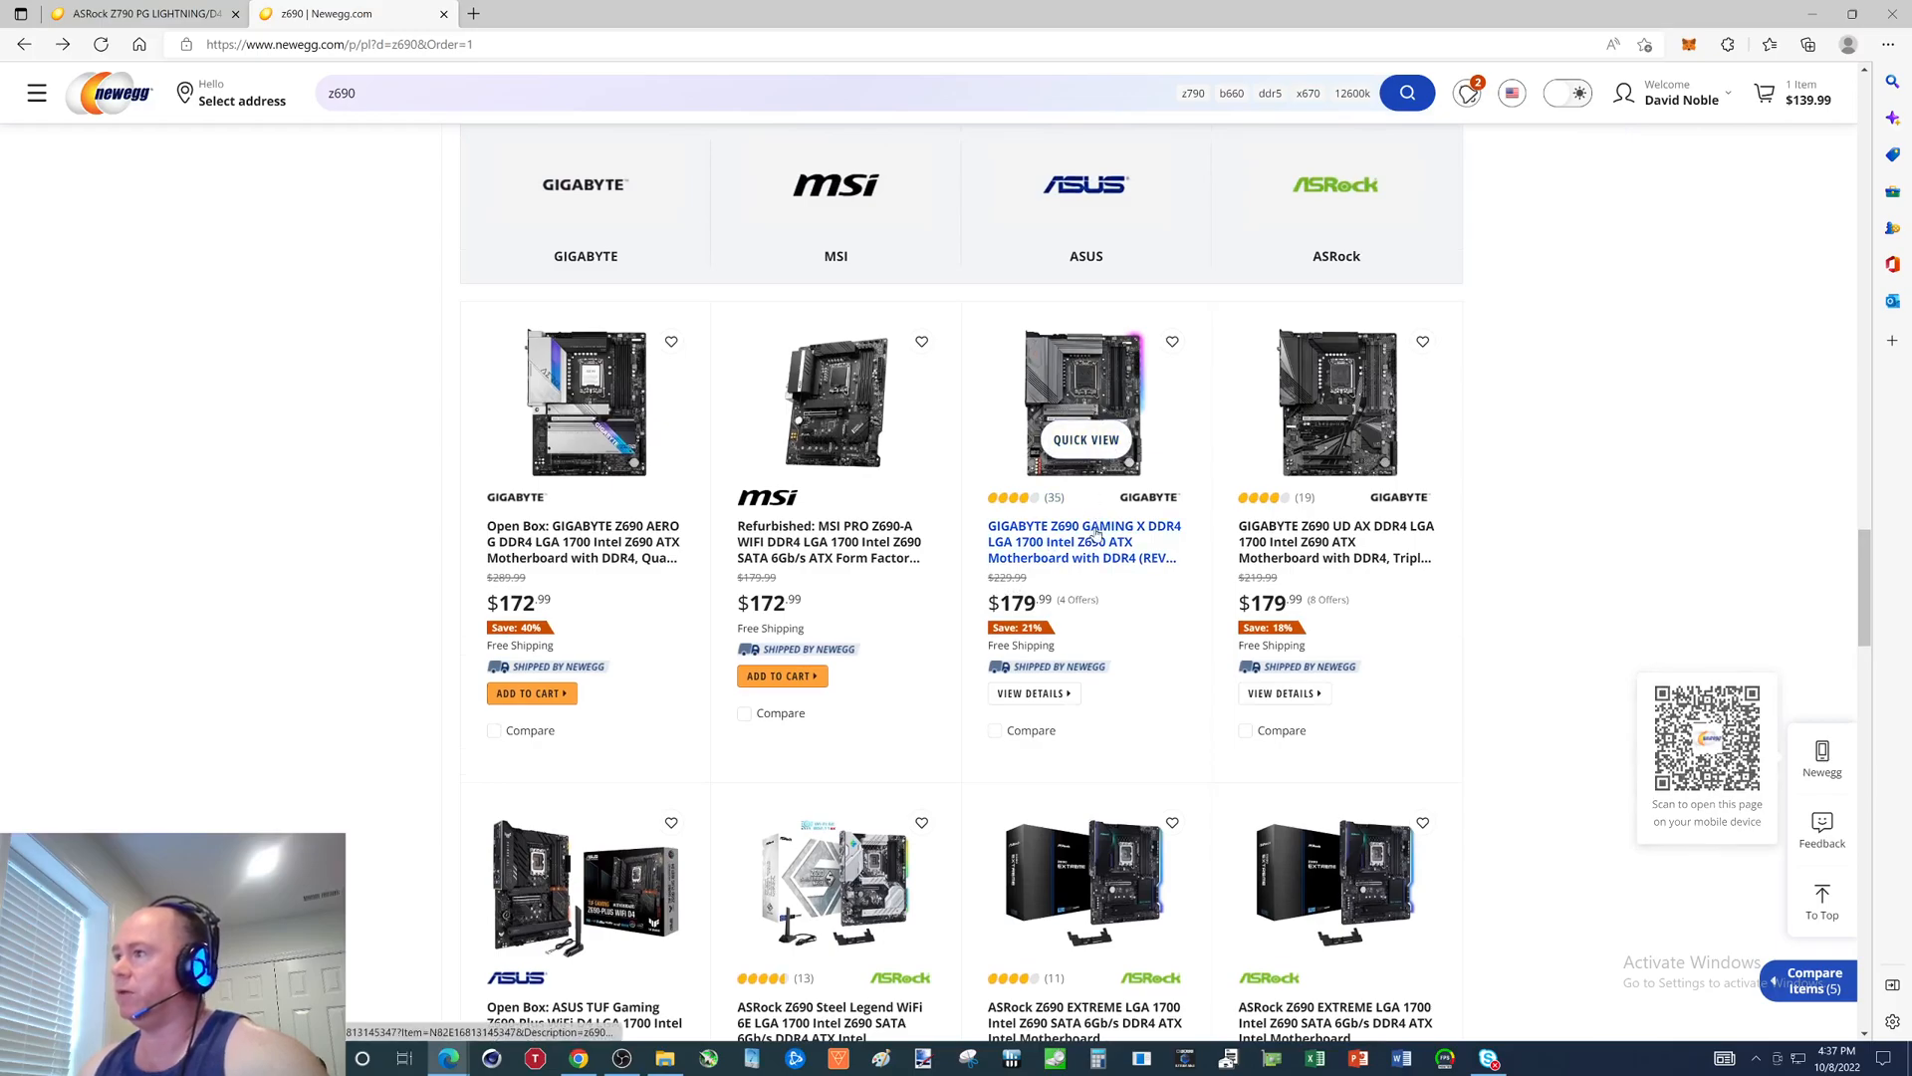
click(1083, 542)
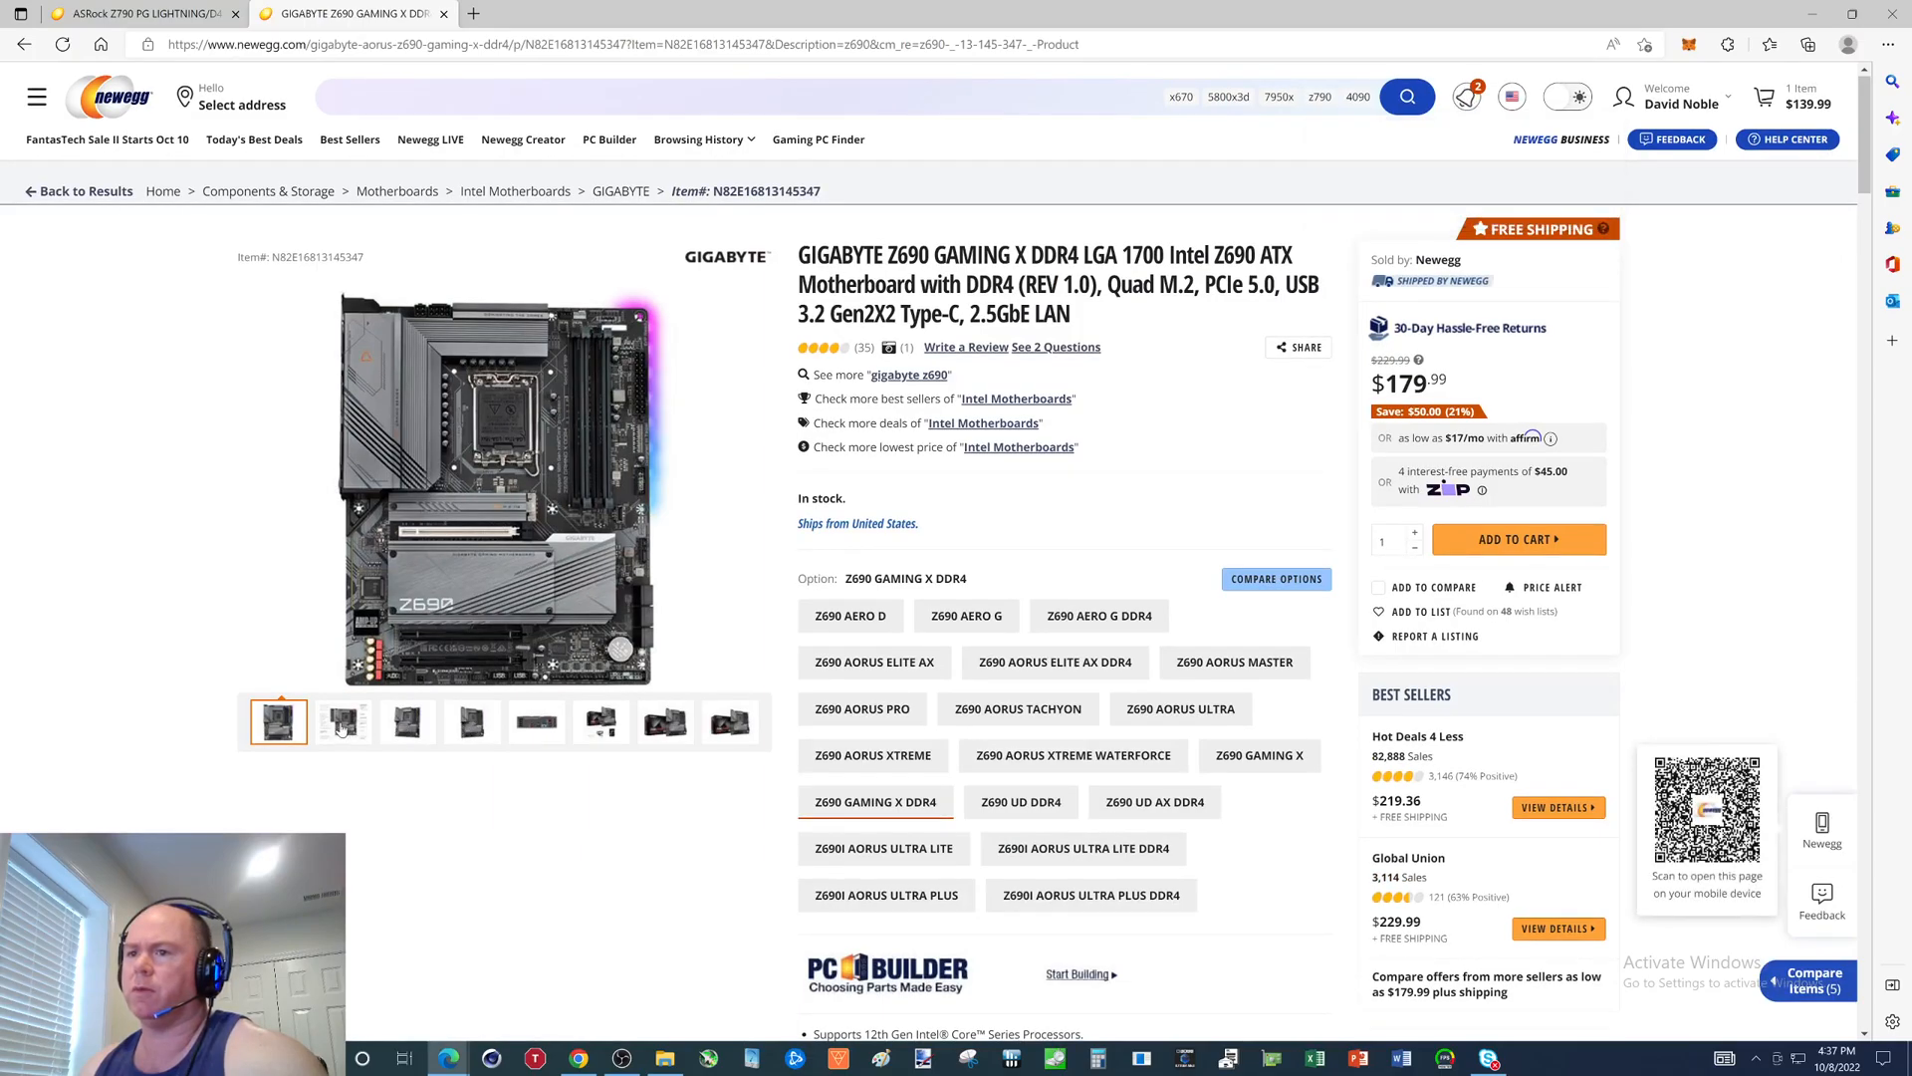
Show the Gaming X labelled connector layout photo, then go back to z690 results.
click(343, 722)
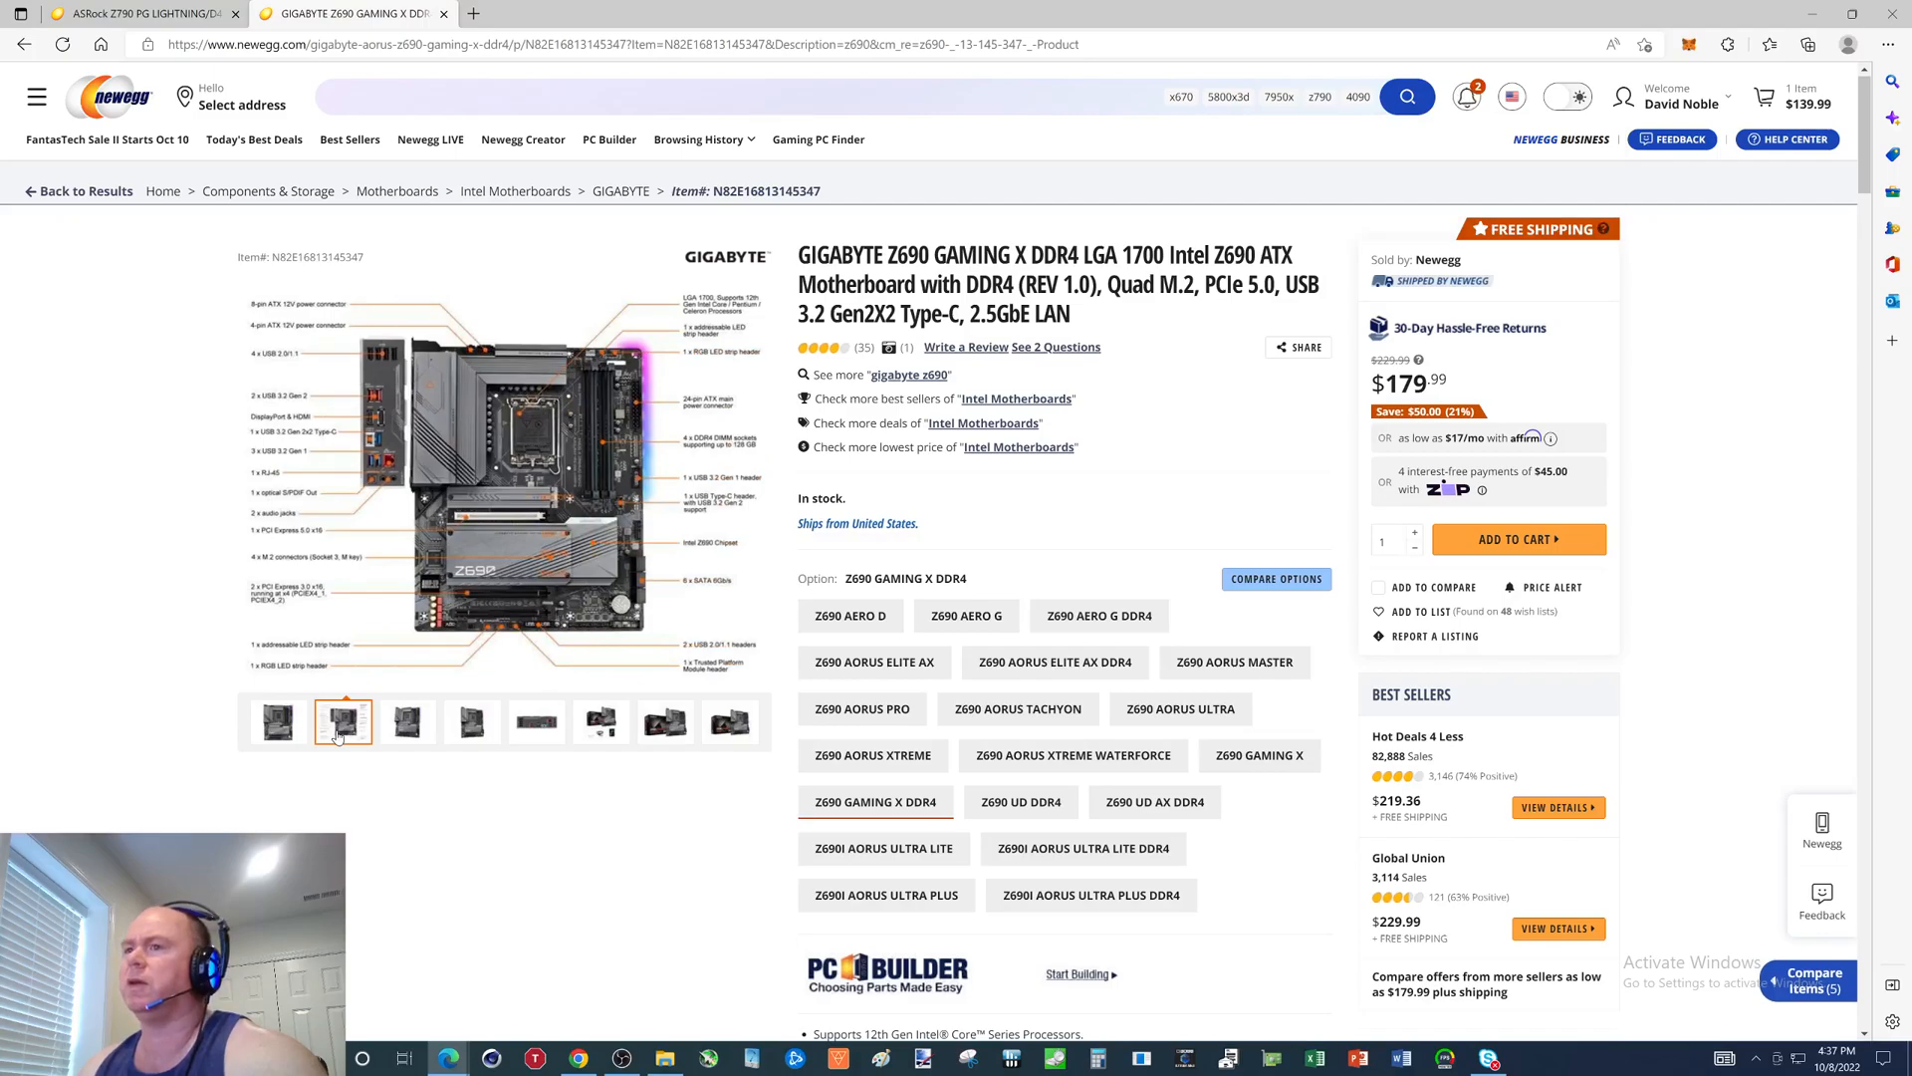
mouse_move(469, 729)
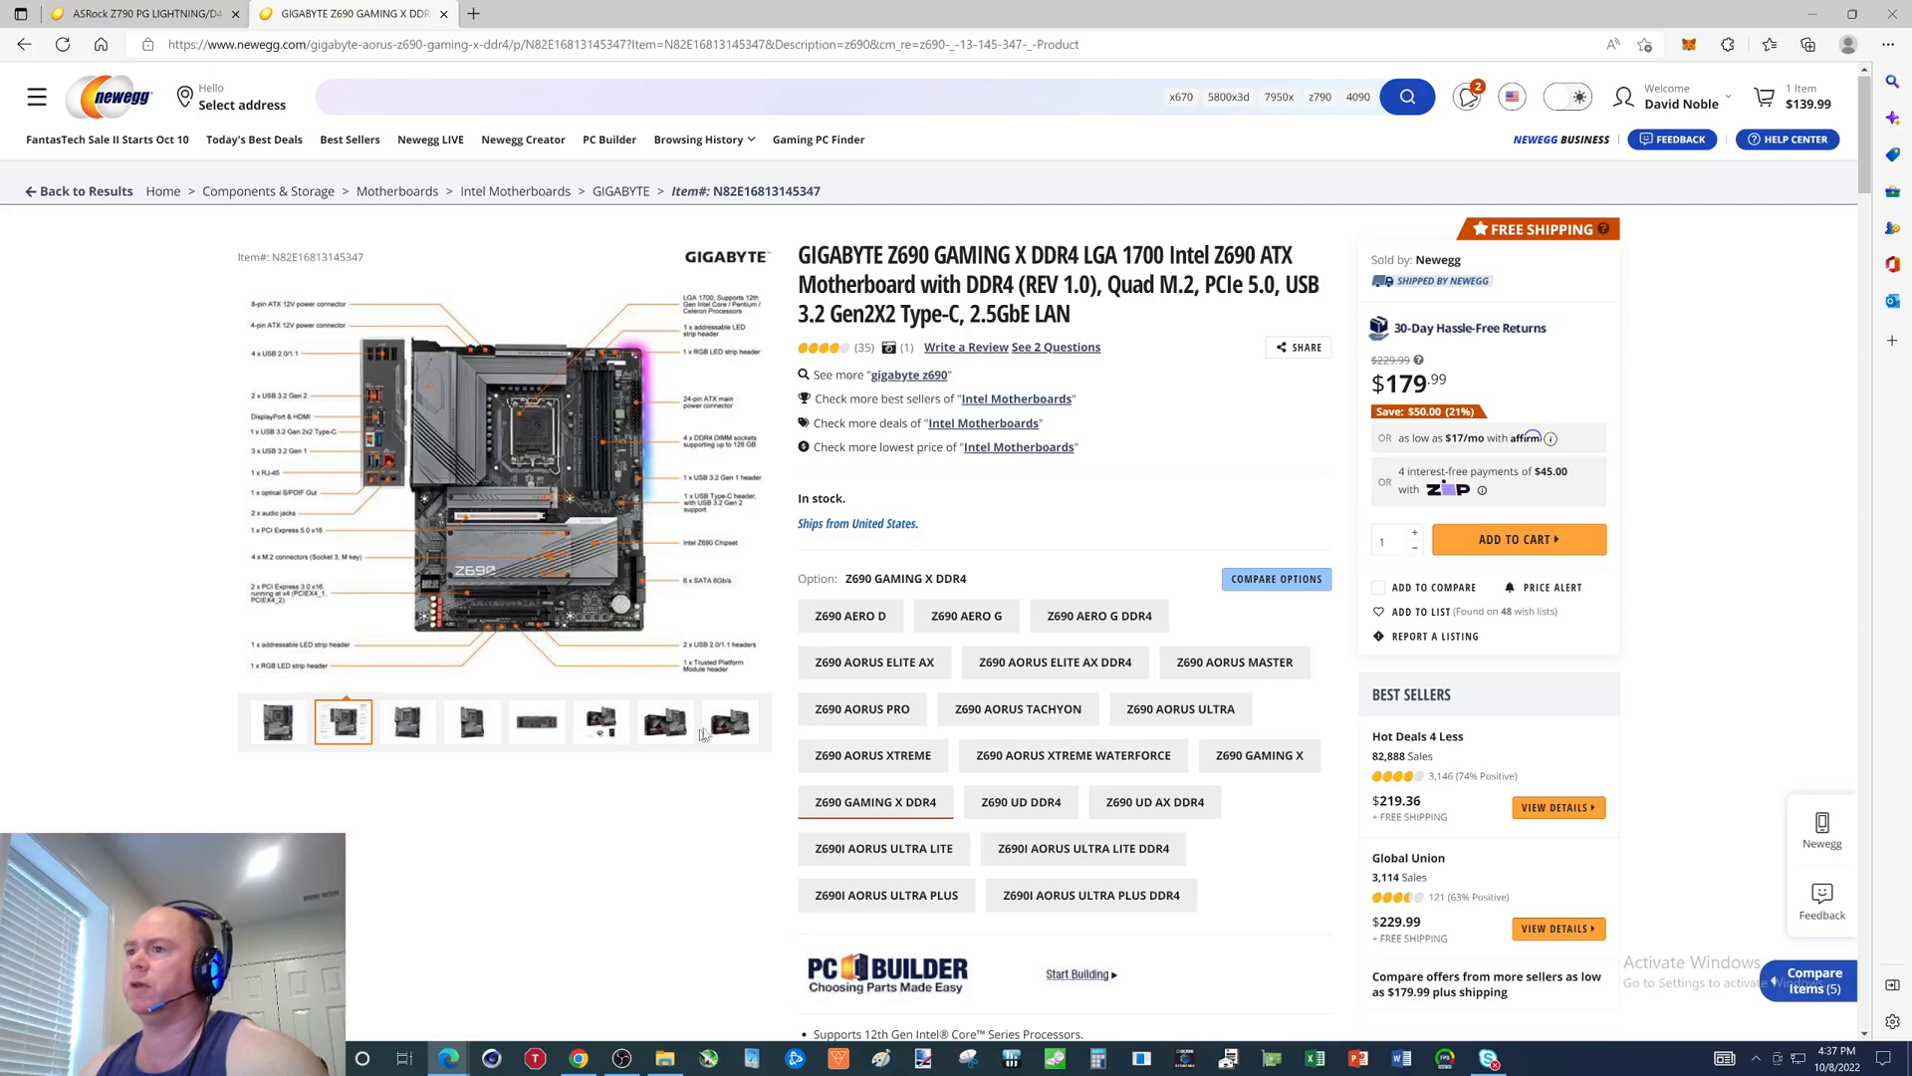
mouse_move(733, 729)
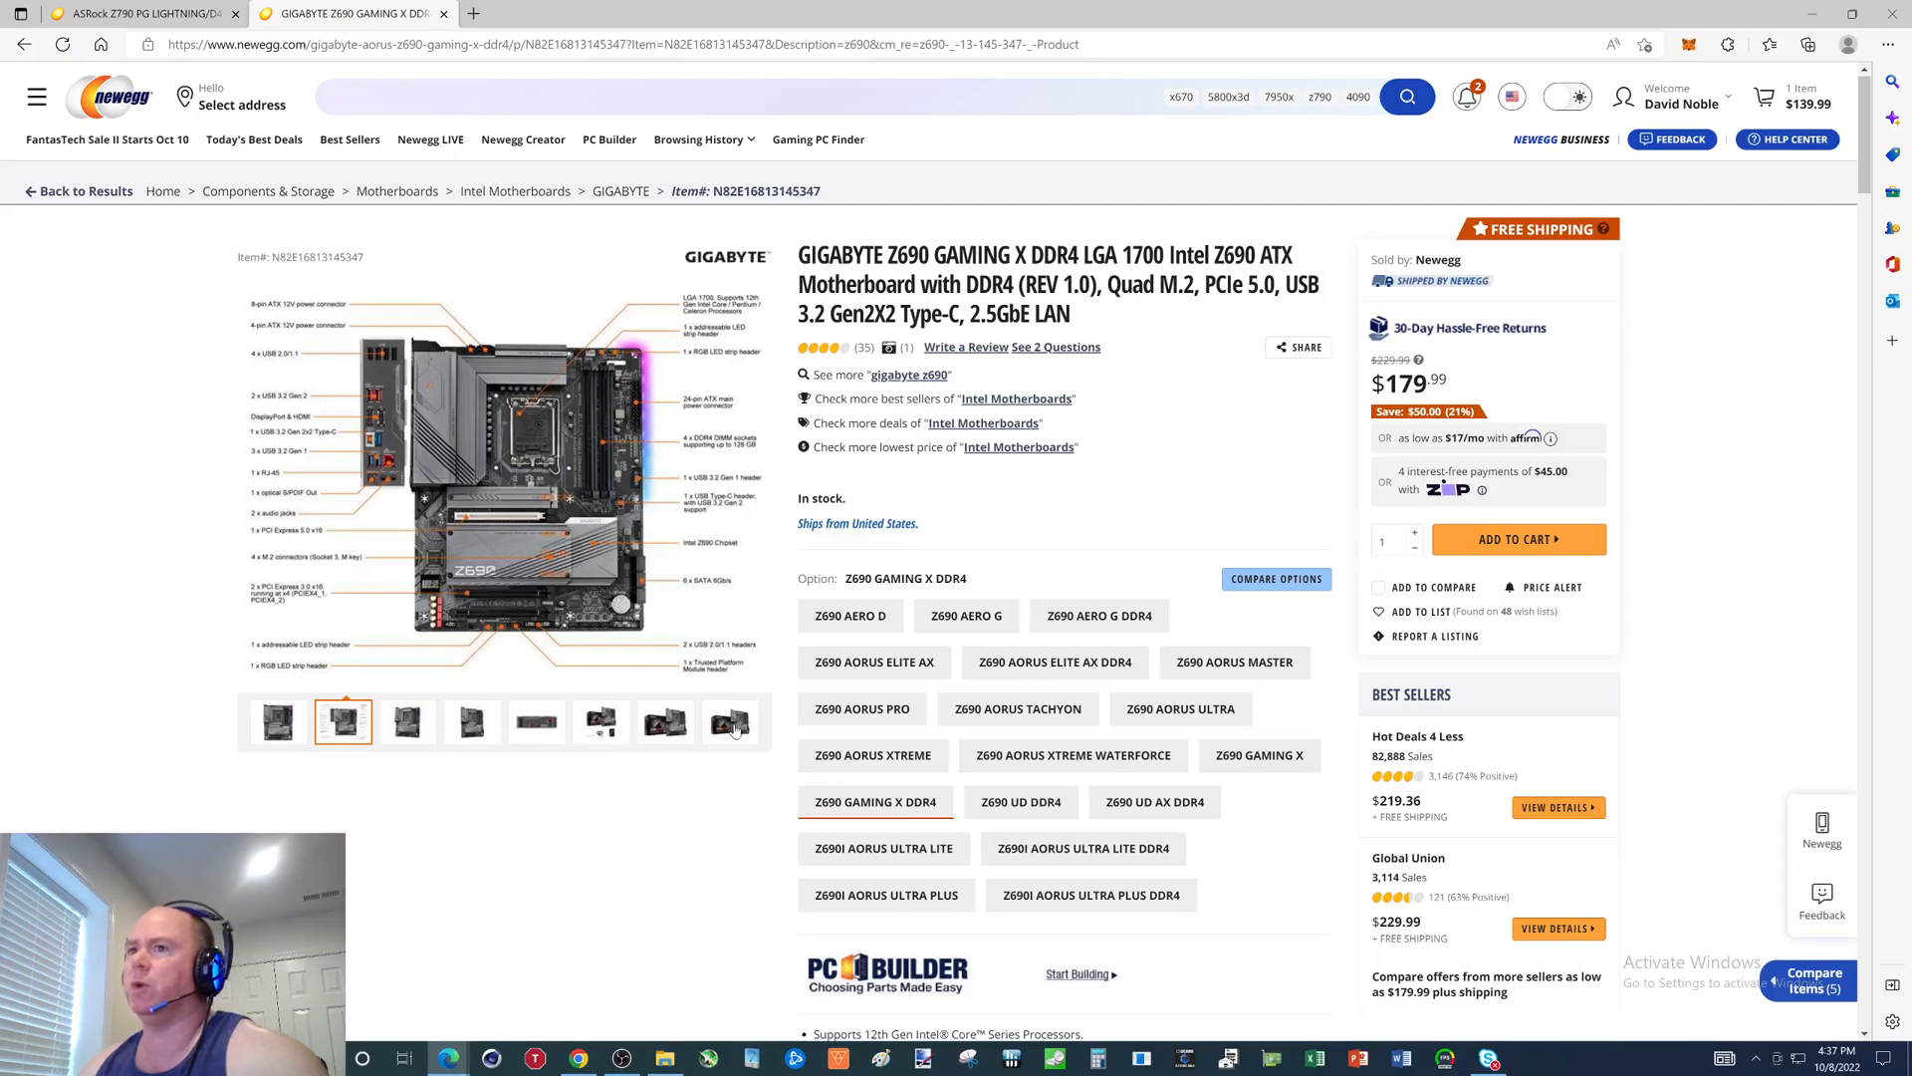
click(730, 722)
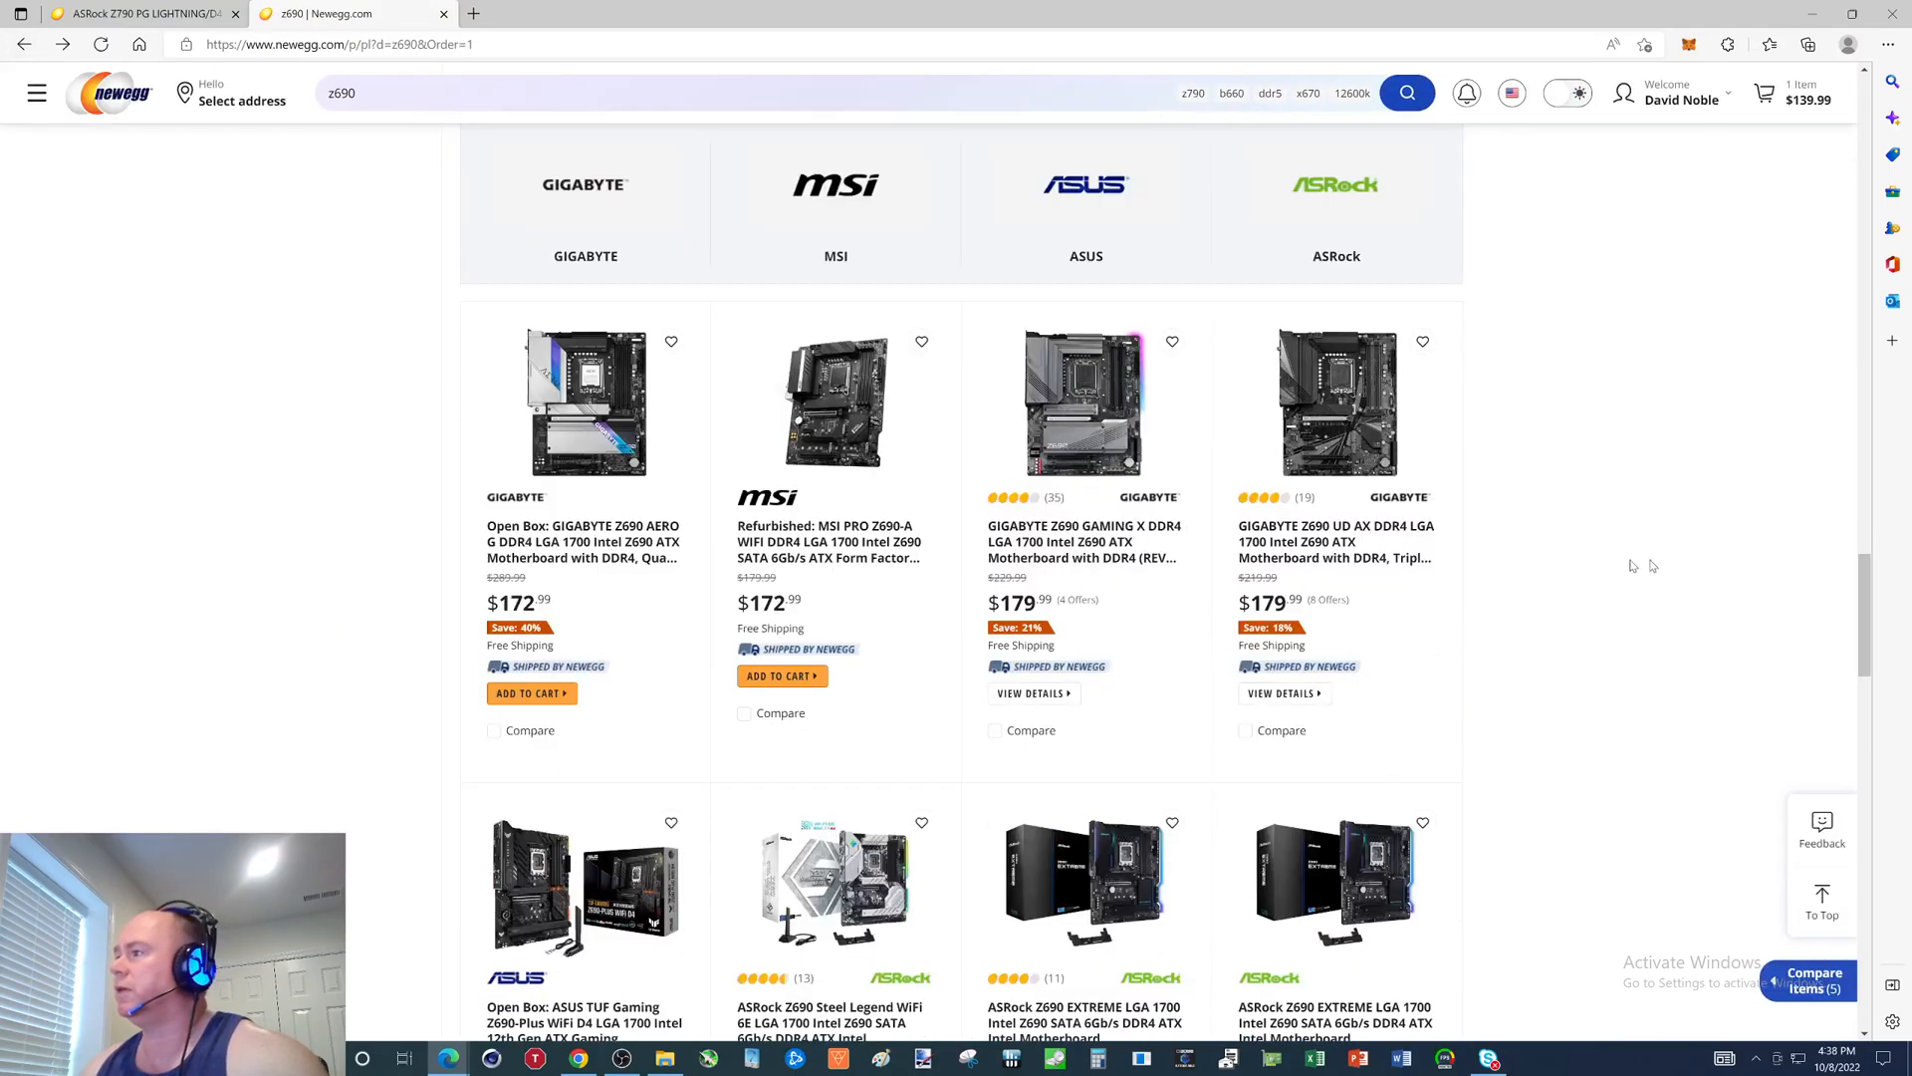
Open the $179.99 GIGABYTE Z690 UD AX DDR4 listing with WiFi 6.
click(1466, 92)
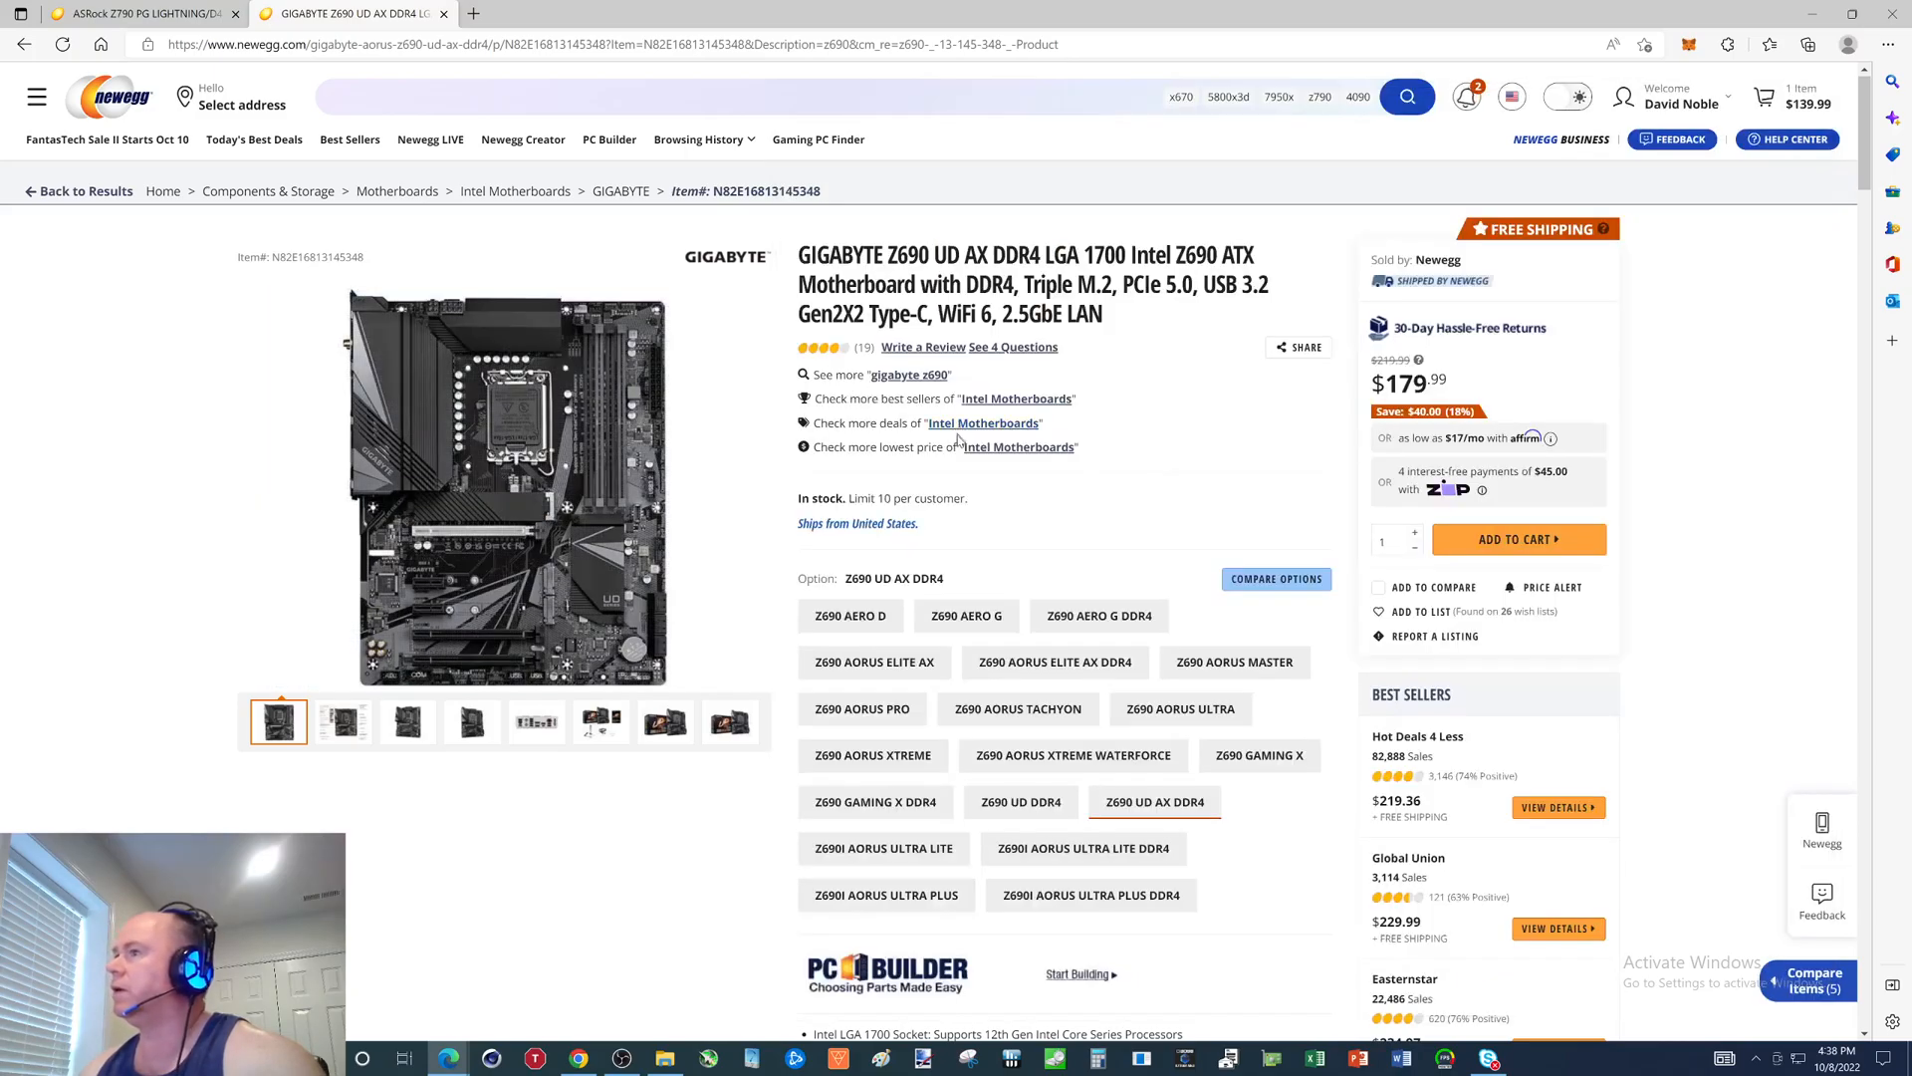
Scroll to the GIGABYTE Z690 UD AX DDR4 features: 16+1+2 VRM, Triple NVMe, 2.5GbE LAN.
scroll(down, 3)
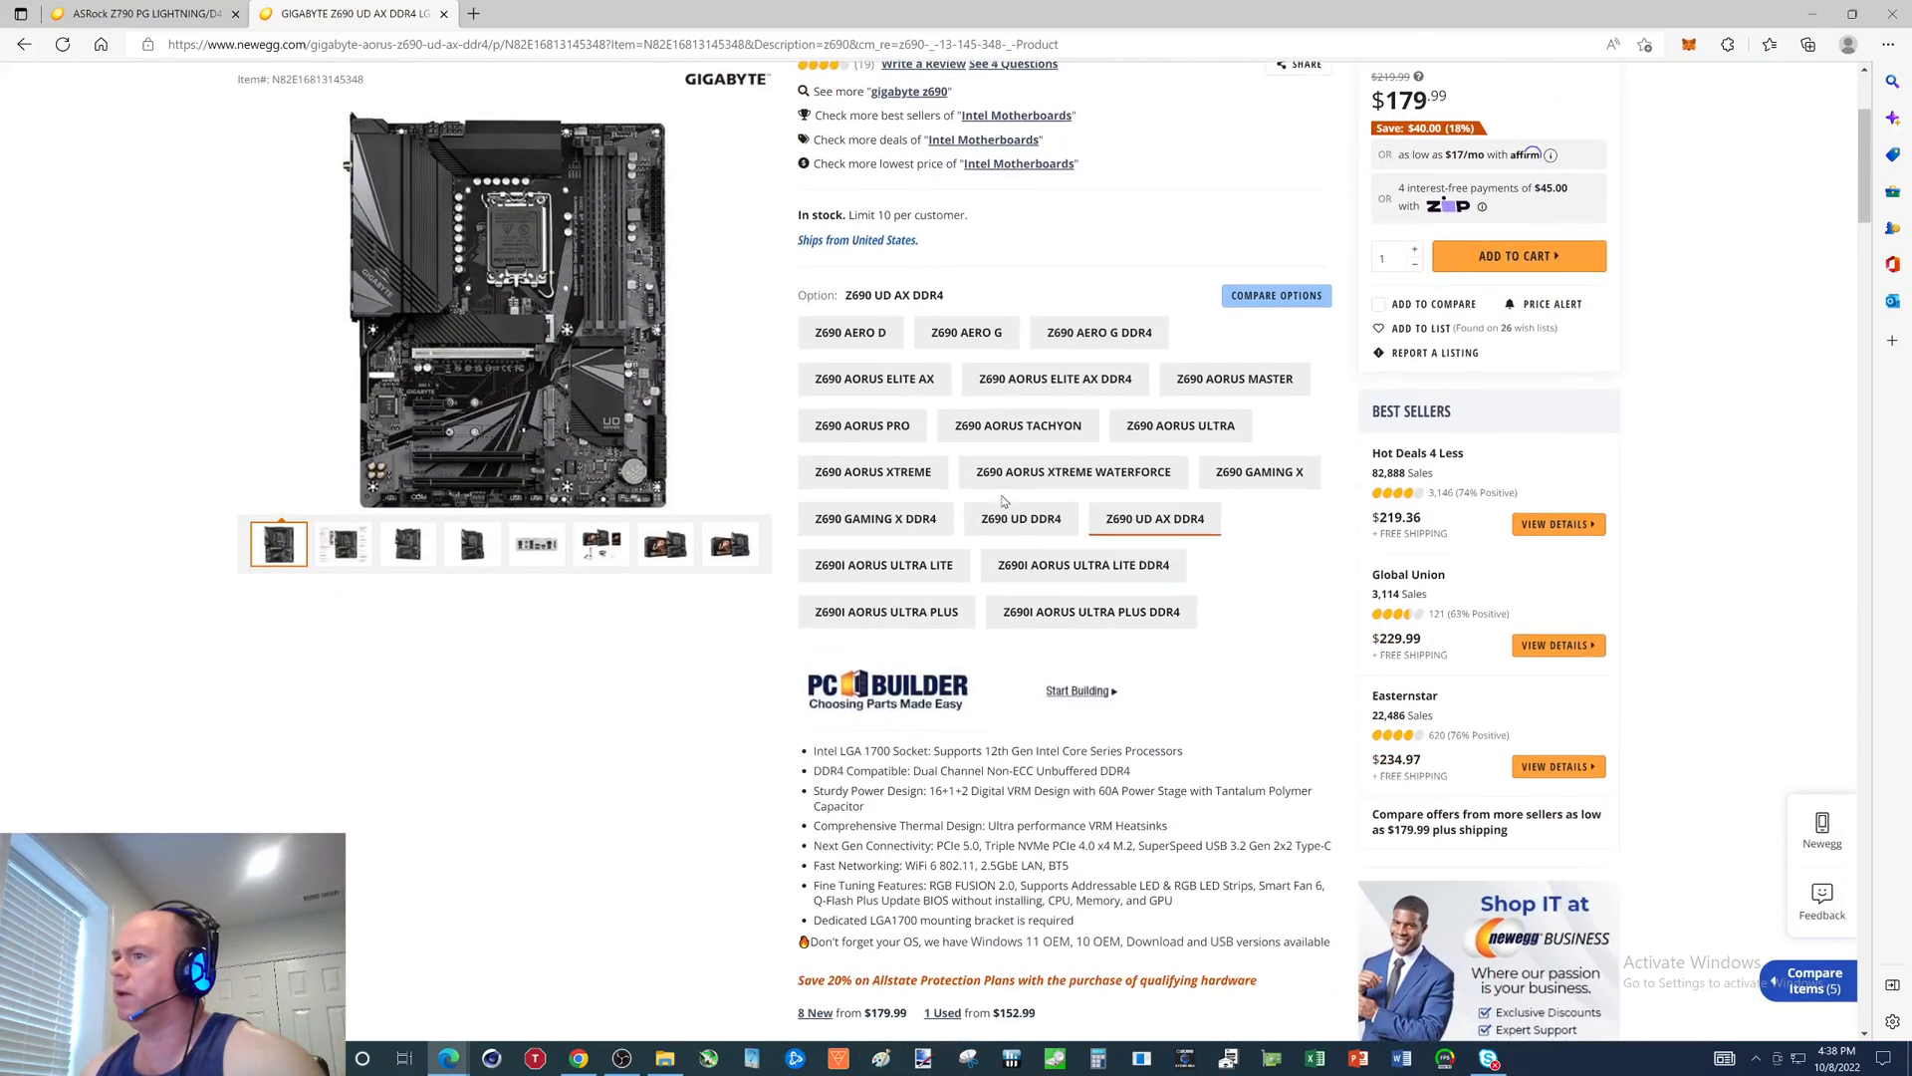
scroll(down, 3)
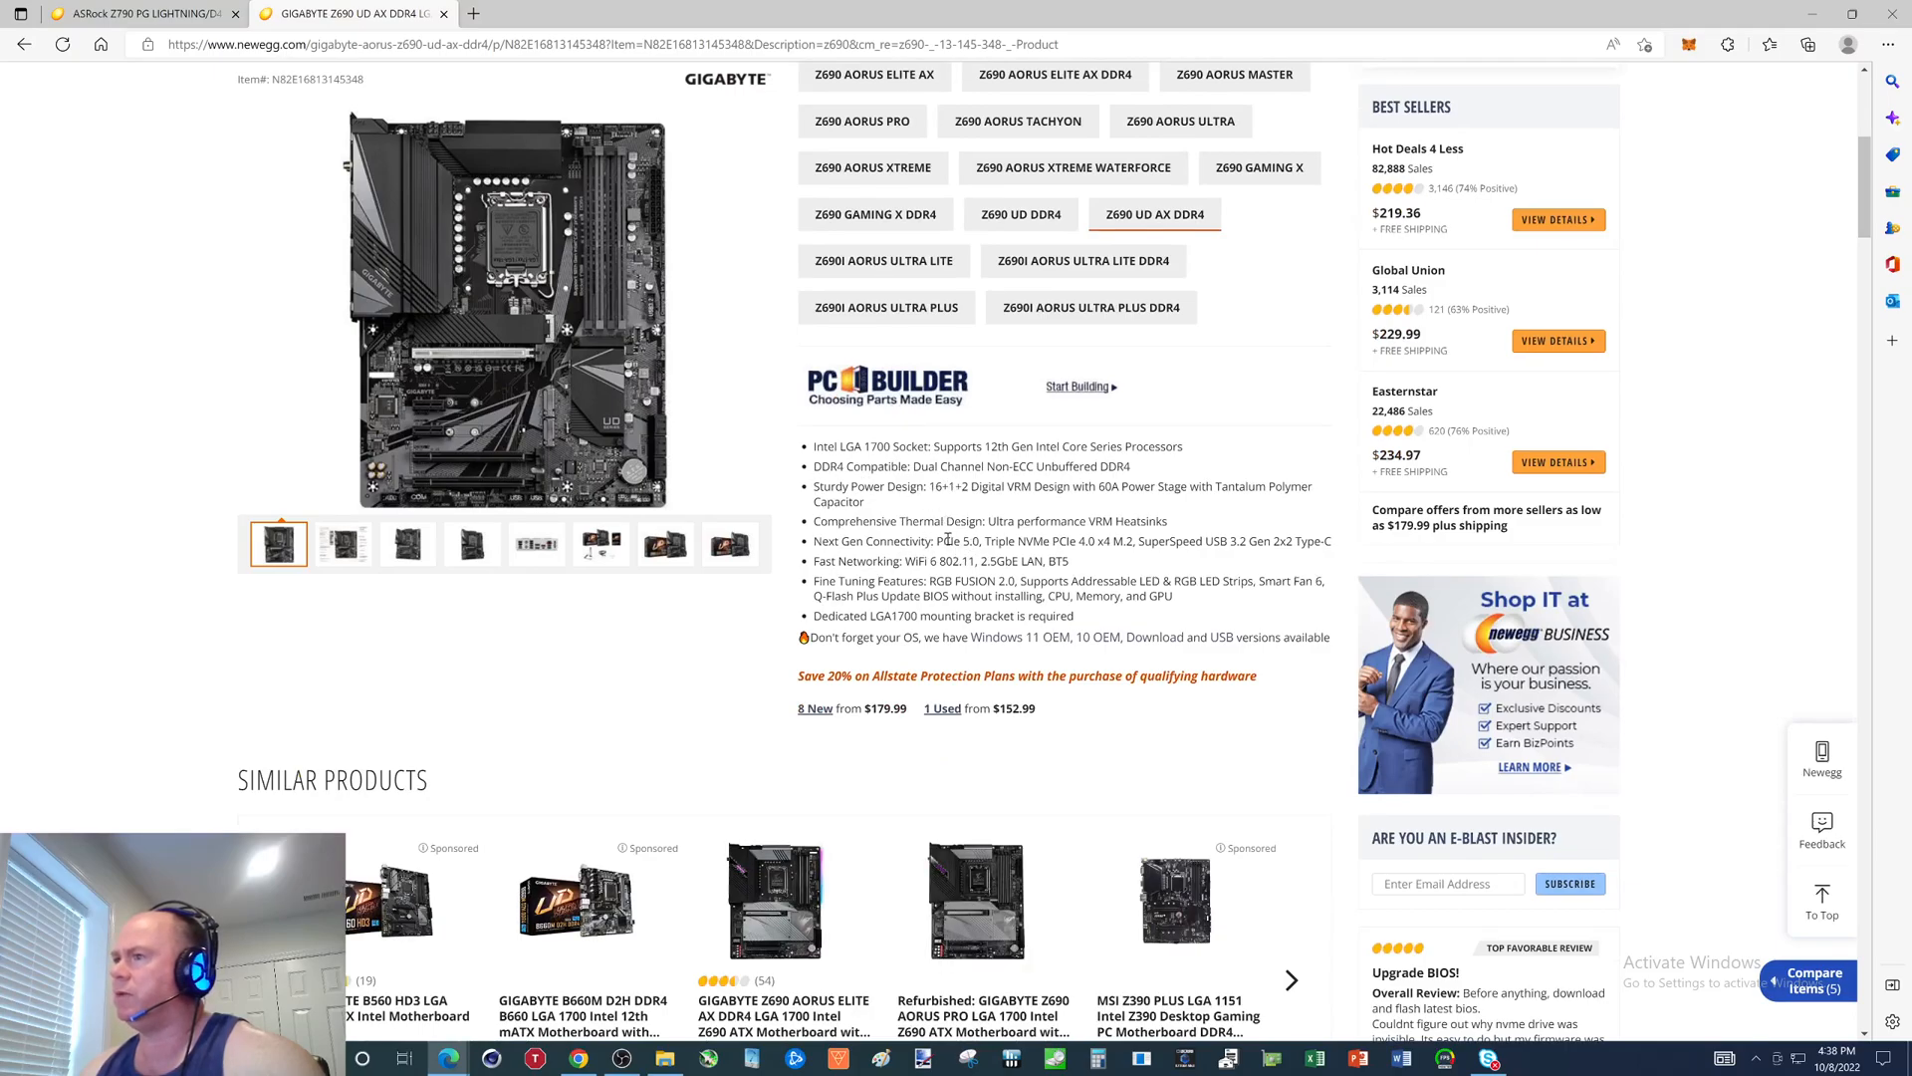
mouse_move(21, 43)
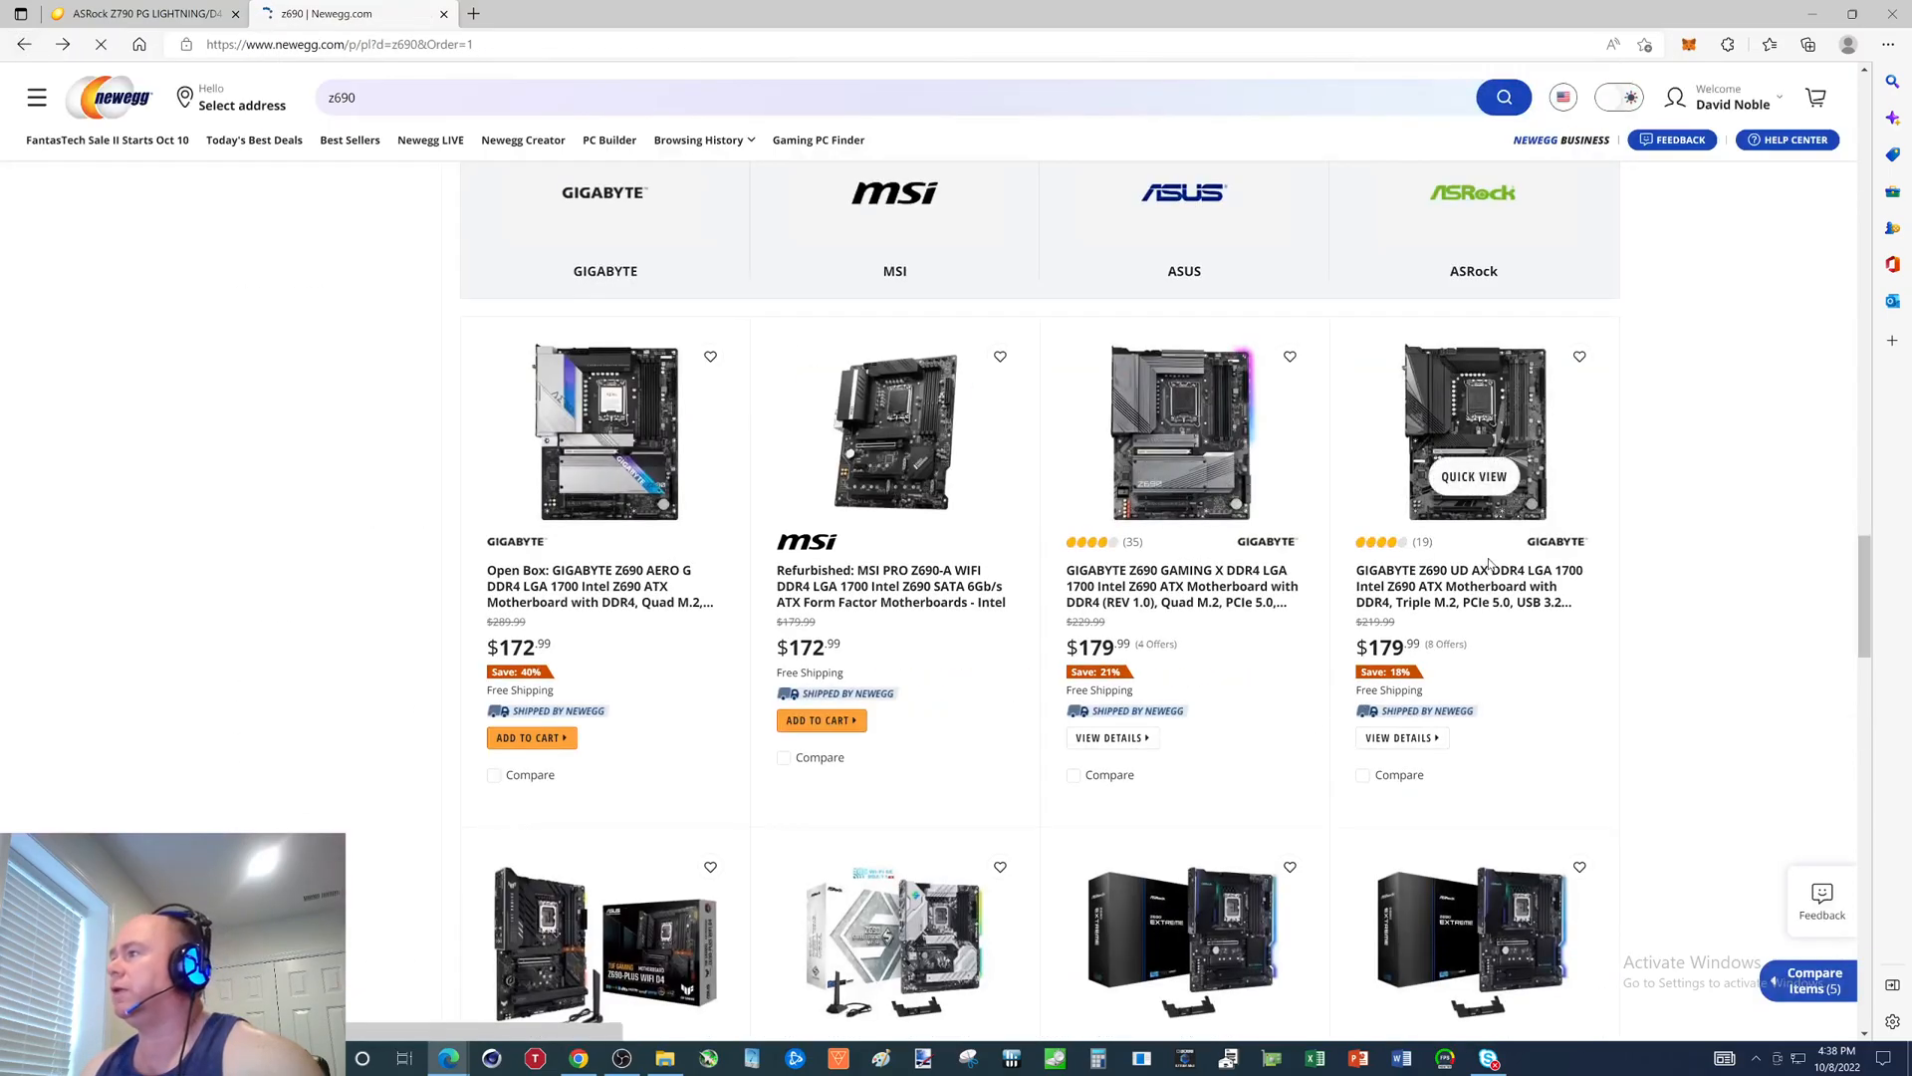
scroll(down, 3)
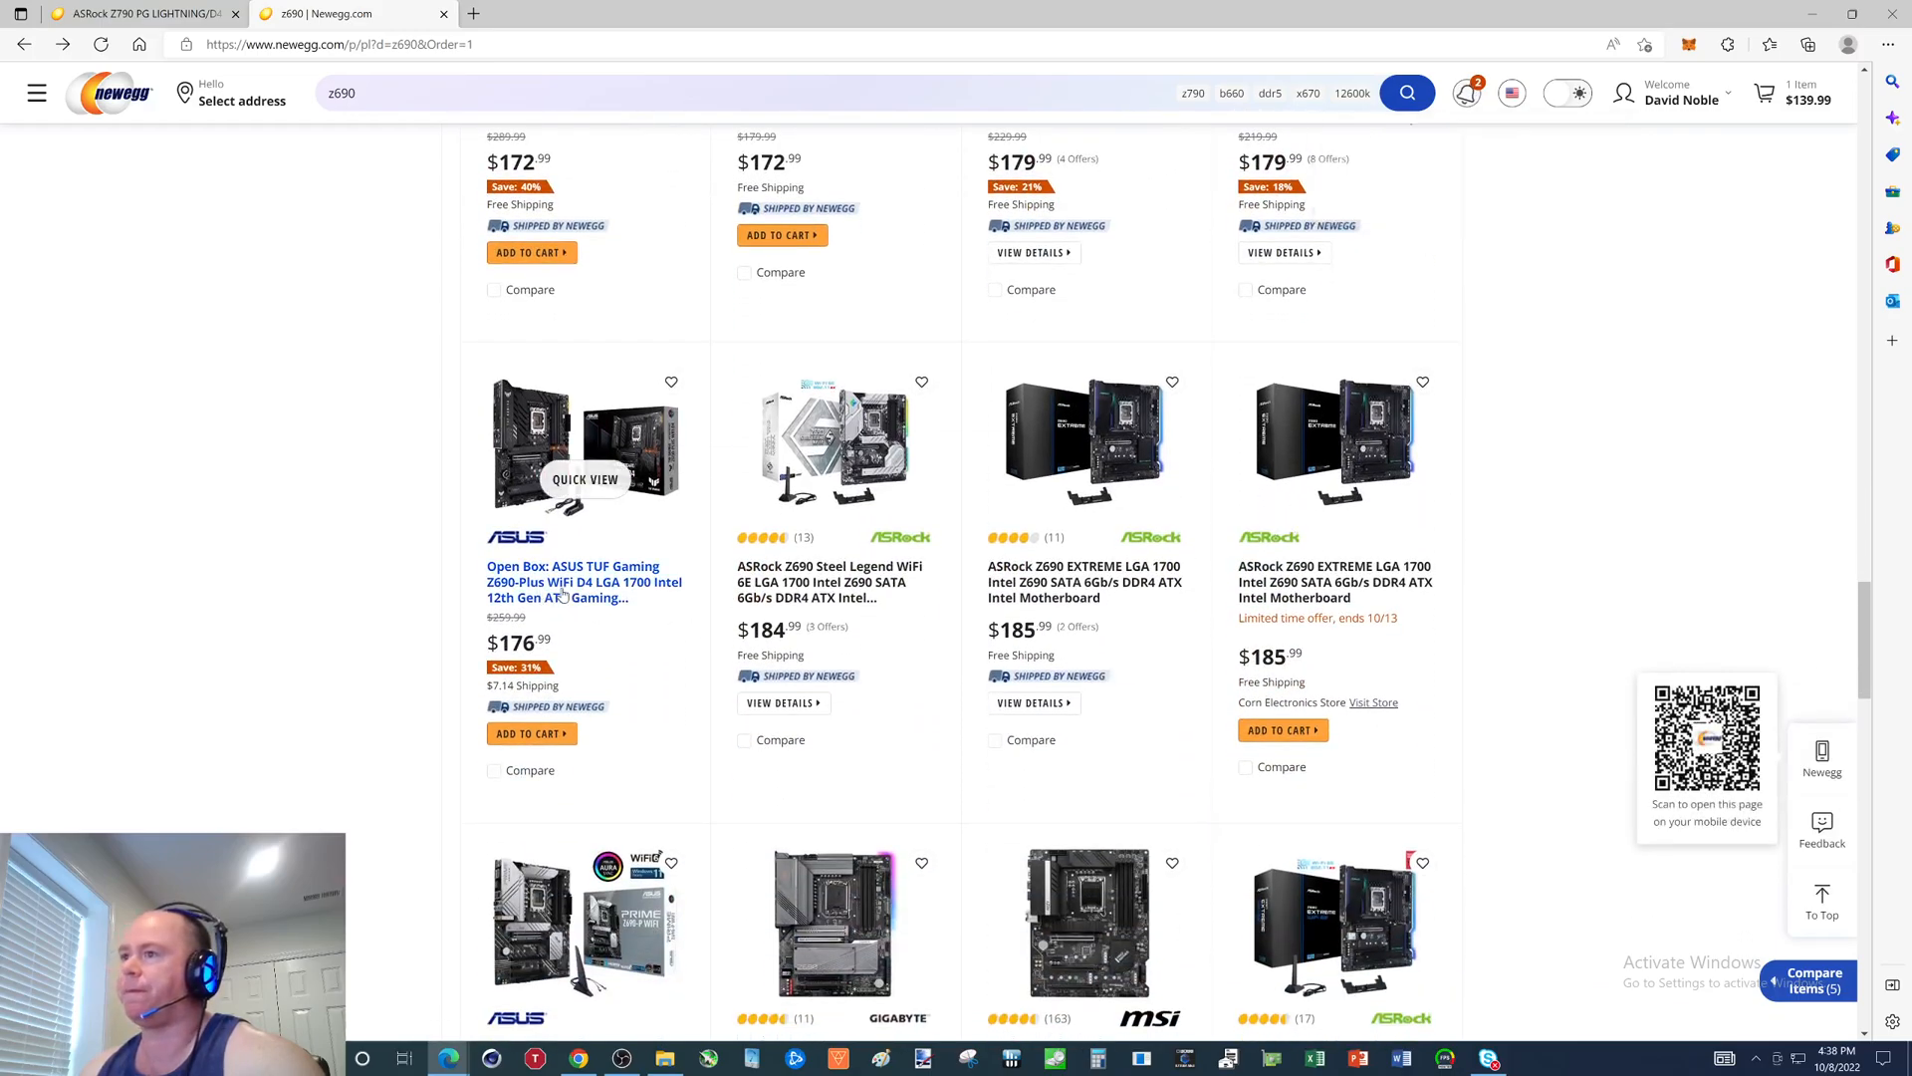
mouse_move(835, 598)
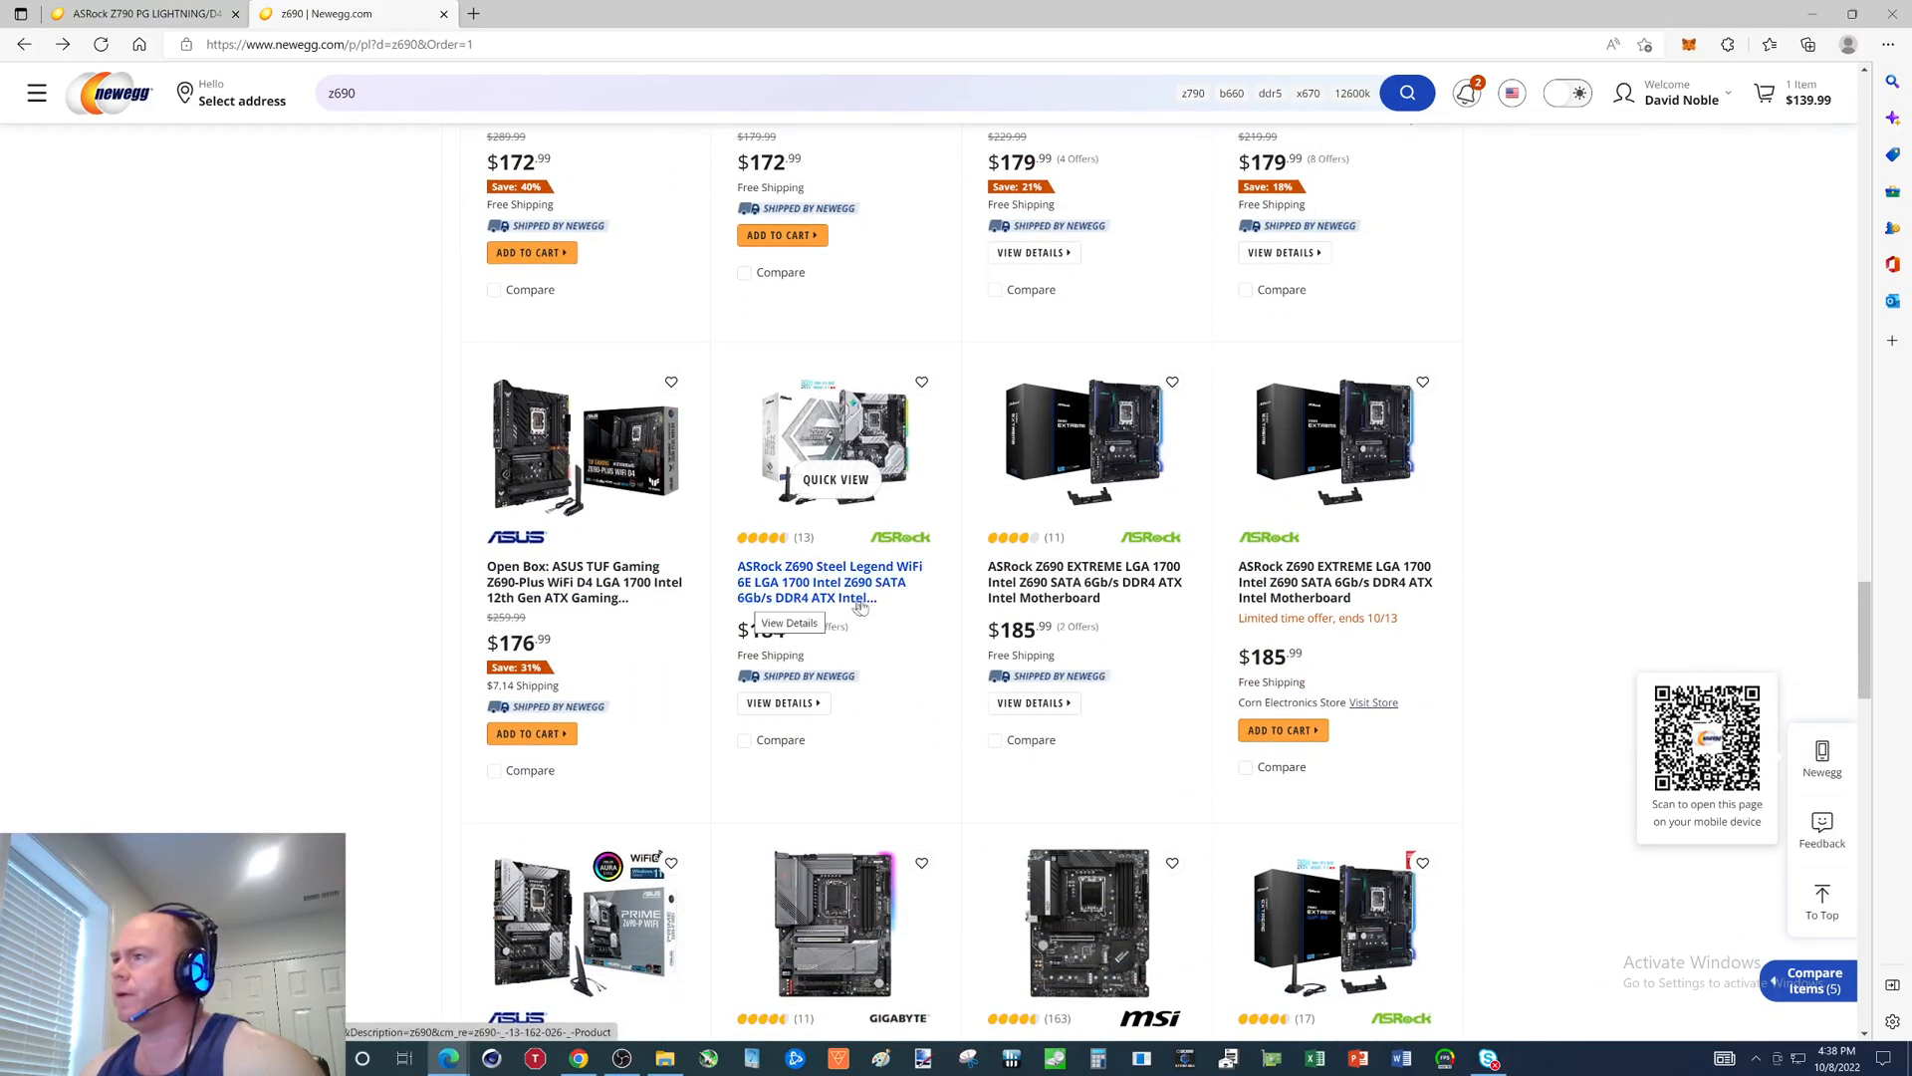
mouse_move(1147, 686)
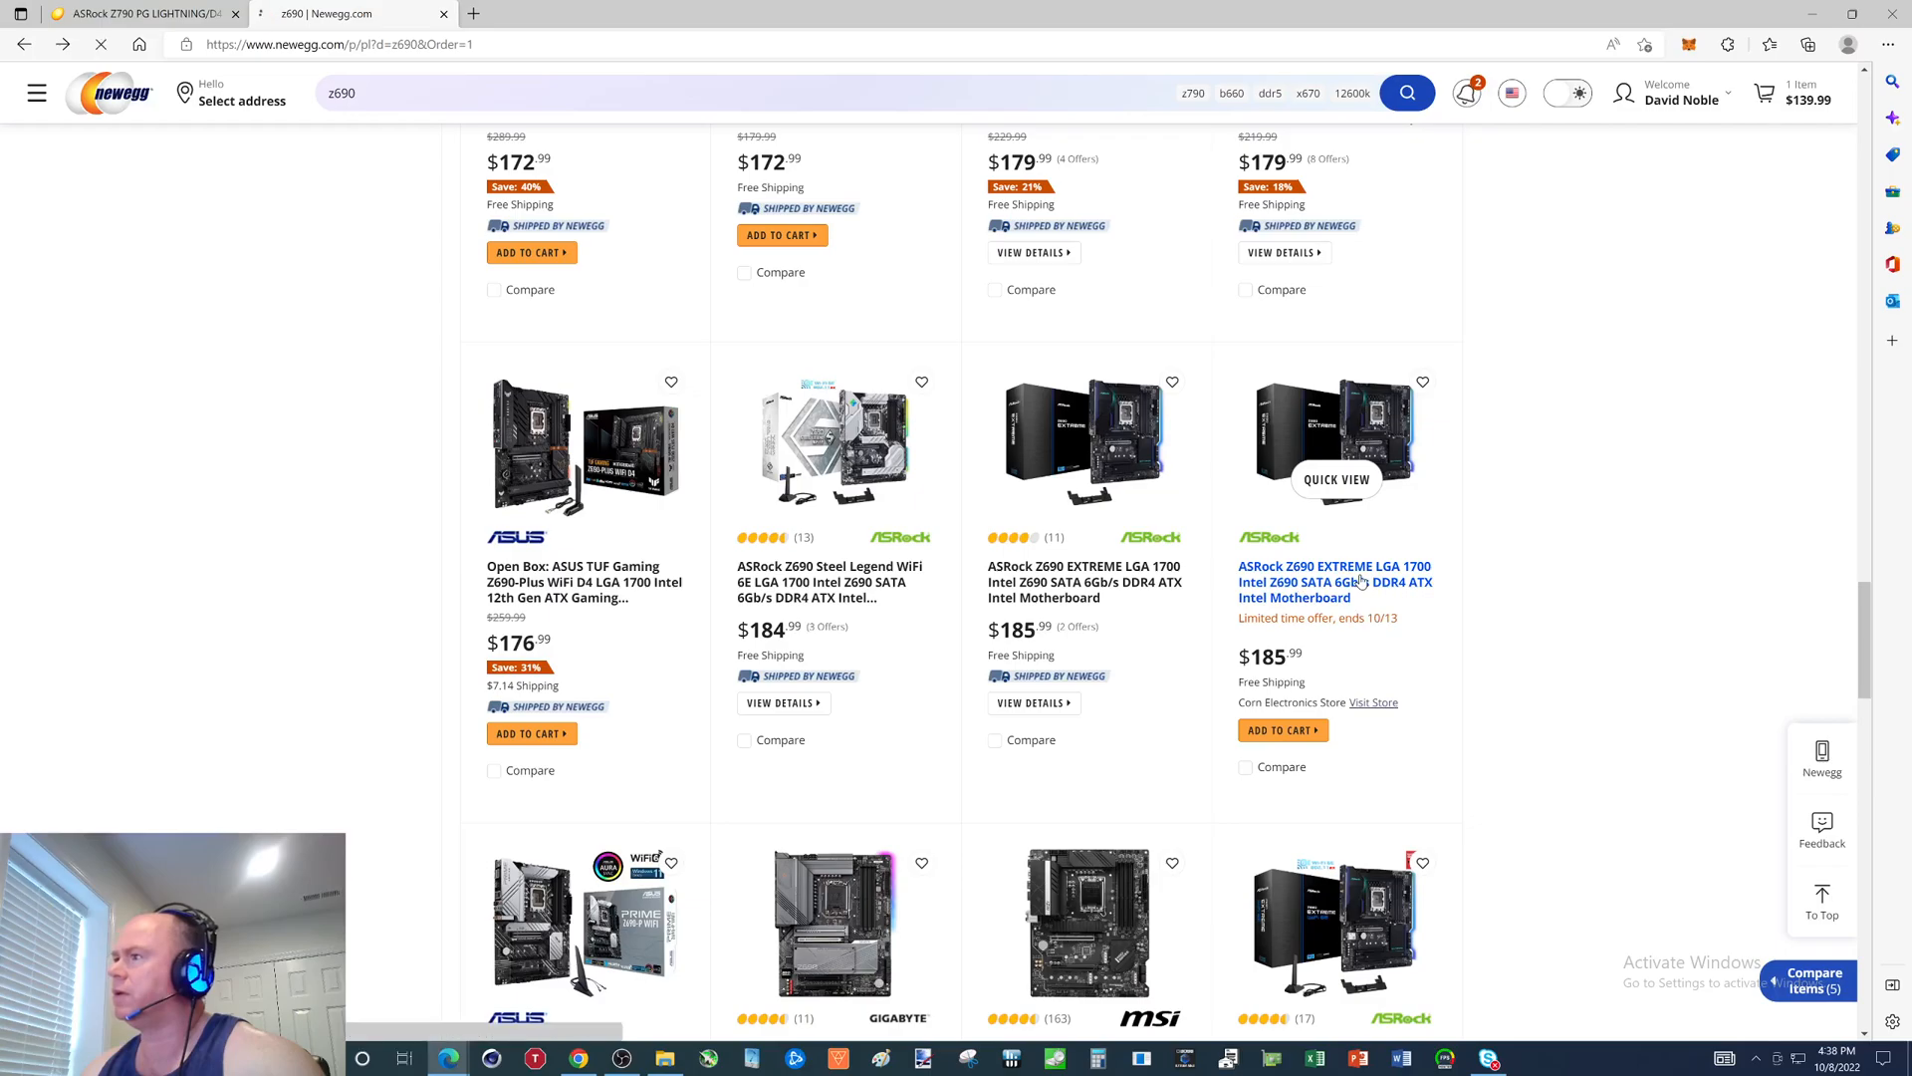
click(1335, 582)
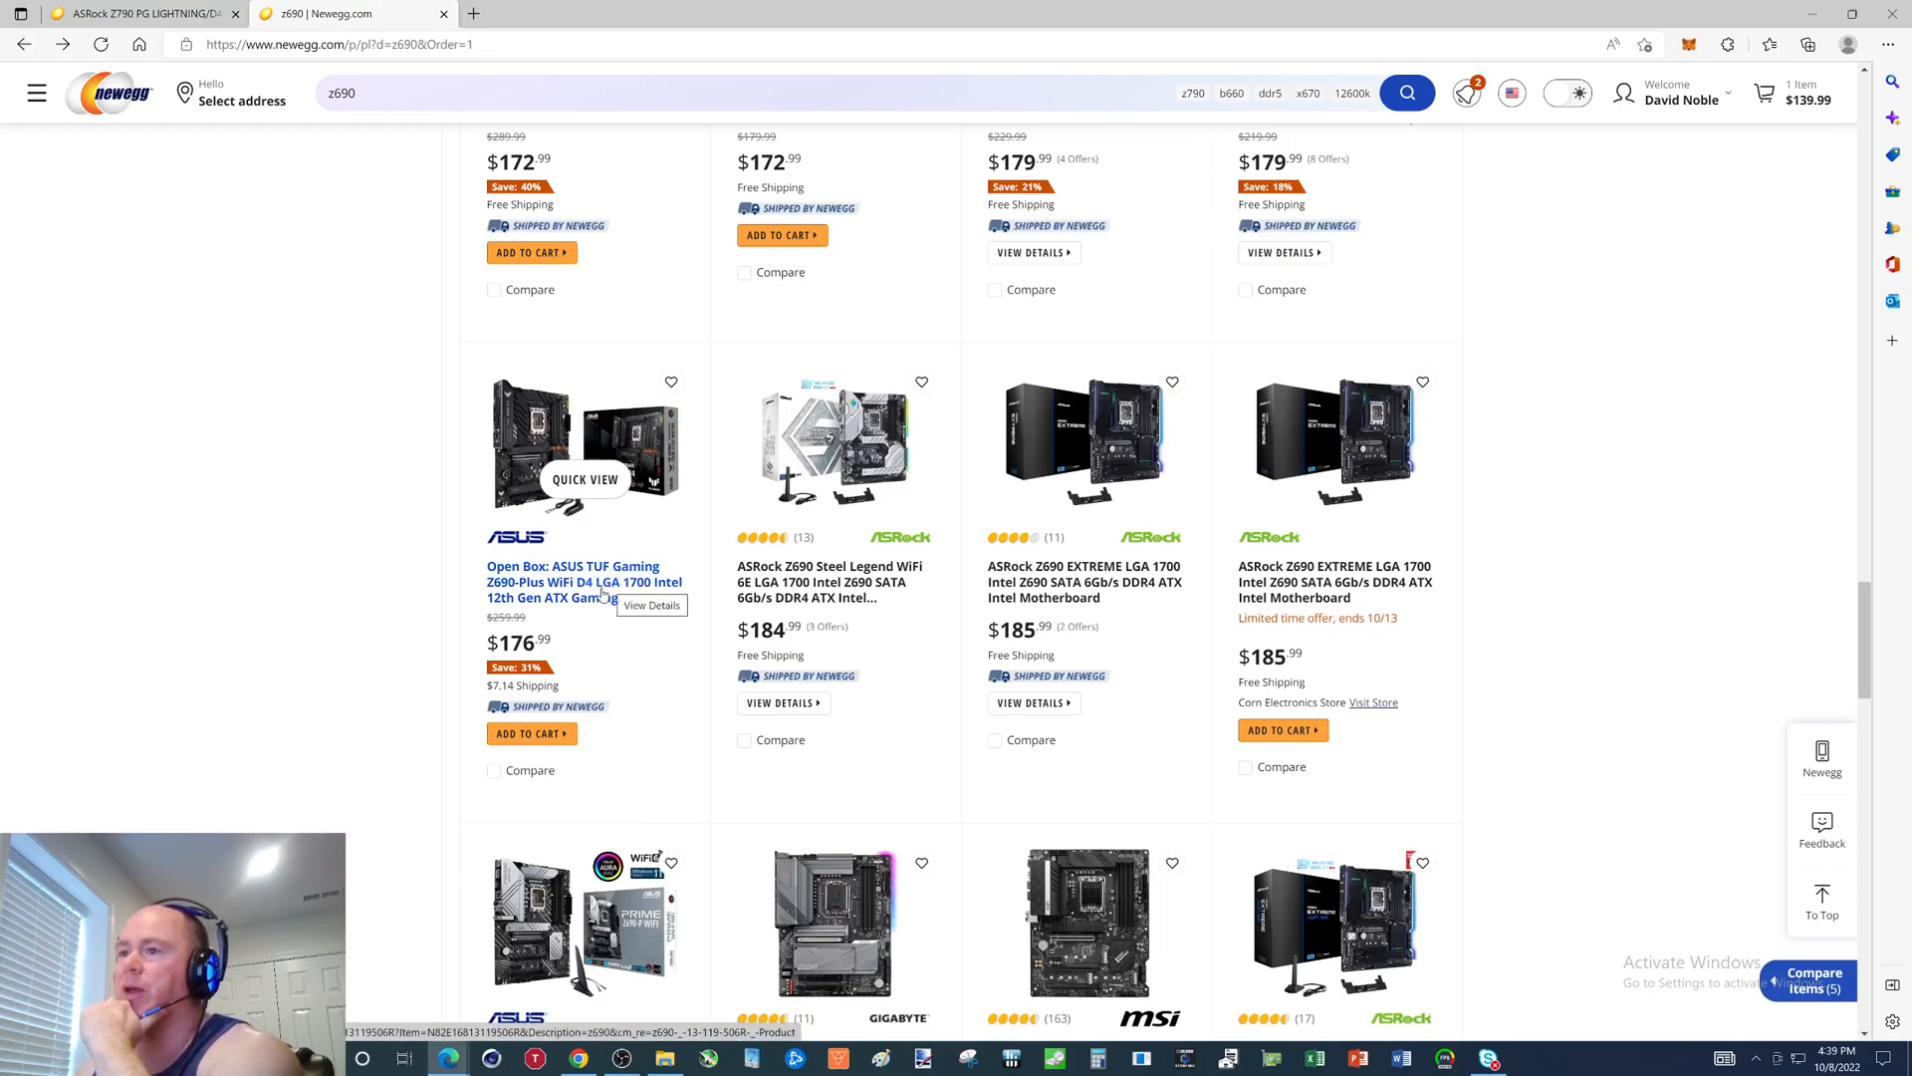
scroll(down, 3)
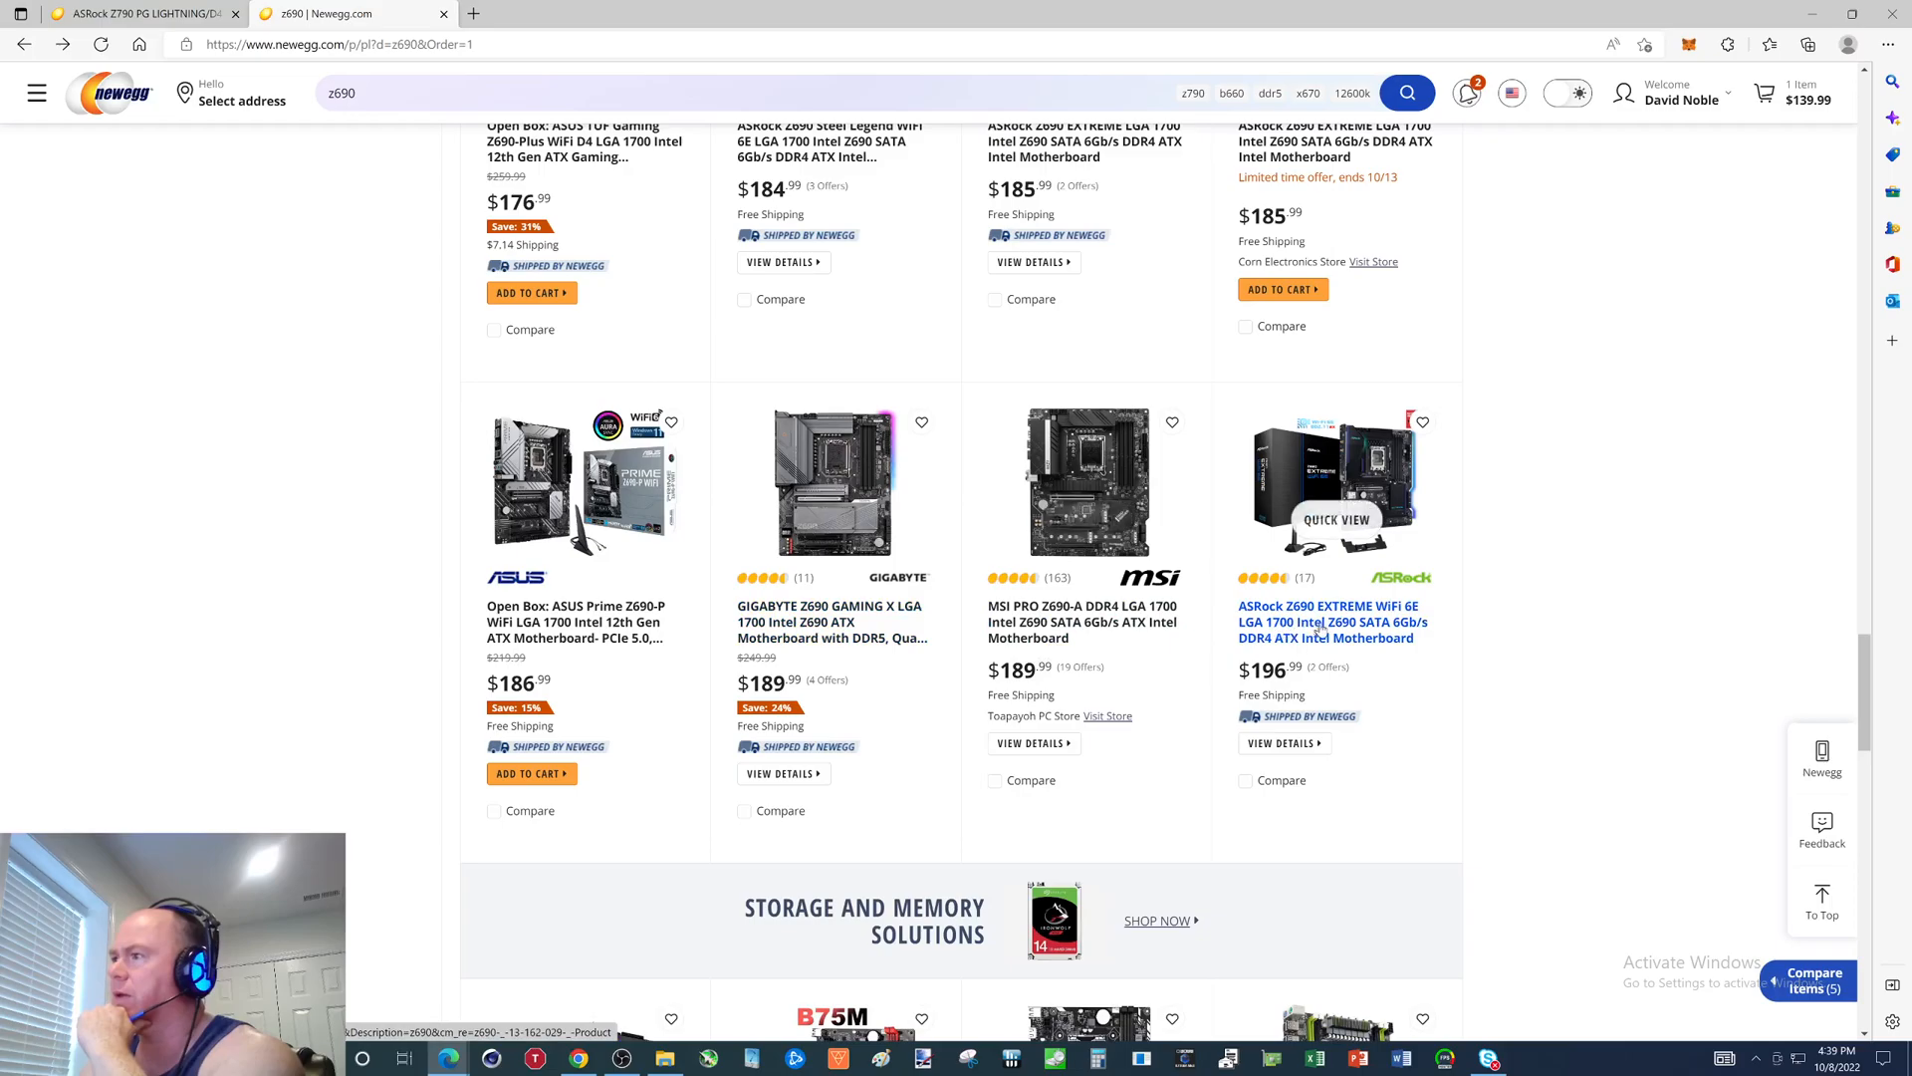
scroll(down, 3)
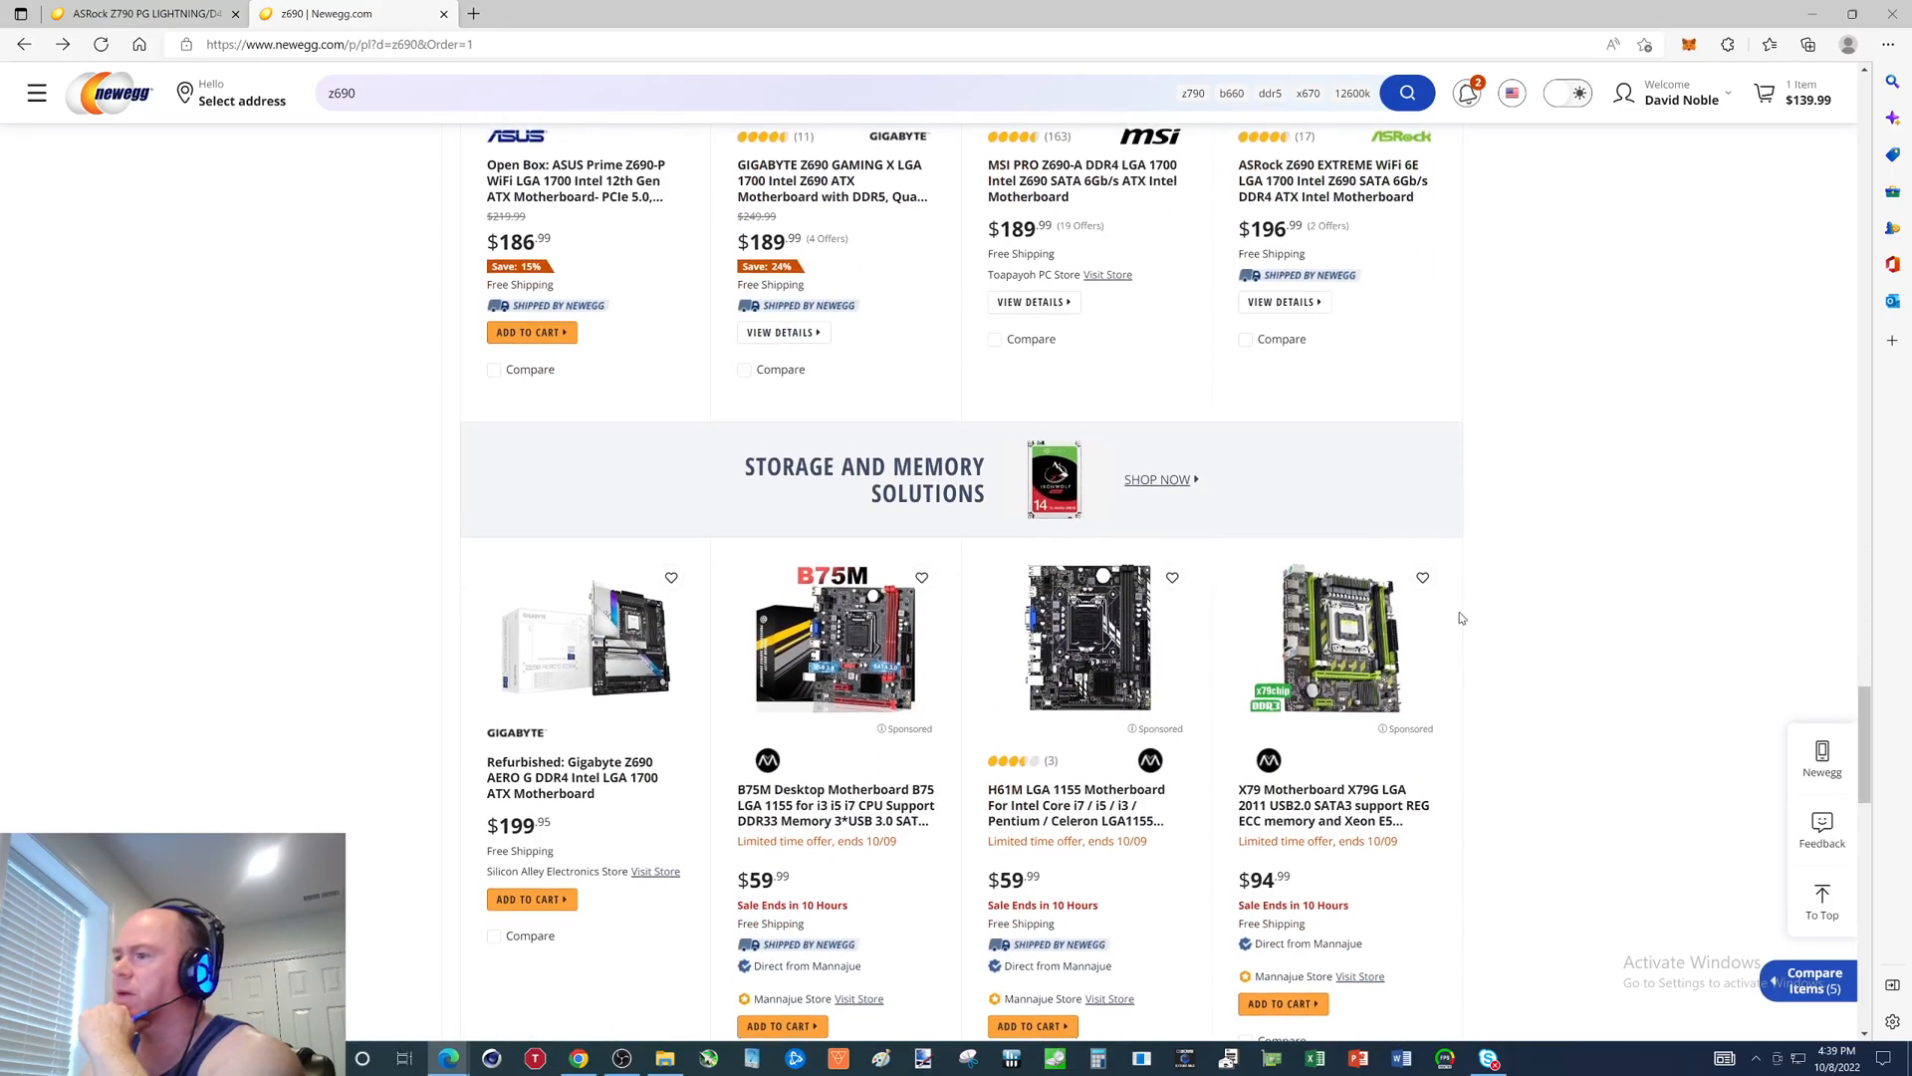
scroll(down, 3)
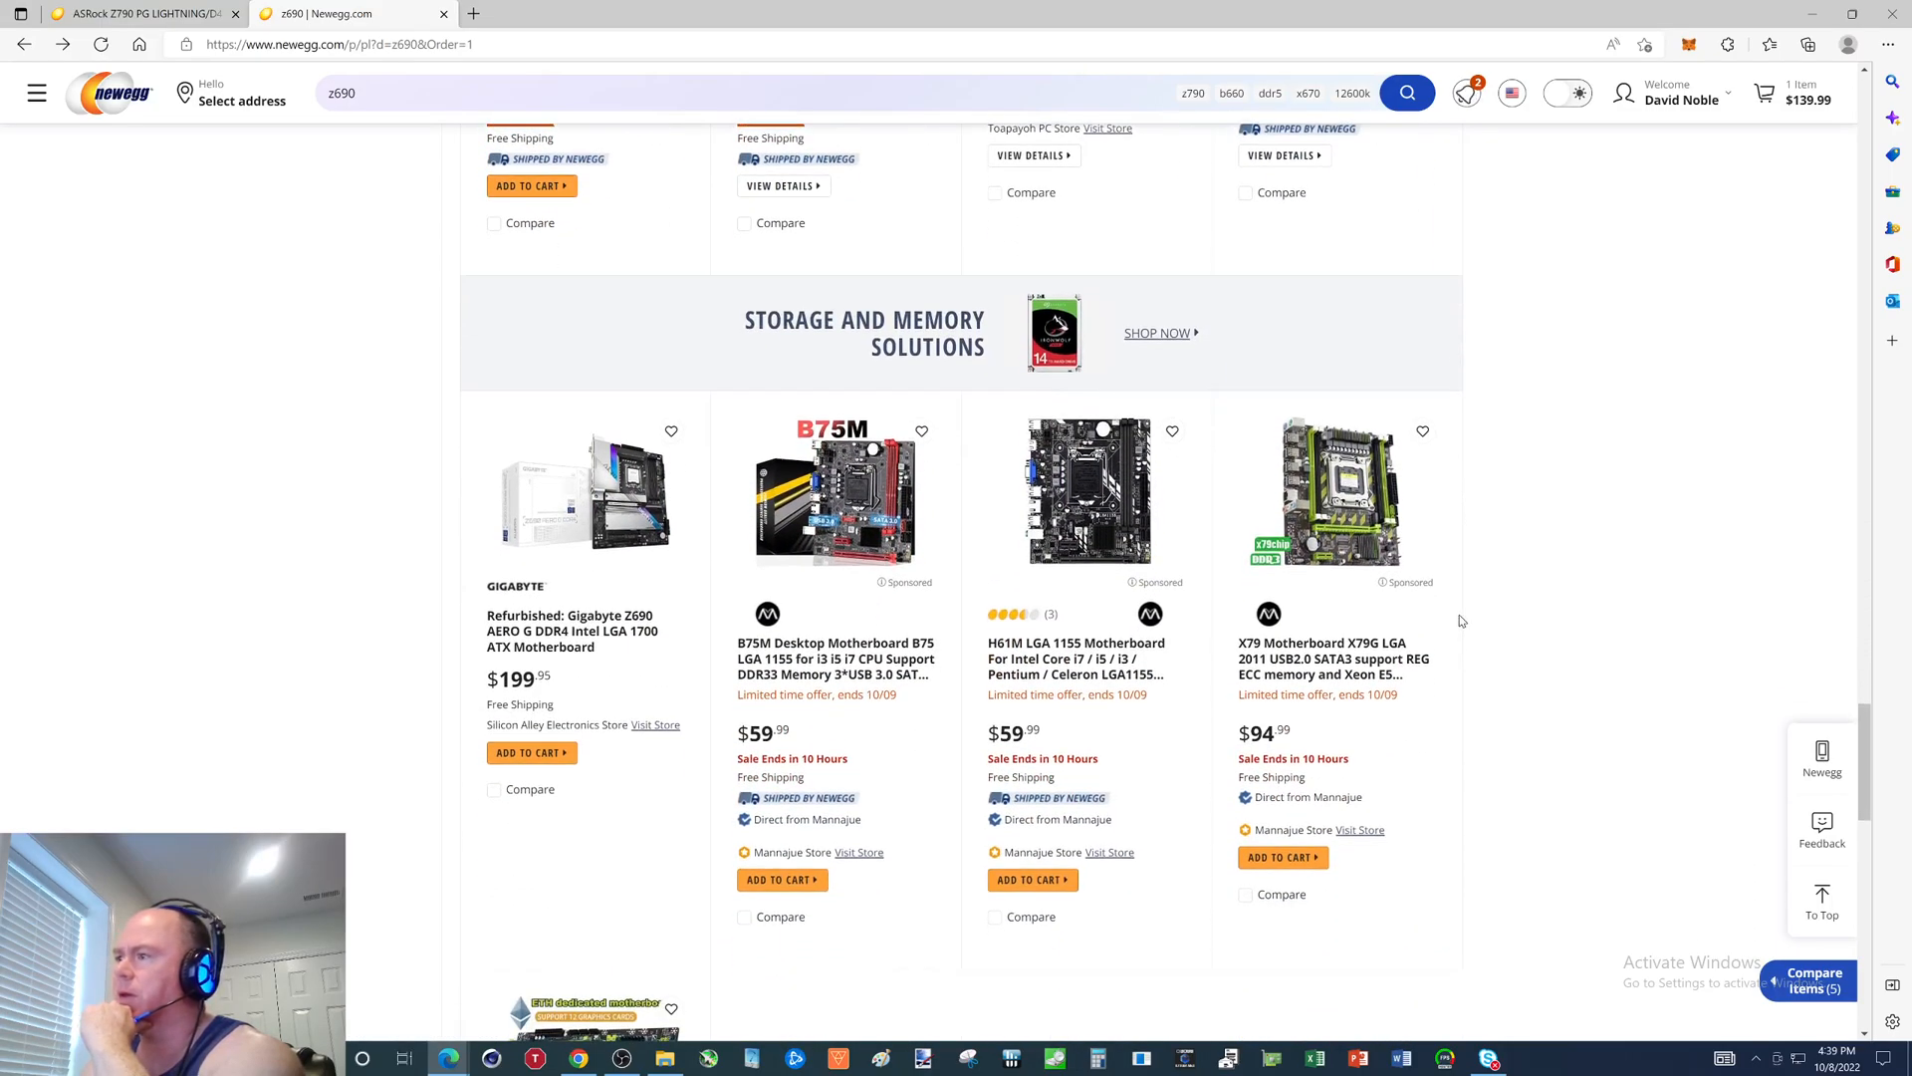